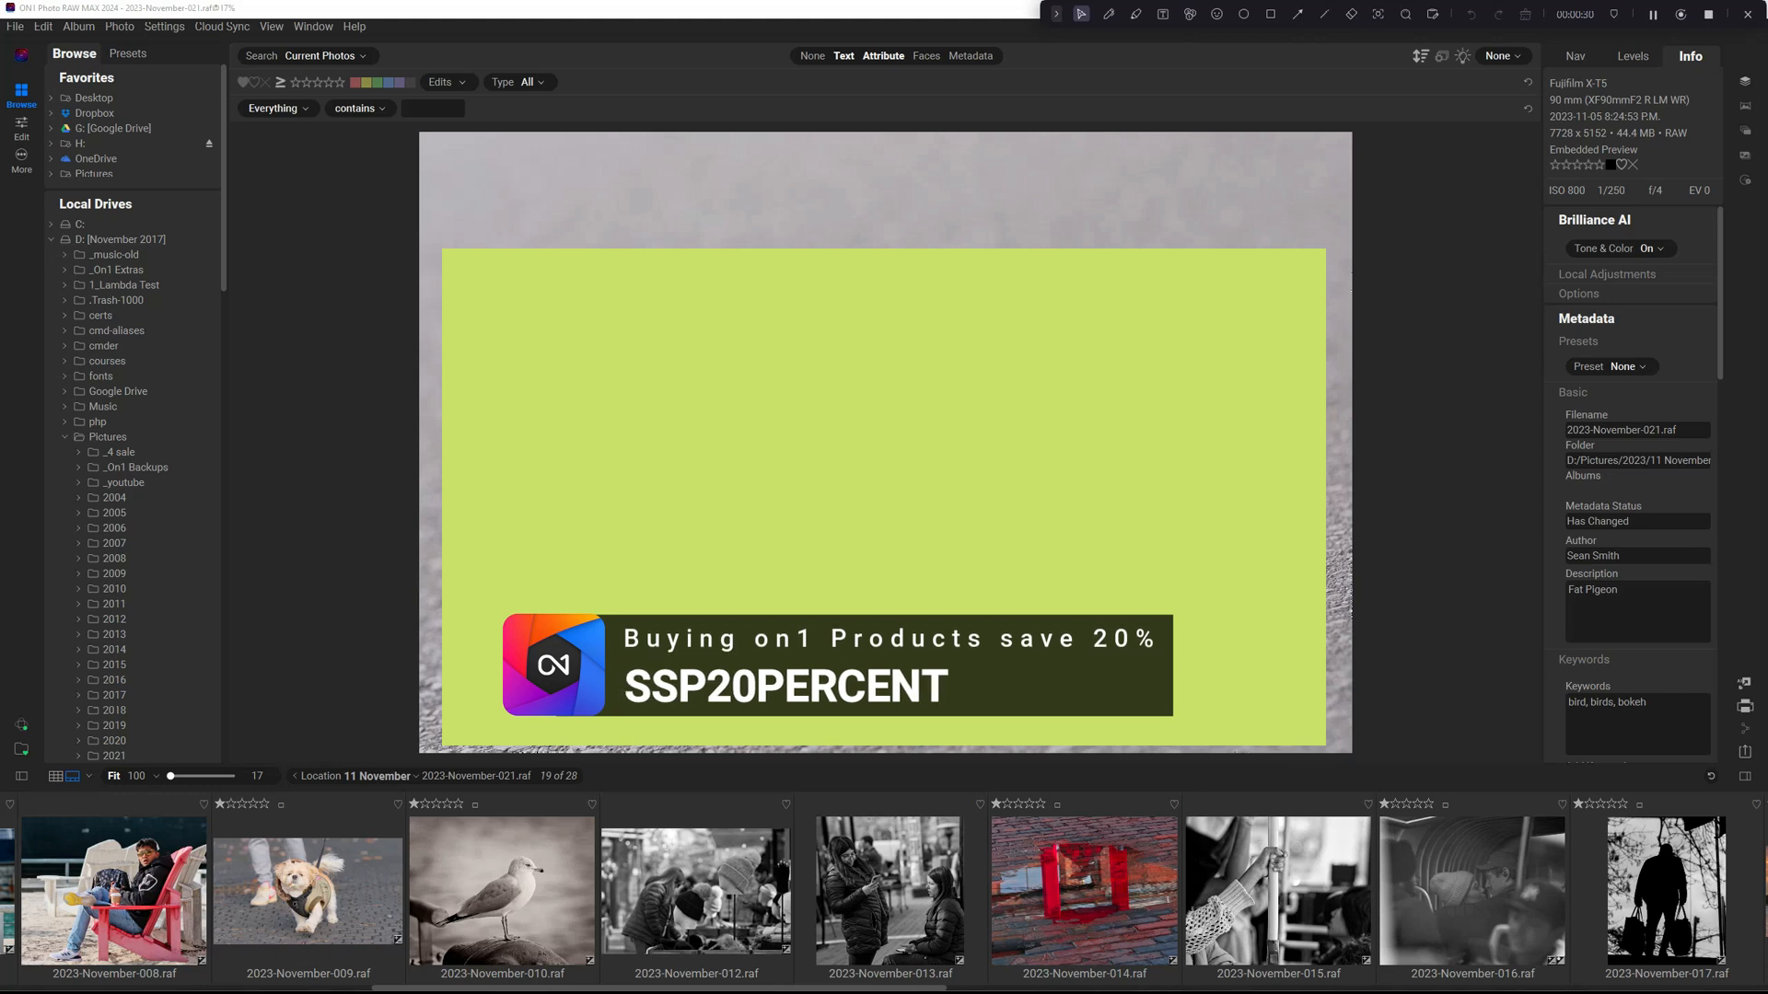
{"action": "mouse_move", "coordinate": [1739, 464]}
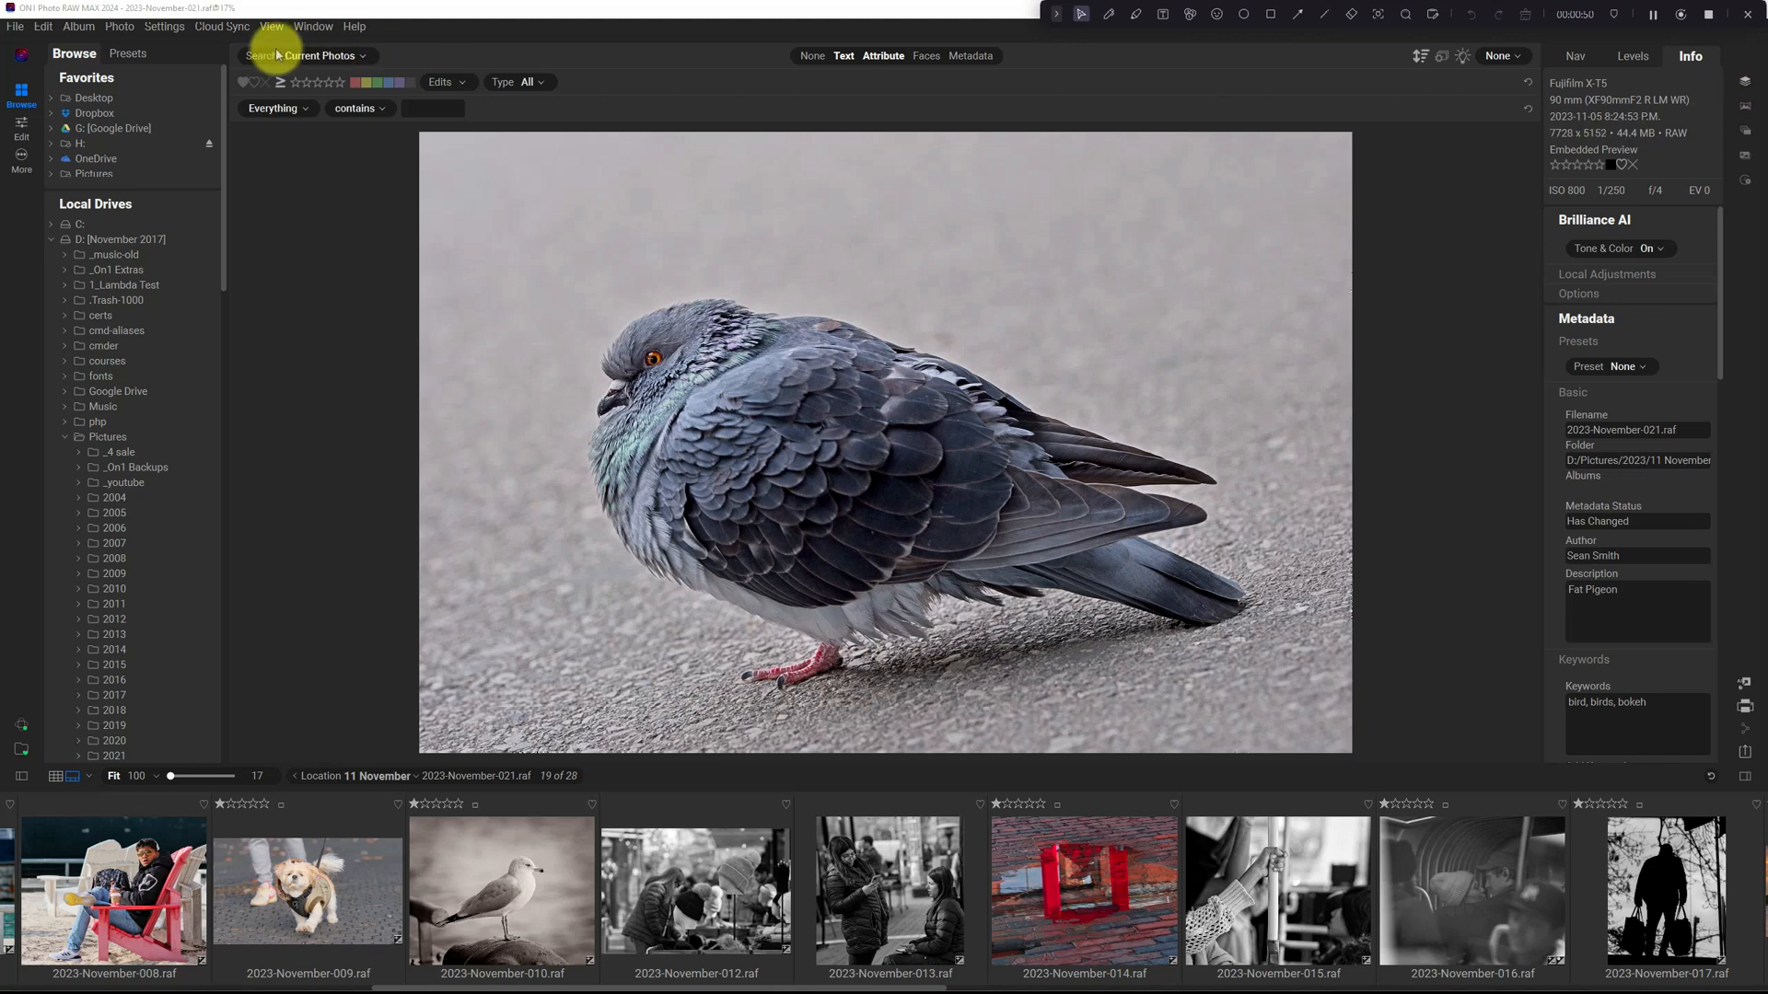
Step: Select all 141 photos in the 10 October folder and scroll the filmstrip
{"action": "left_click", "coordinate": [313, 26]}
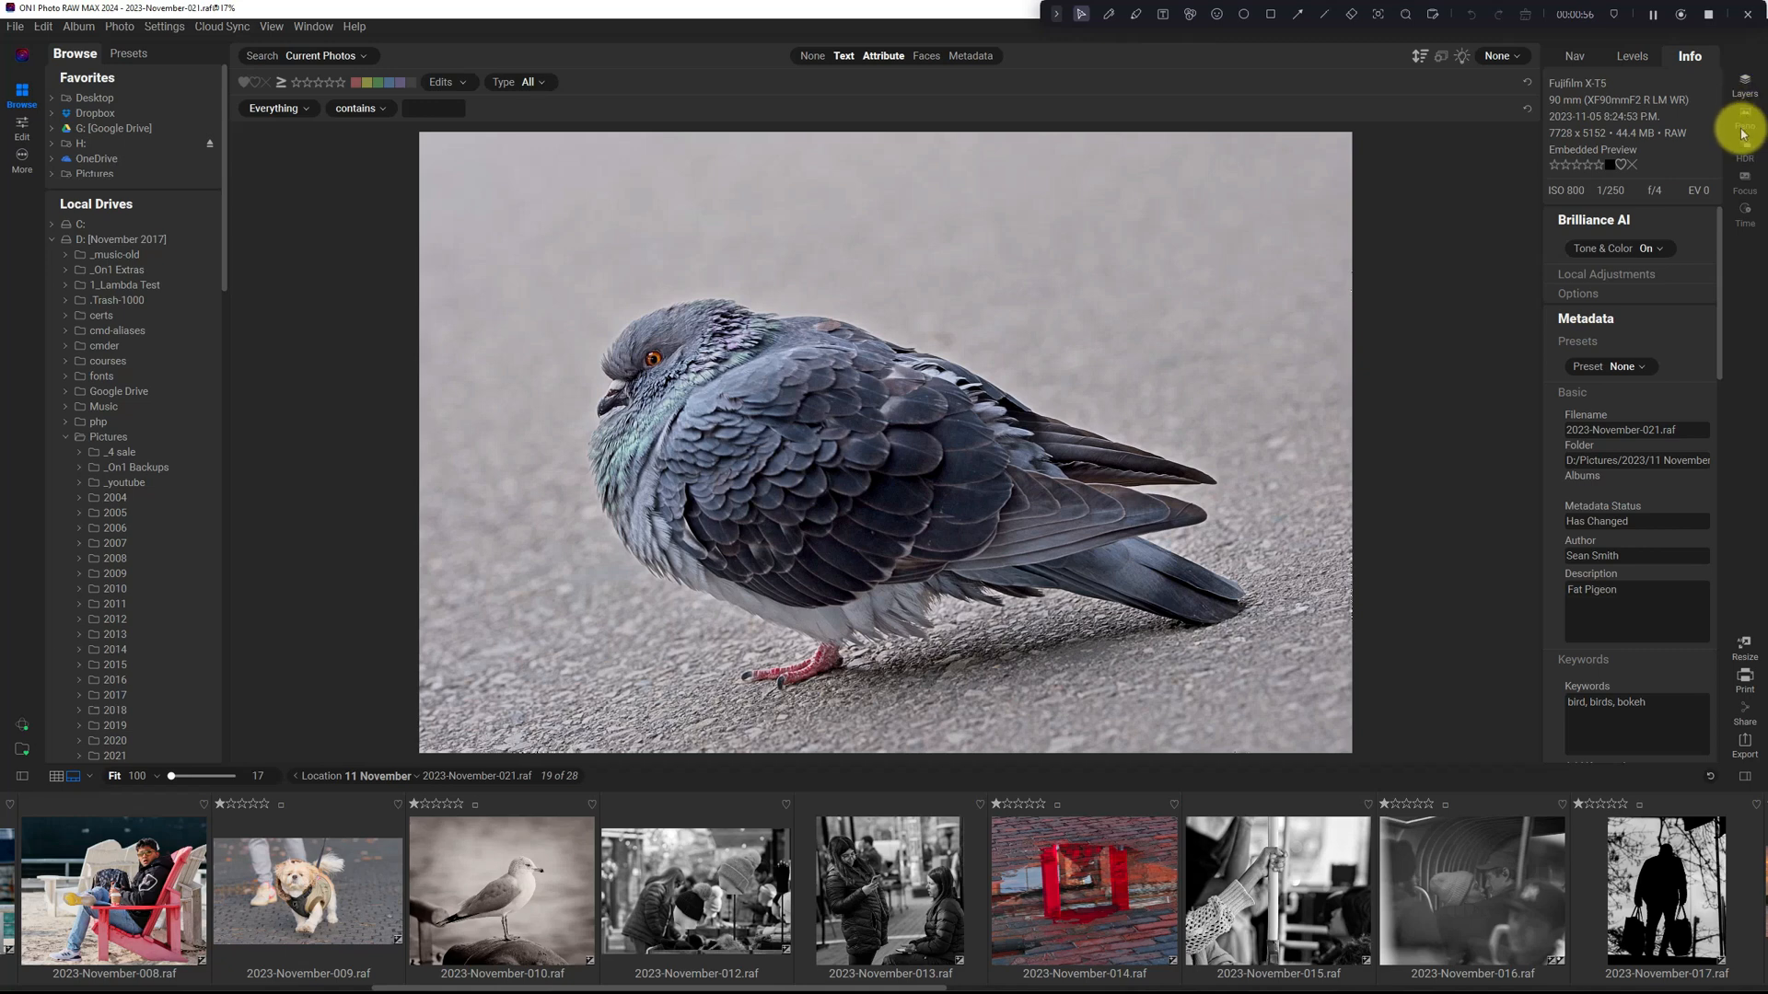
{"action": "mouse_move", "coordinate": [1743, 699]}
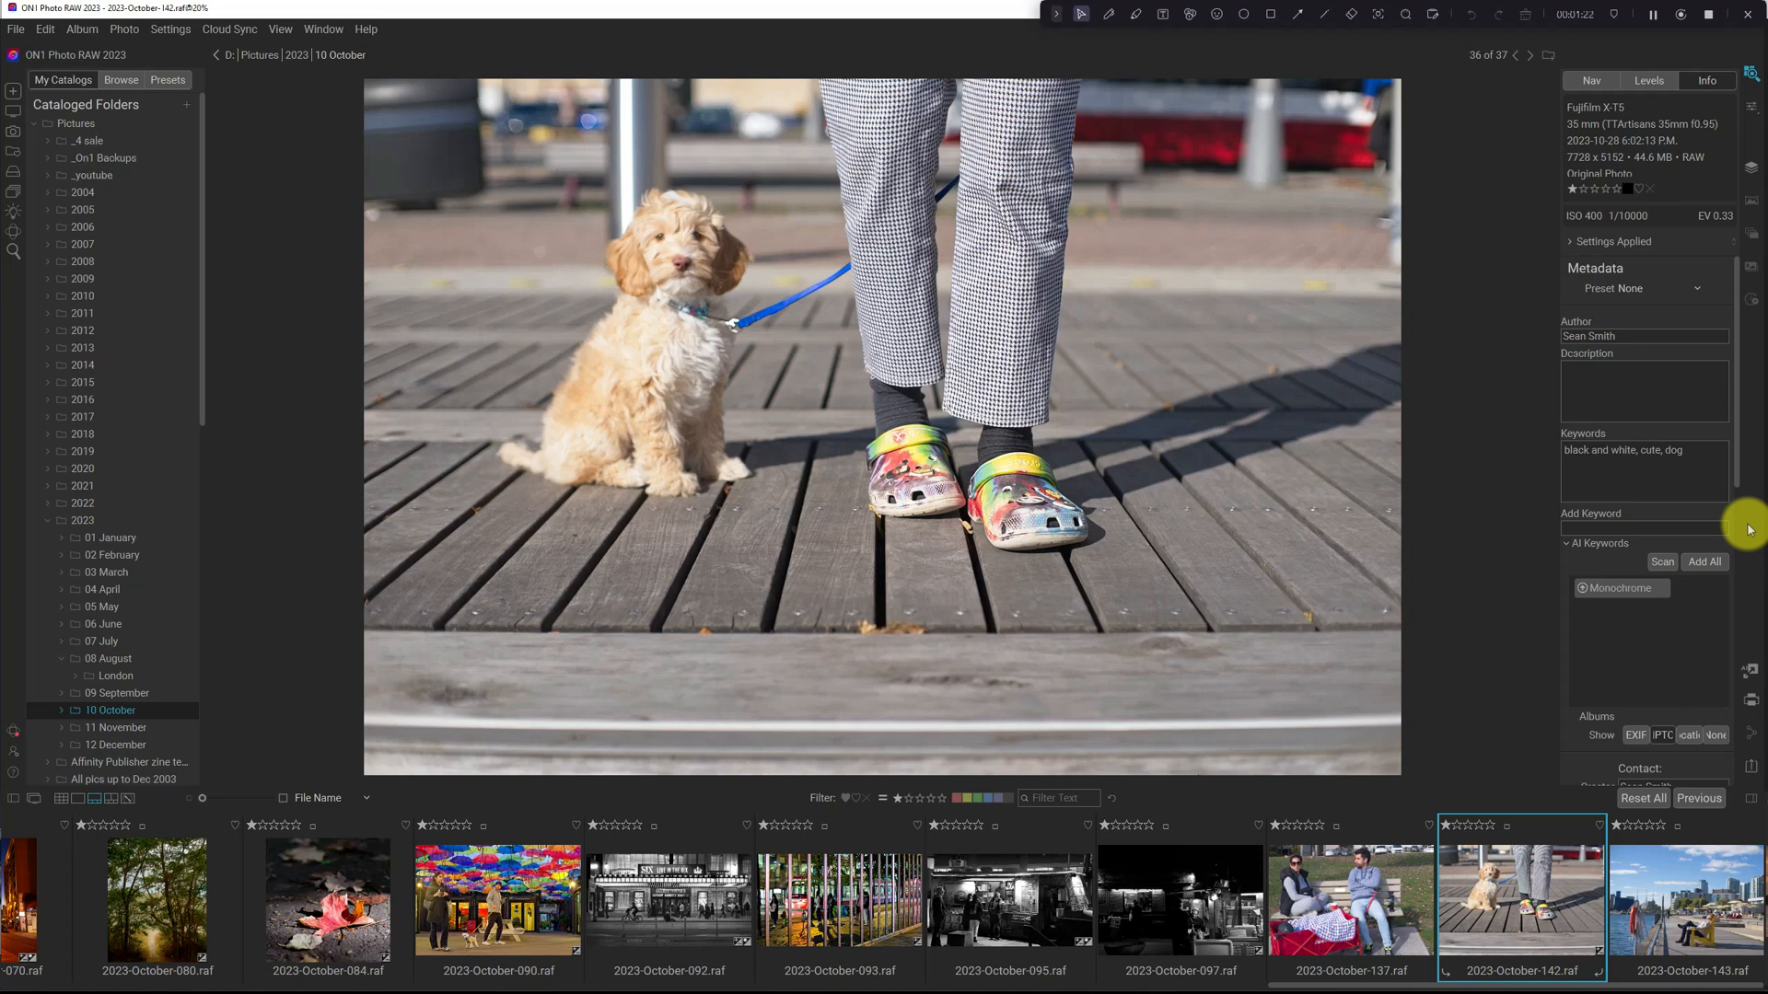
{"action": "mouse_move", "coordinate": [1749, 170]}
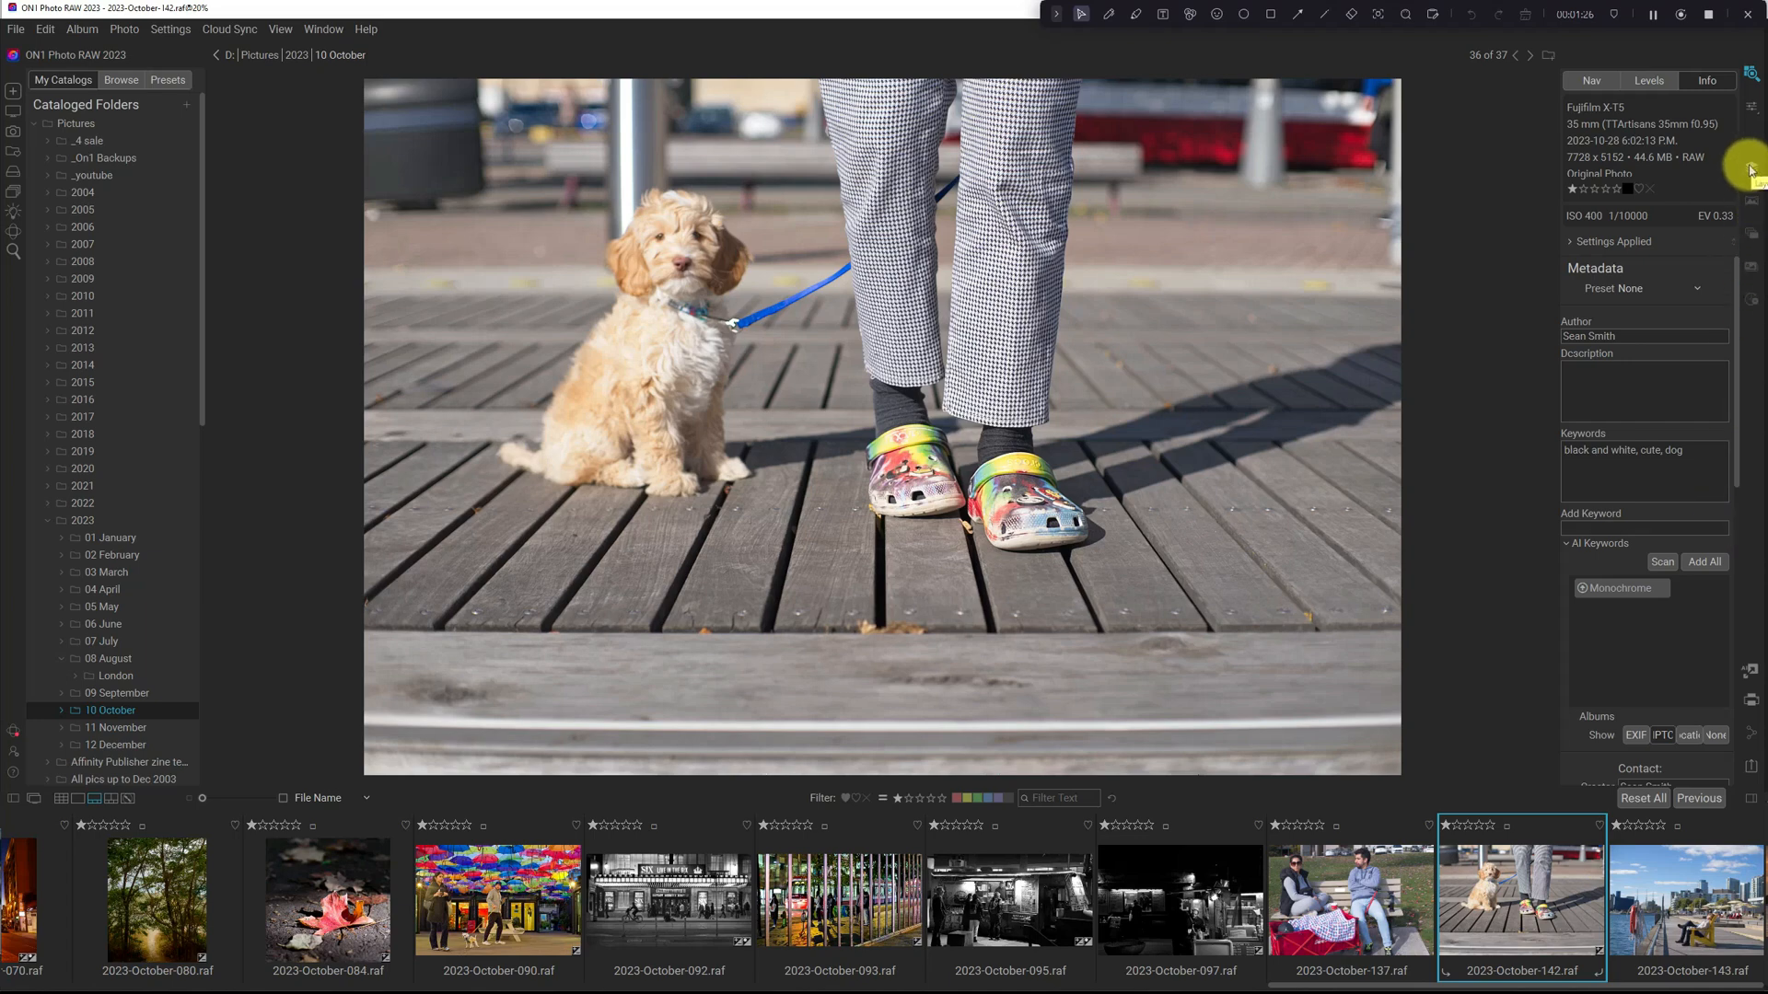
{"action": "mouse_move", "coordinate": [17, 92]}
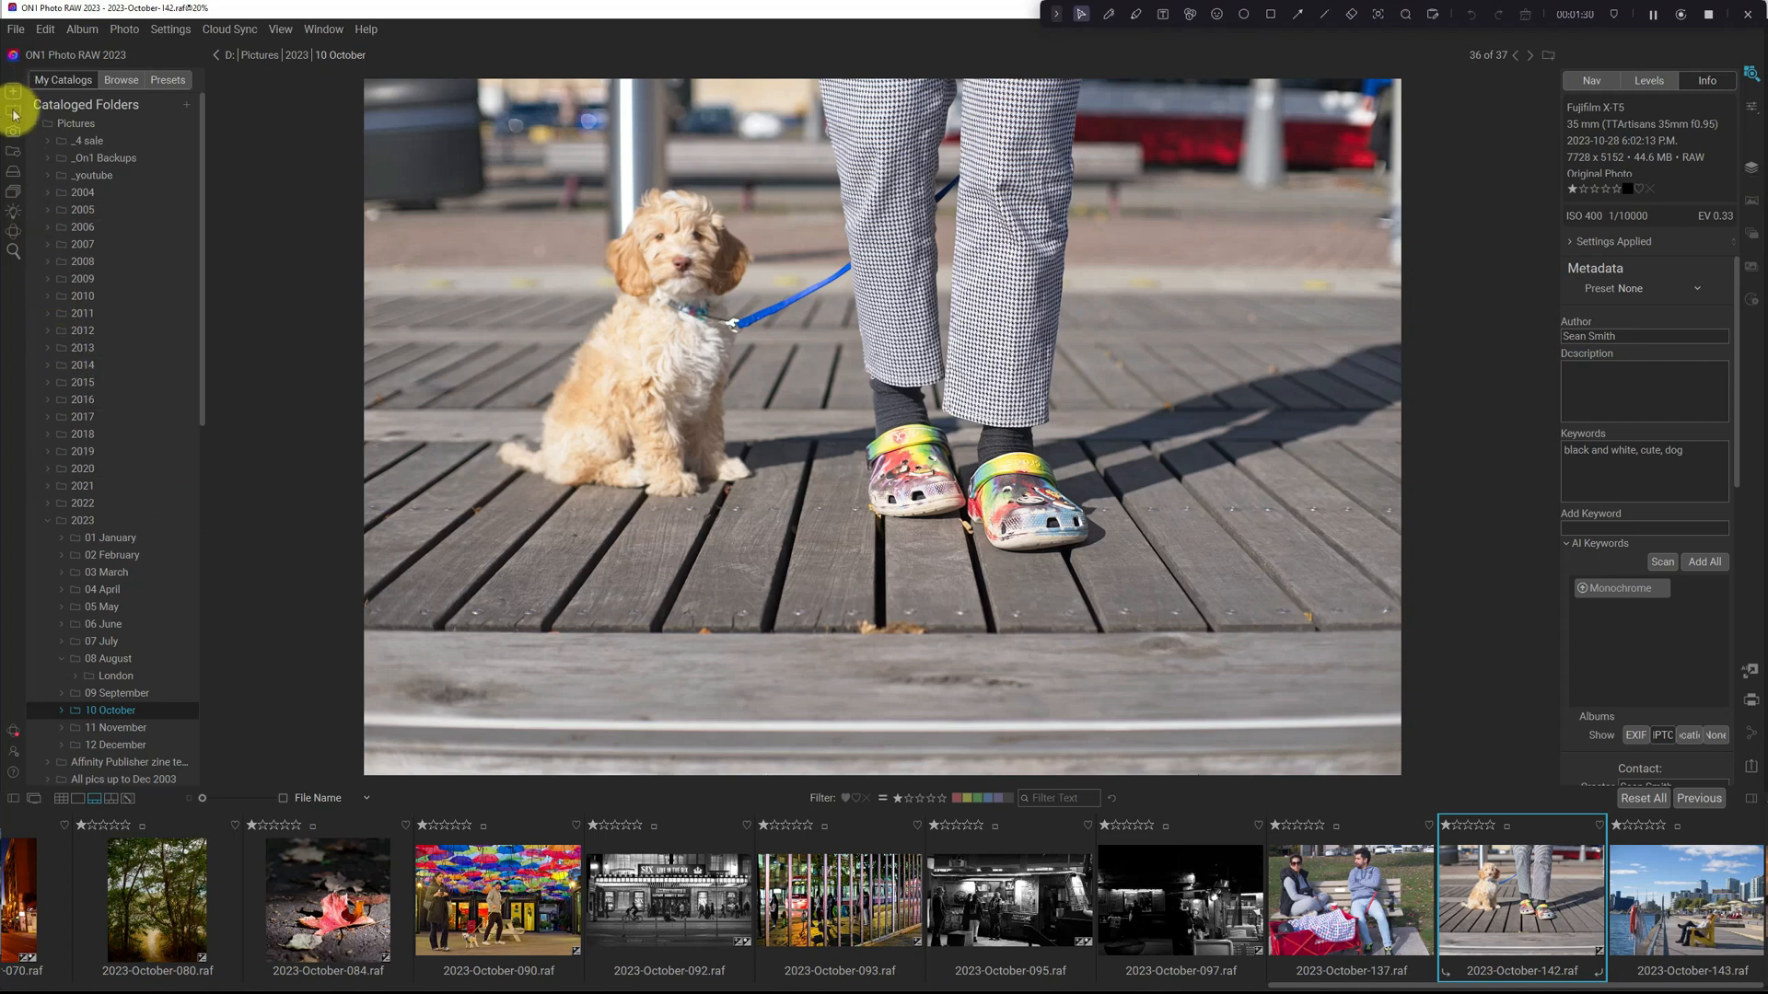
{"action": "mouse_move", "coordinate": [15, 133]}
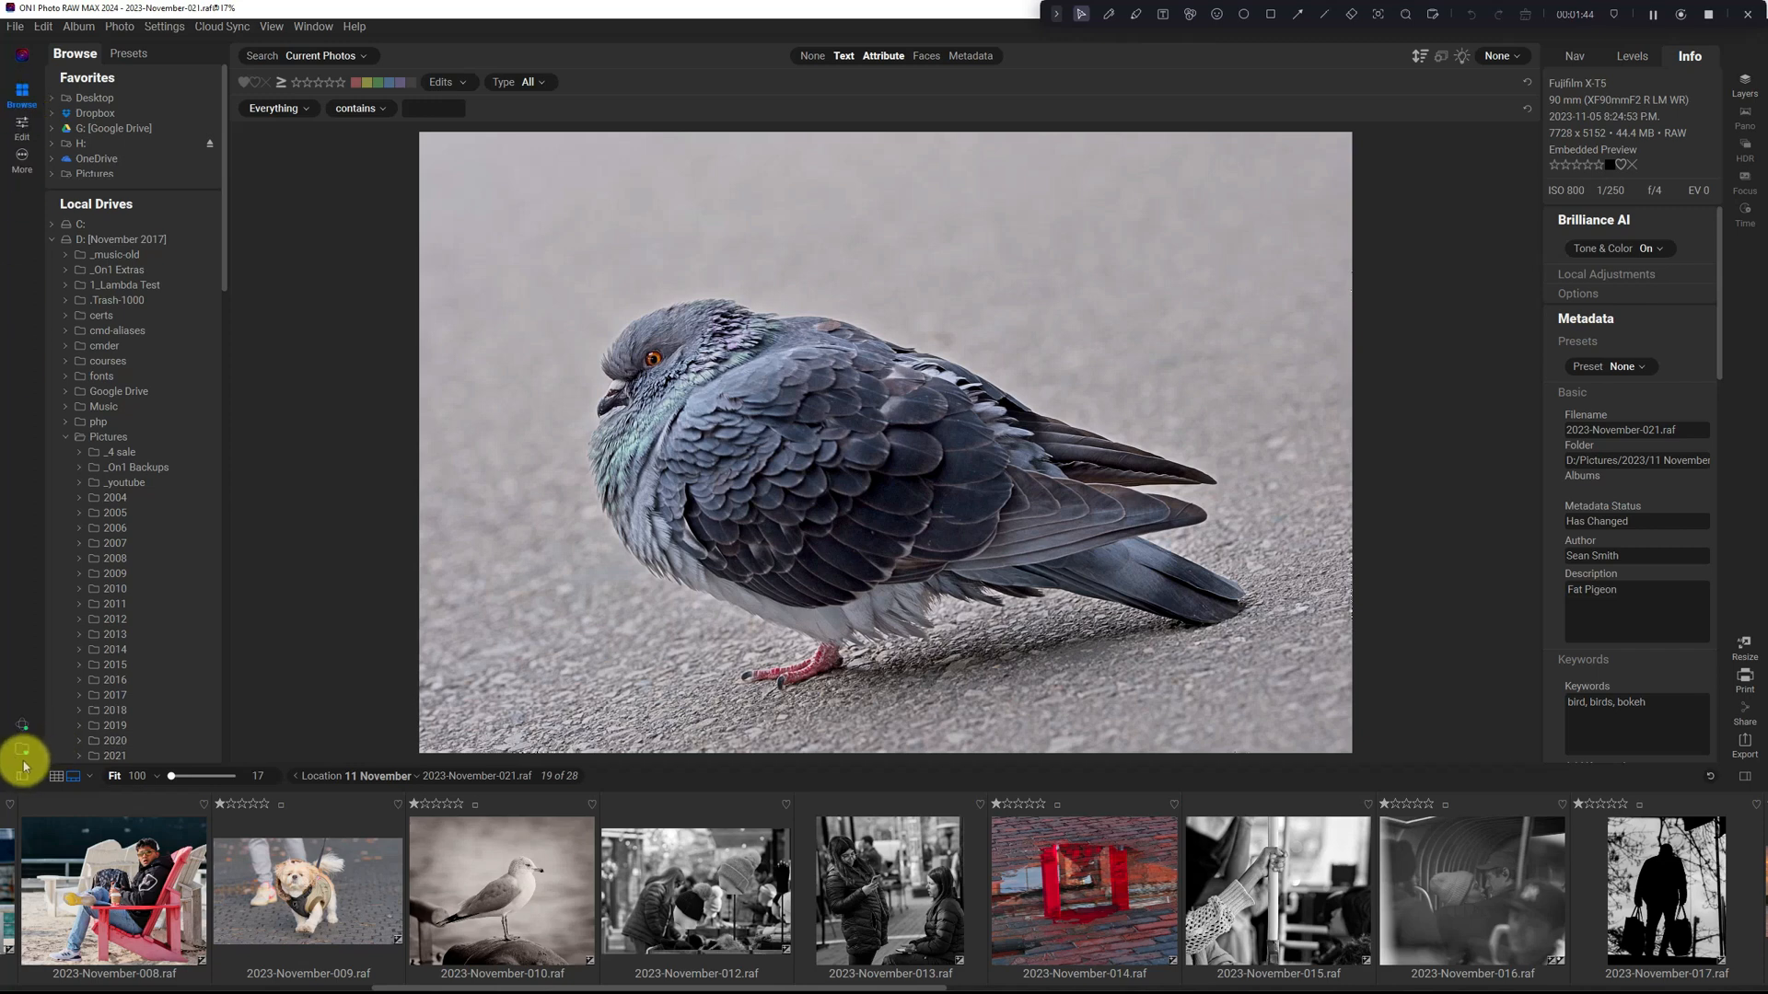
{"action": "mouse_move", "coordinate": [21, 730]}
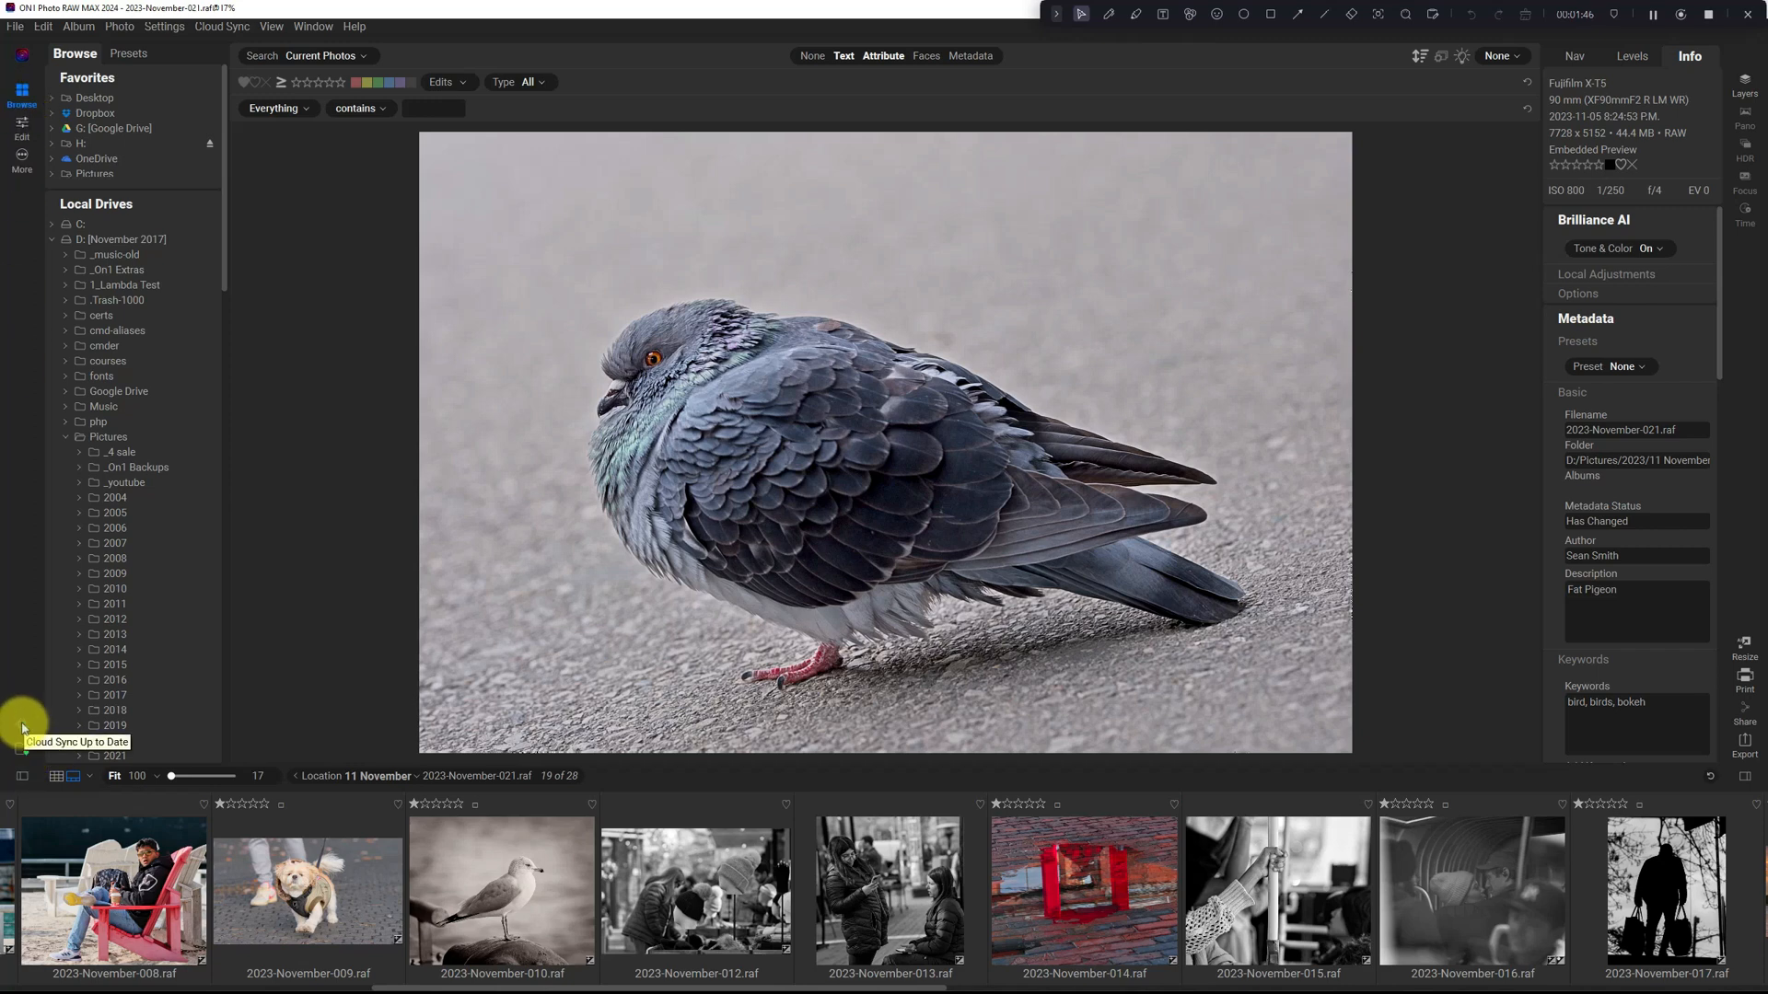
{"action": "mouse_move", "coordinate": [20, 754]}
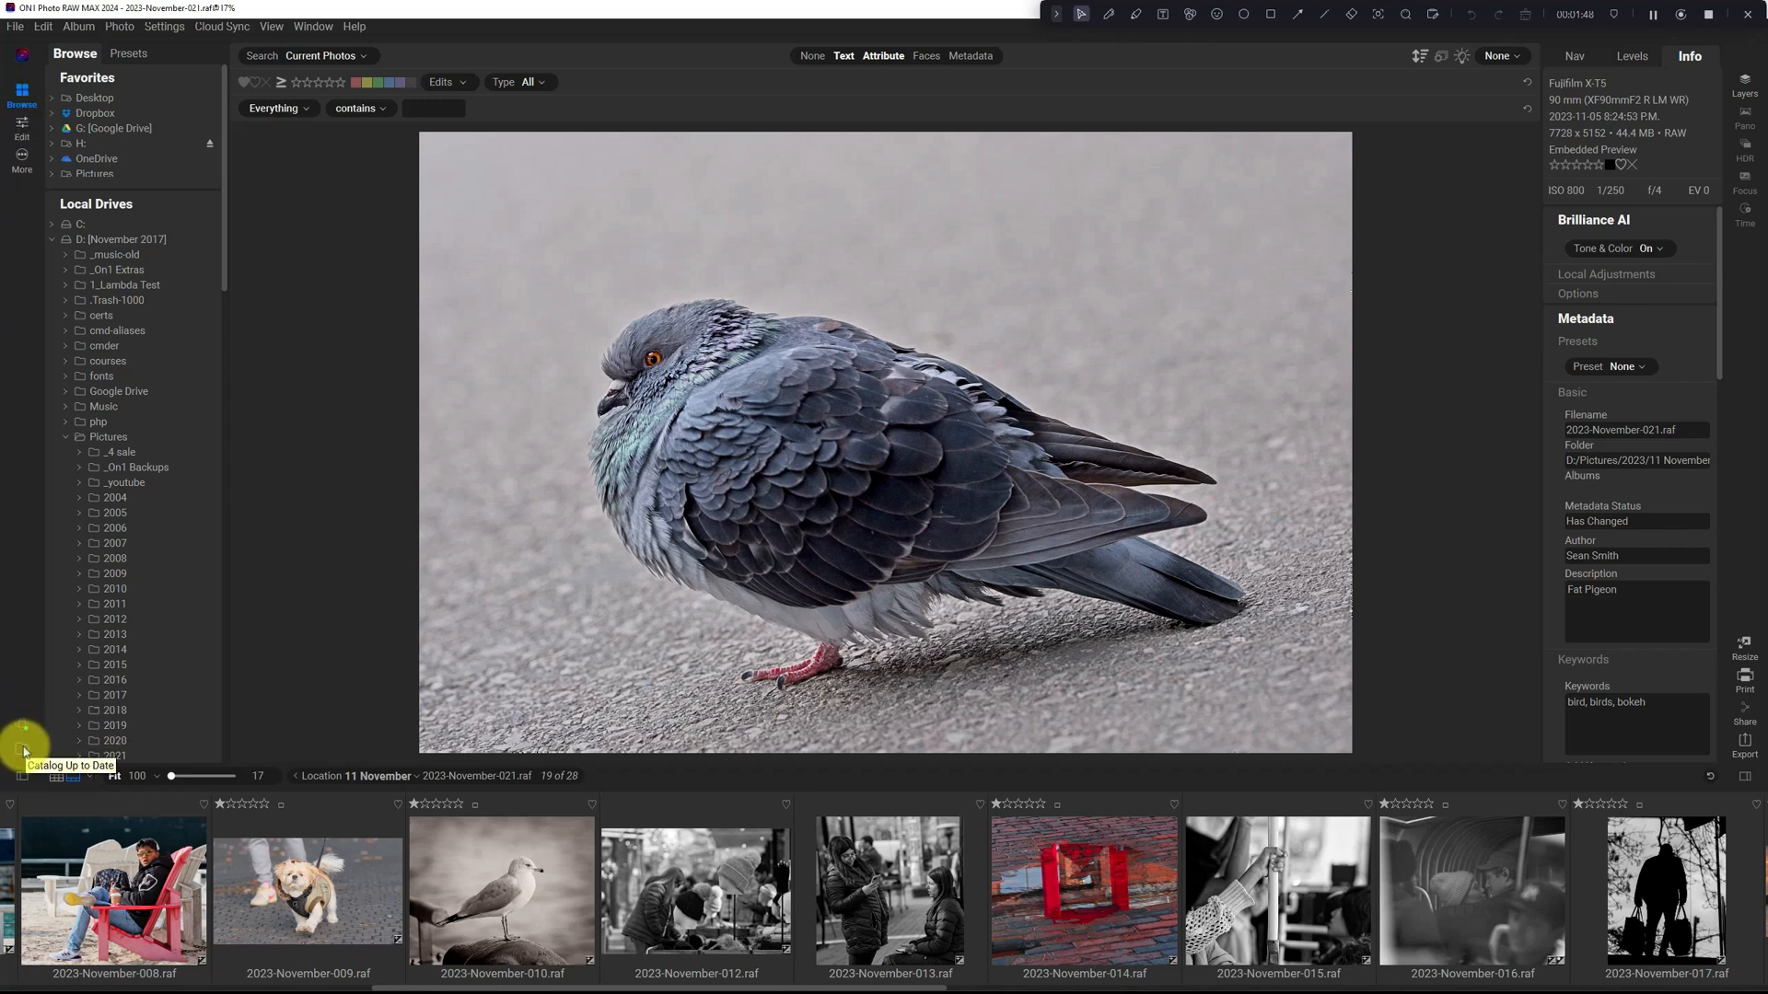
{"action": "mouse_move", "coordinate": [1744, 677]}
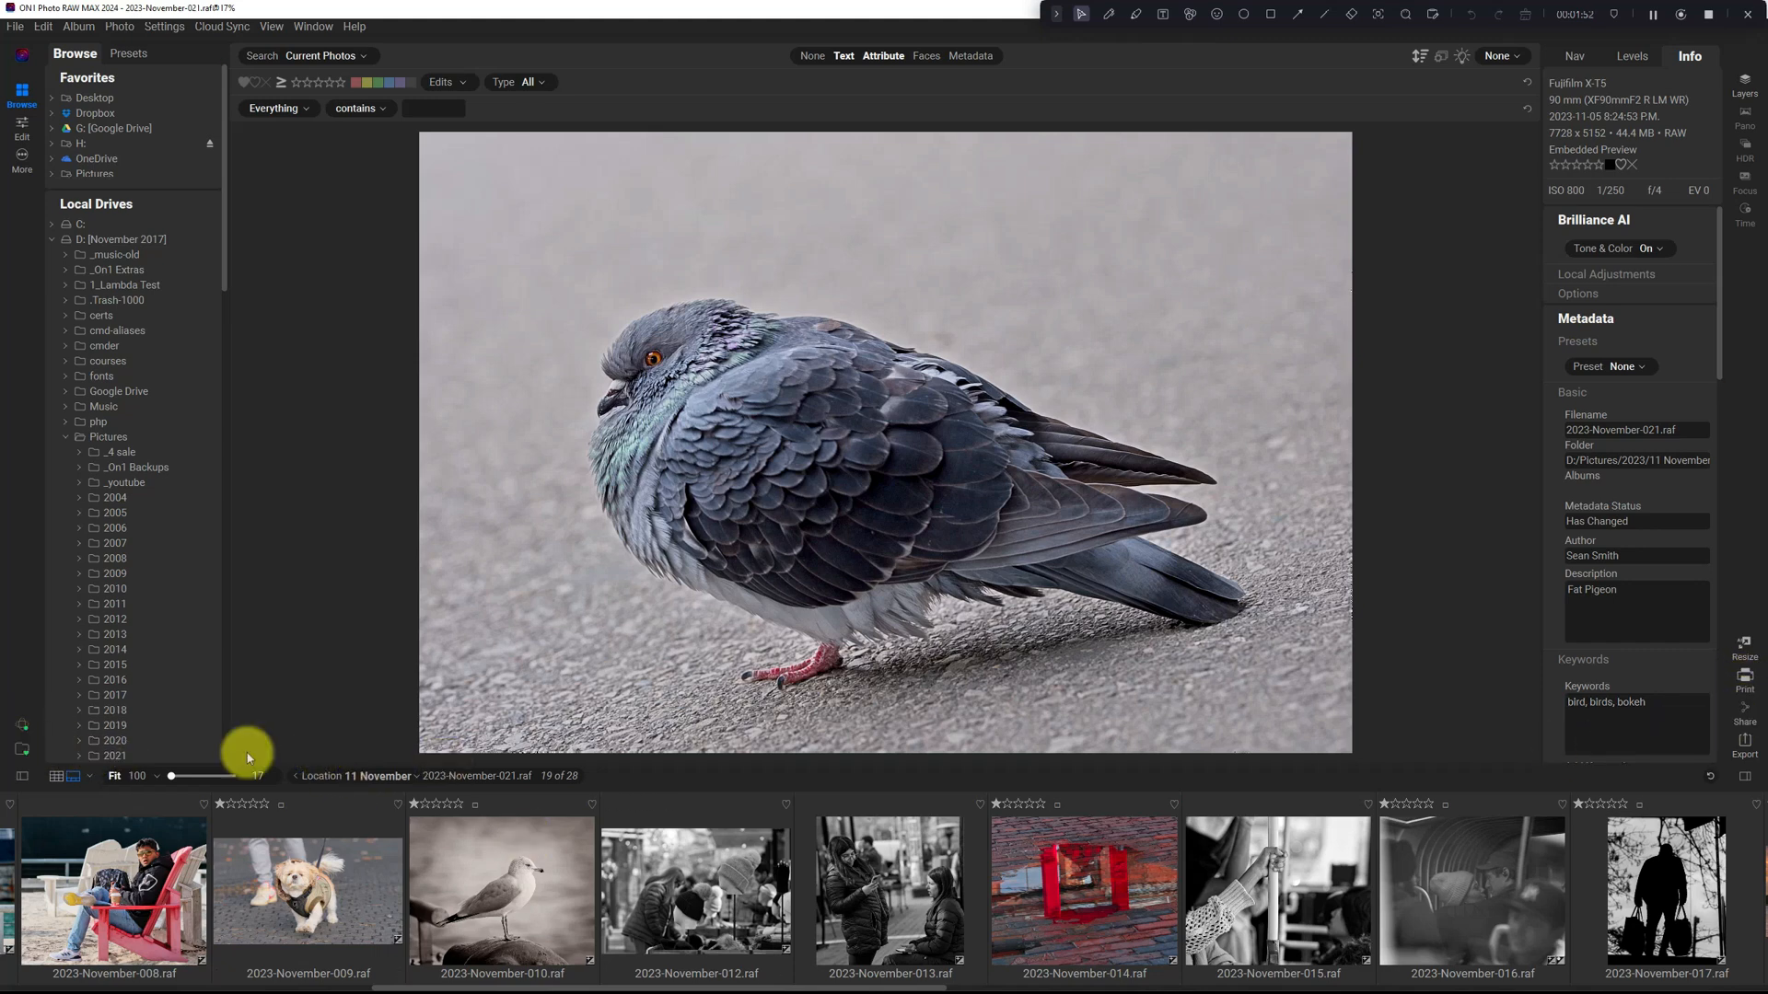
{"action": "mouse_move", "coordinate": [1748, 628]}
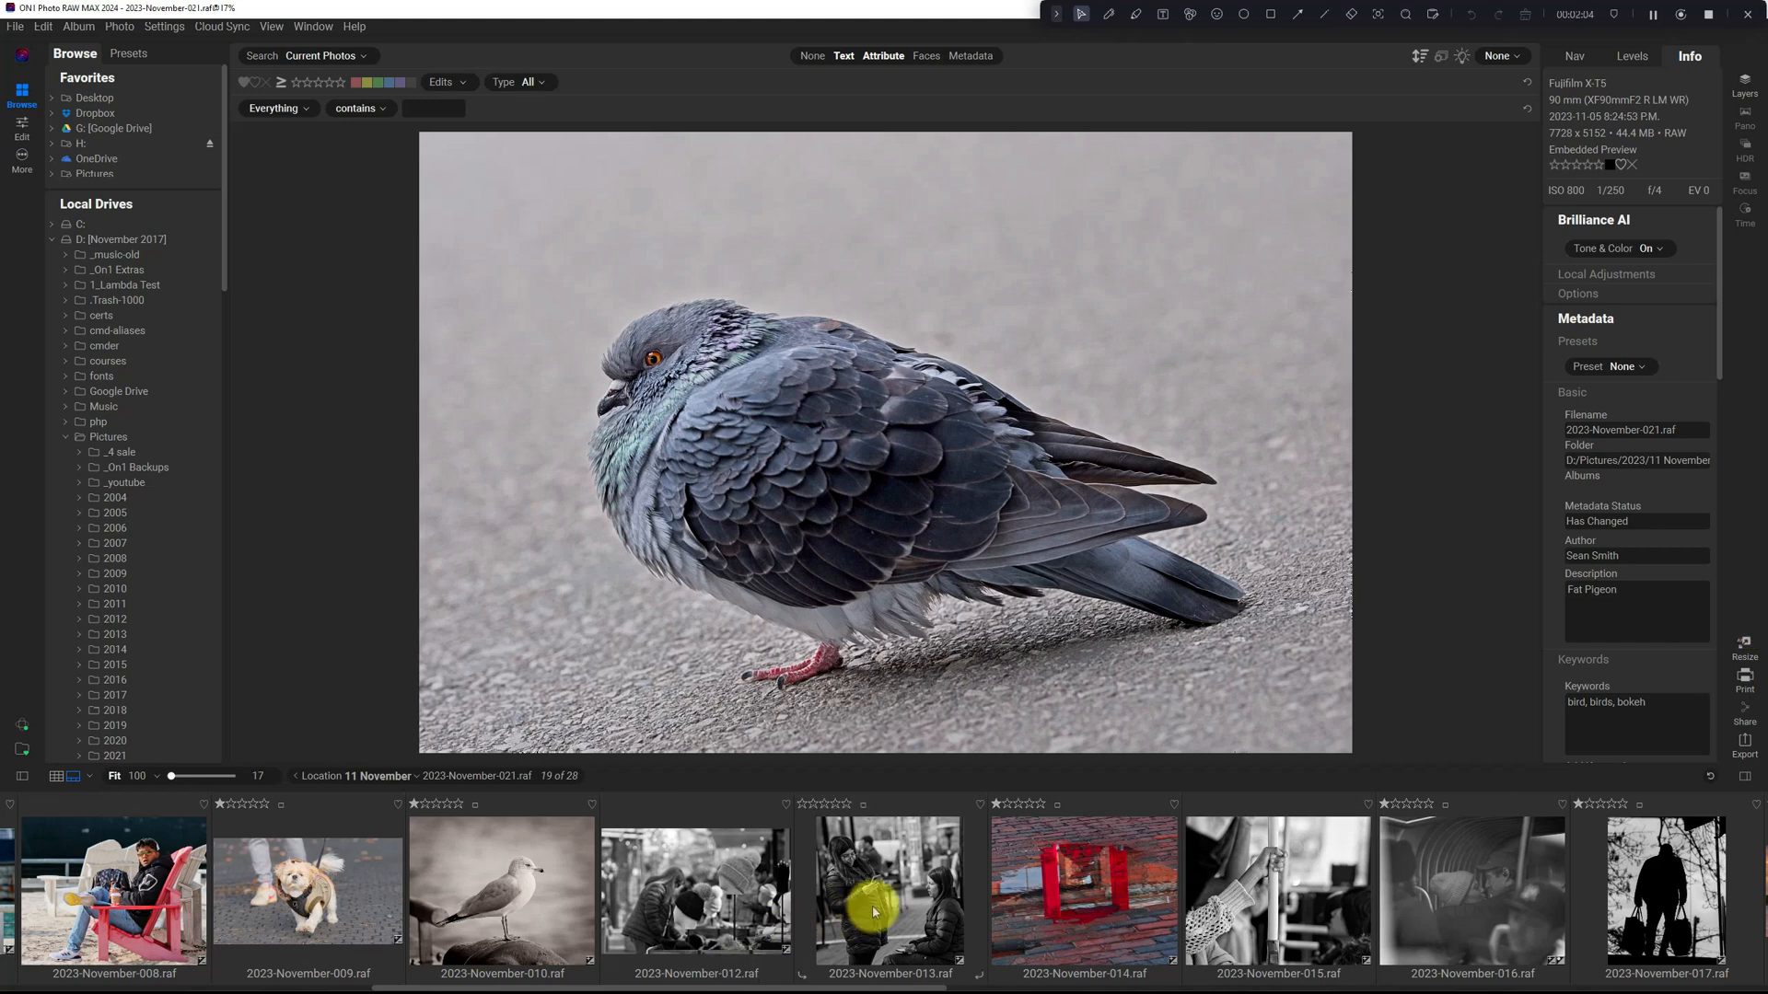
{"action": "mouse_move", "coordinate": [607, 788]}
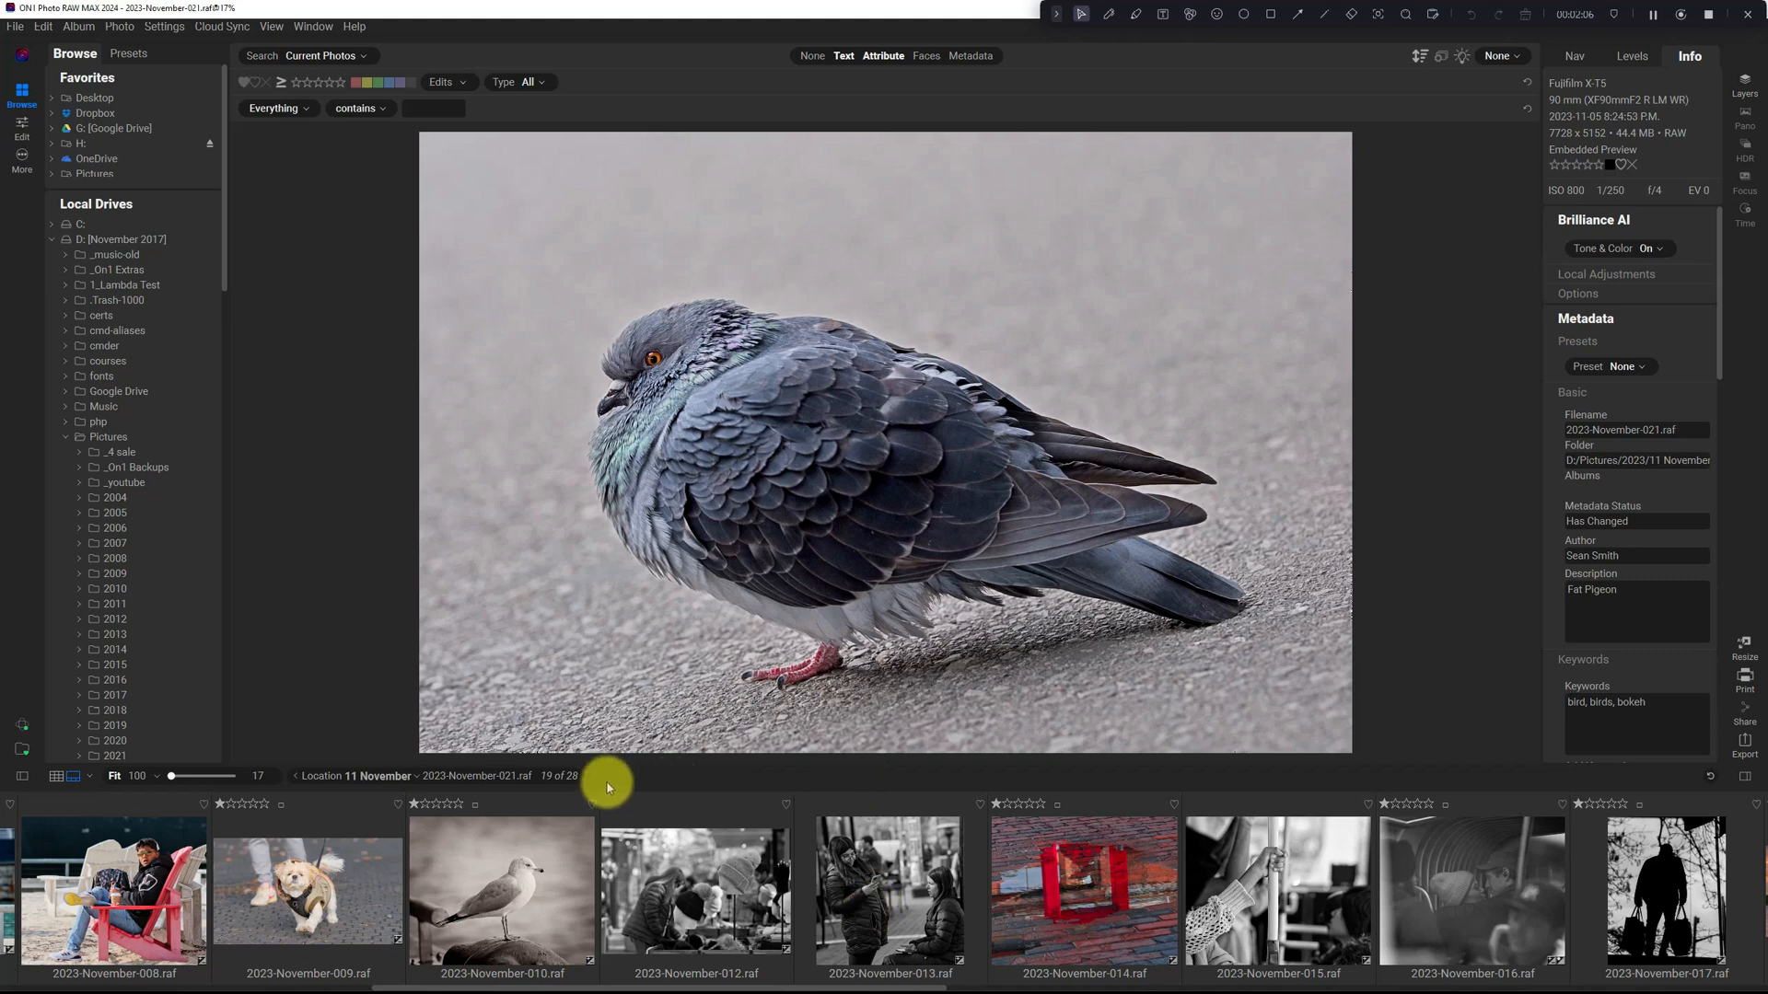
{"action": "mouse_move", "coordinate": [664, 779]}
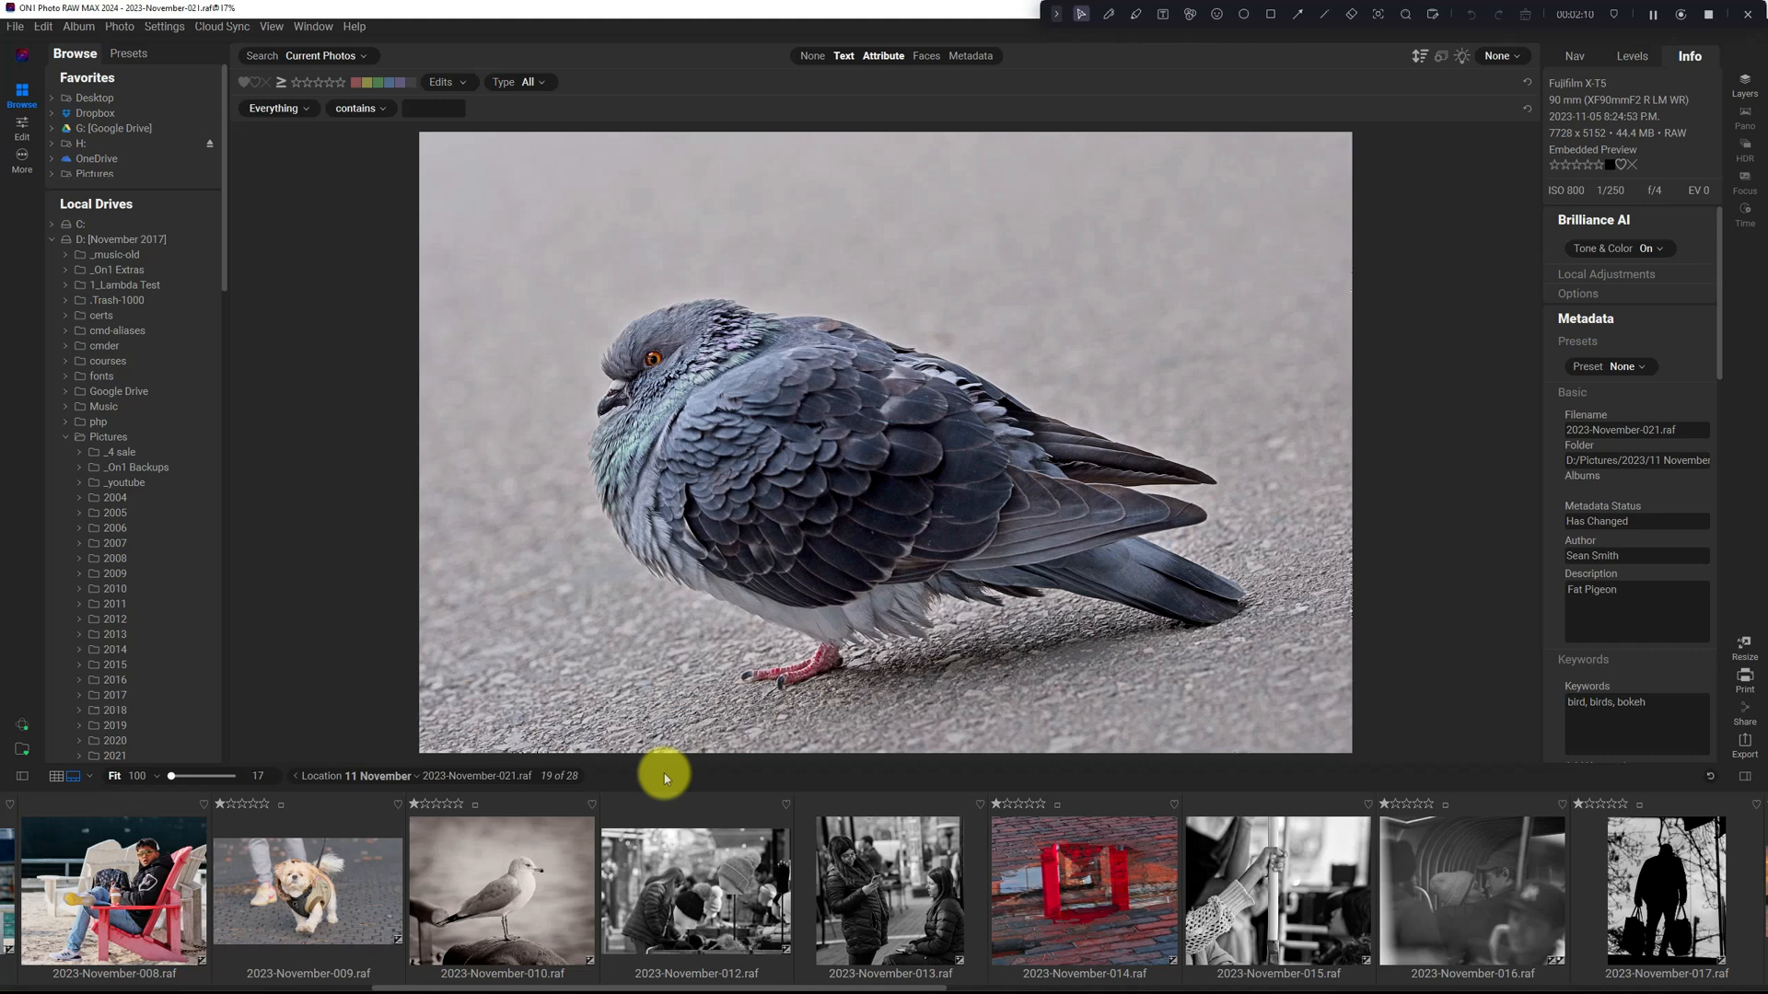
{"action": "mouse_move", "coordinate": [1210, 771]}
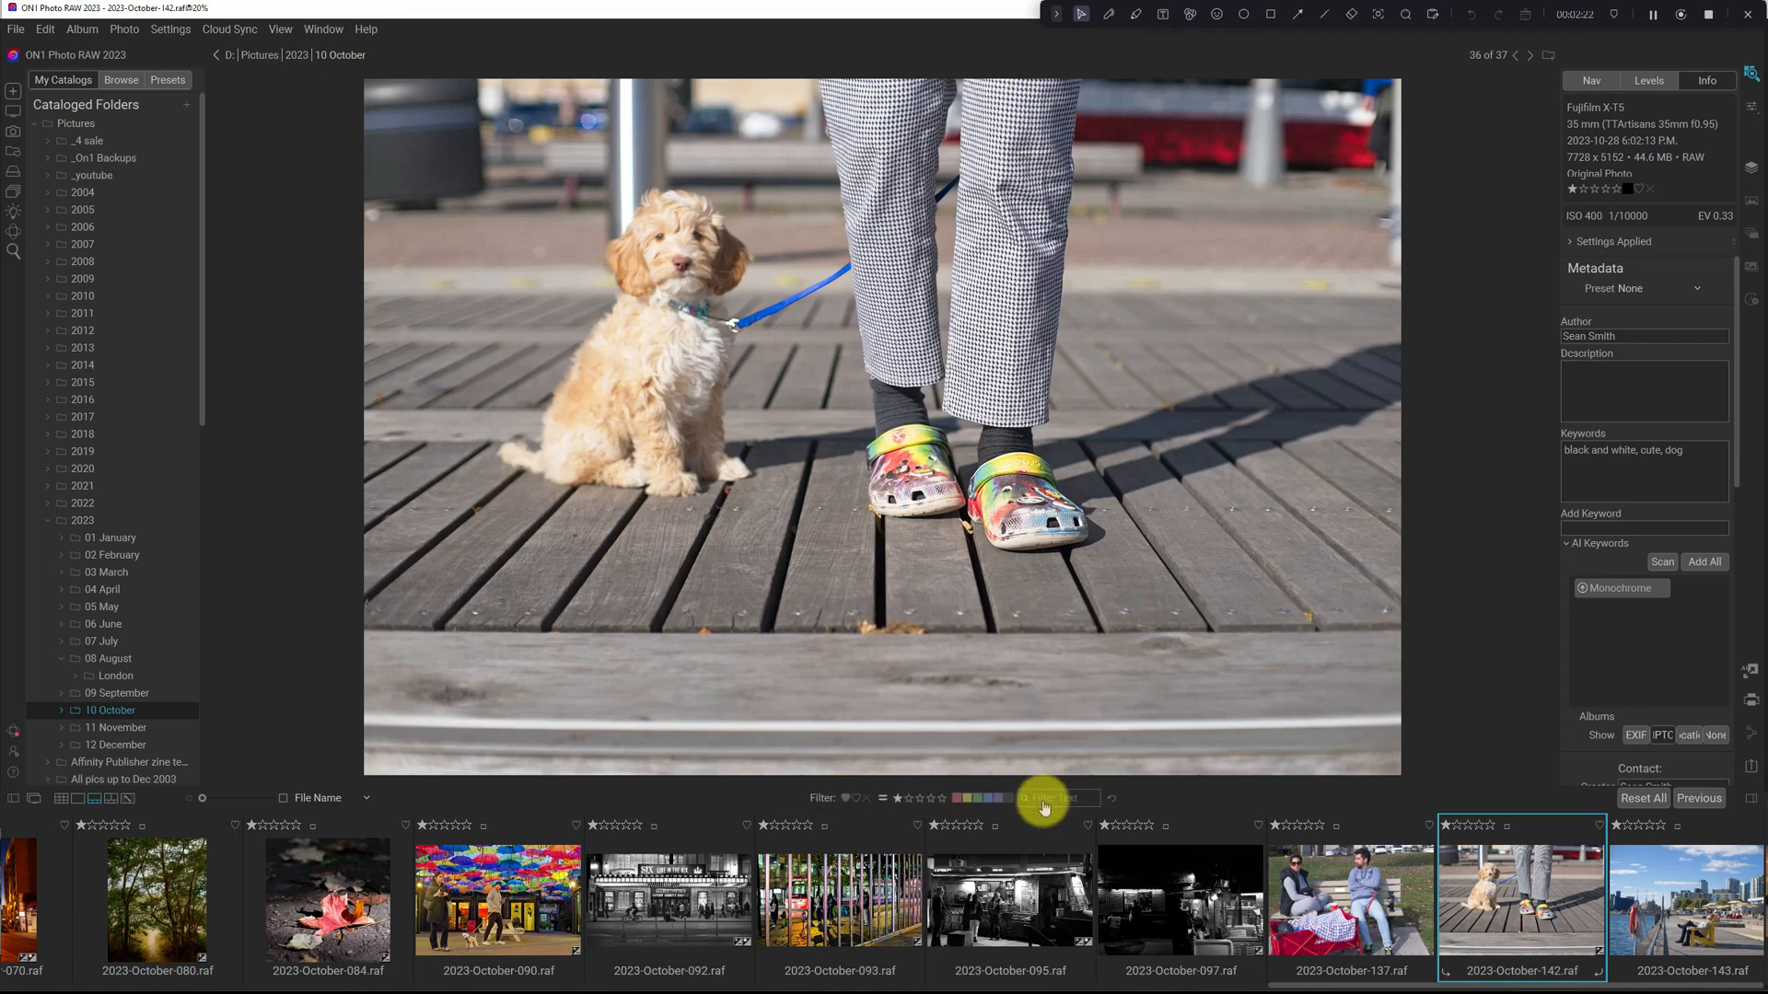
{"action": "mouse_move", "coordinate": [922, 804]}
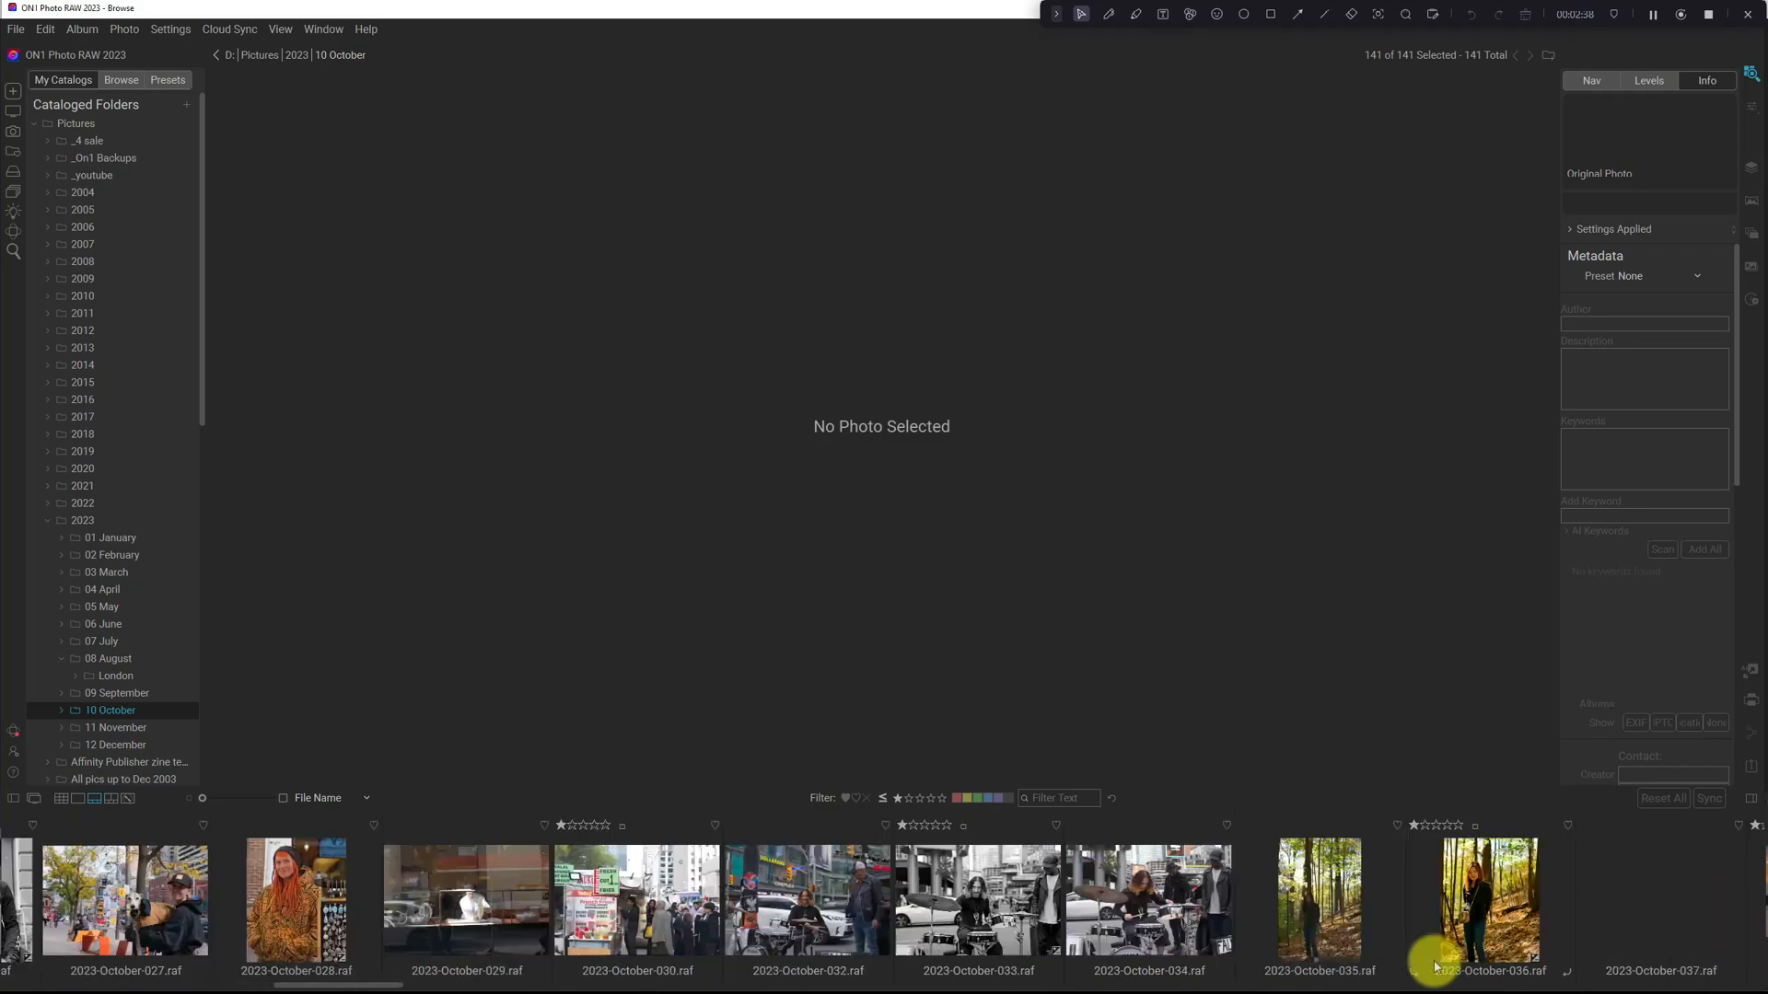
{"action": "scroll", "scroll_direction": "right", "scroll_amount": 3}
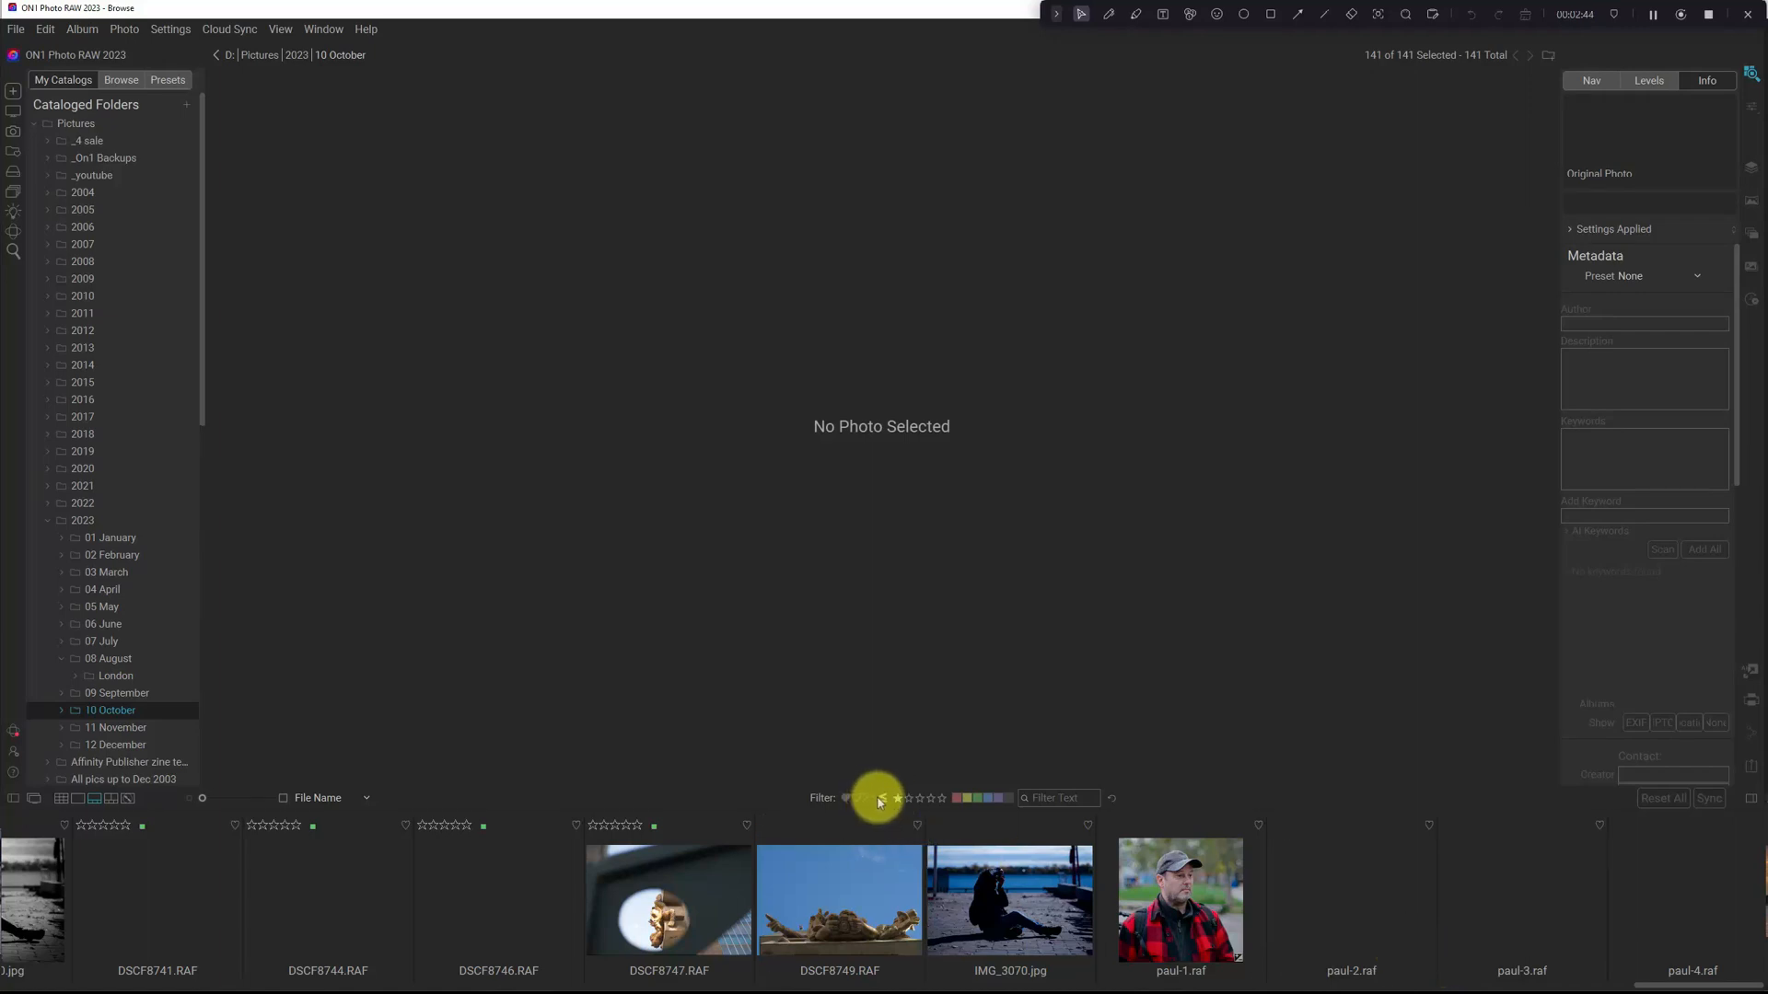
{"action": "left_click", "coordinate": [896, 797]}
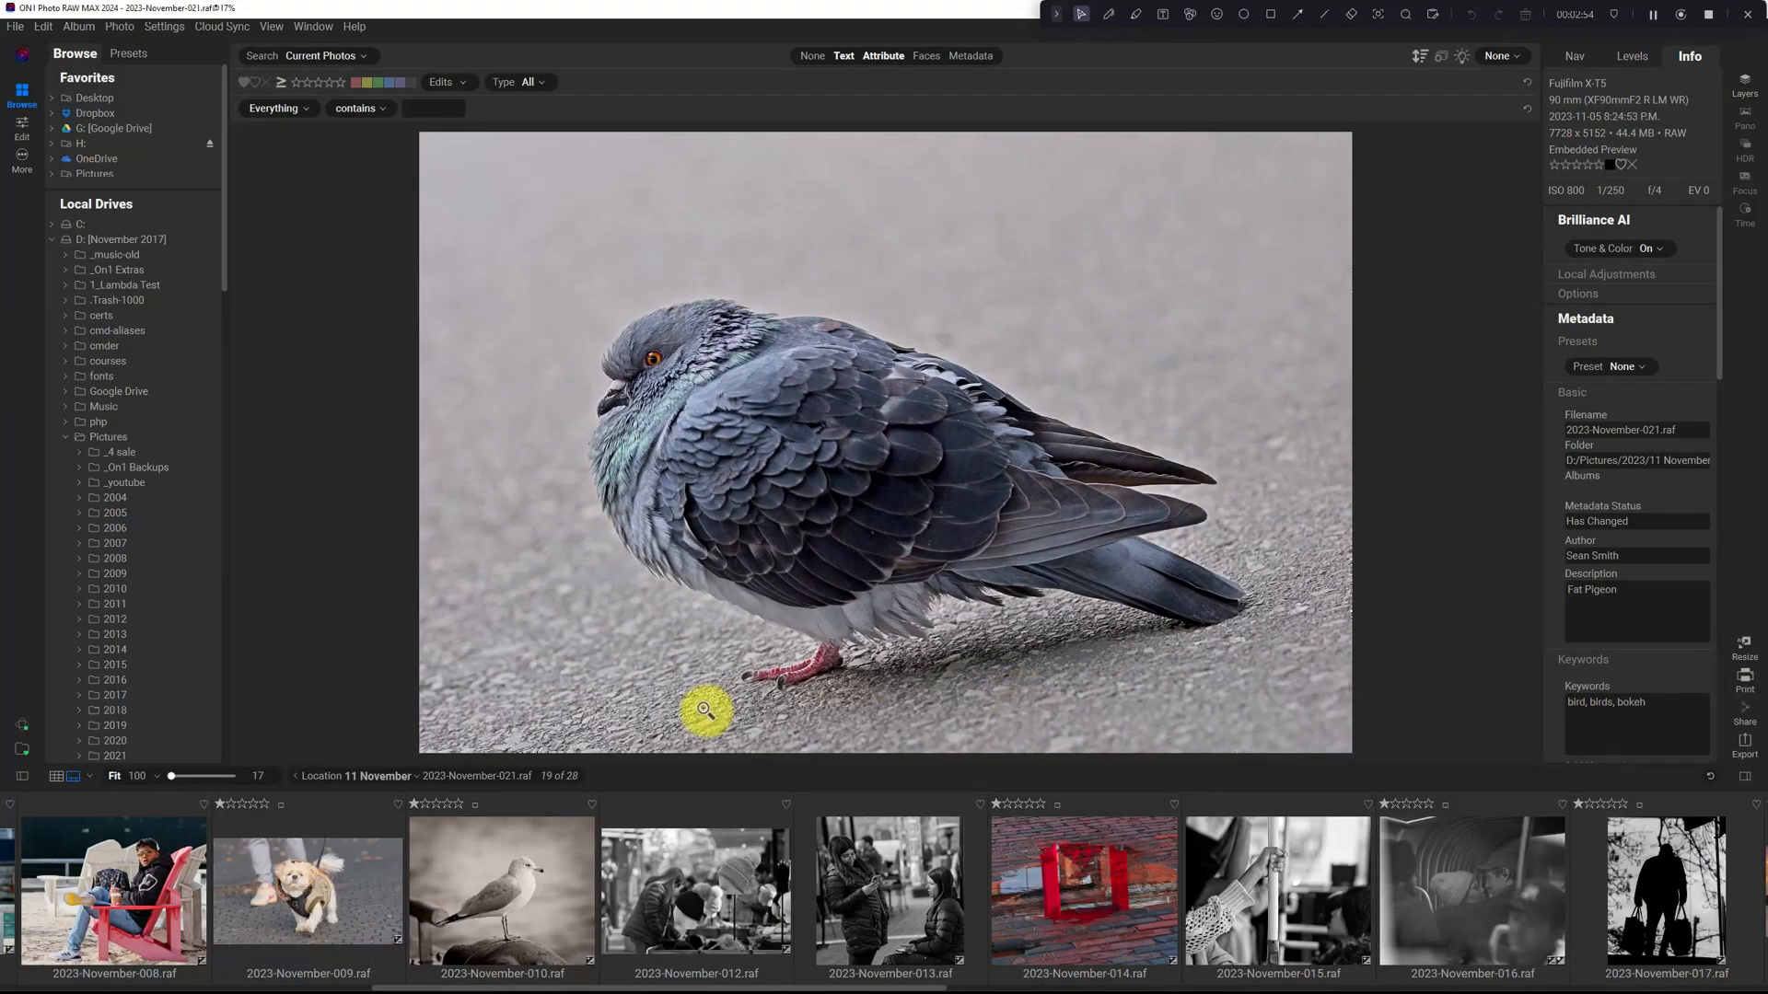
{"action": "mouse_move", "coordinate": [1010, 779]}
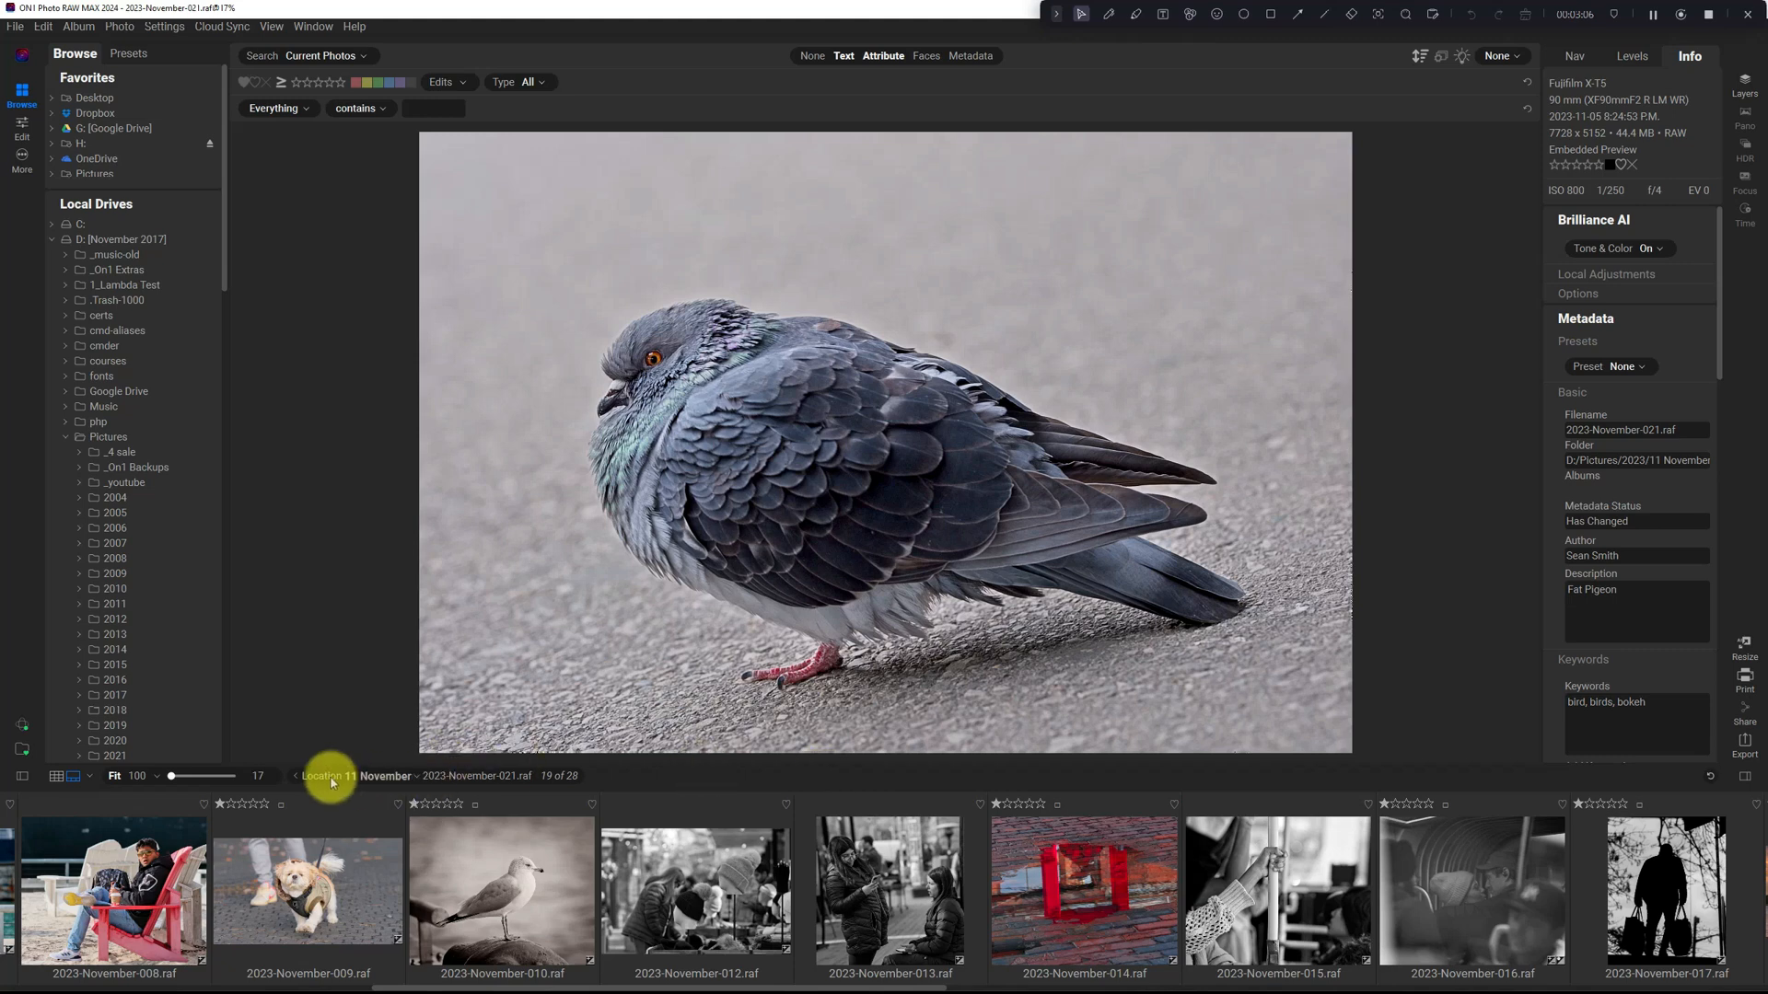
{"action": "mouse_move", "coordinate": [417, 779]}
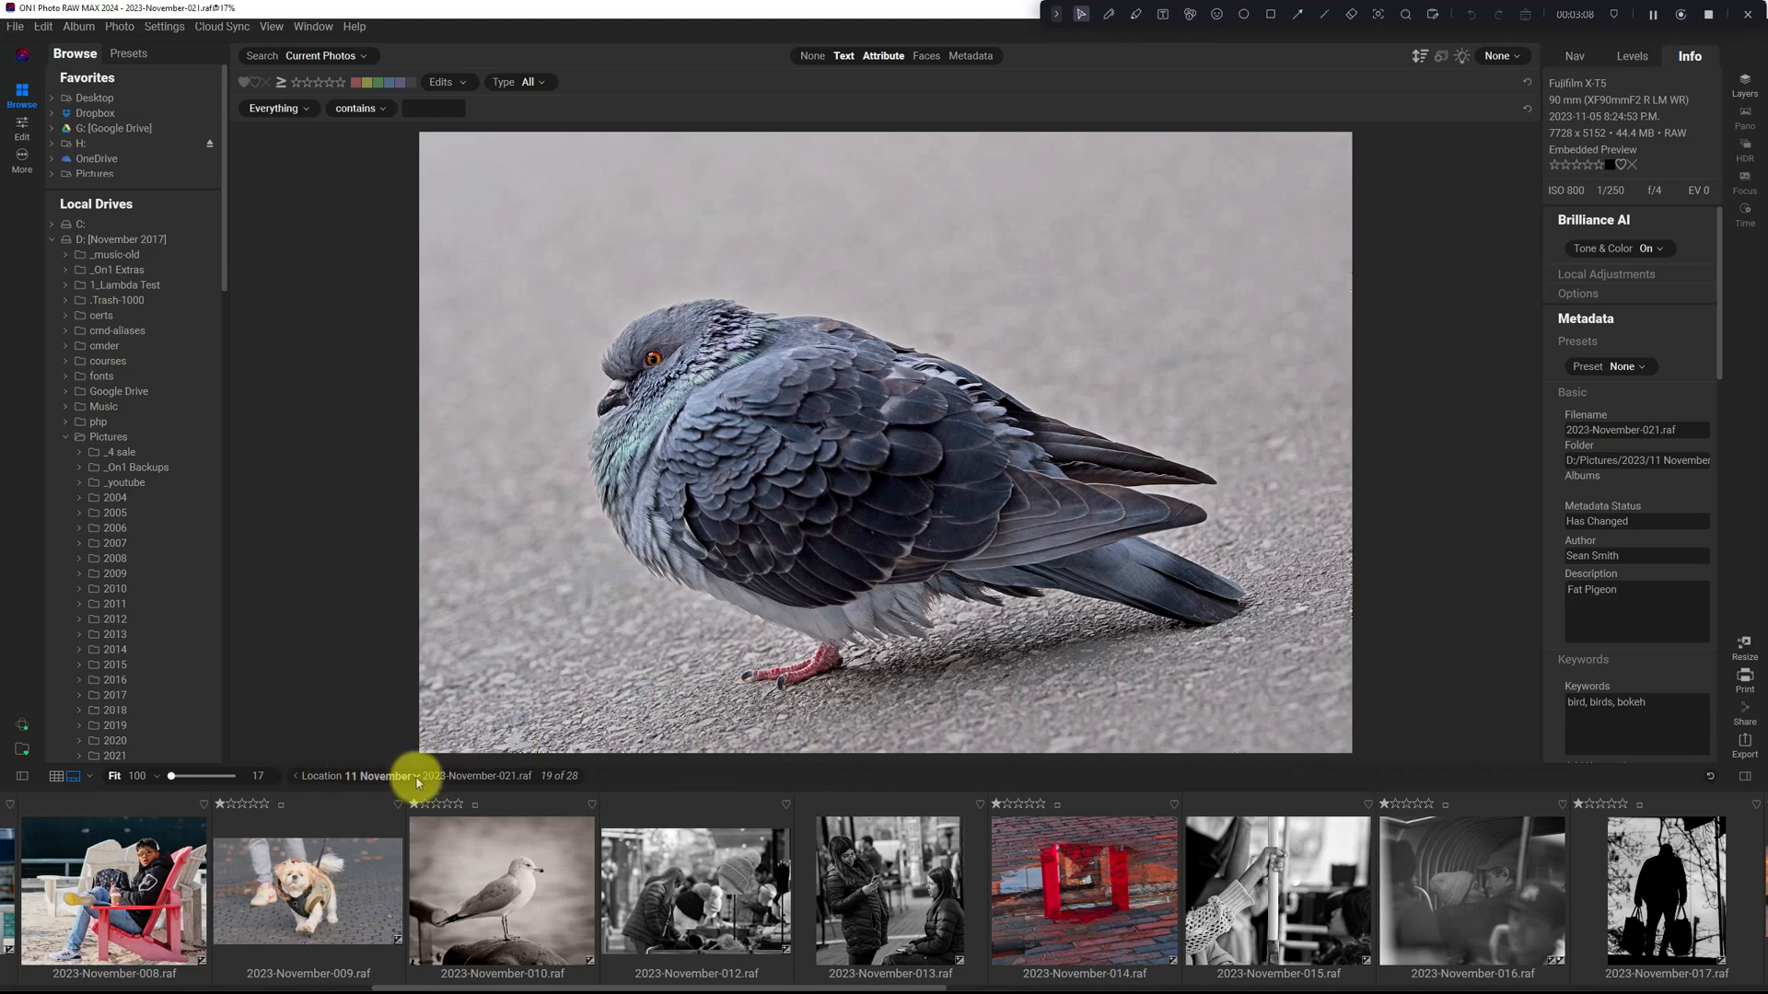
{"action": "mouse_move", "coordinate": [464, 783]}
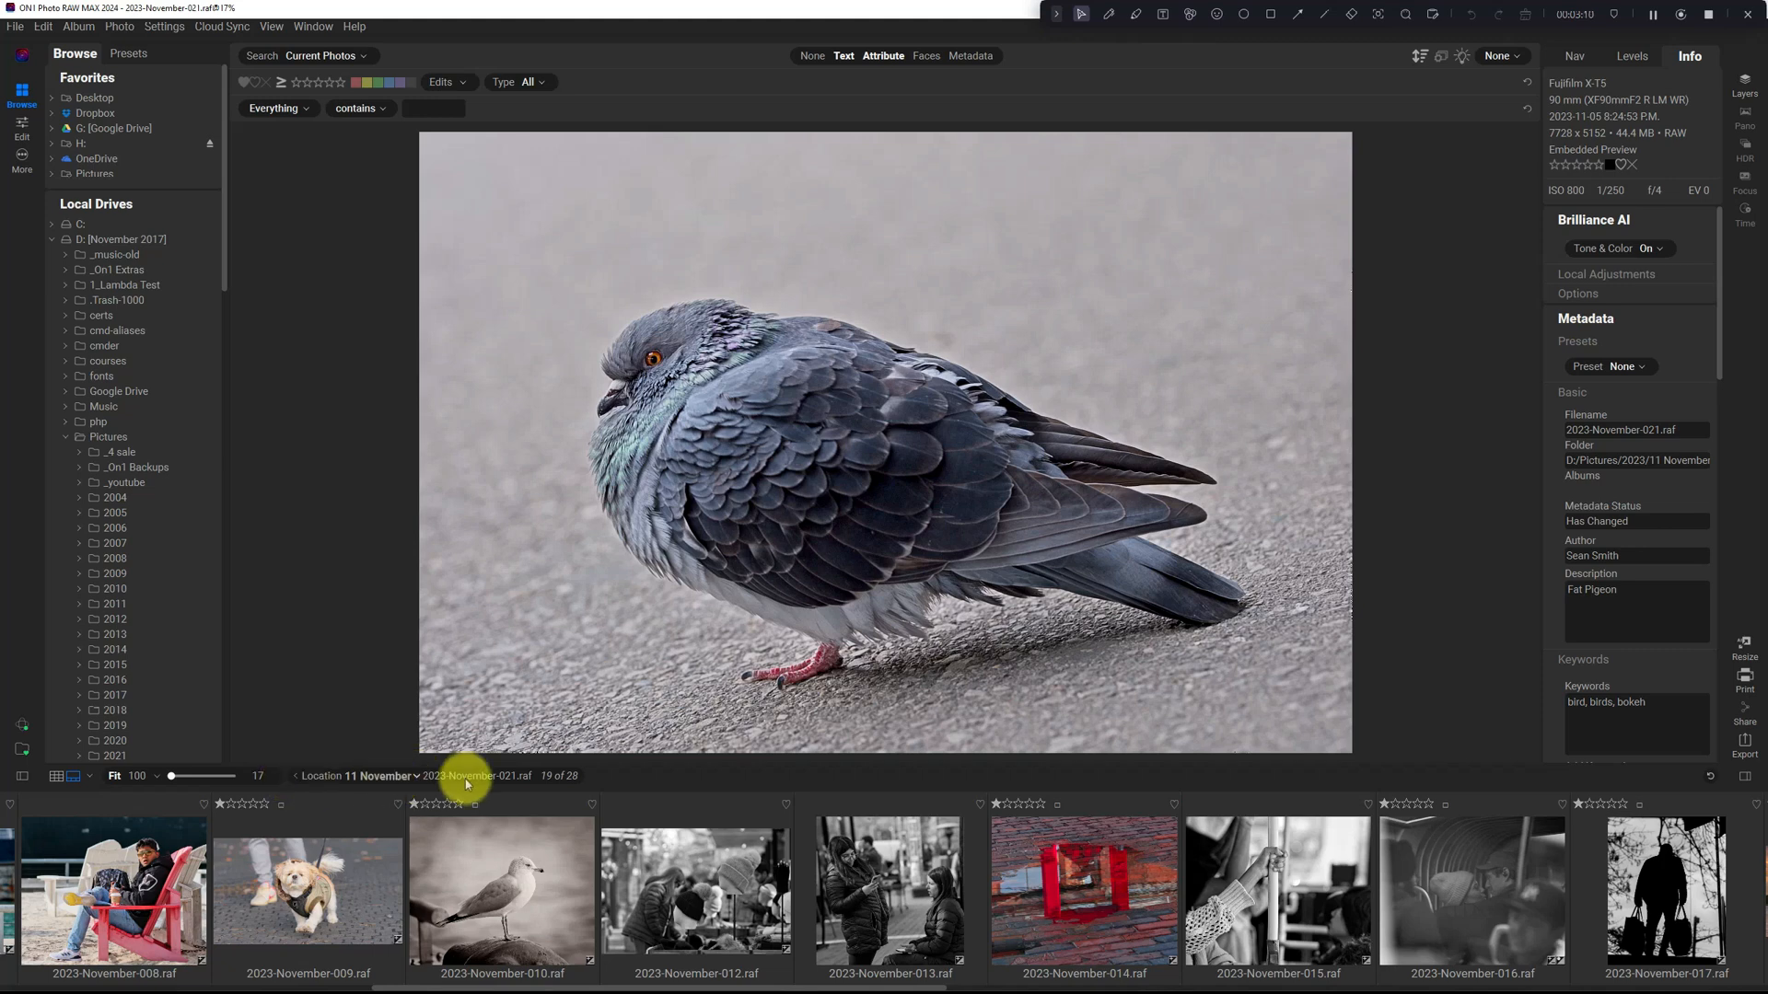
{"action": "left_click", "coordinate": [355, 775]}
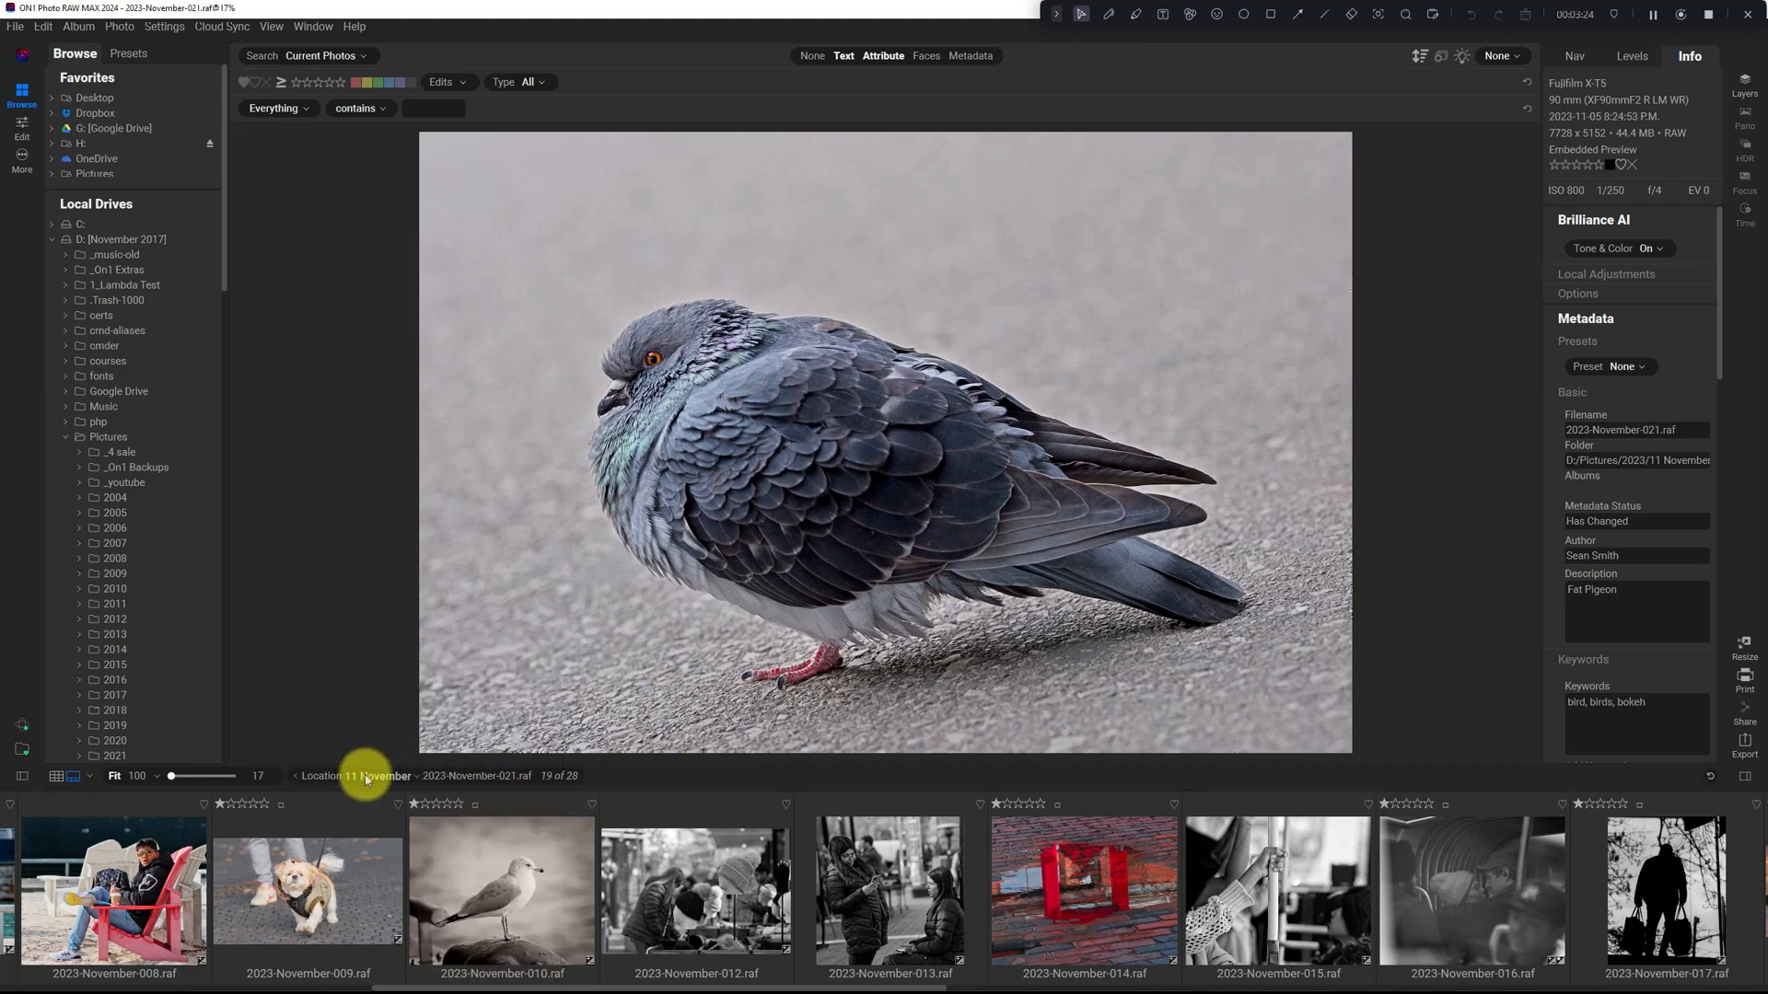
{"action": "mouse_move", "coordinate": [375, 767]}
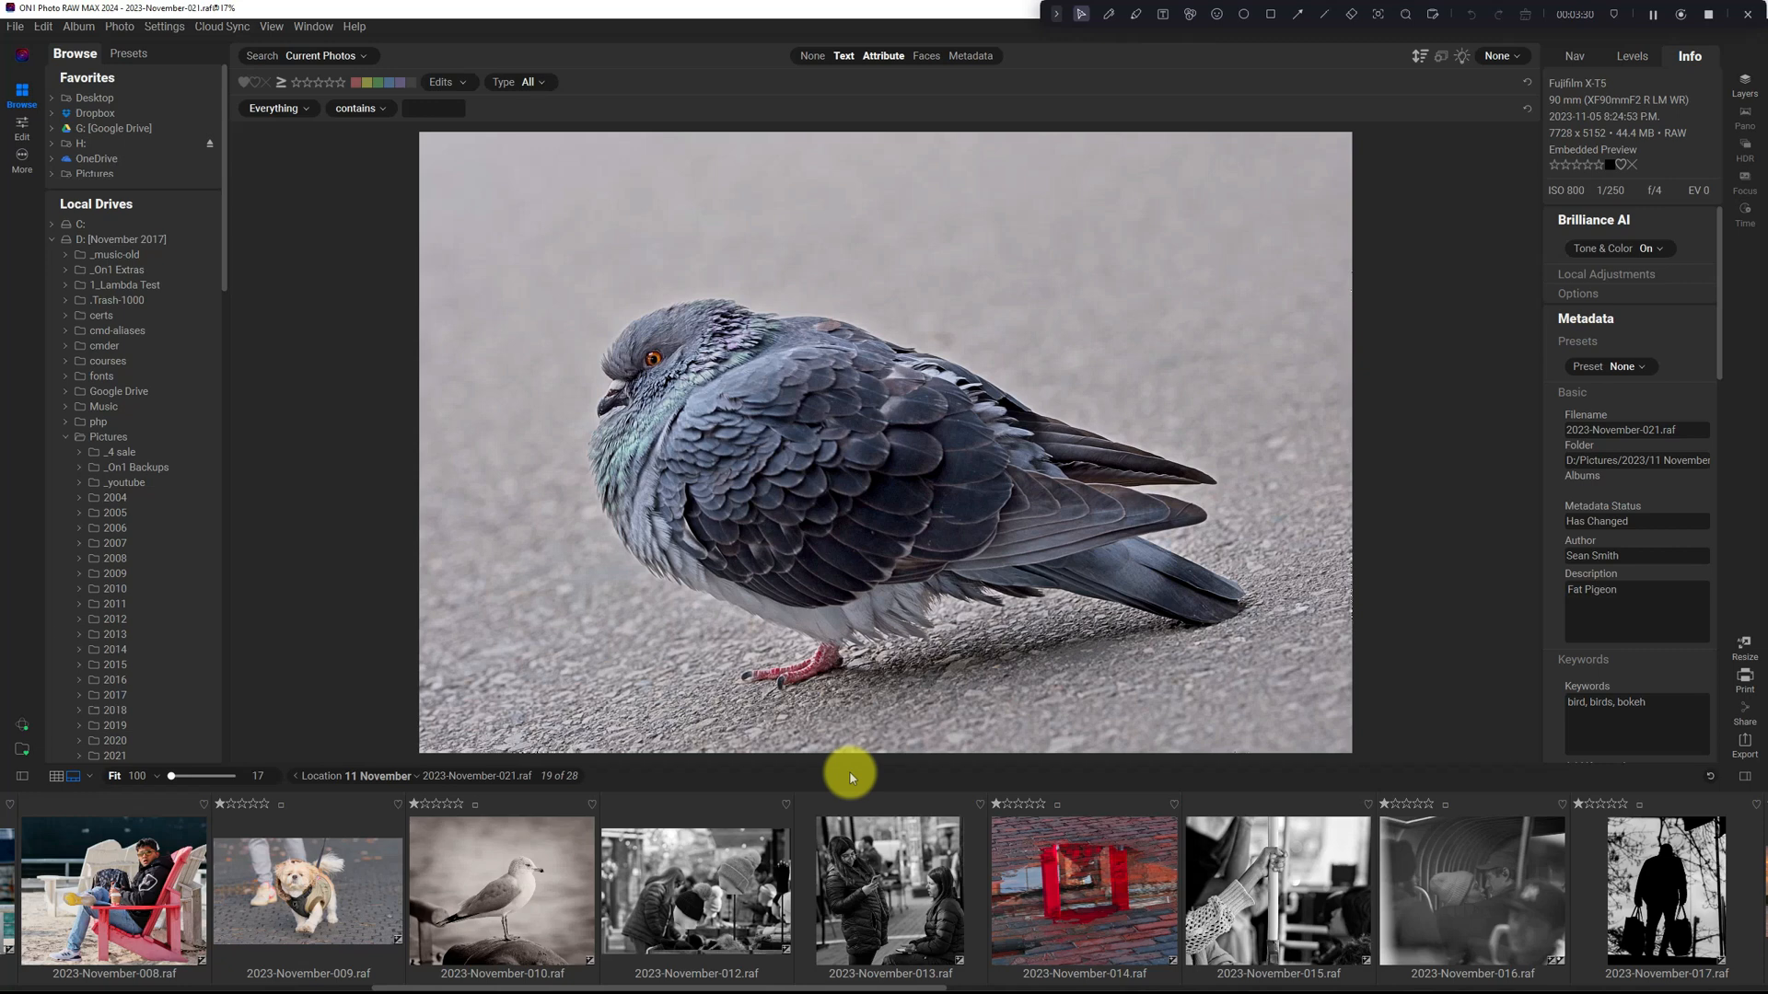
{"action": "mouse_move", "coordinate": [850, 785]}
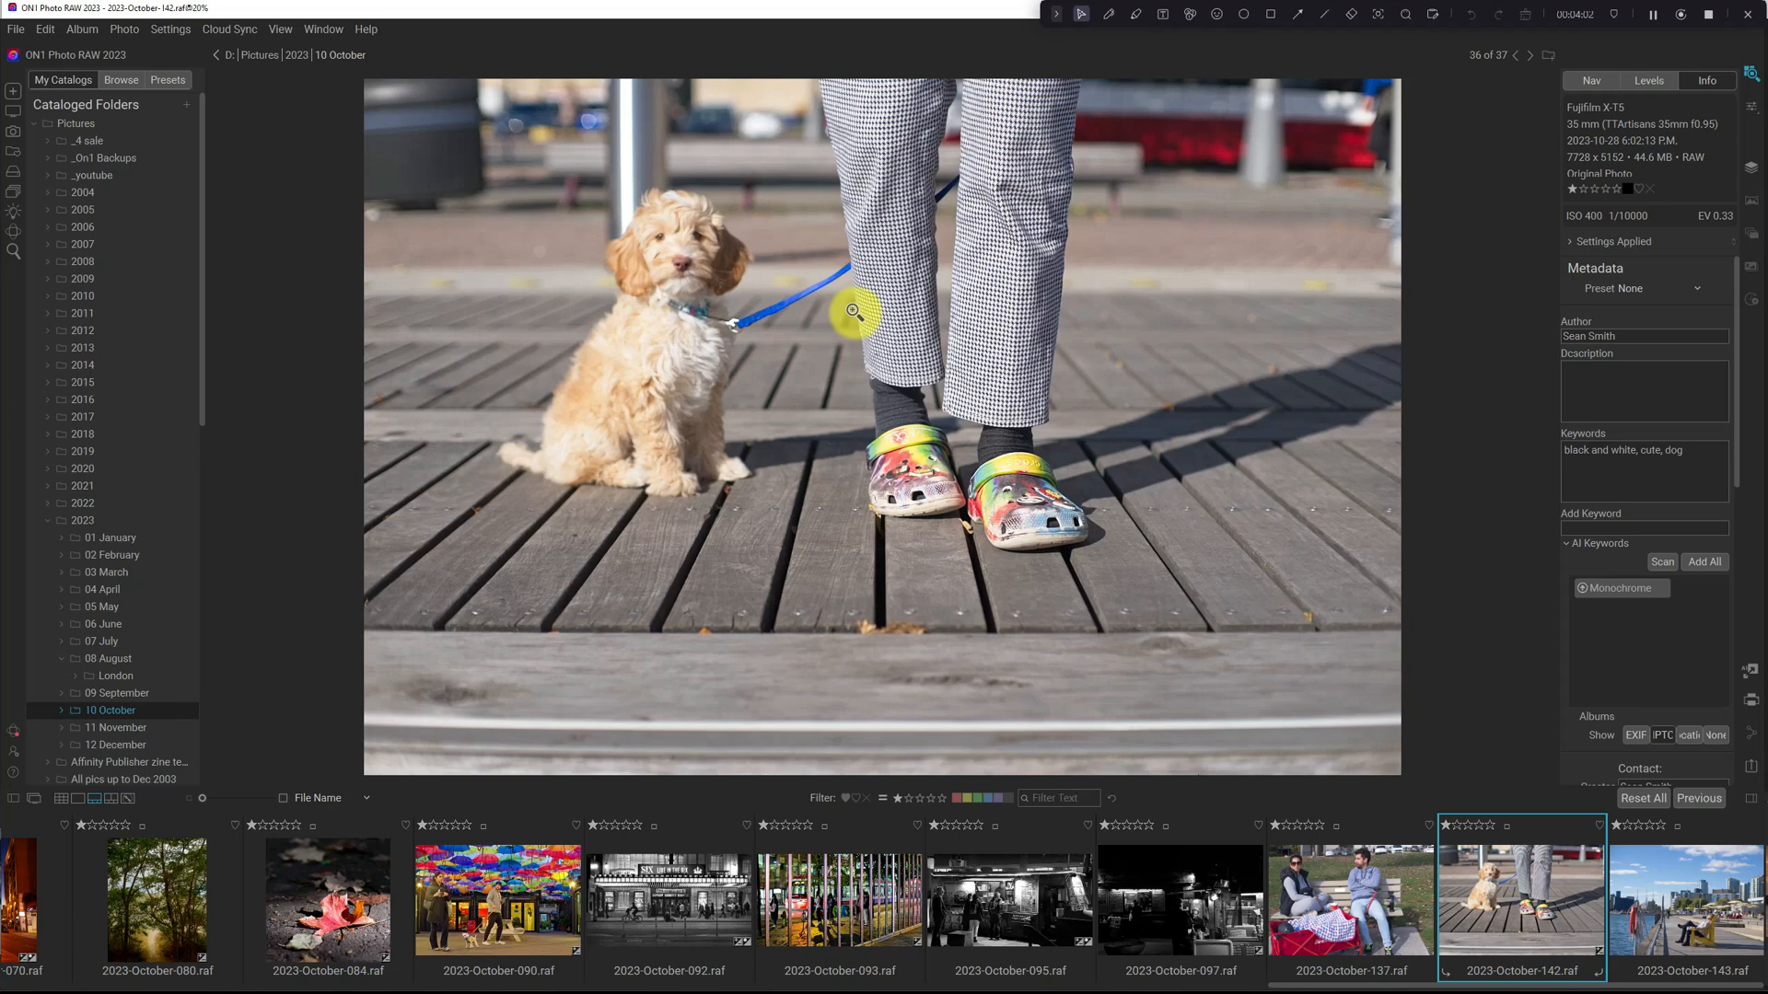
{"action": "mouse_move", "coordinate": [699, 38]}
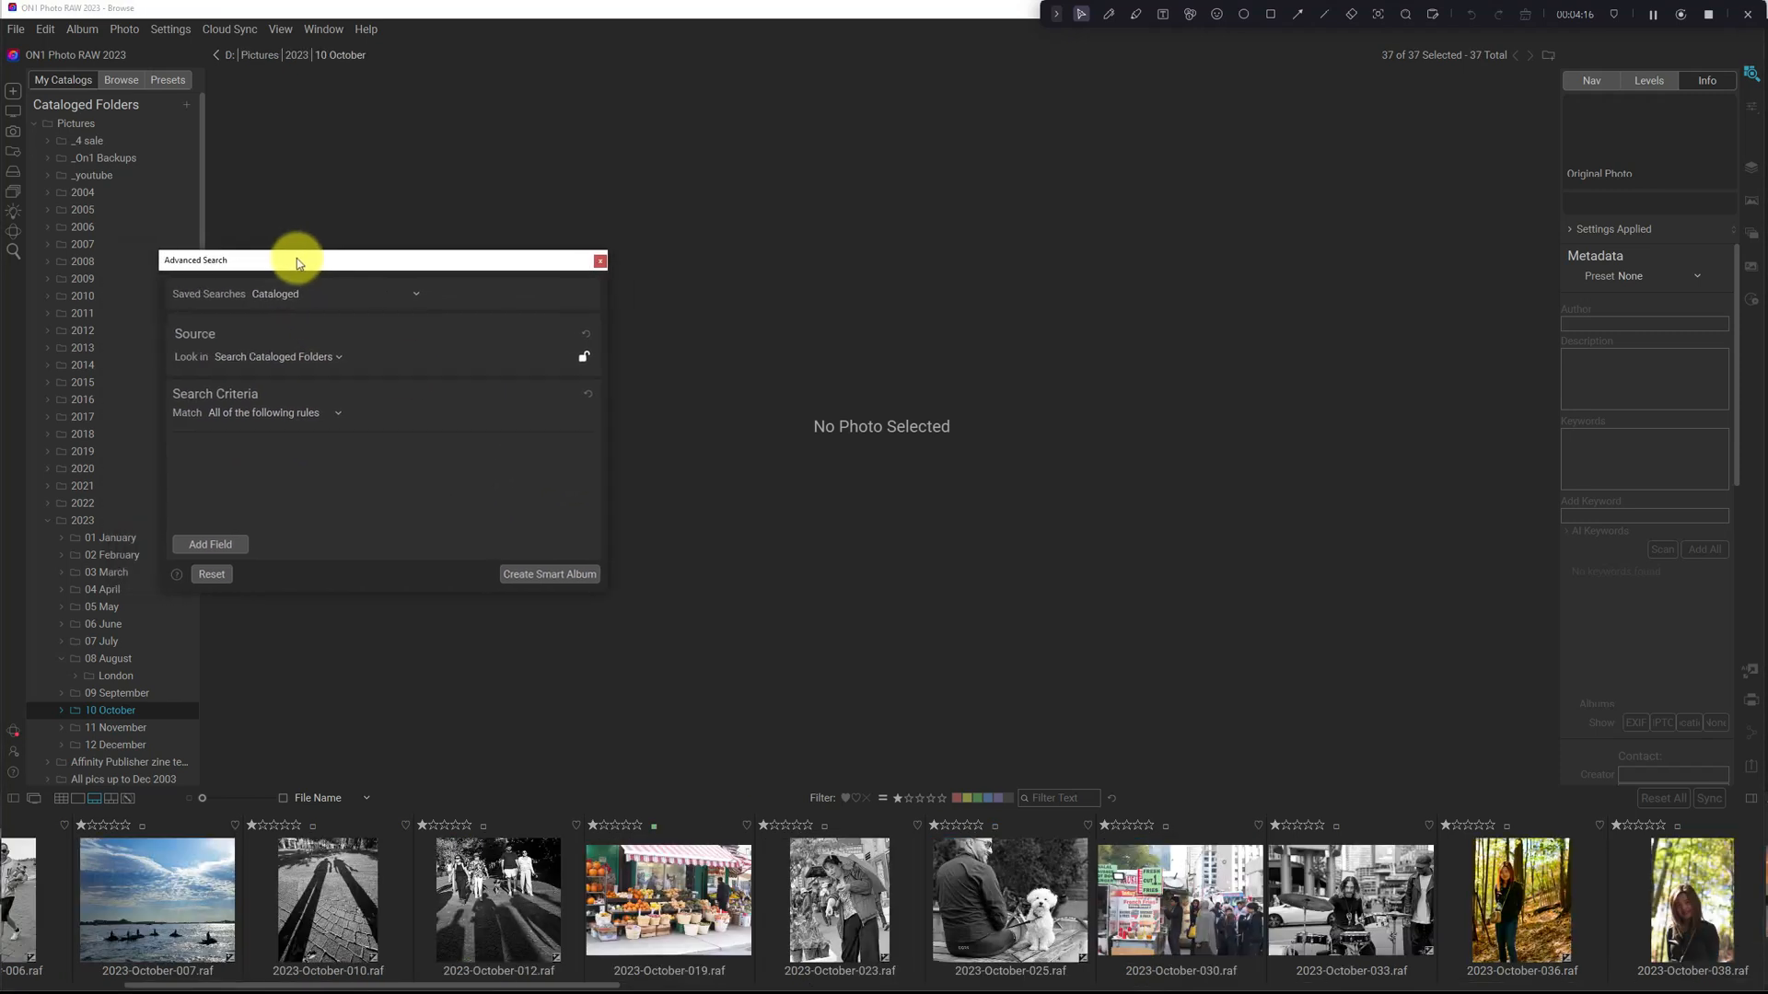
Step: Shift the Advanced Search window left and add a rule searching by Rating instead of Everything
{"action": "left_click_drag", "start_coordinate": [298, 260], "coordinate": [291, 261]}
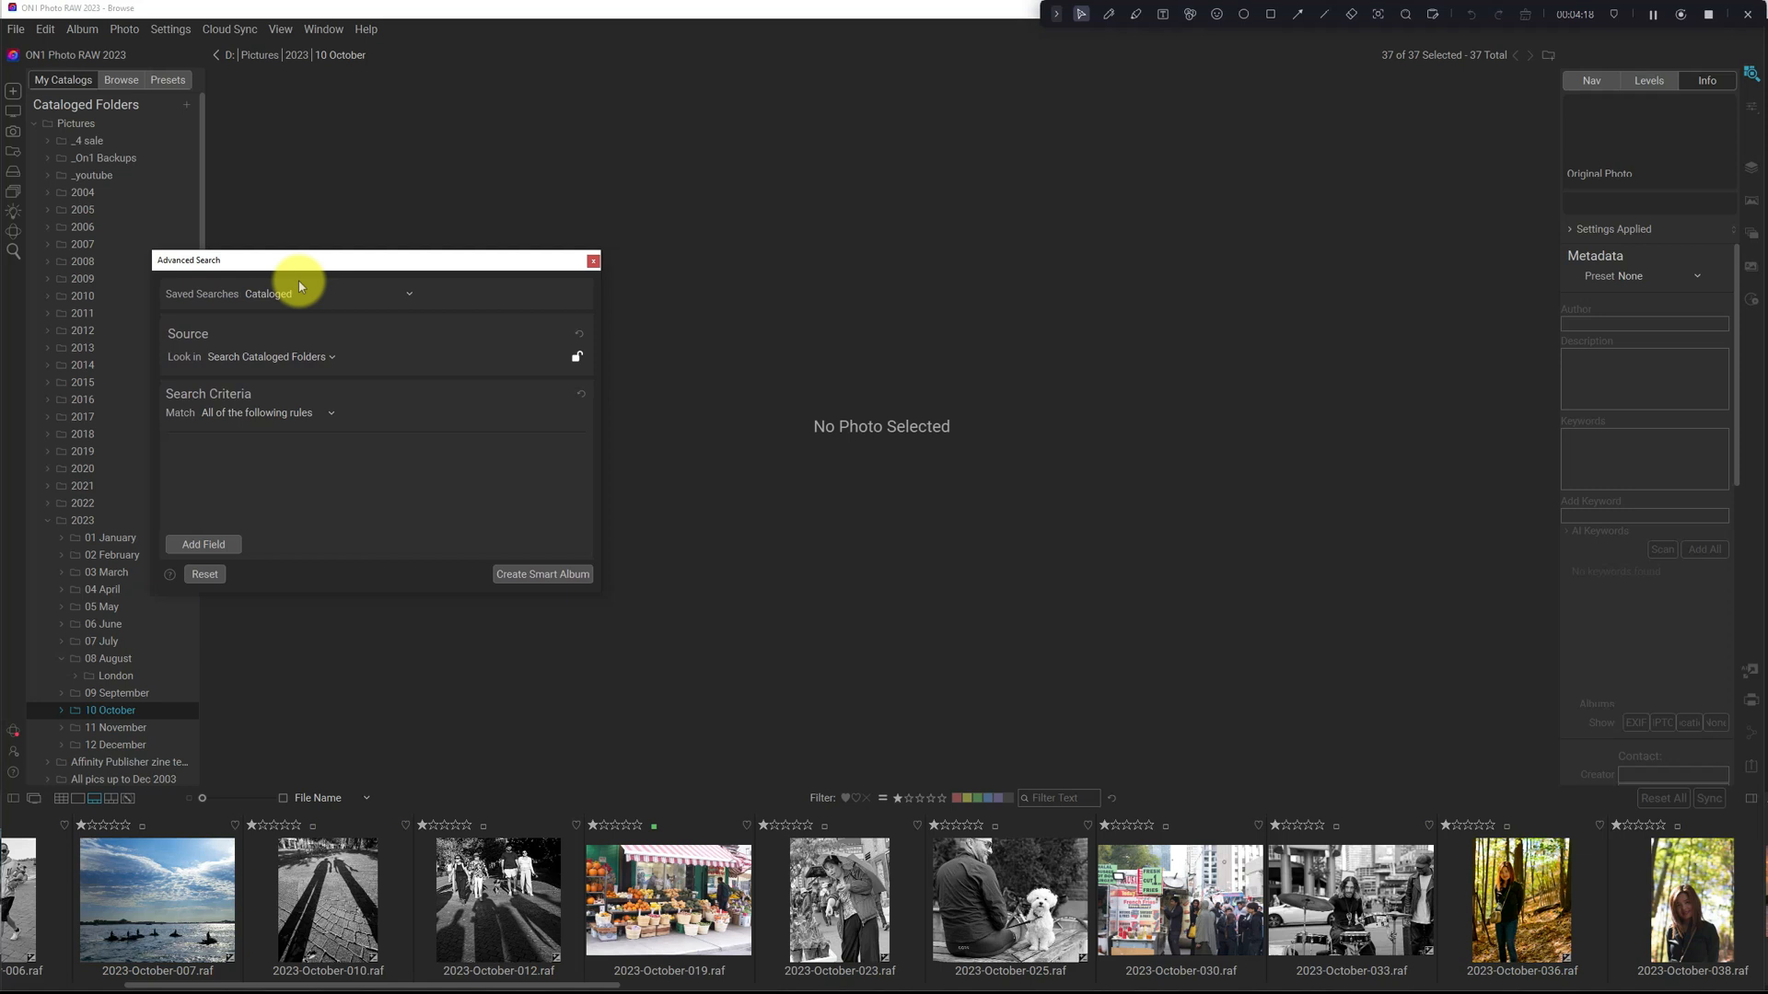
{"action": "mouse_move", "coordinate": [707, 101]}
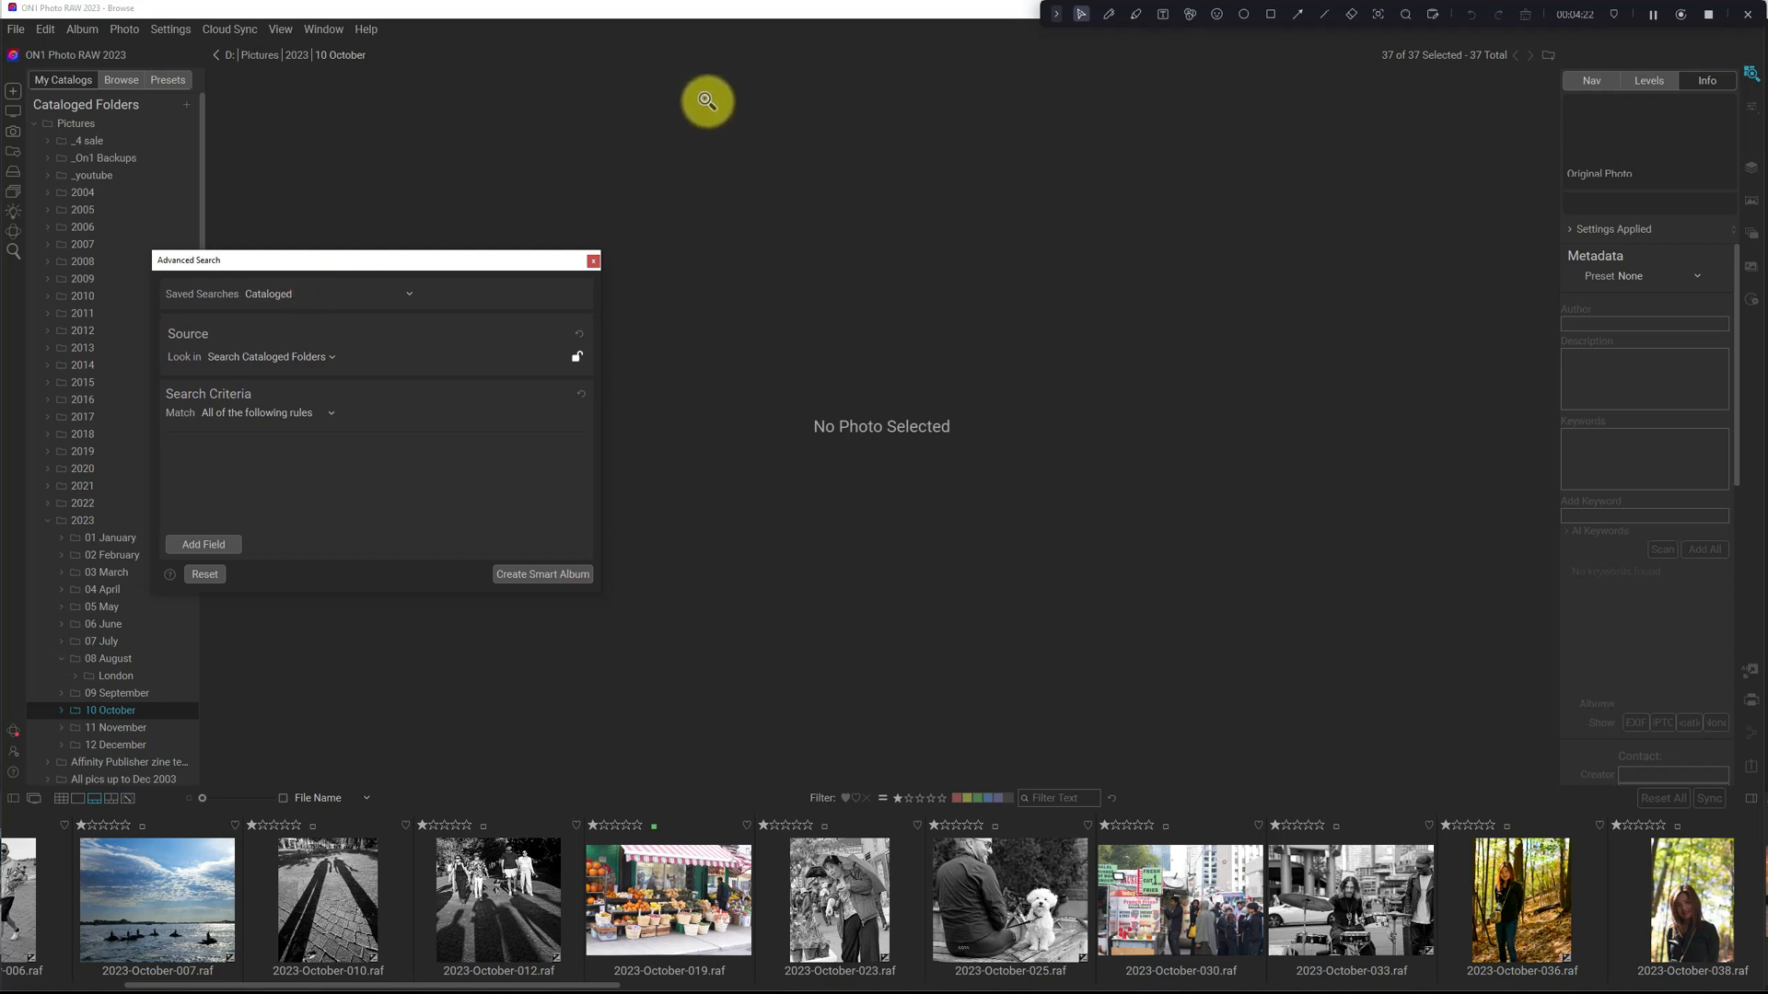
{"action": "mouse_move", "coordinate": [398, 205]}
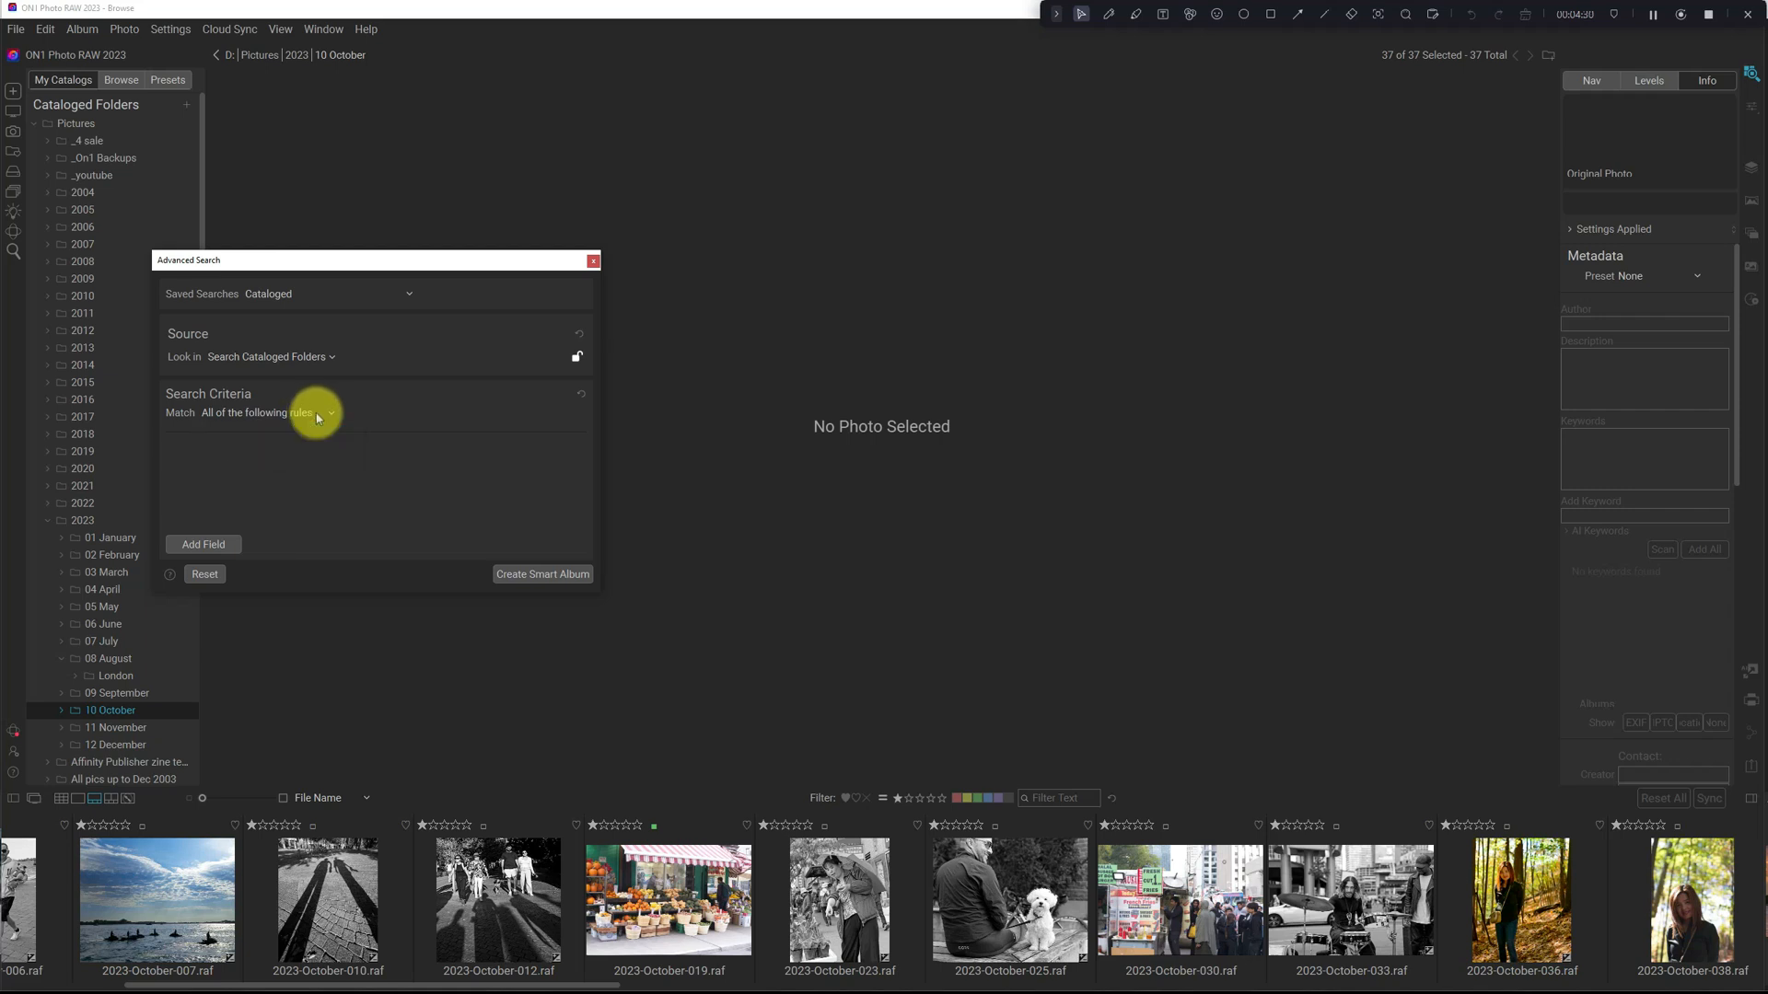
{"action": "left_click", "coordinate": [203, 544]}
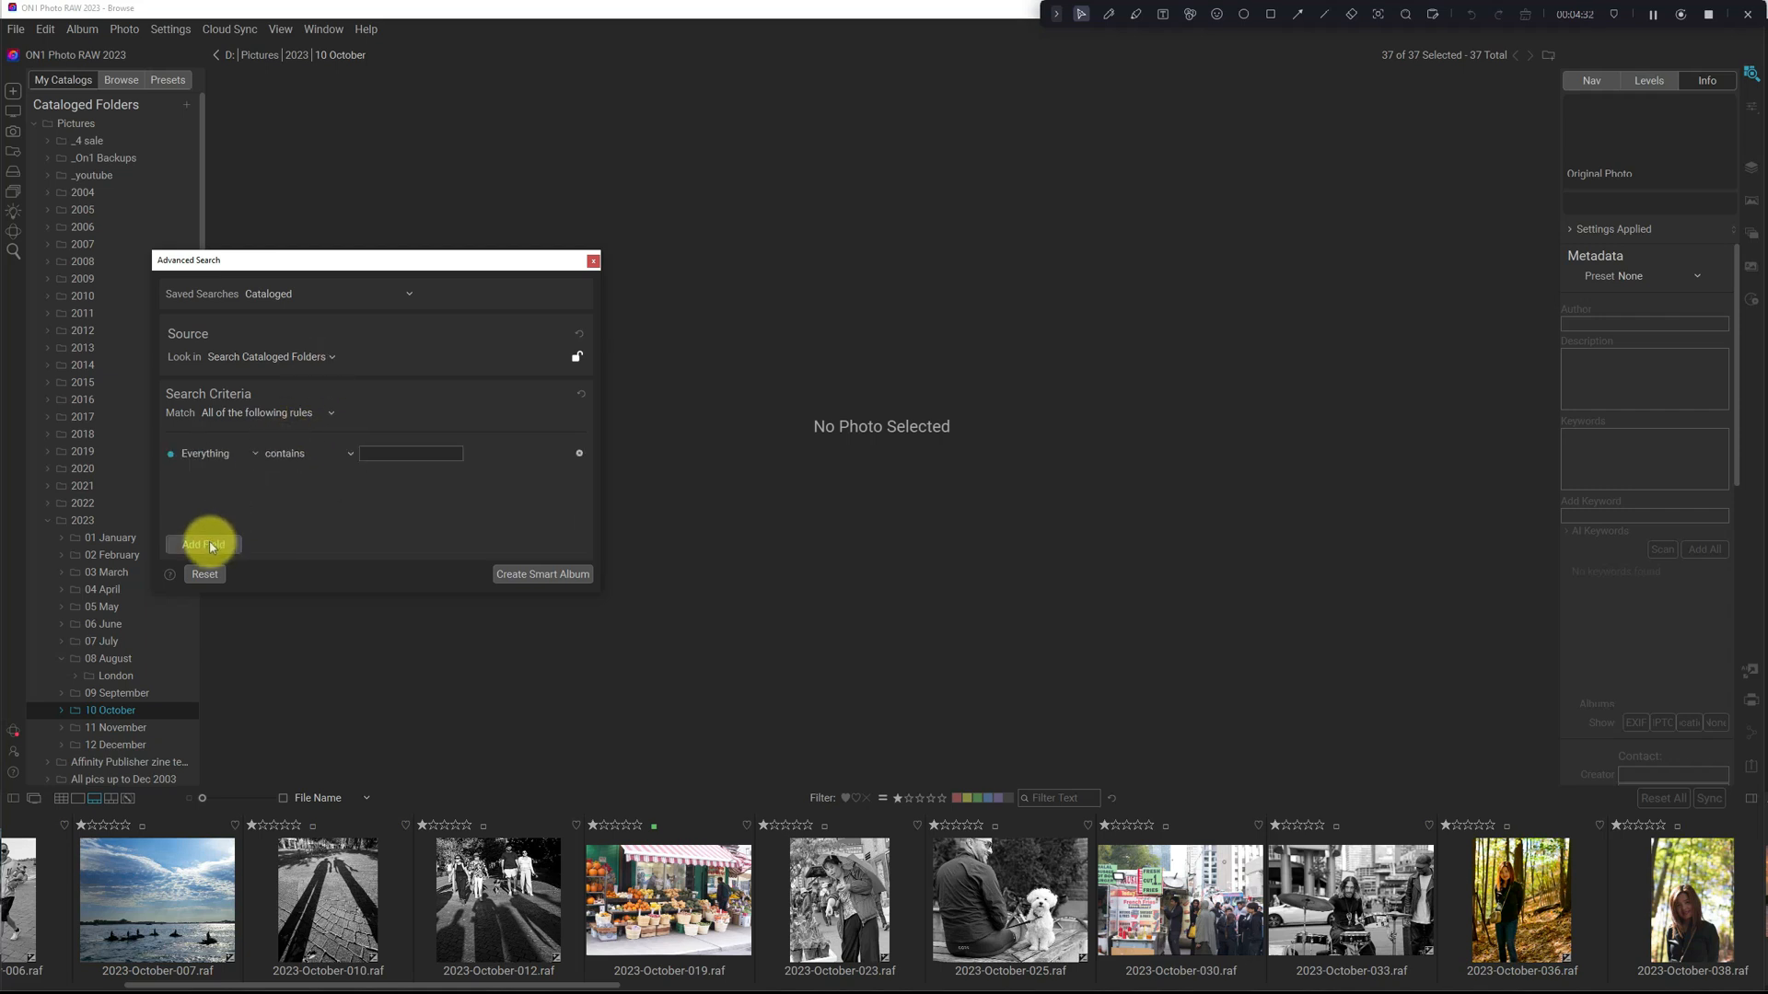
{"action": "left_click", "coordinate": [209, 454]}
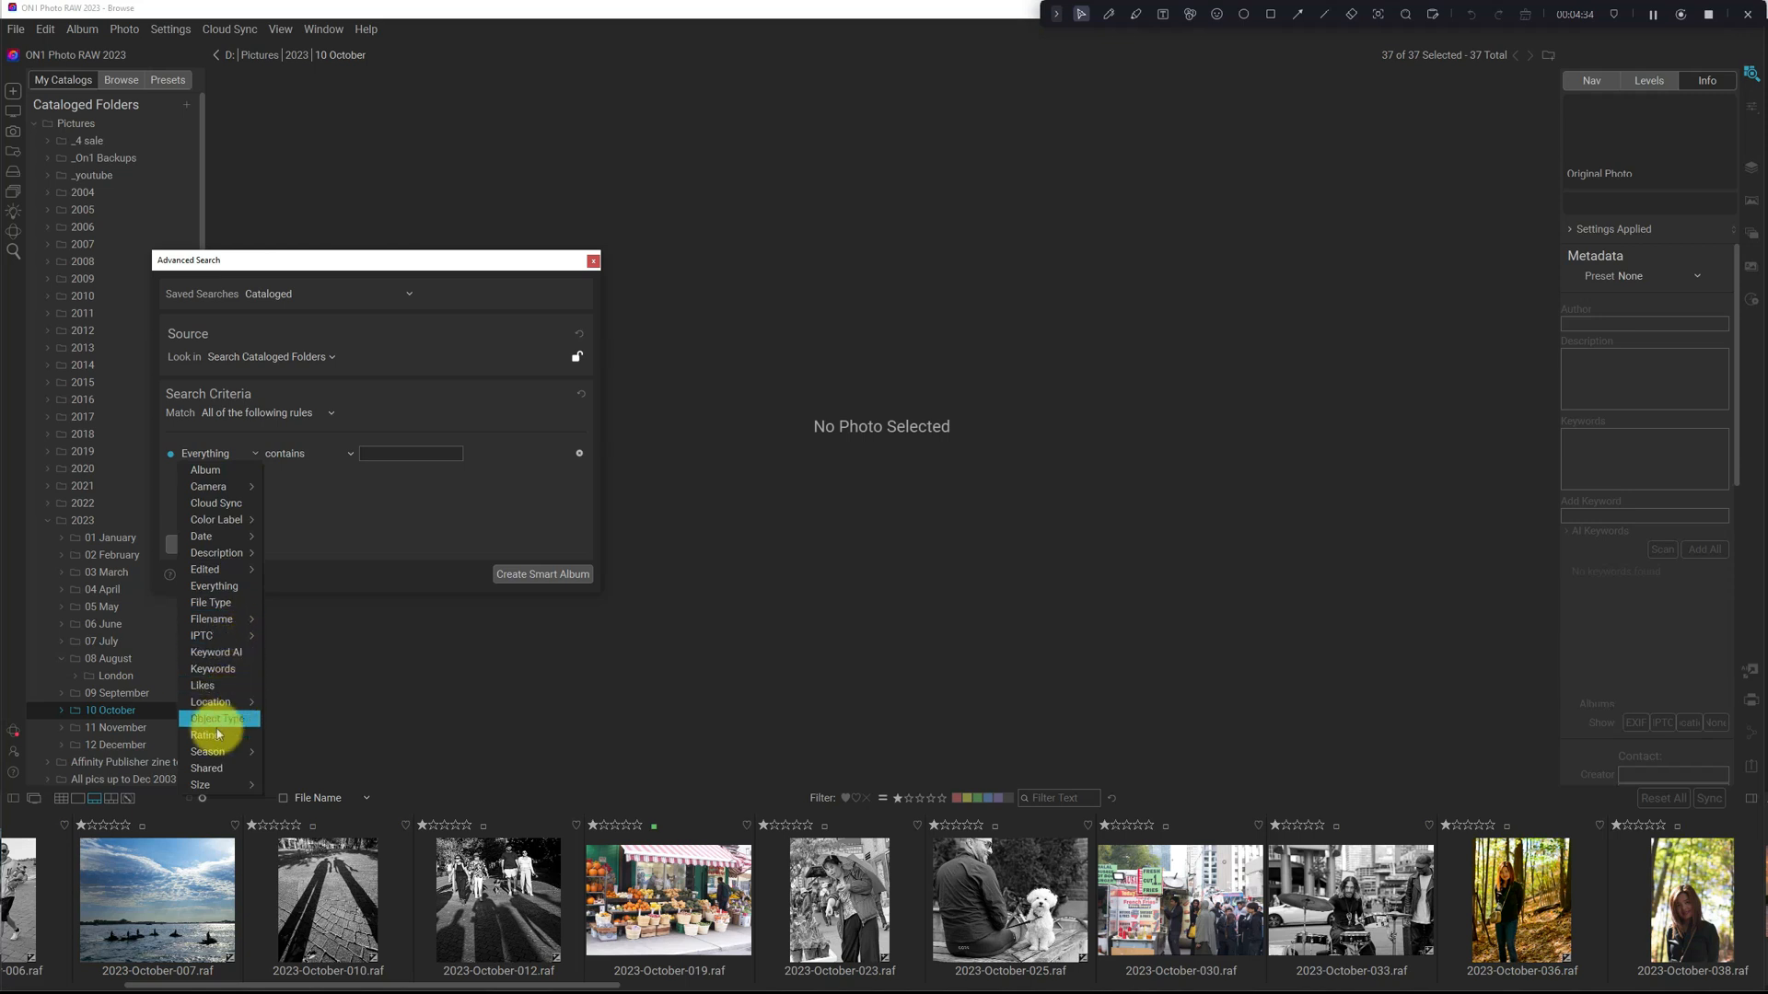
{"action": "left_click", "coordinate": [205, 734]}
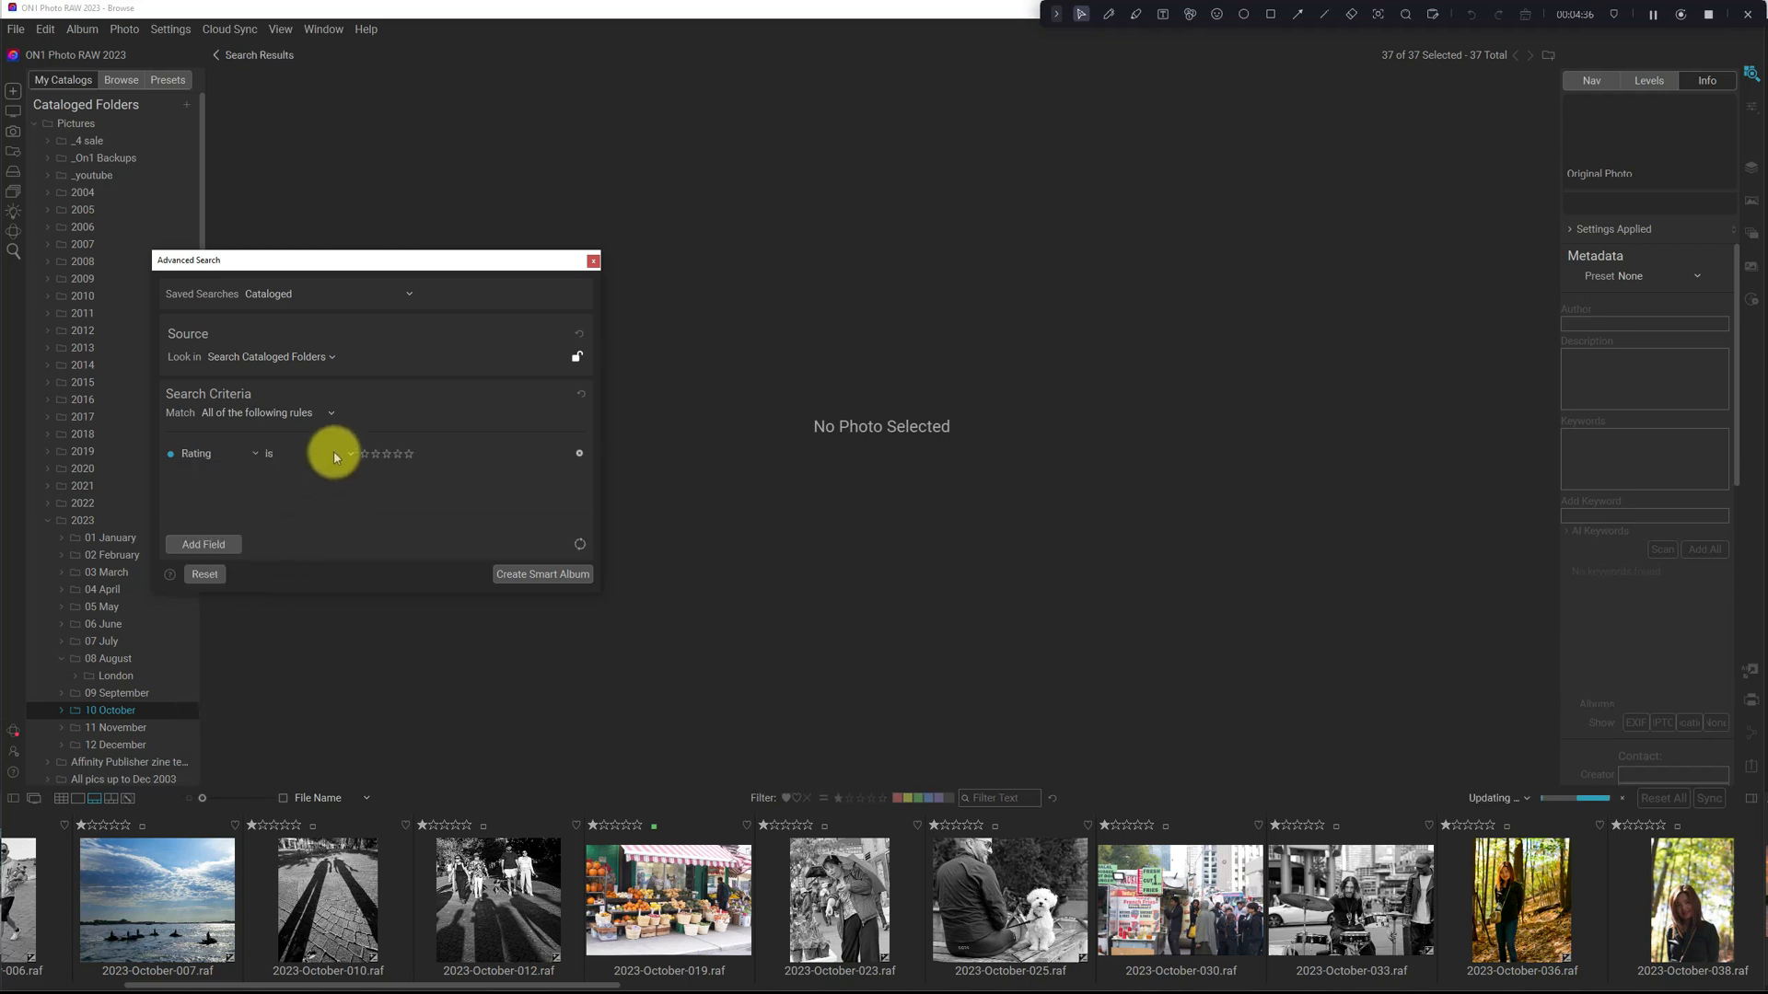
Step: Set the rating rule to 'is in the range' with a two-star lower bound
{"action": "left_click", "coordinate": [311, 453]}
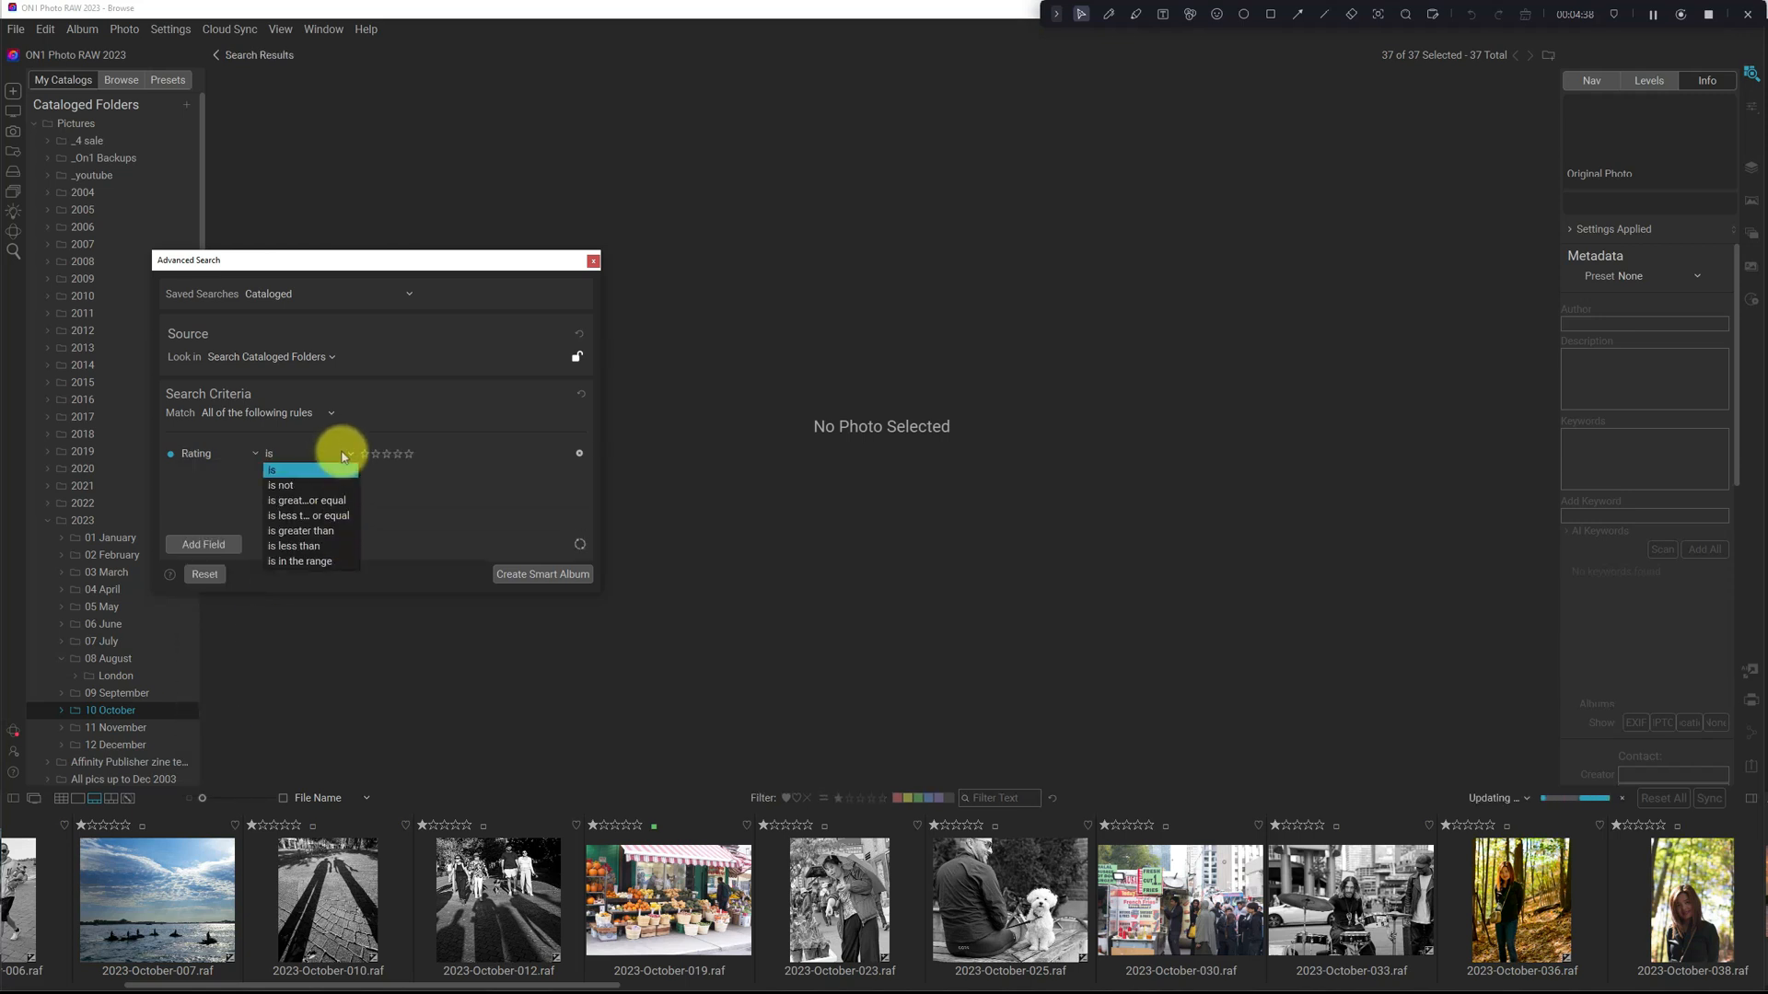
{"action": "mouse_move", "coordinate": [331, 485]}
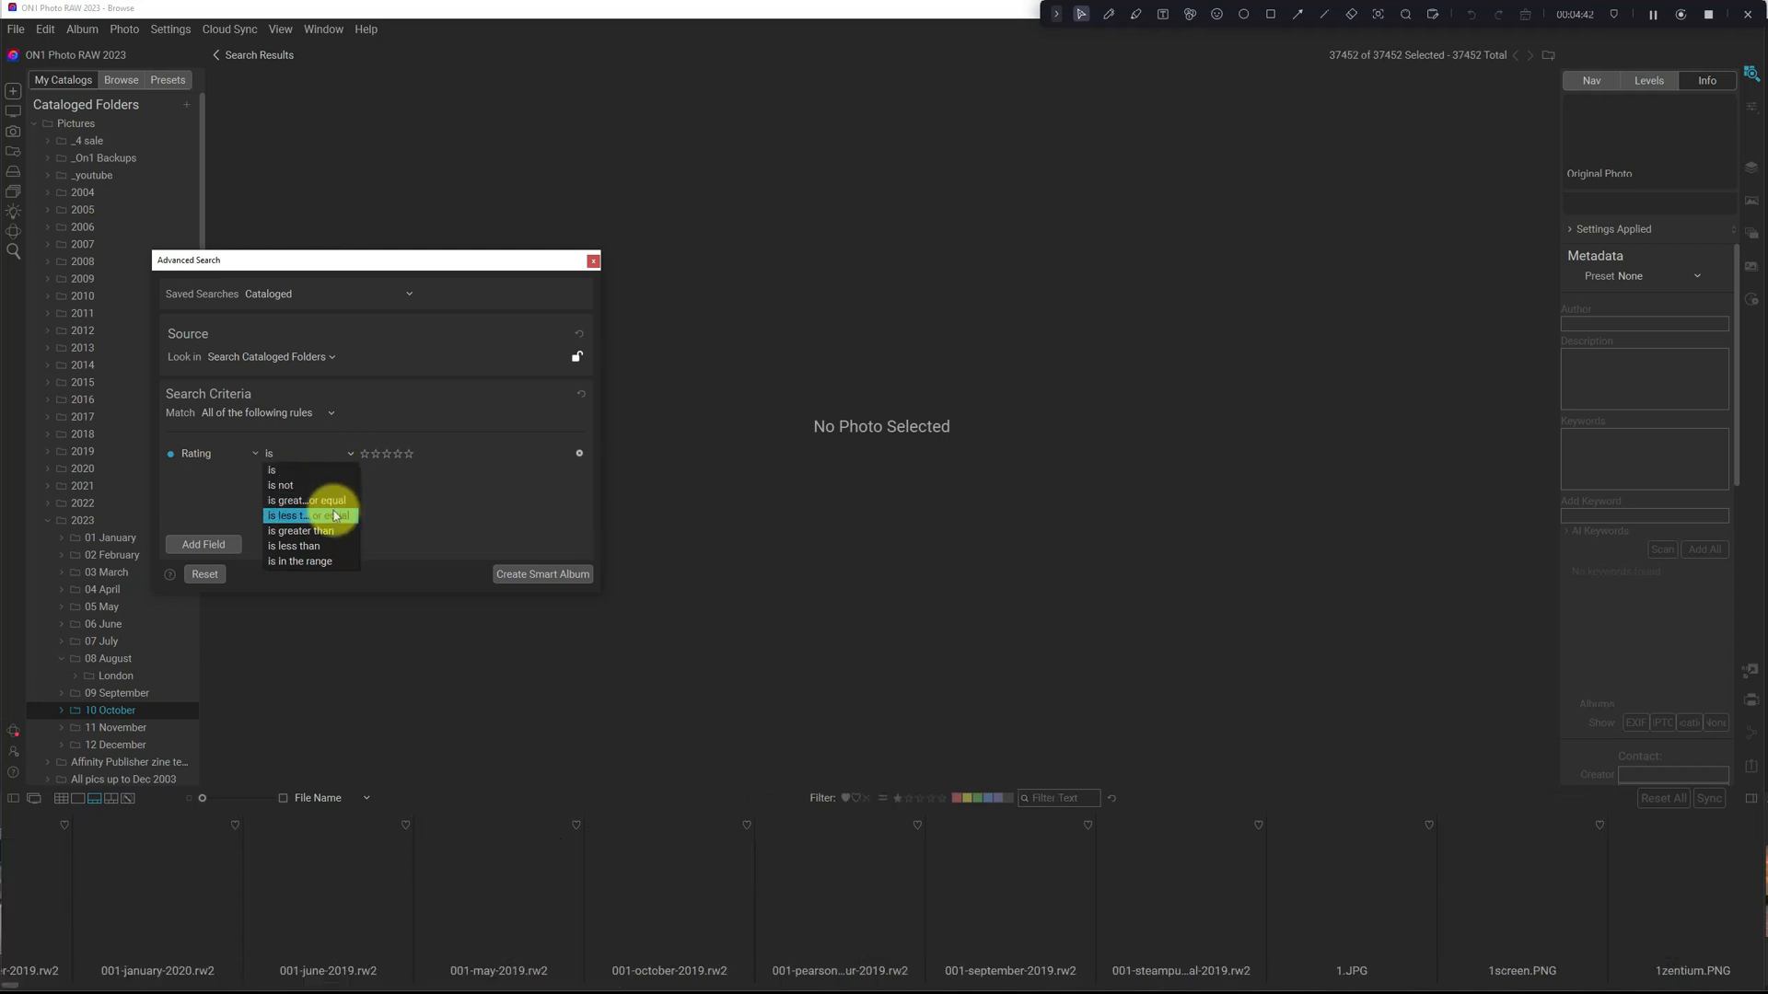
{"action": "mouse_move", "coordinate": [331, 546]}
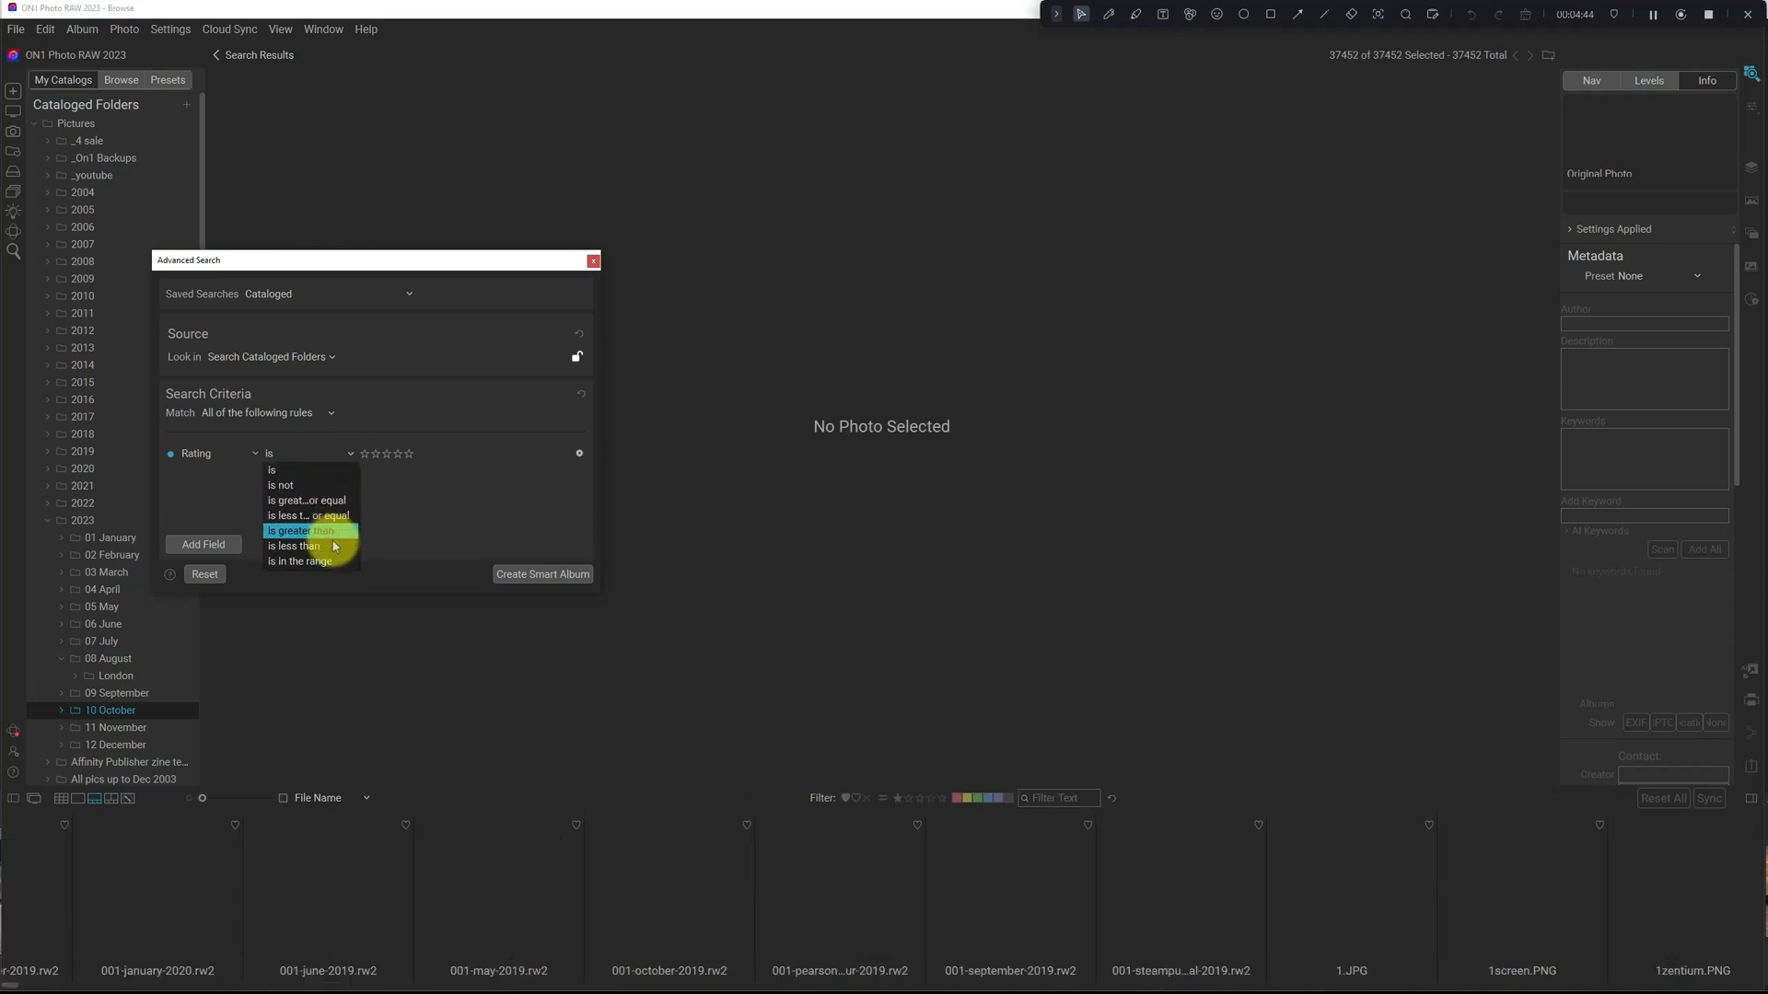
{"action": "left_click", "coordinate": [299, 561]}
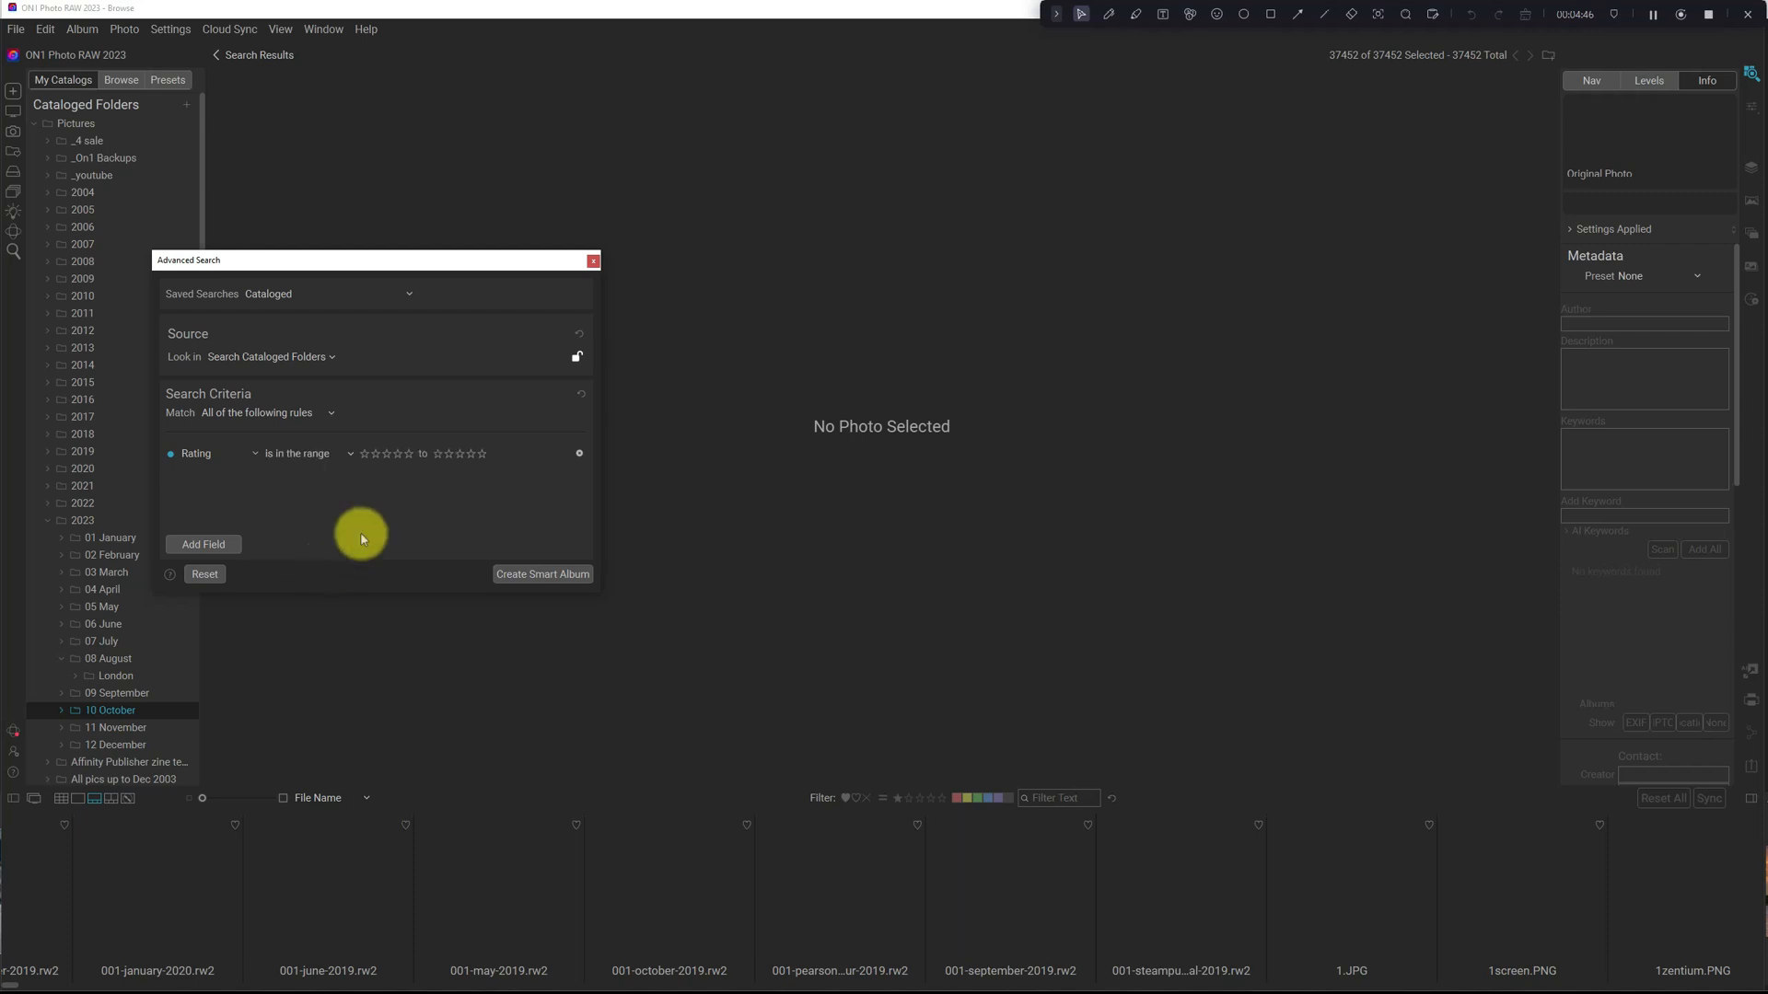
{"action": "left_click", "coordinate": [375, 453]}
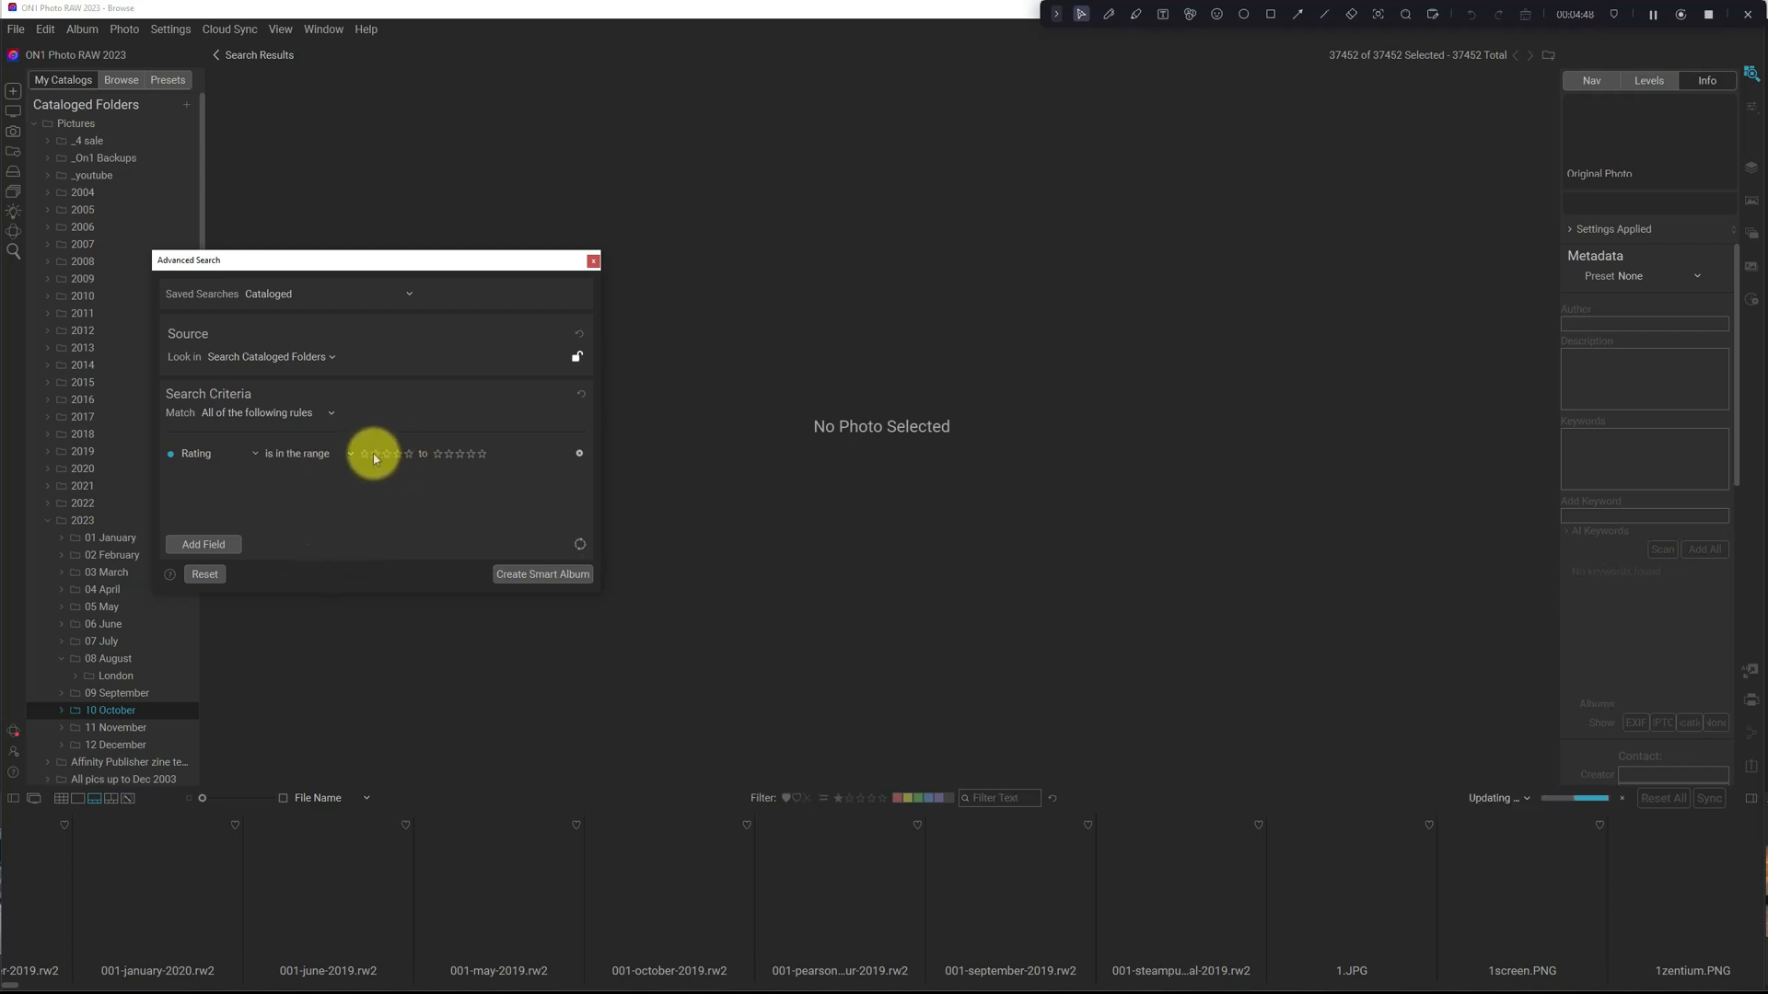
{"action": "left_click", "coordinate": [375, 453]}
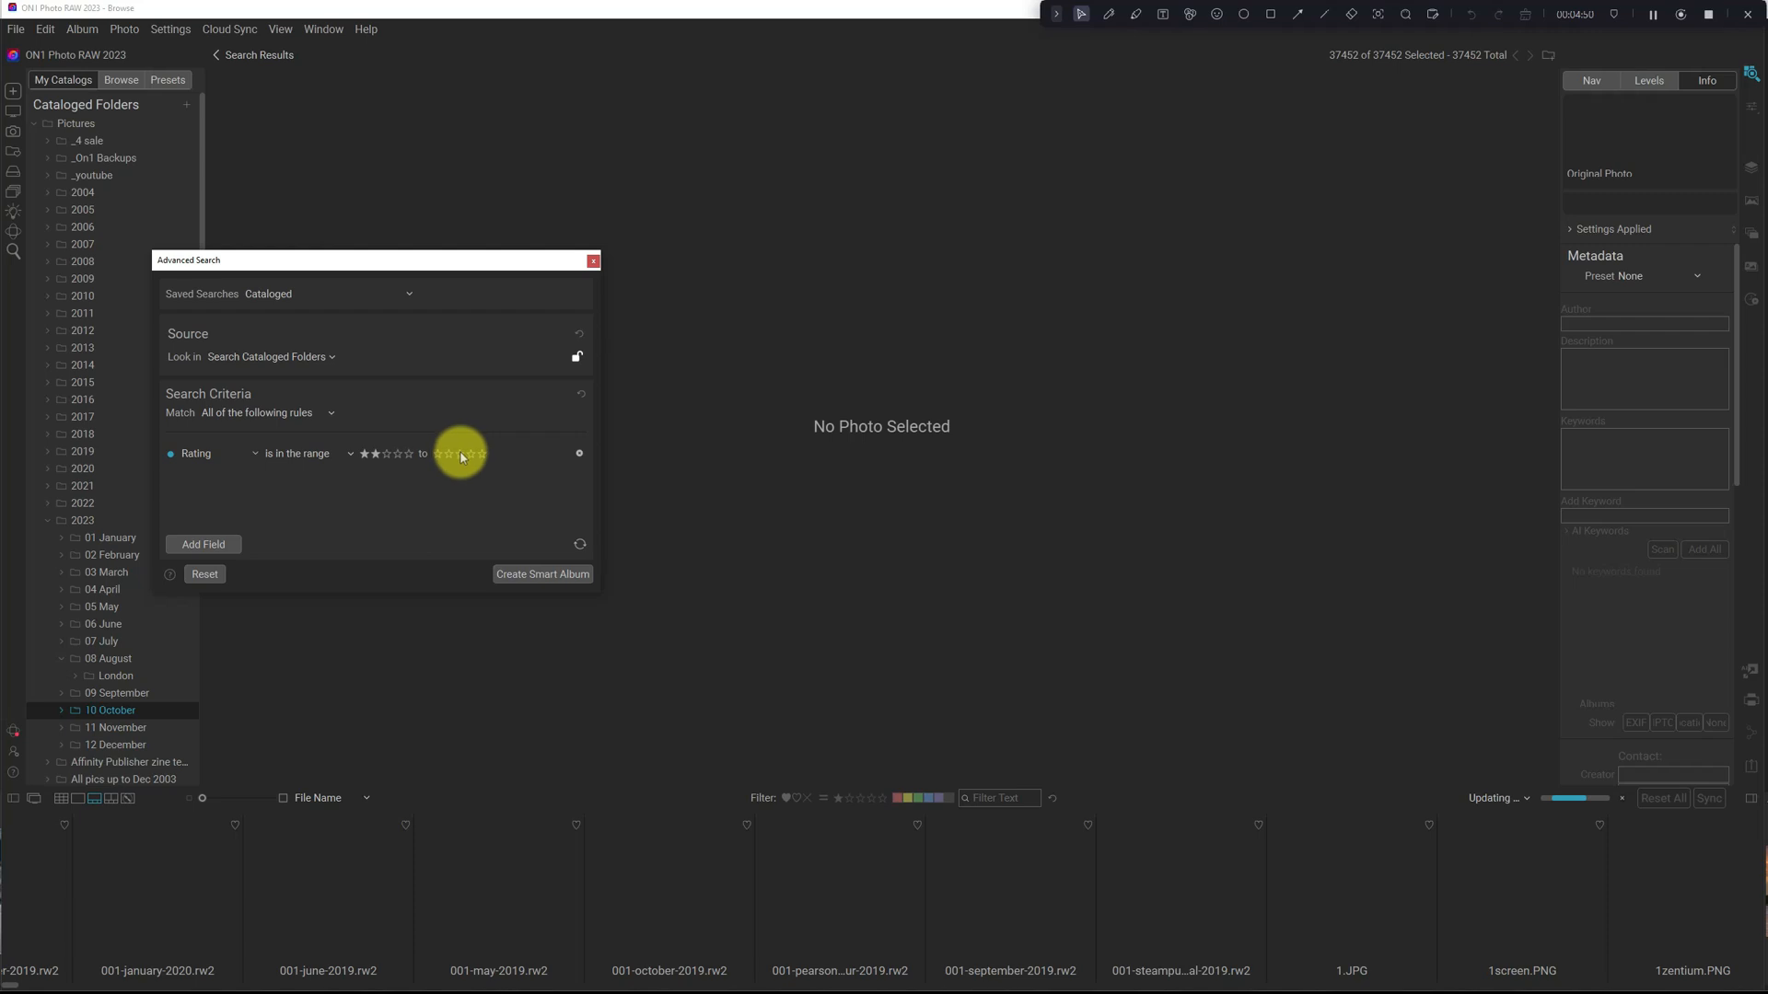
{"action": "left_click", "coordinate": [448, 453]}
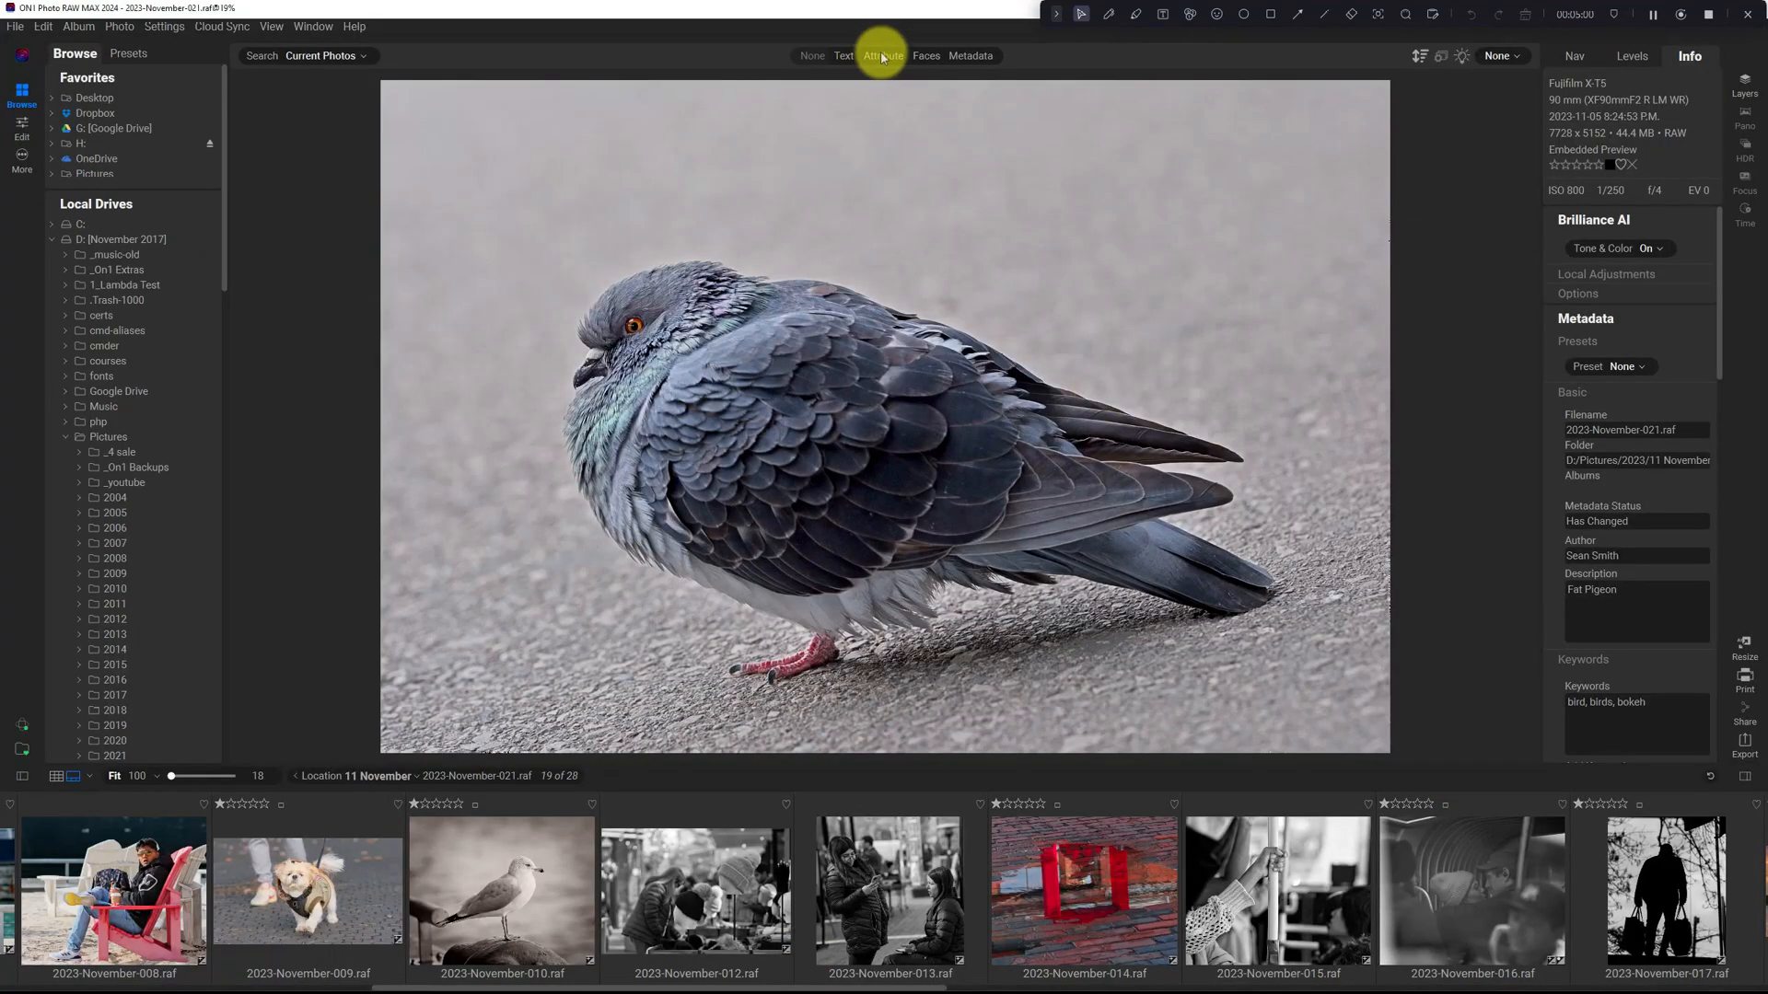
Step: Show Attribute filters and list the rating comparisons: Equal, Less Than or Equal, Greater Than or Equal
{"action": "left_click", "coordinate": [883, 55]}
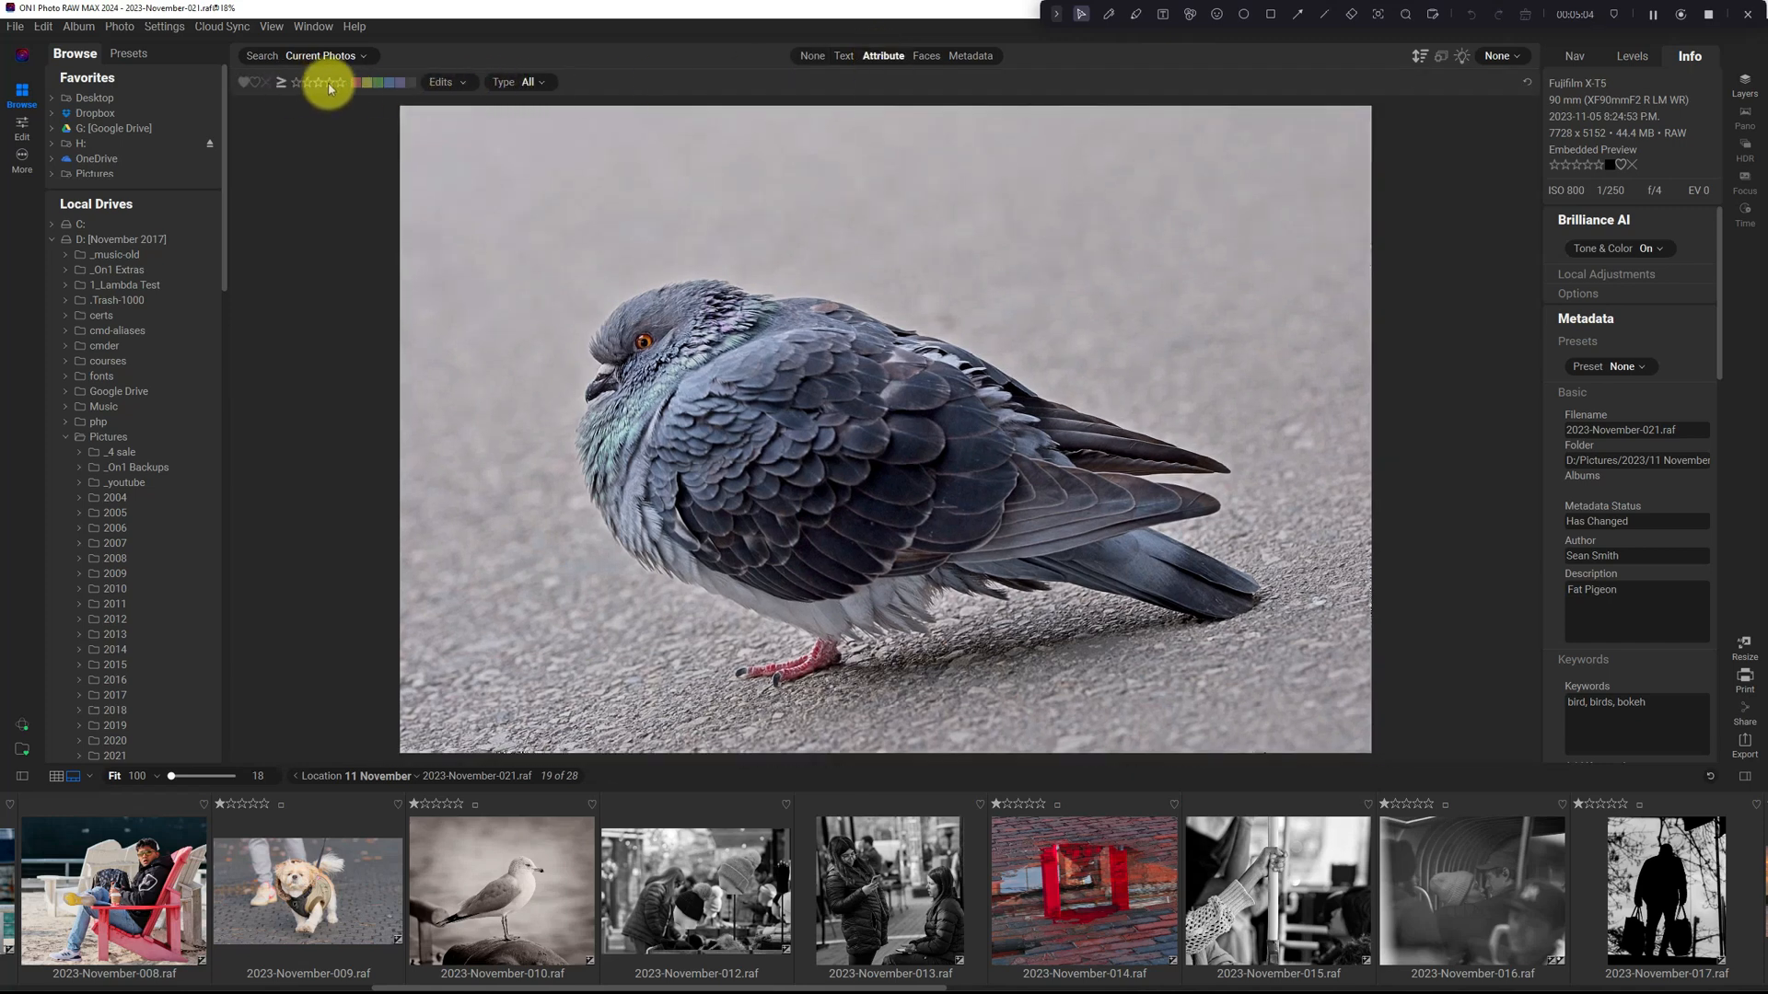
{"action": "left_click", "coordinate": [281, 82]}
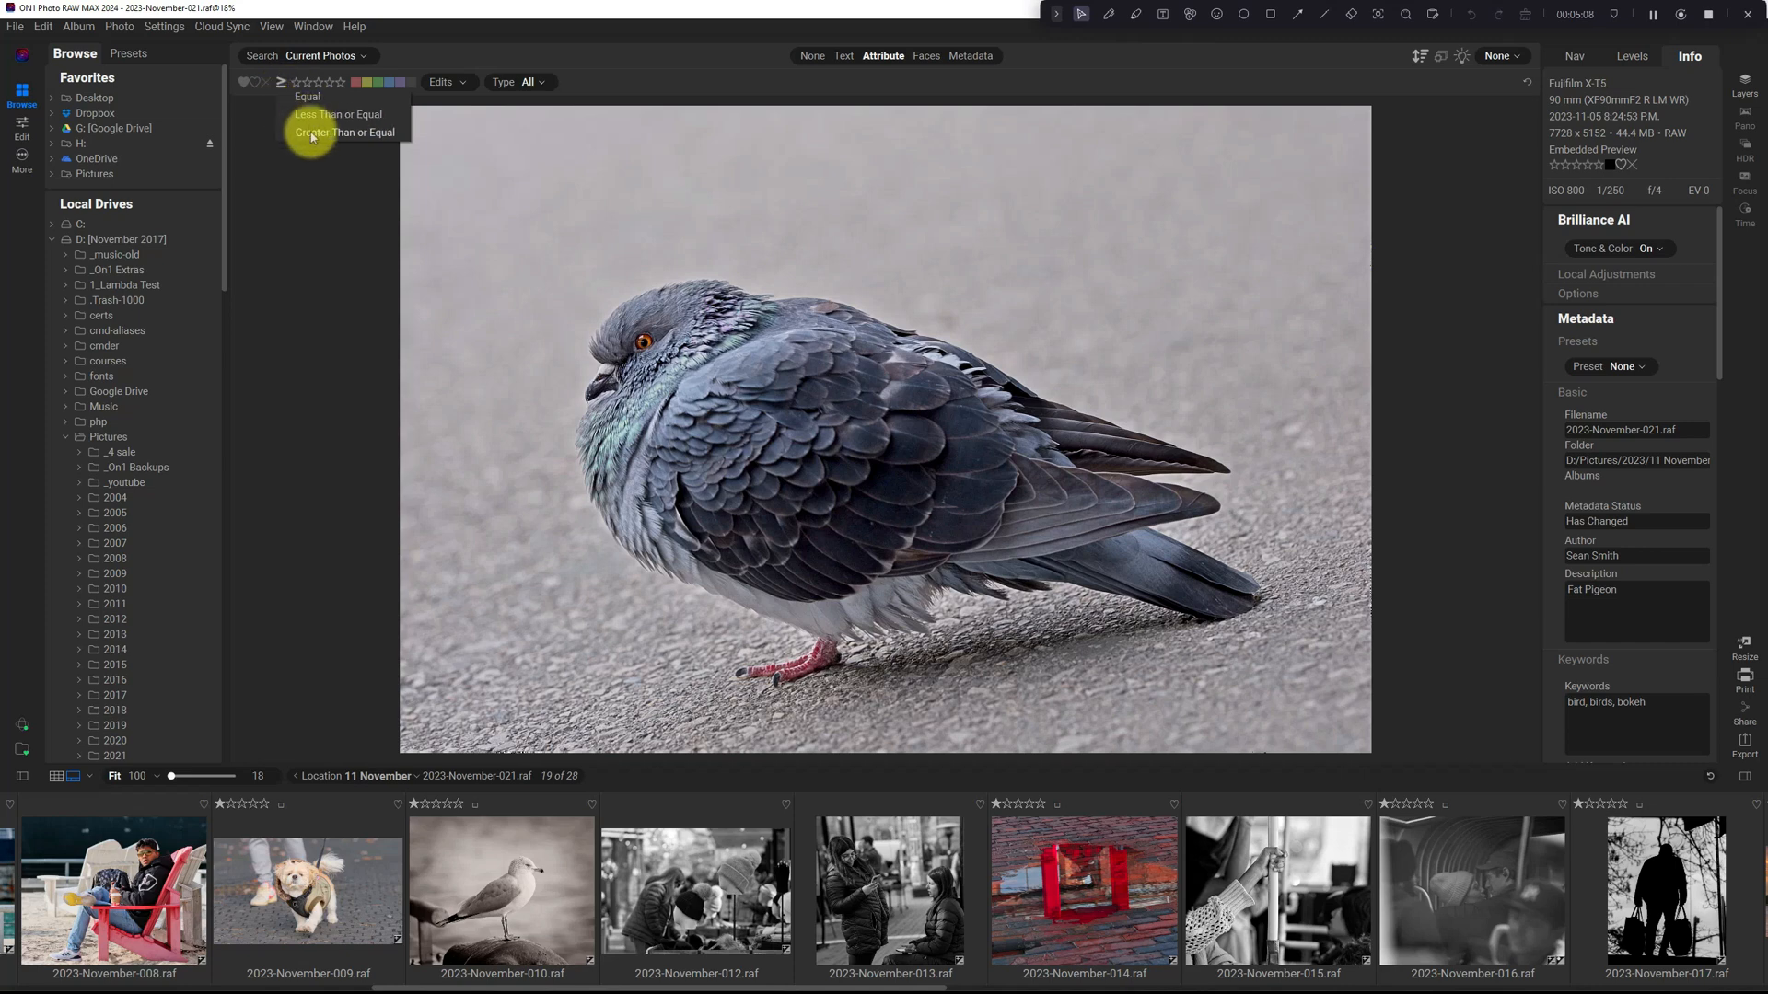
{"action": "mouse_move", "coordinate": [603, 54]}
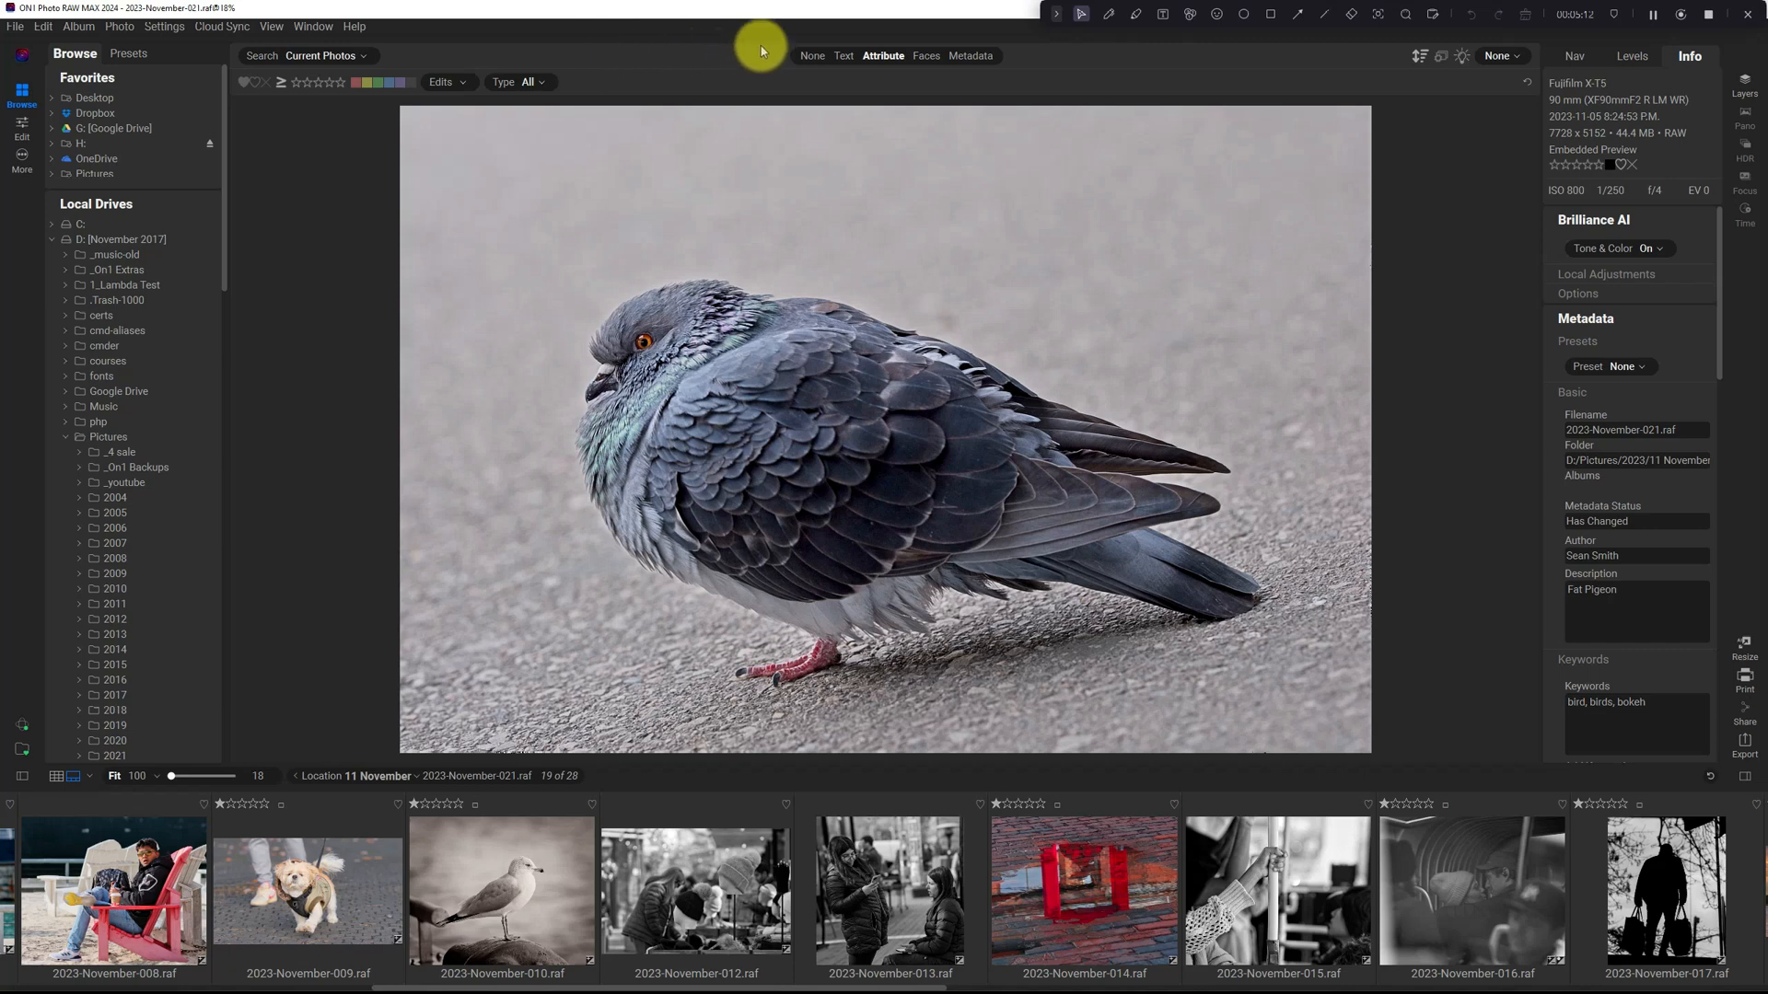
{"action": "mouse_move", "coordinate": [763, 50]}
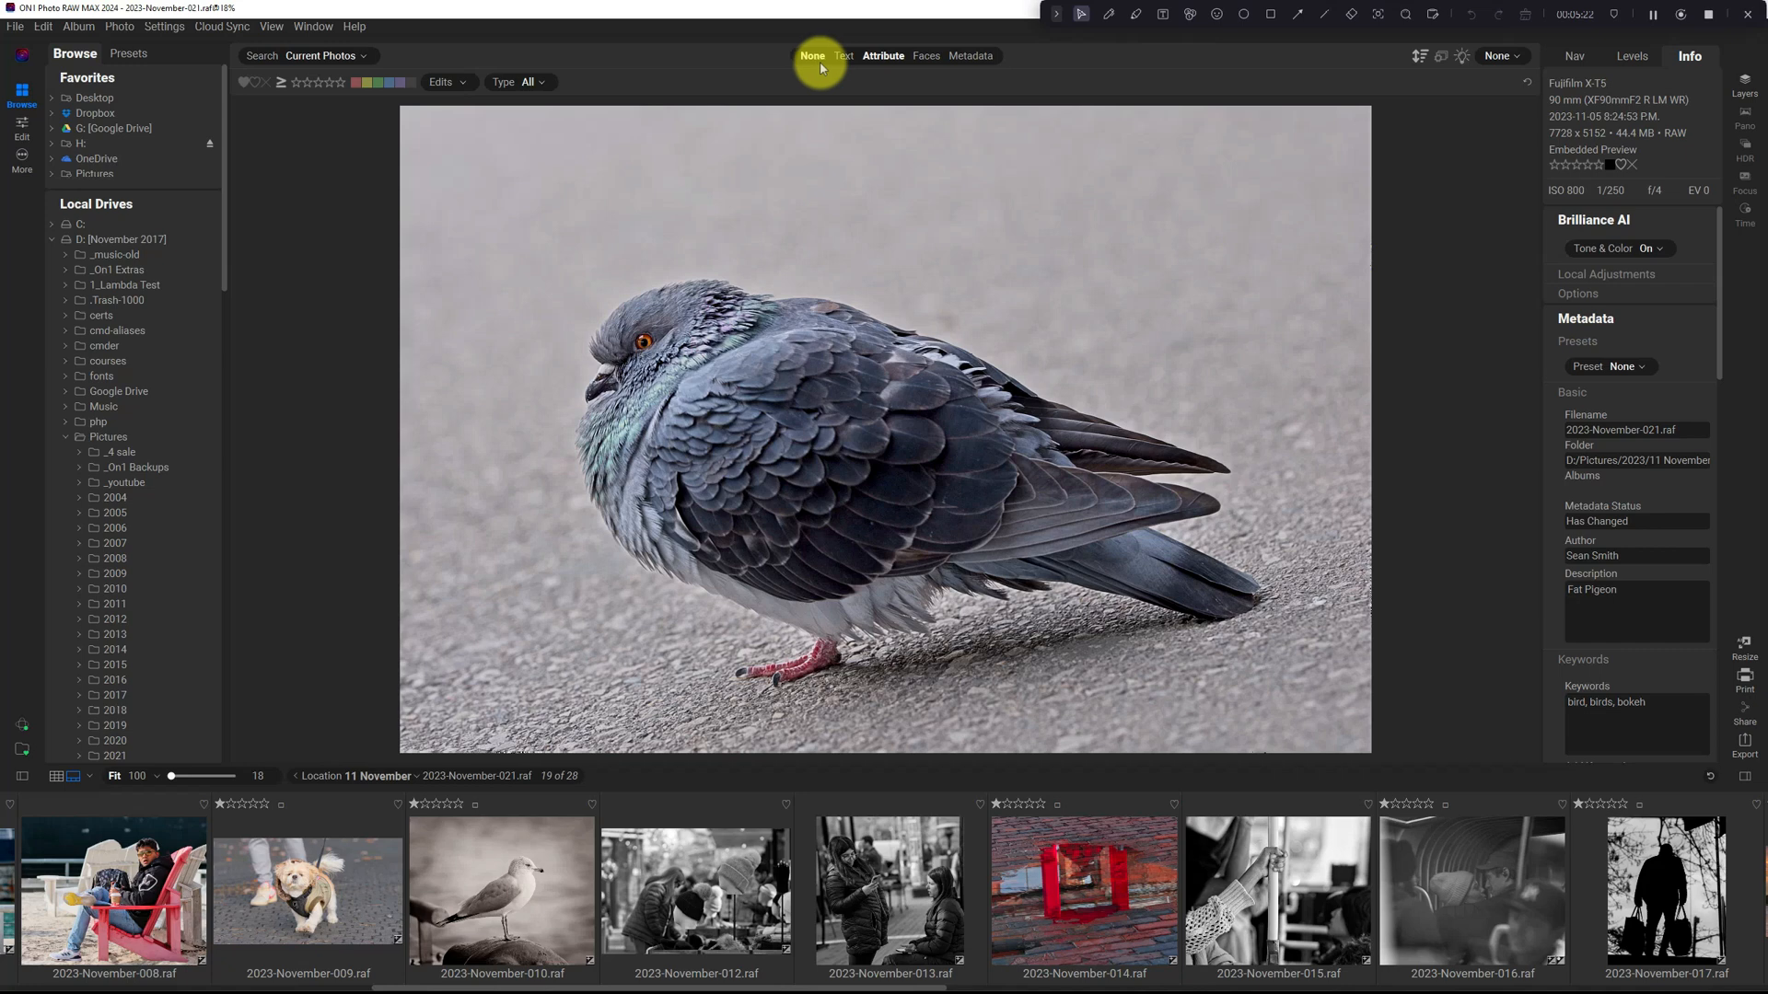
Step: Run a Text filter searching Keywords for 'bird', then switch to Metadata search
{"action": "left_click", "coordinate": [842, 56]}
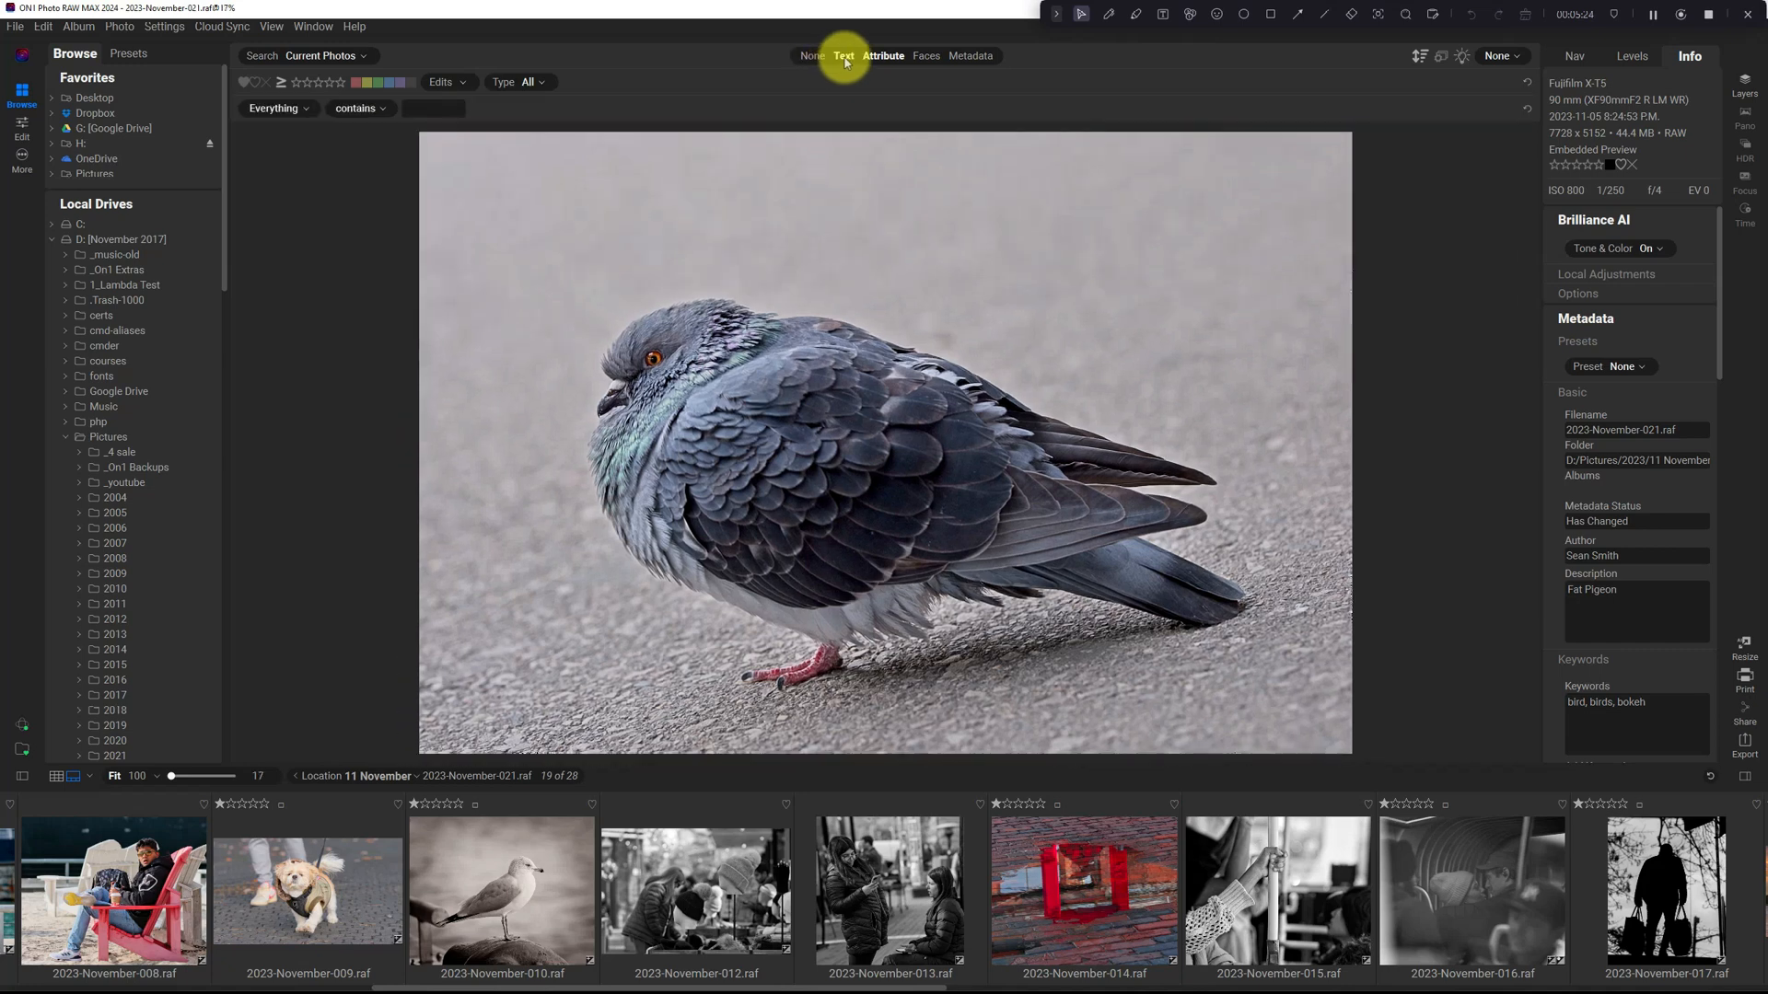
{"action": "mouse_move", "coordinate": [780, 90]}
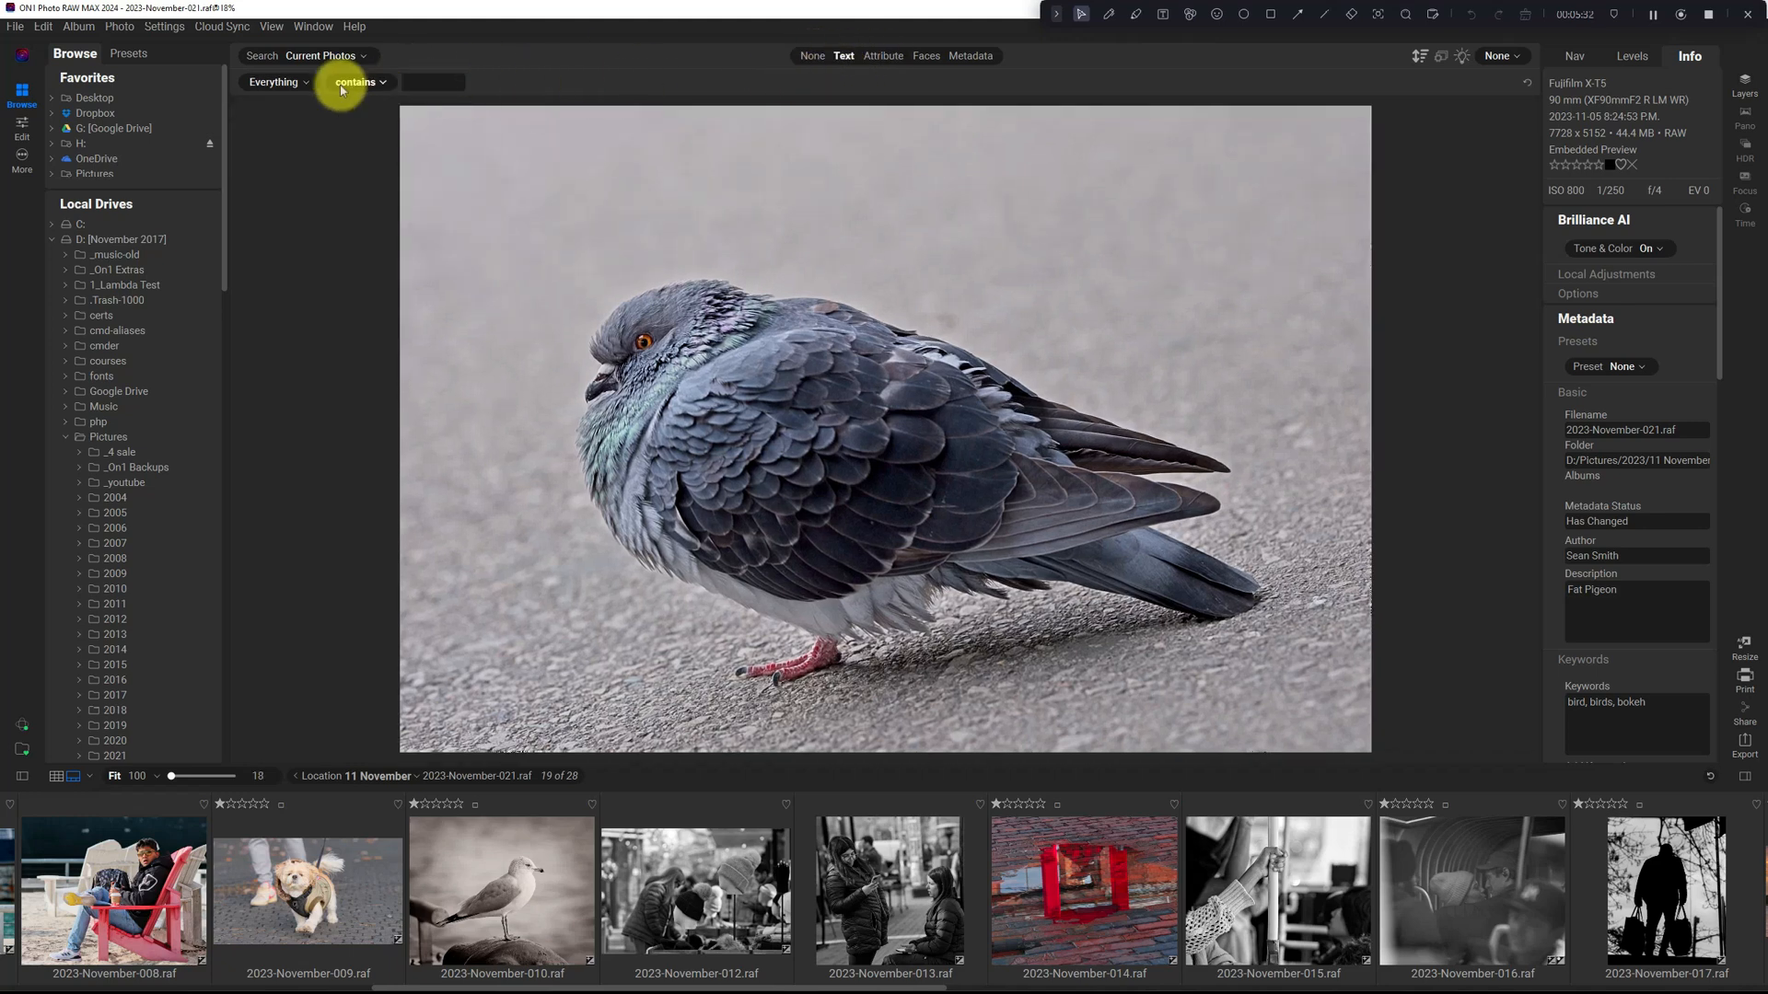
{"action": "left_click", "coordinate": [276, 81]}
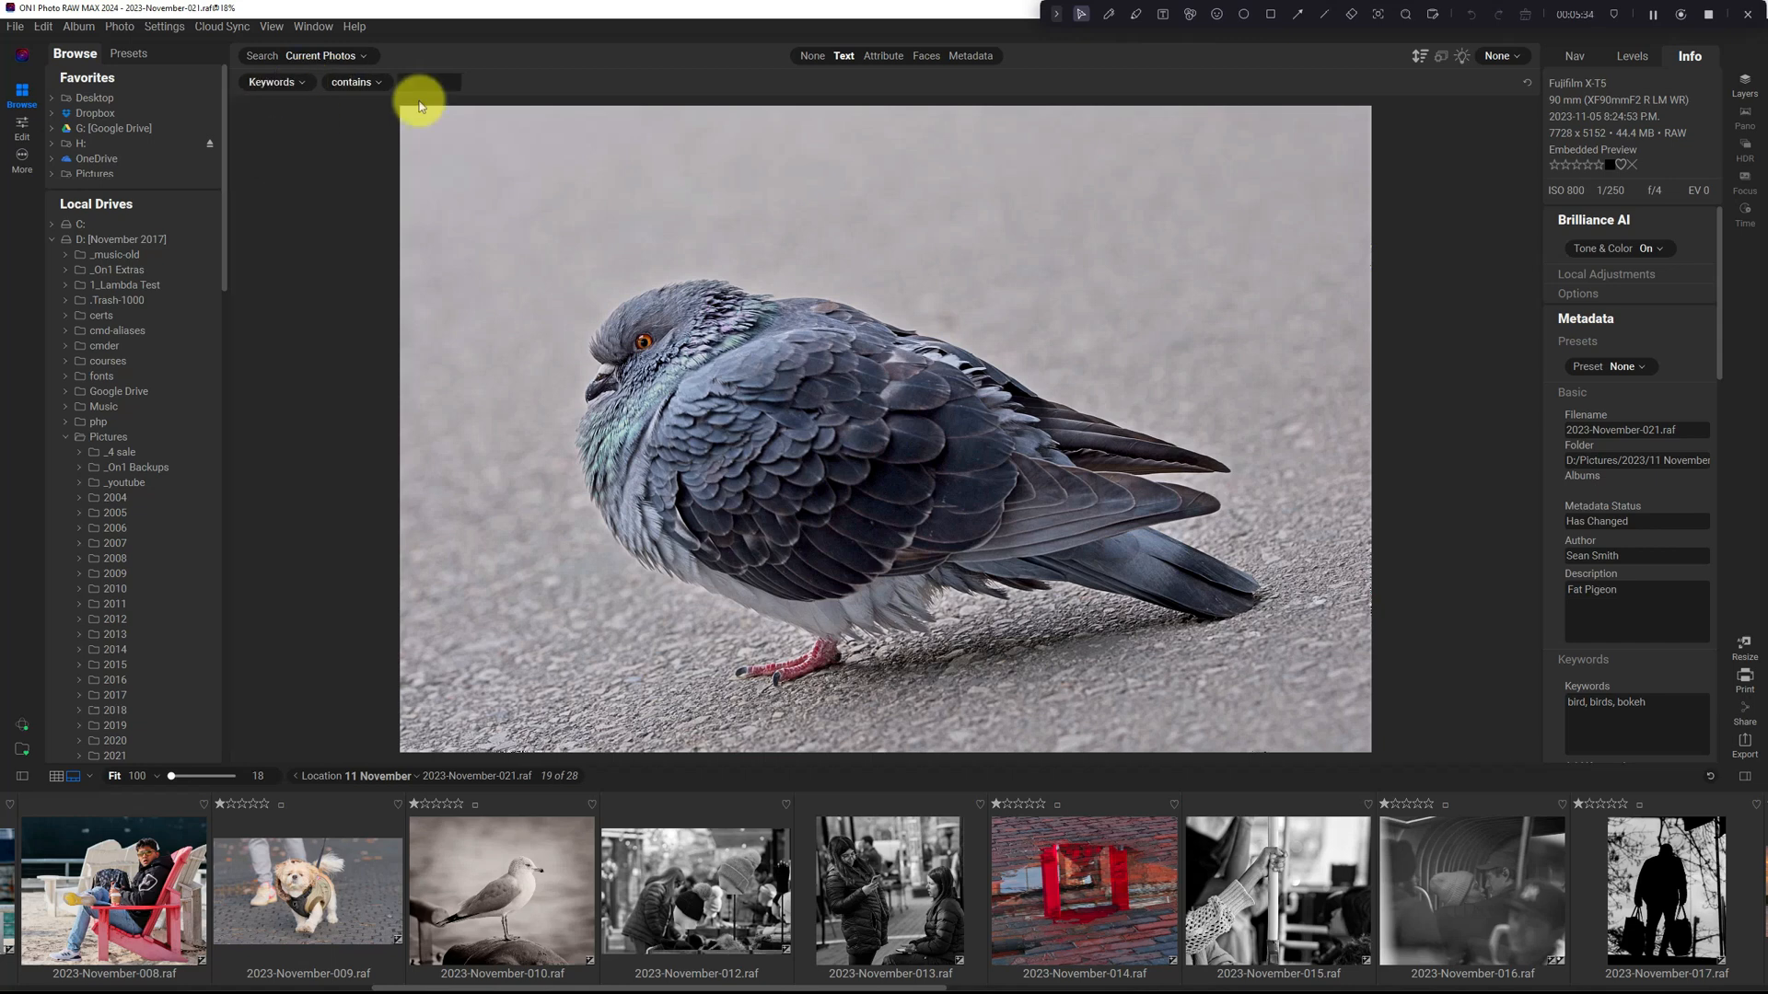
{"action": "type", "text": "bird"}
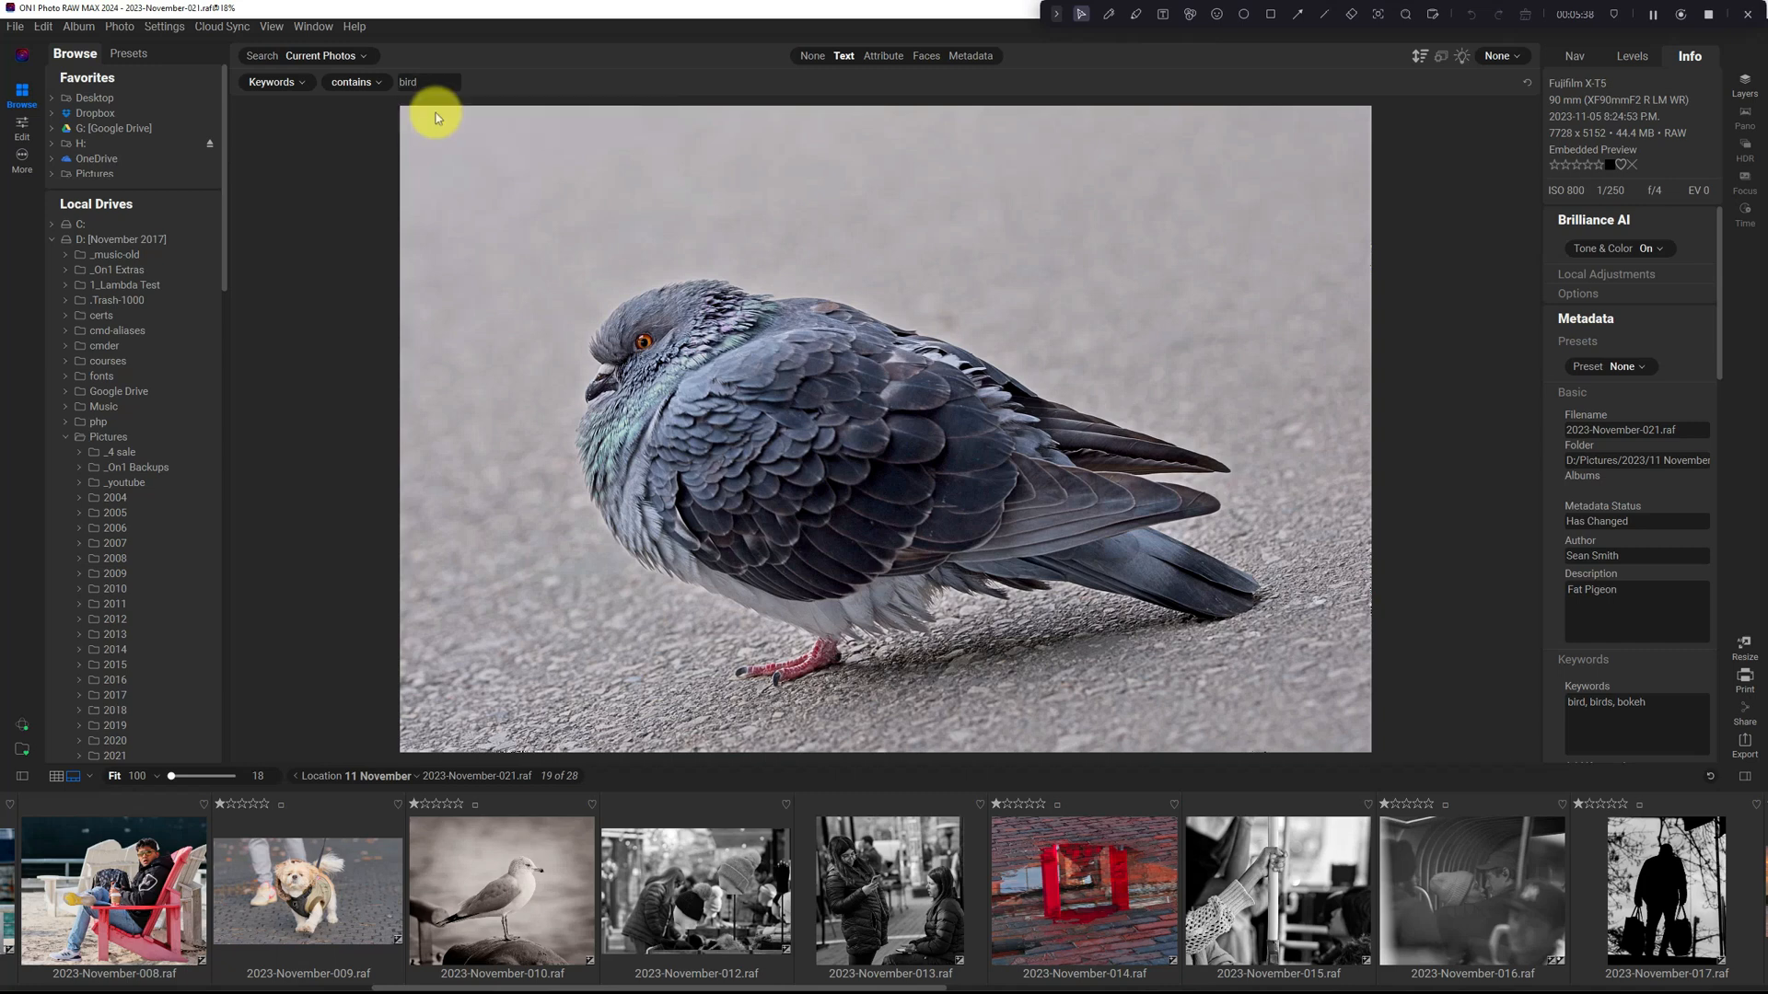
{"action": "key", "text": "enter"}
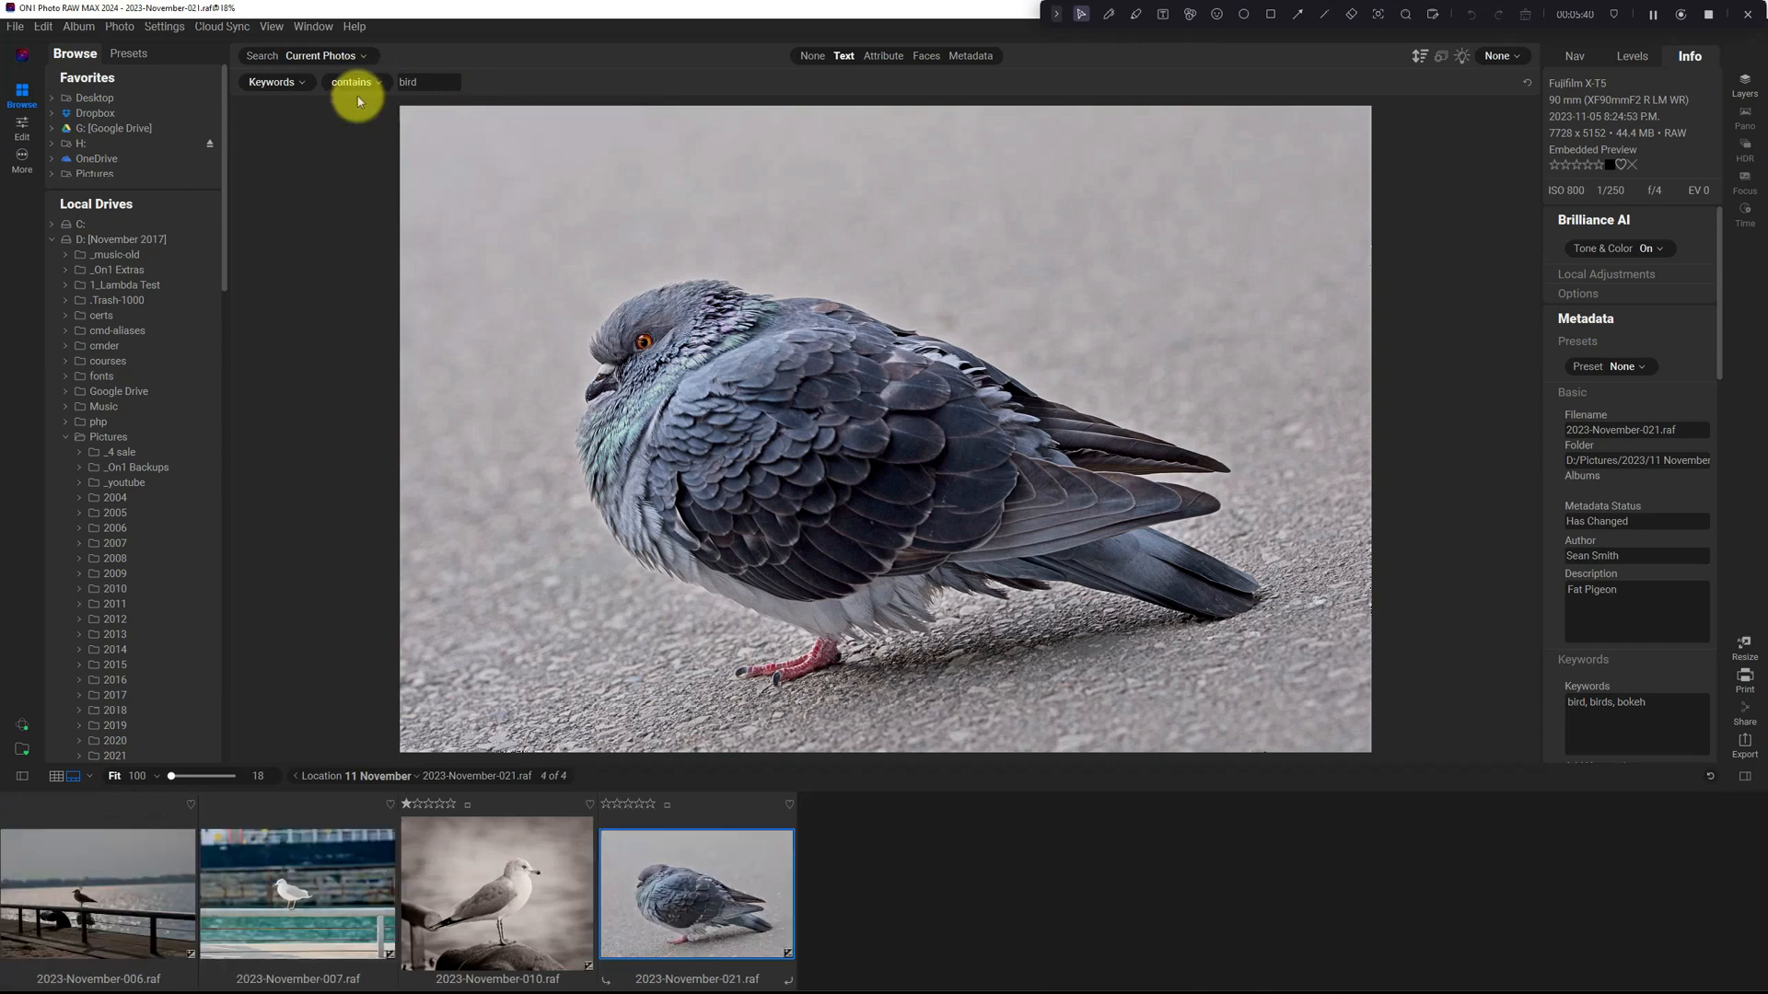
{"action": "mouse_move", "coordinate": [307, 137]}
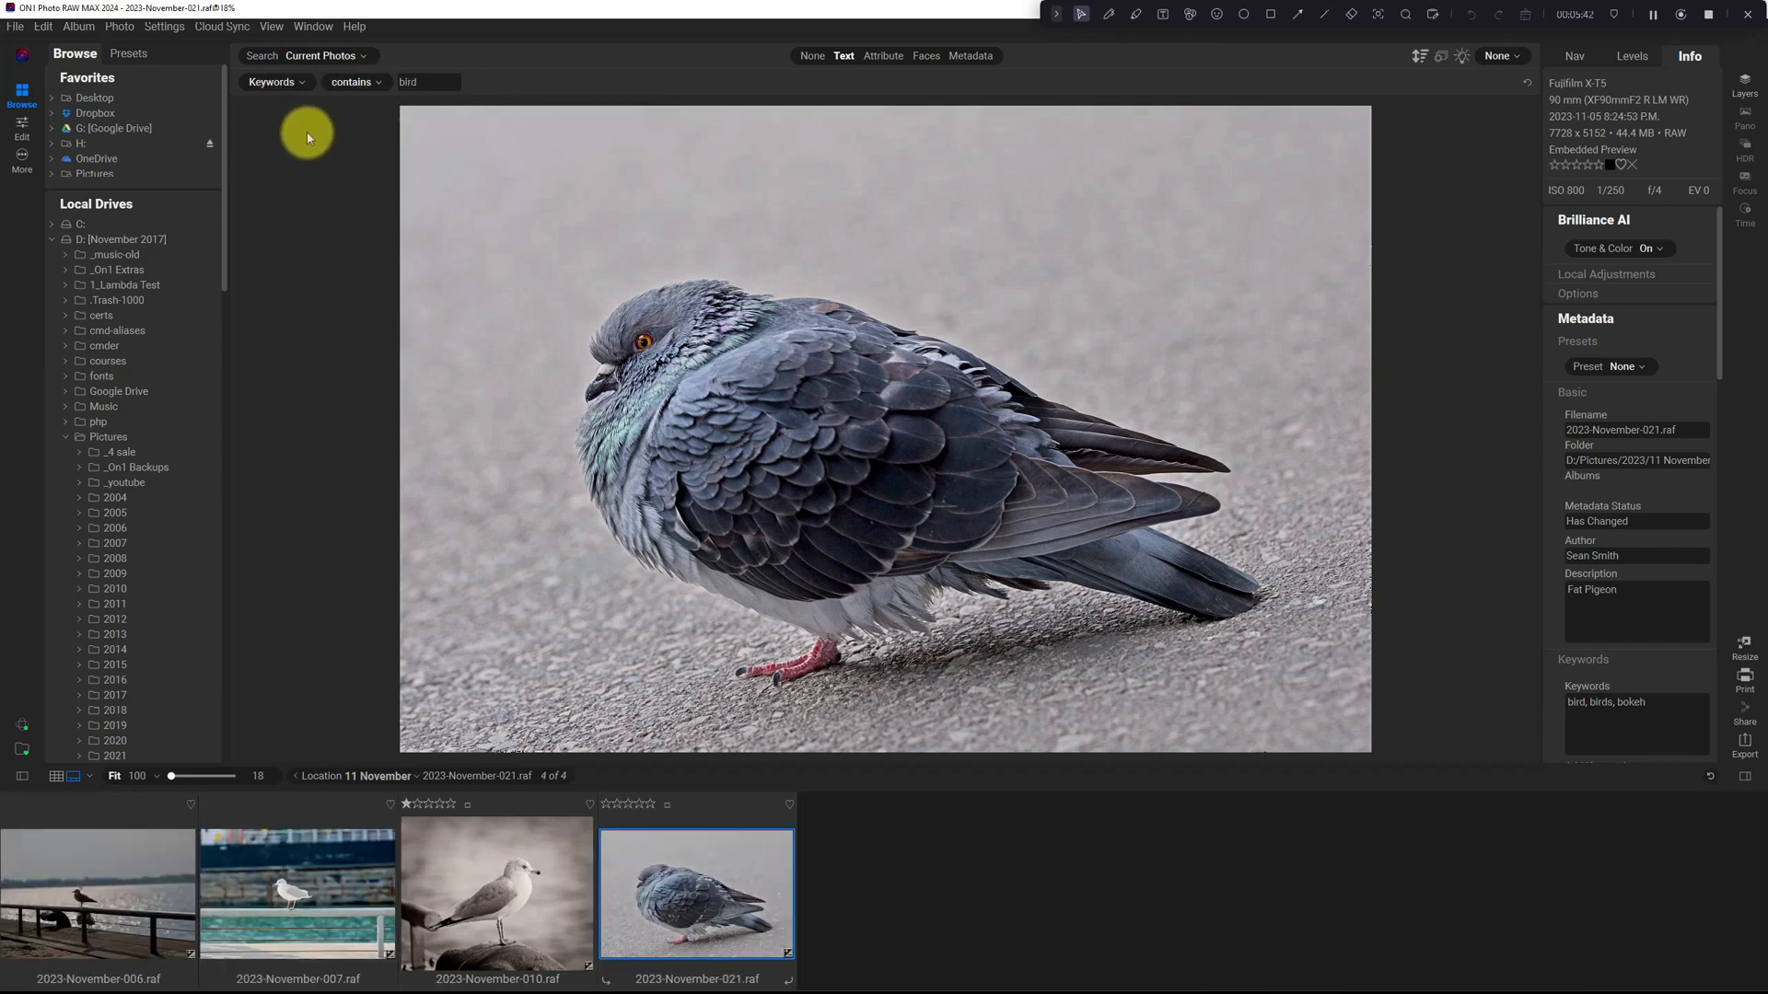
{"action": "left_click", "coordinate": [883, 55]}
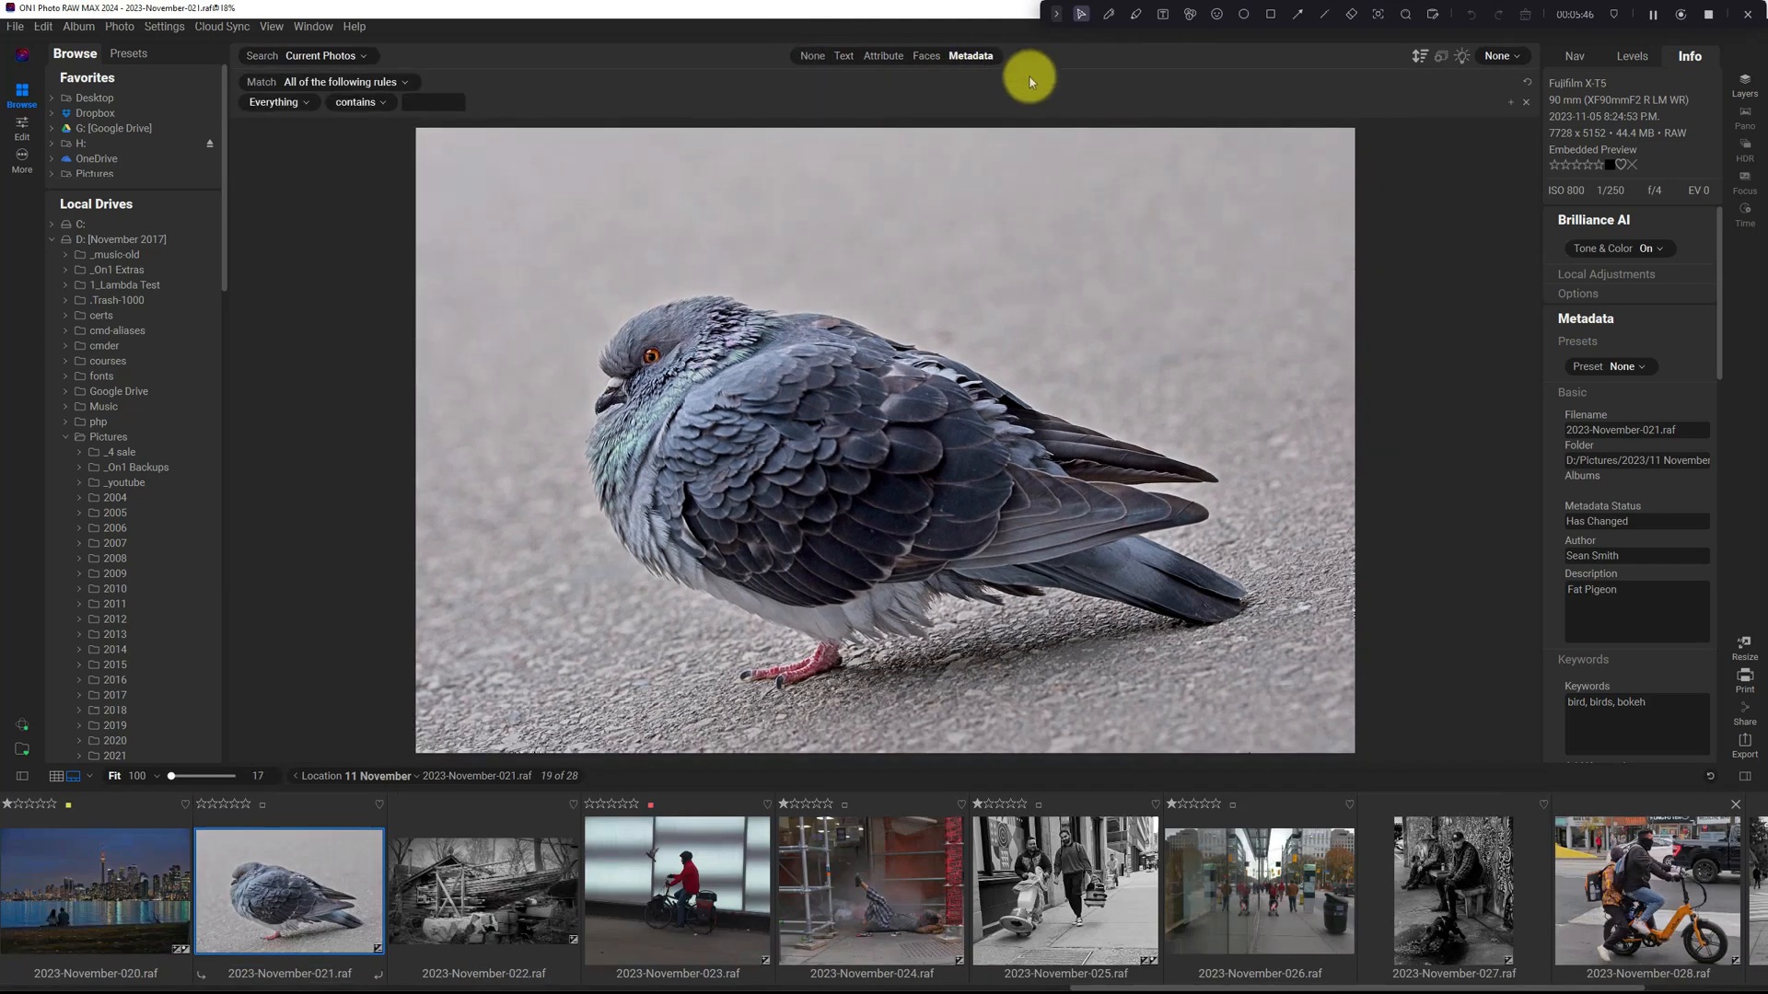
Step: Set the first metadata rule to Keywords contains 'bird'
{"action": "left_click", "coordinate": [276, 101]}
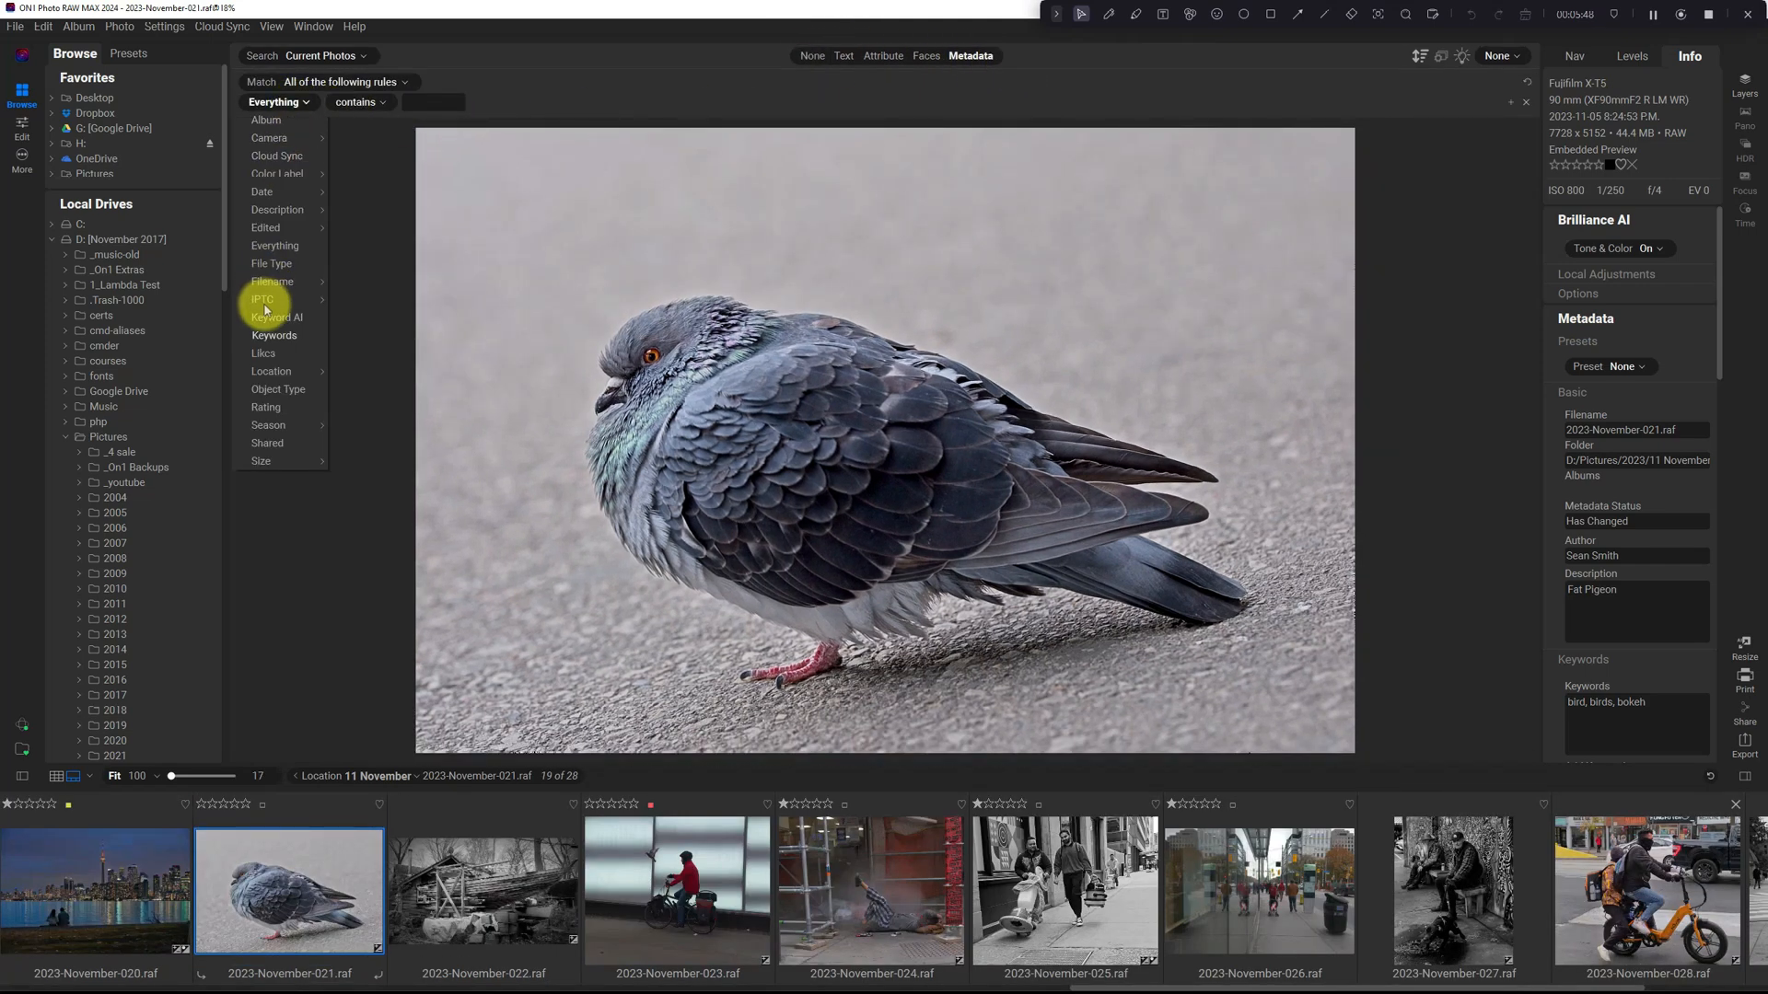
{"action": "left_click", "coordinate": [272, 335]}
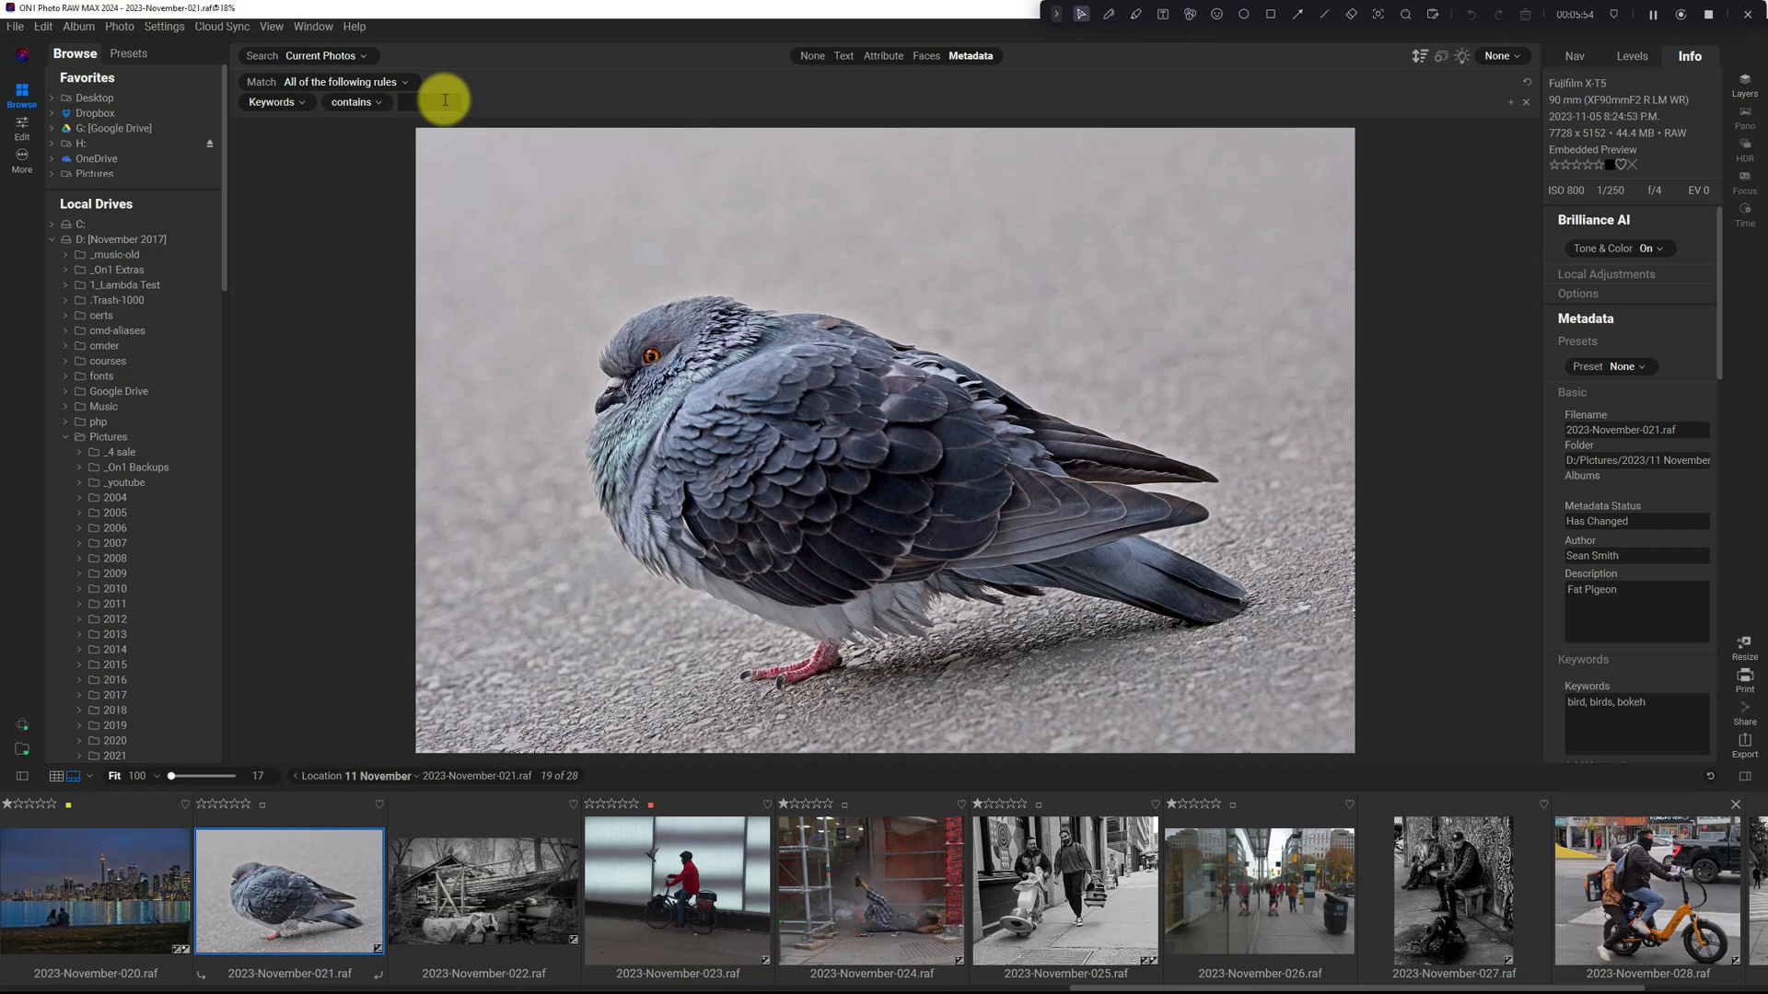
{"action": "type", "text": "bird"}
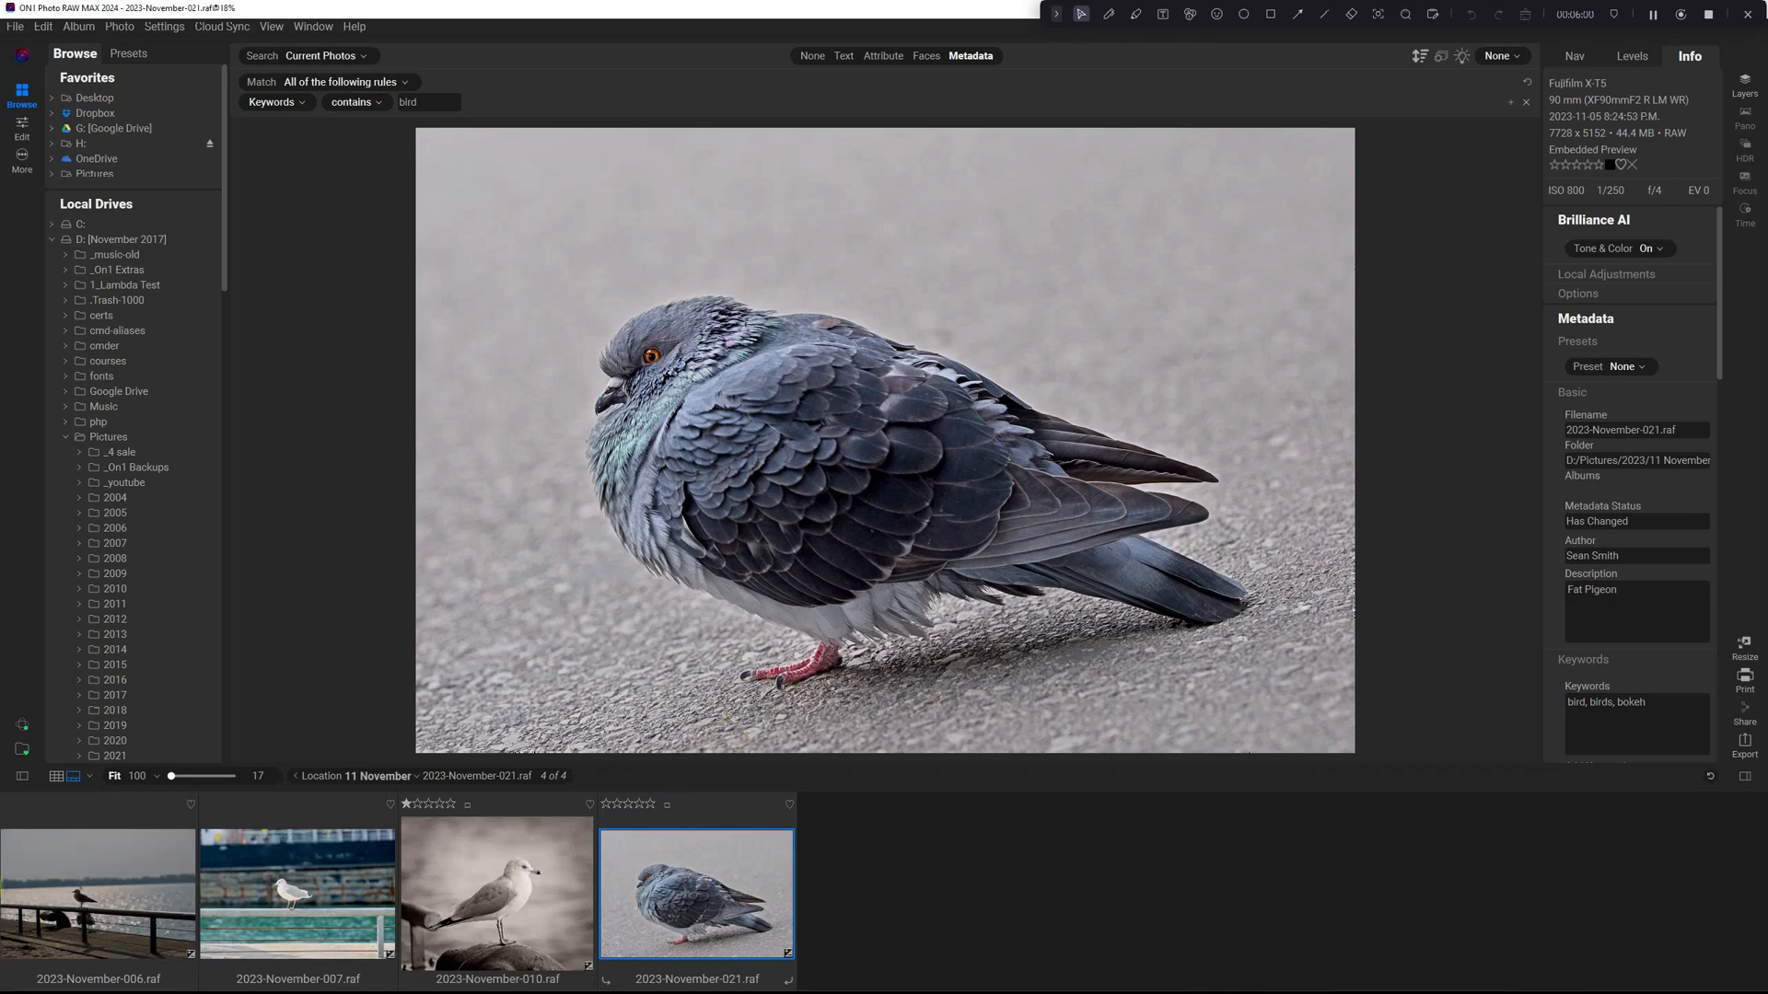
{"action": "mouse_move", "coordinate": [1519, 104]}
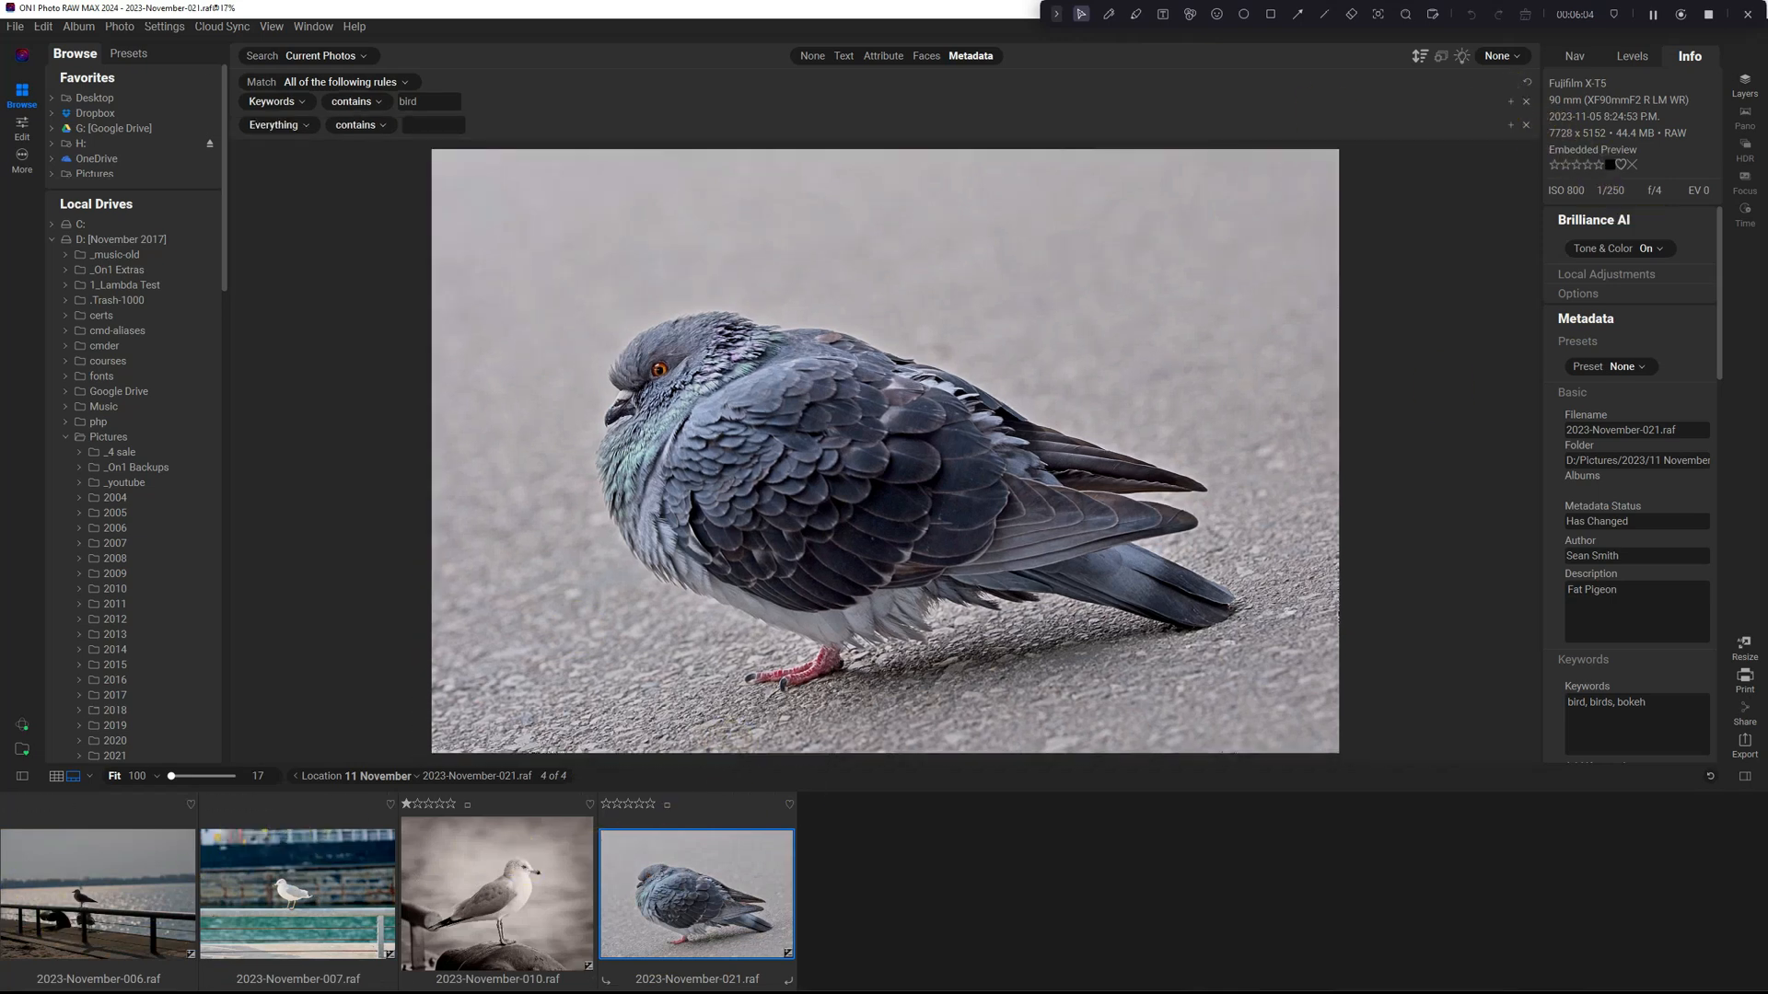
Step: Add a second Keywords rule using the suggested keyword 'black'
{"action": "left_click", "coordinate": [276, 126]}
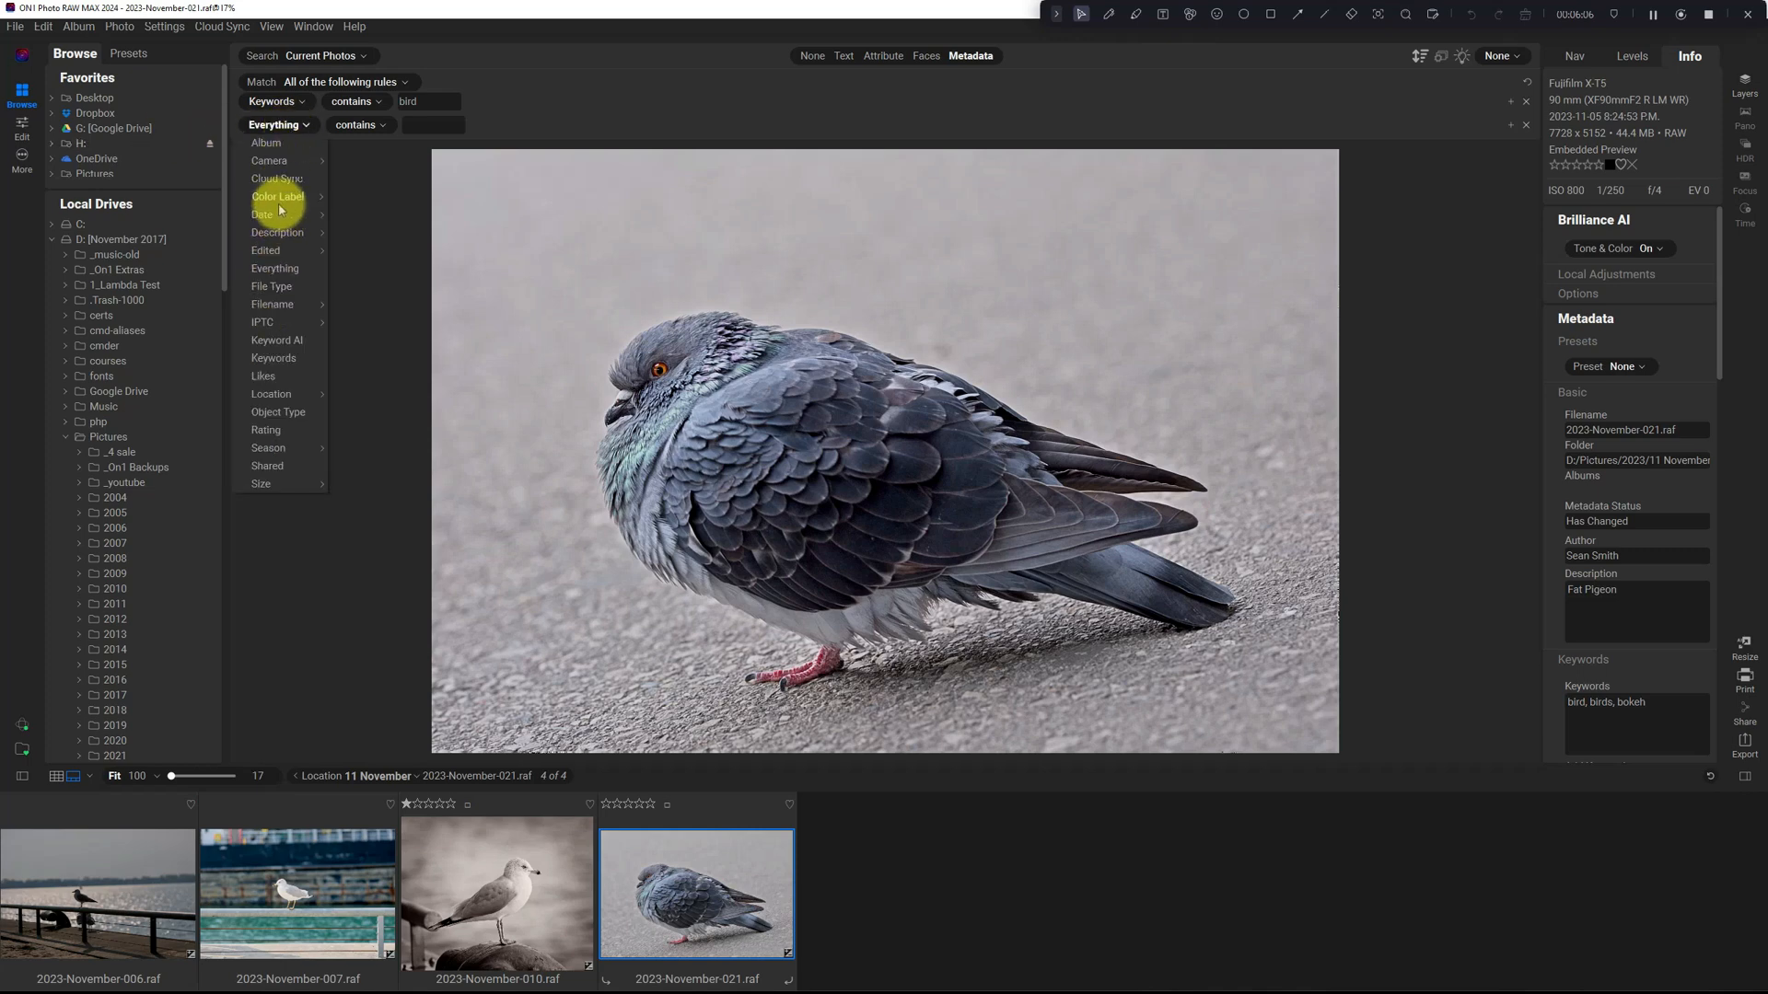
{"action": "left_click", "coordinate": [274, 358]}
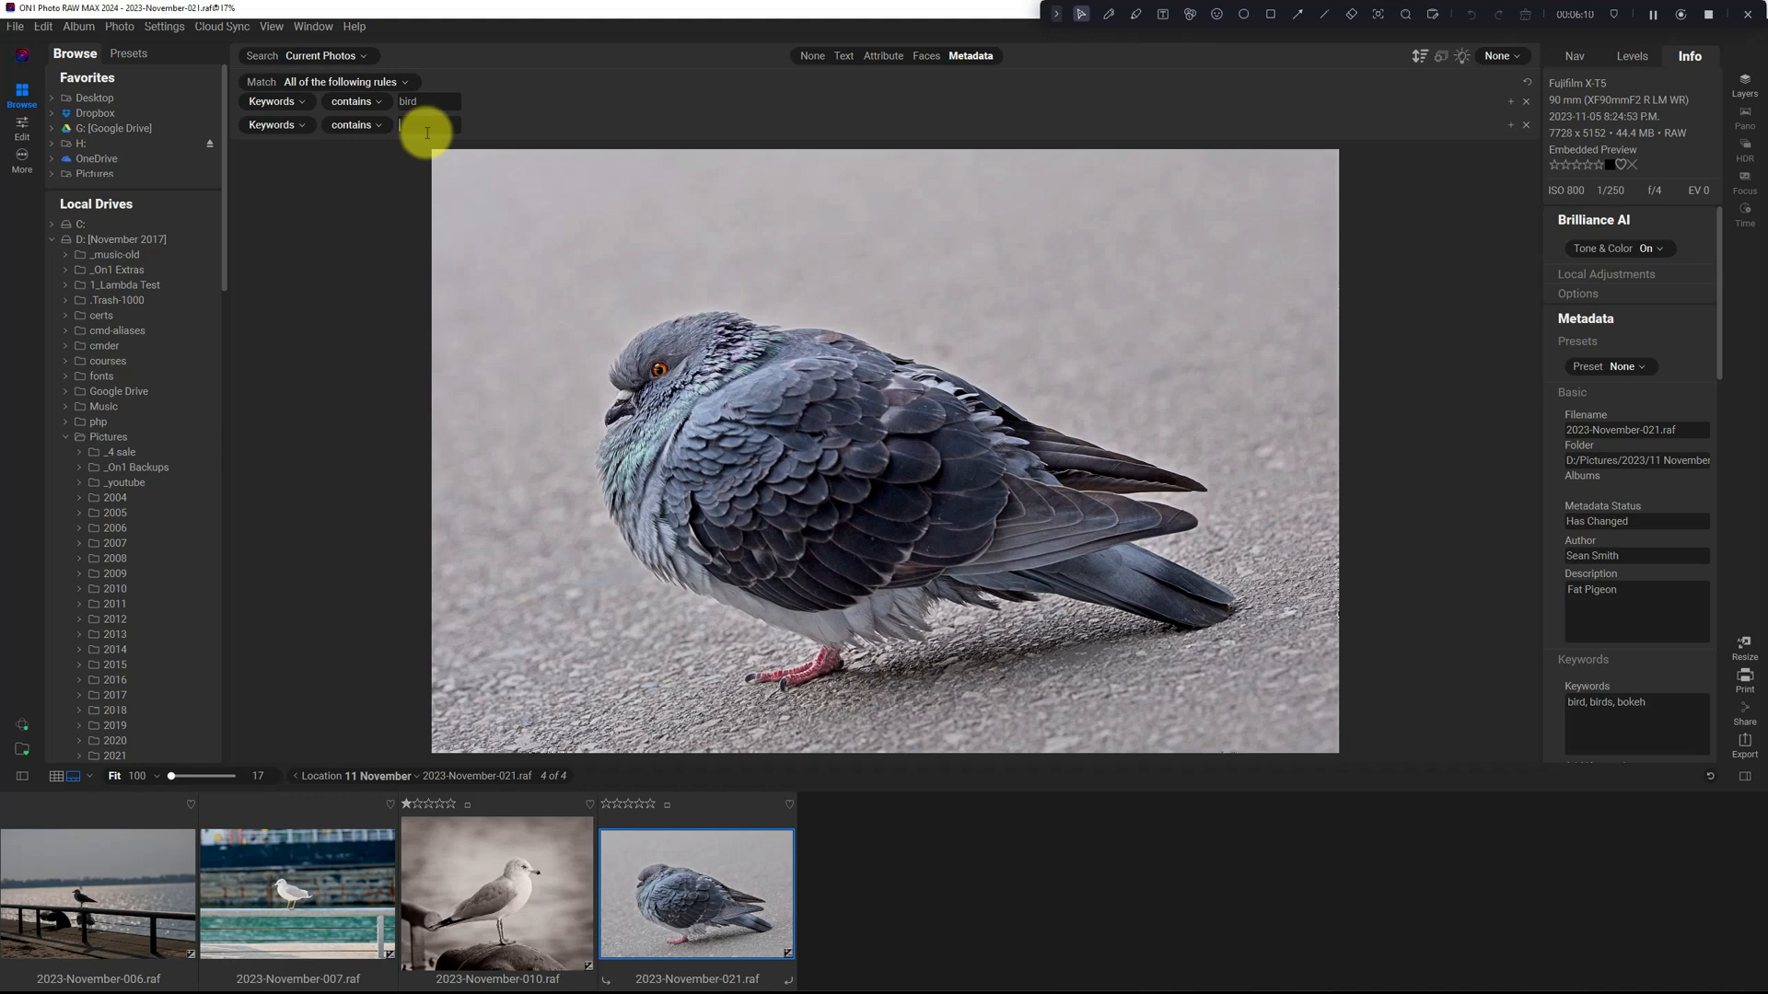
{"action": "type", "text": "black"}
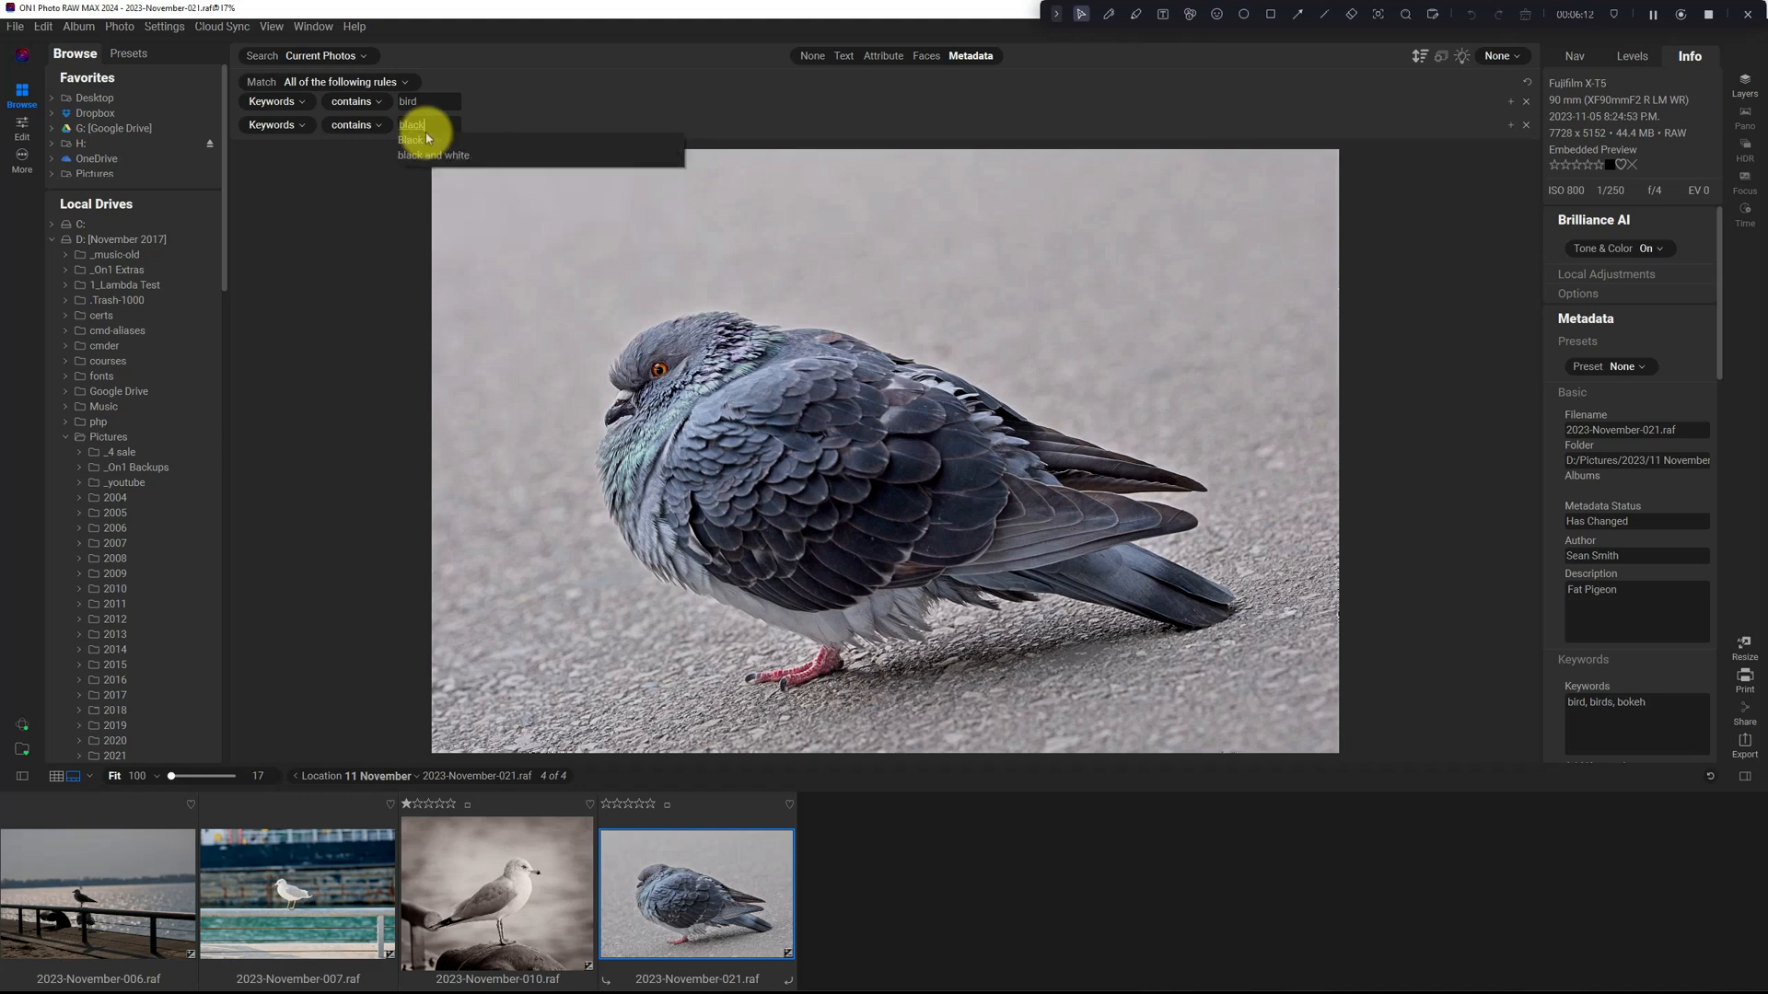
{"action": "left_click", "coordinate": [432, 140]}
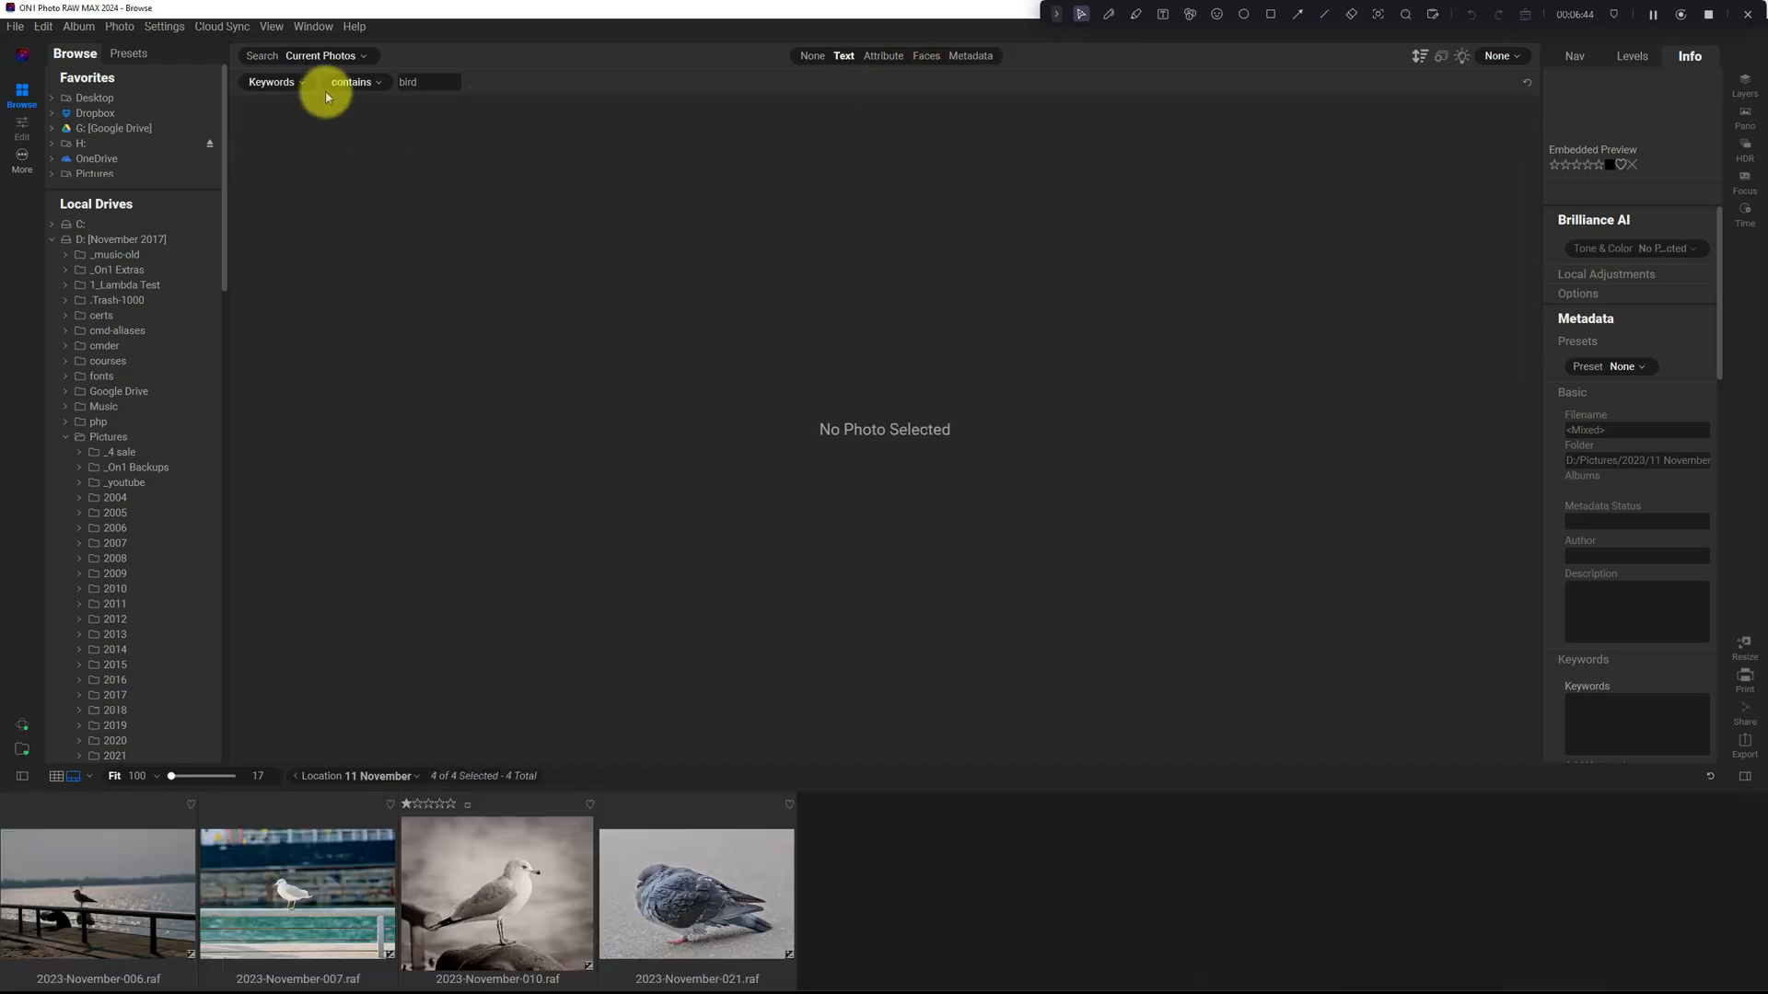
{"action": "mouse_move", "coordinate": [1344, 95]}
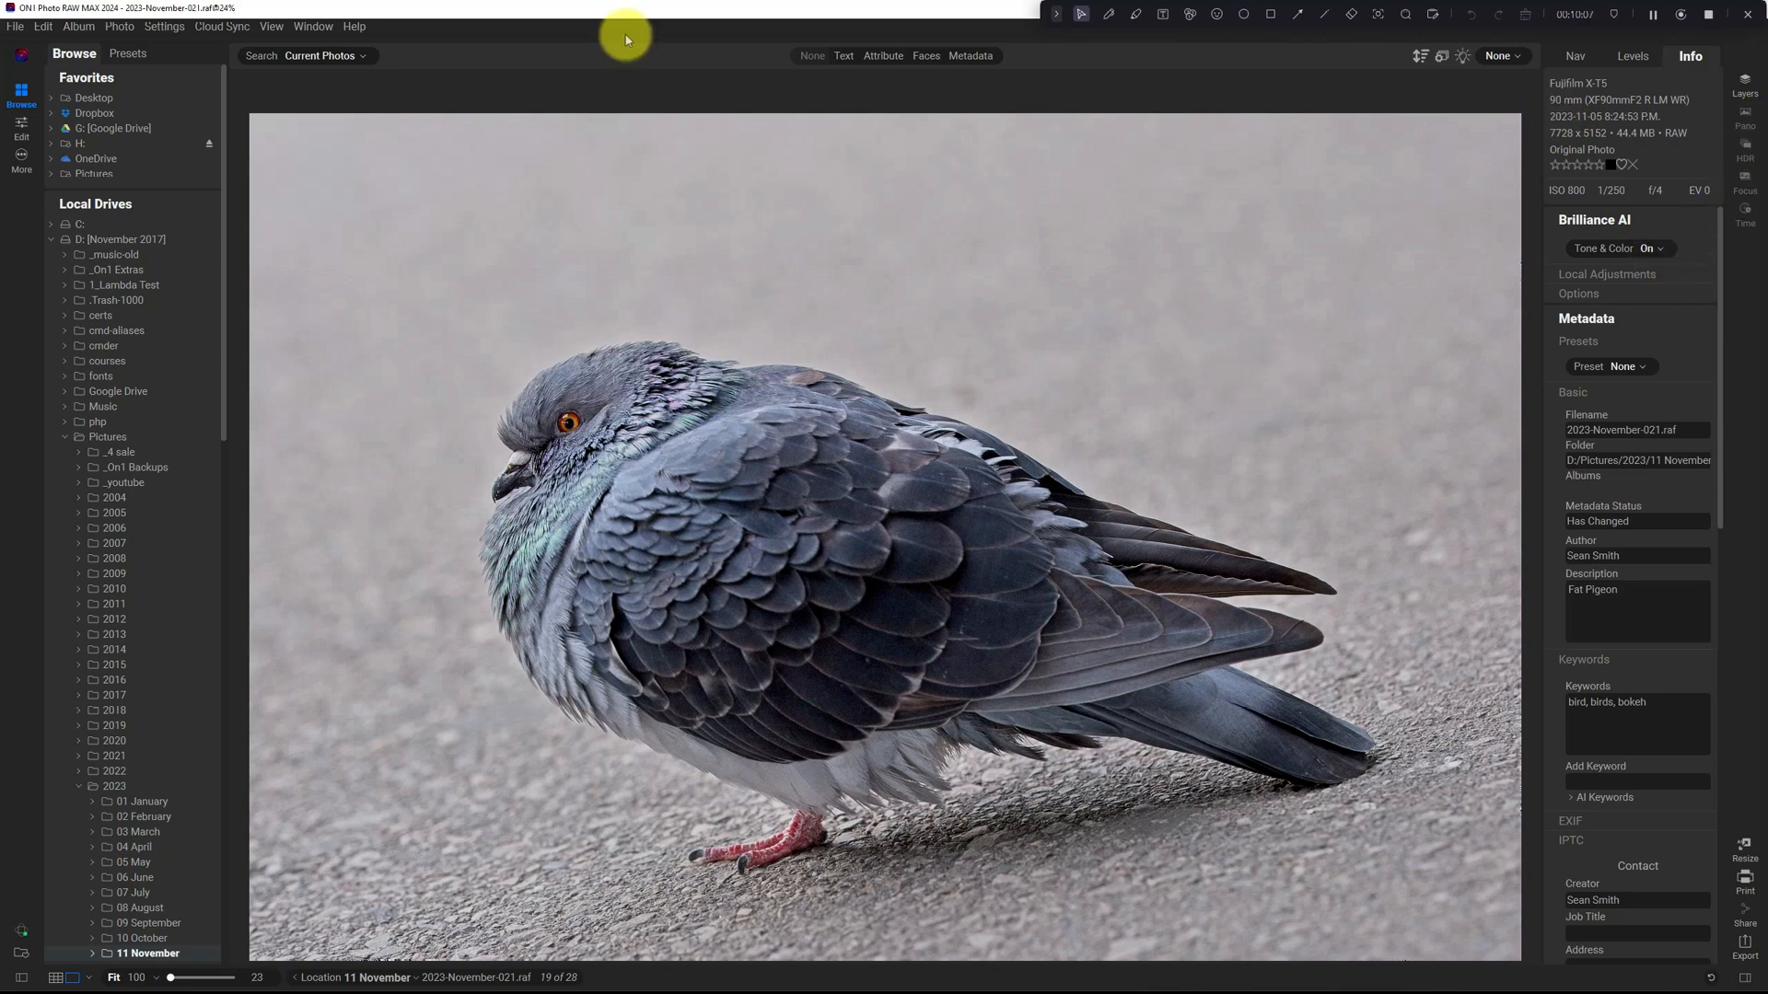
{"action": "mouse_move", "coordinate": [1046, 312]}
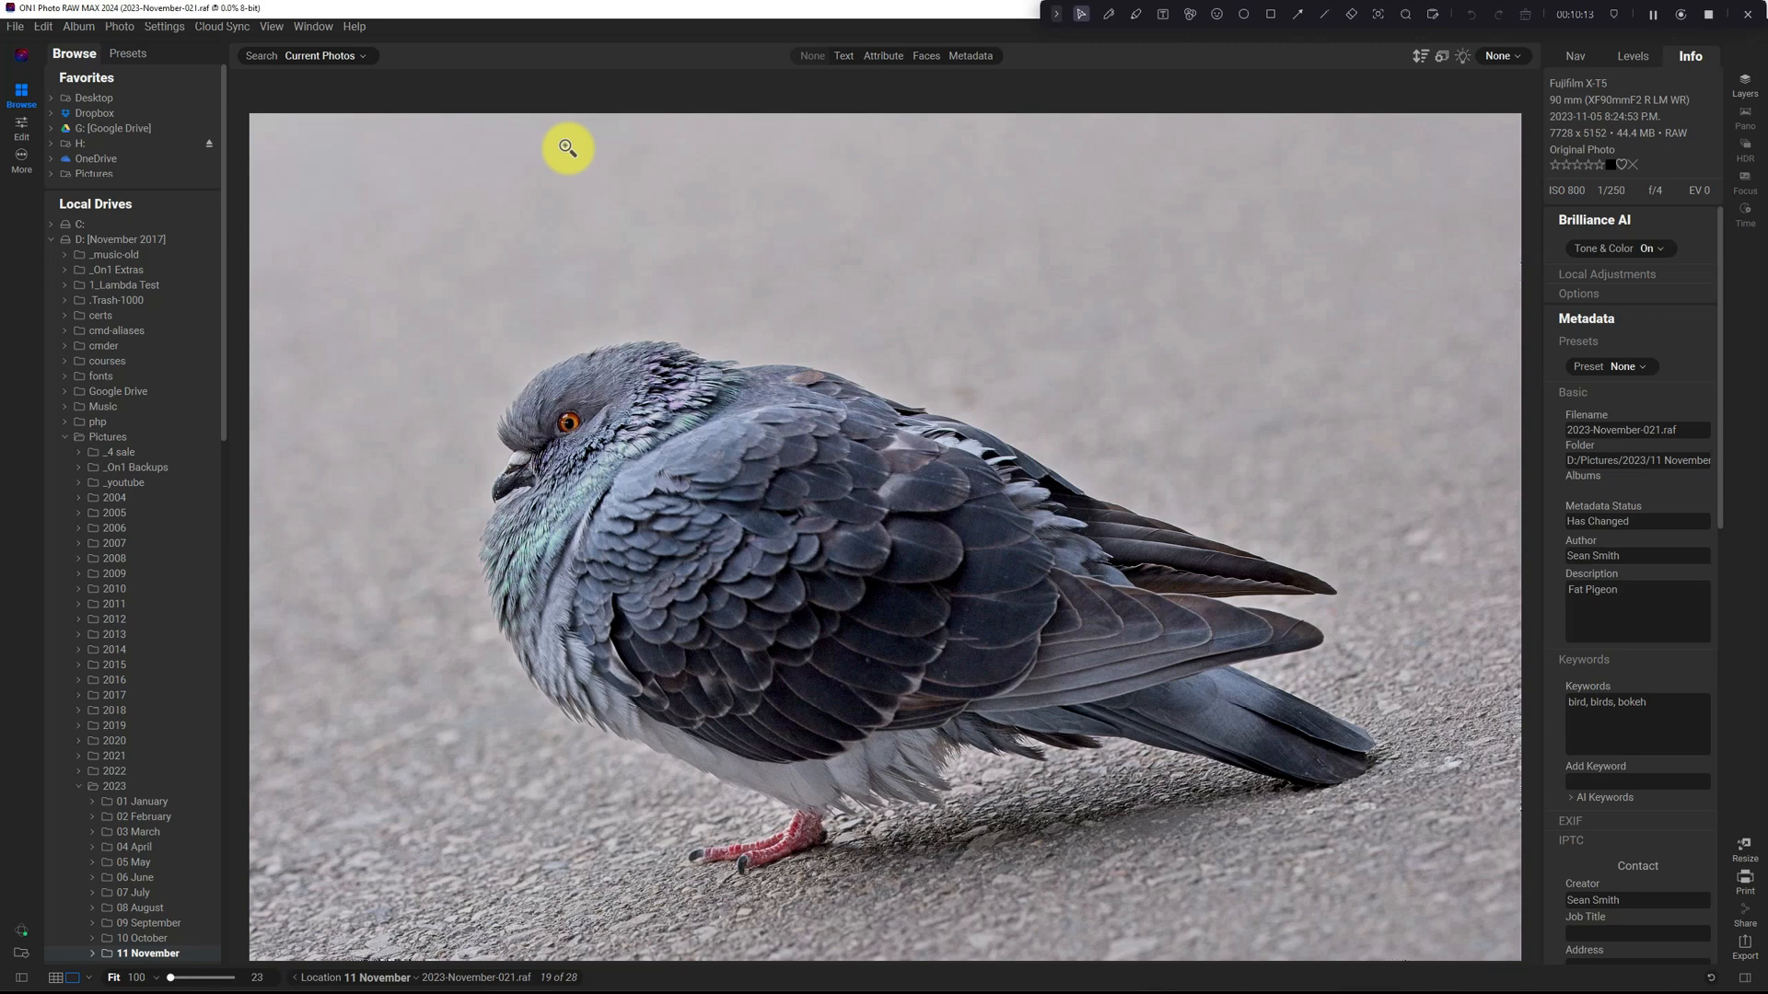
Step: Open the pigeon photo, 19 of 28 in November, in the Edit module
{"action": "left_click", "coordinate": [20, 127]}
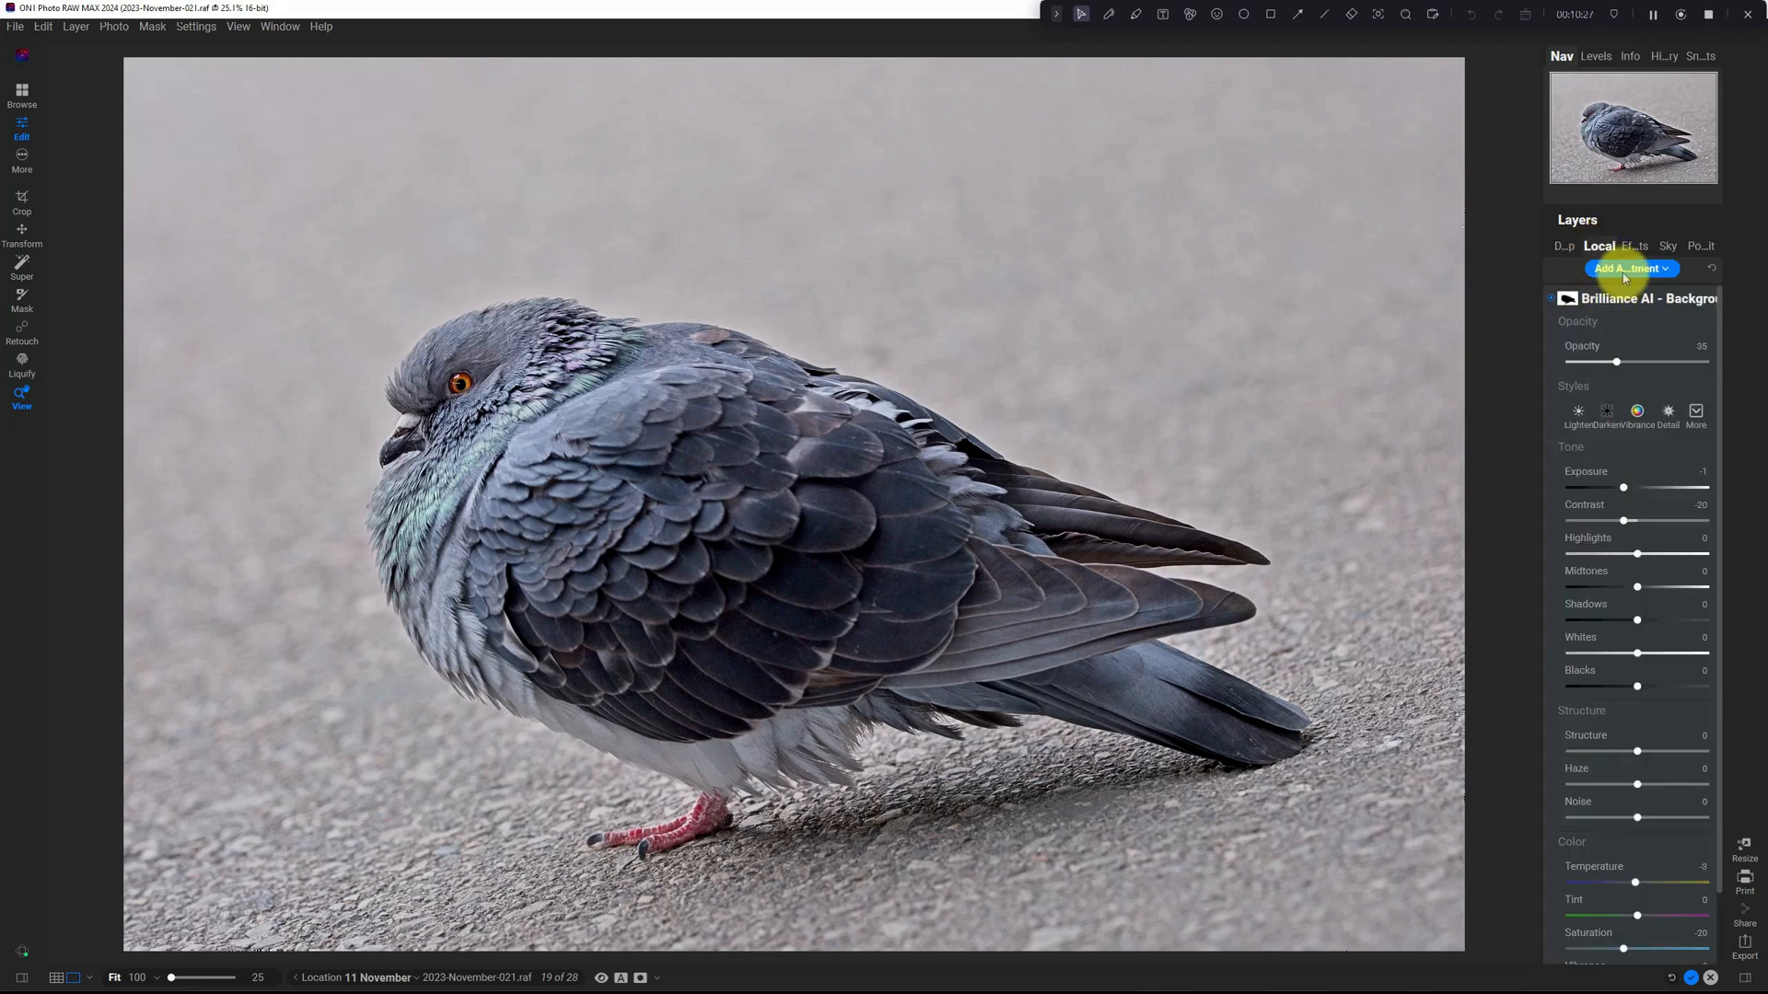
Step: Add a blank 'None' local adjustment and pick the Mask brush
{"action": "left_click", "coordinate": [1629, 268]}
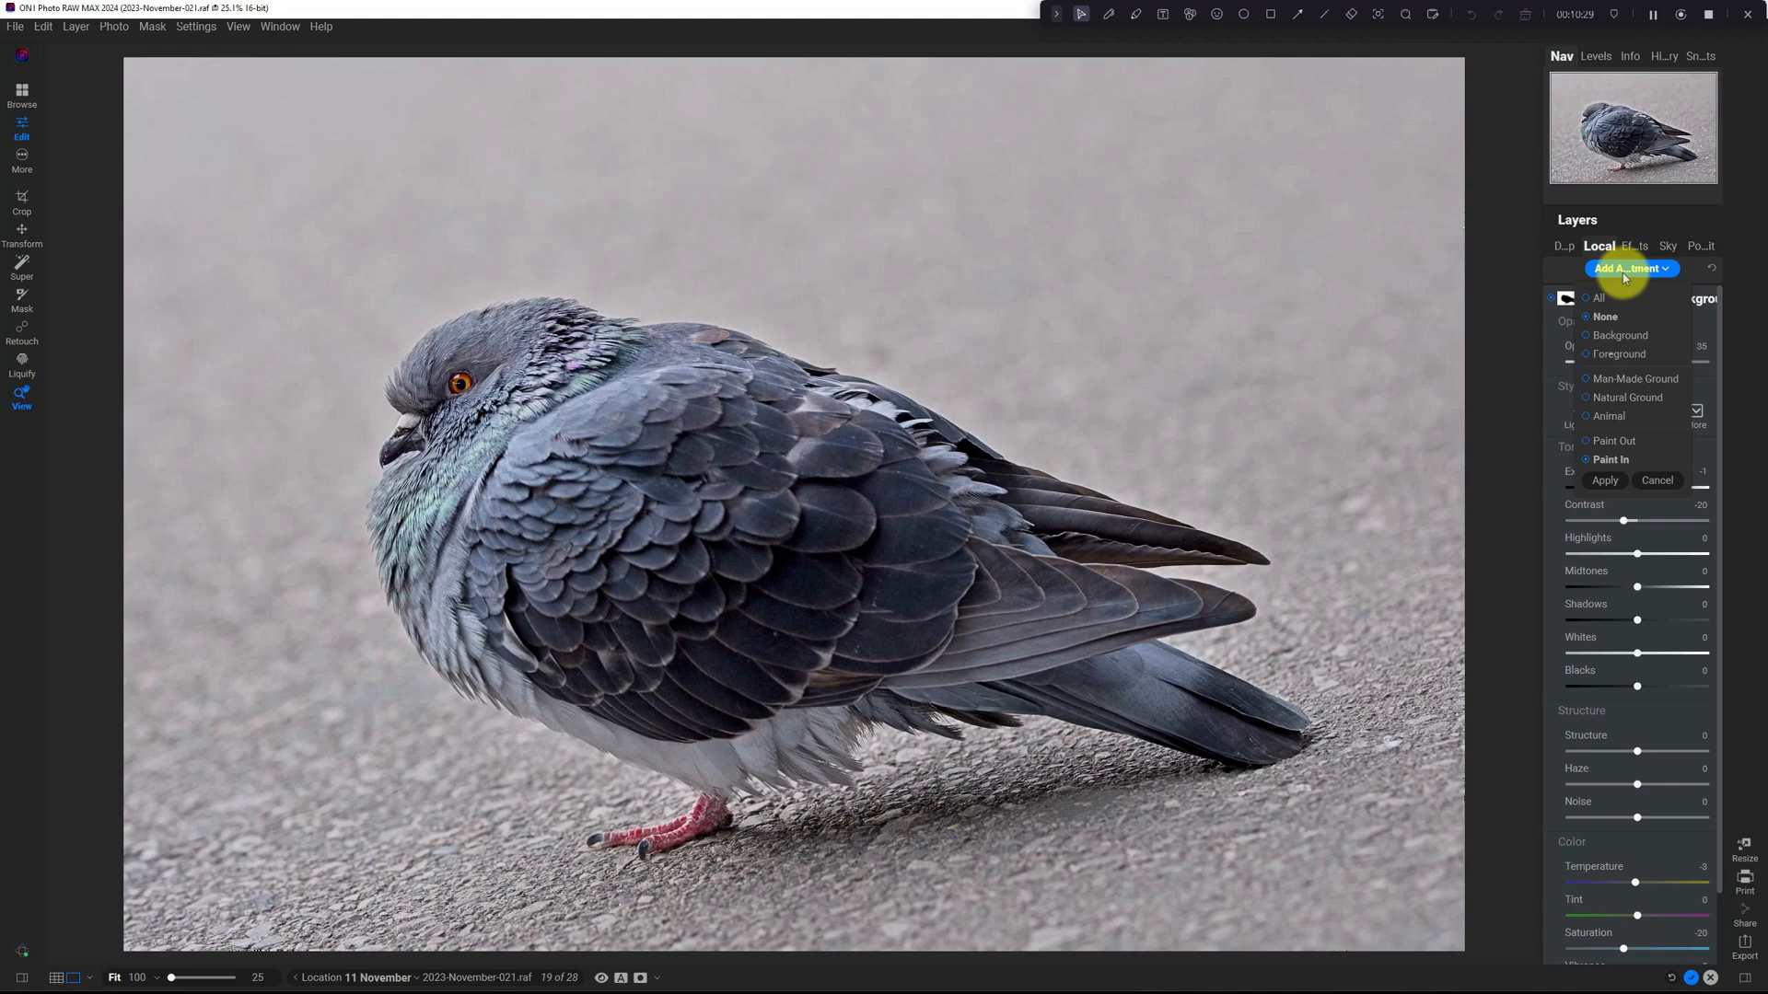
{"action": "left_click", "coordinate": [1603, 481]}
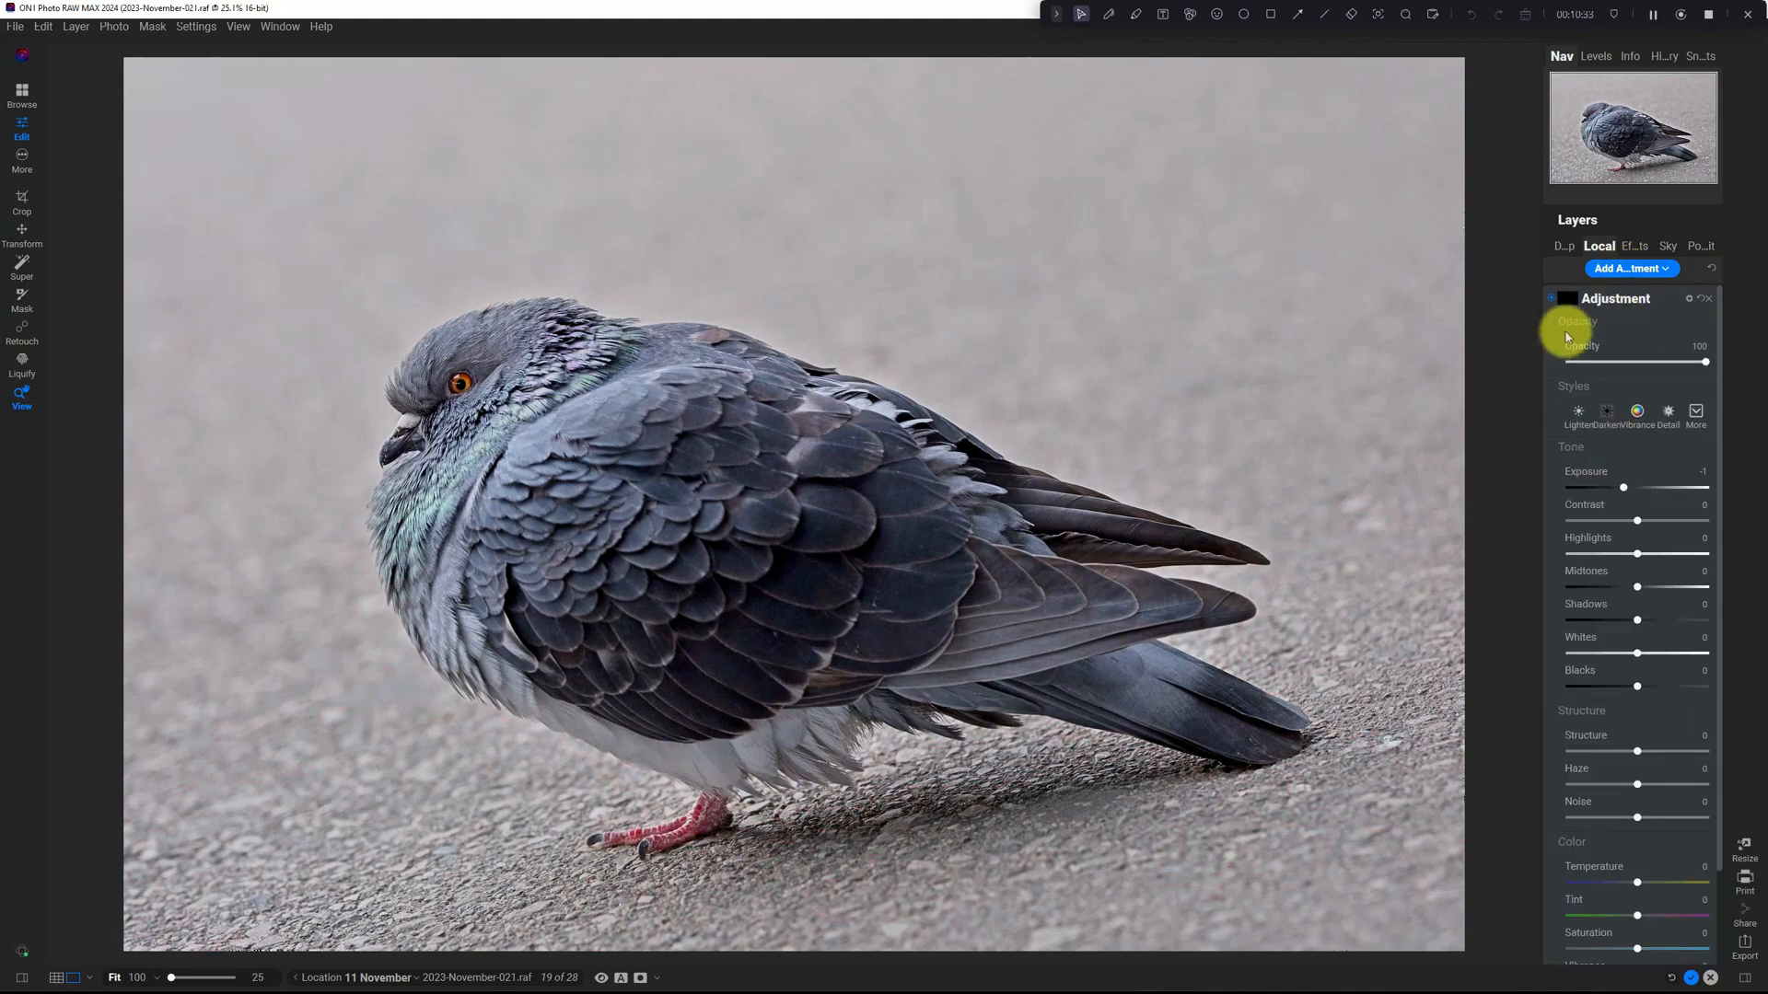
{"action": "mouse_move", "coordinate": [292, 373]}
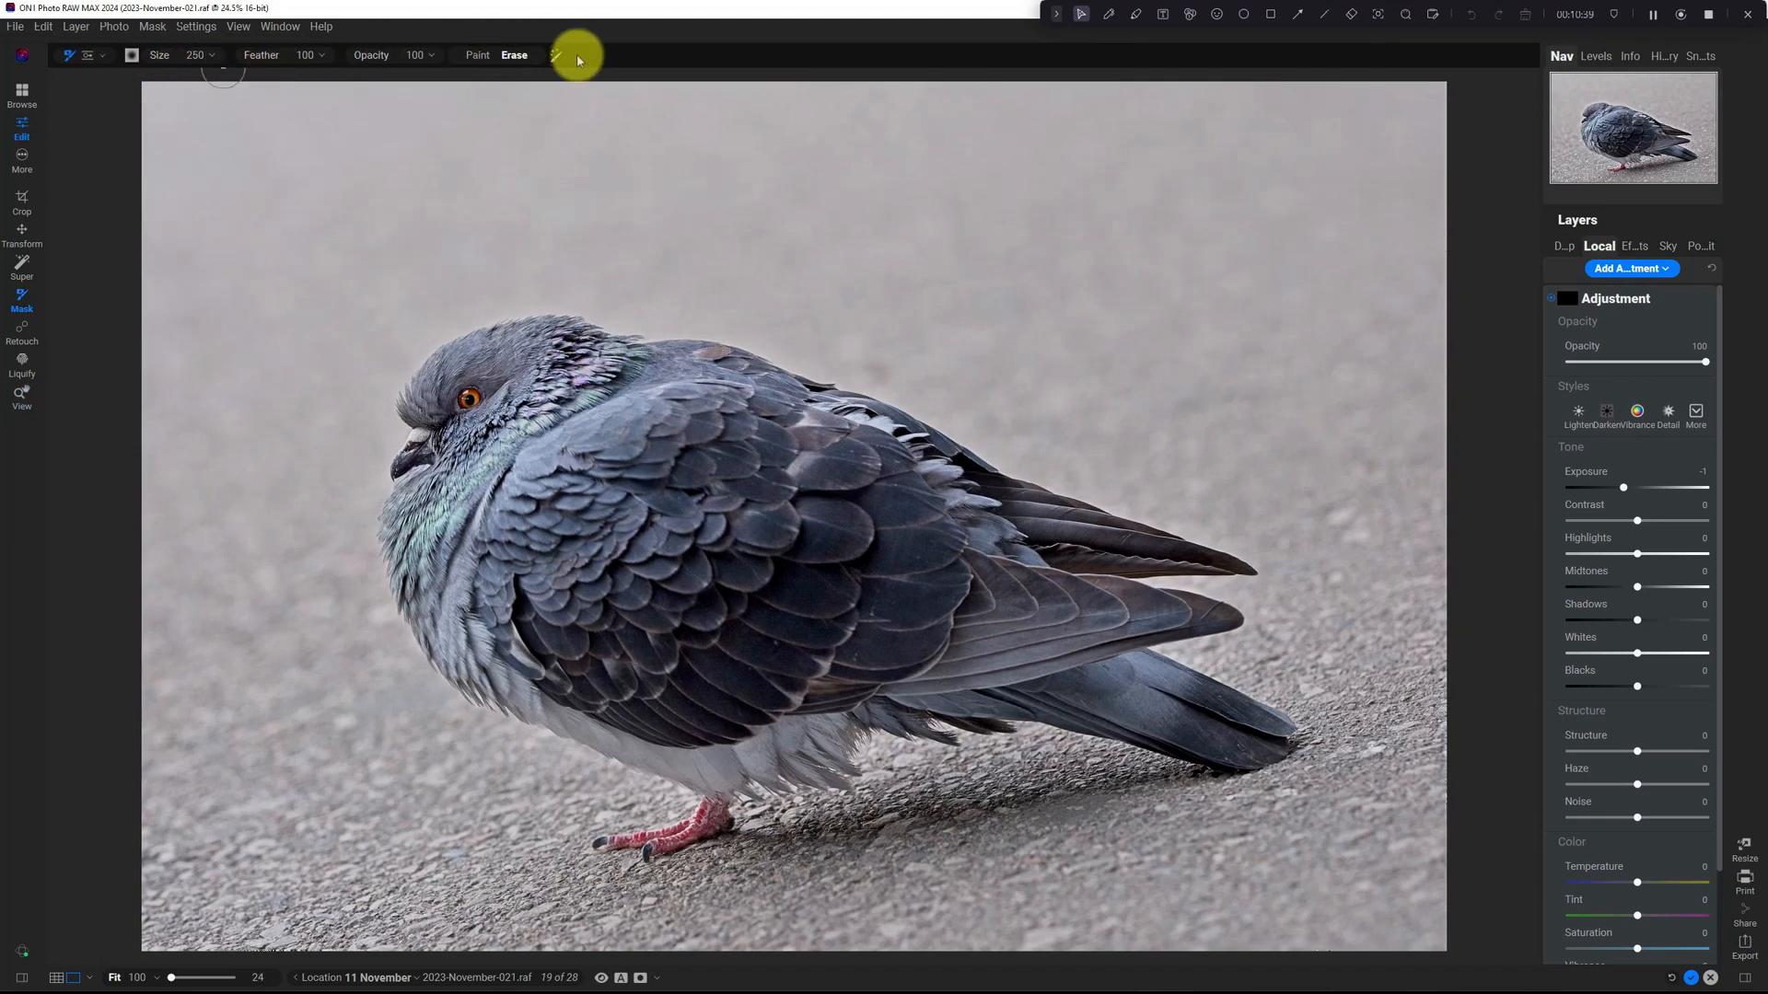
{"action": "left_click", "coordinate": [475, 55]}
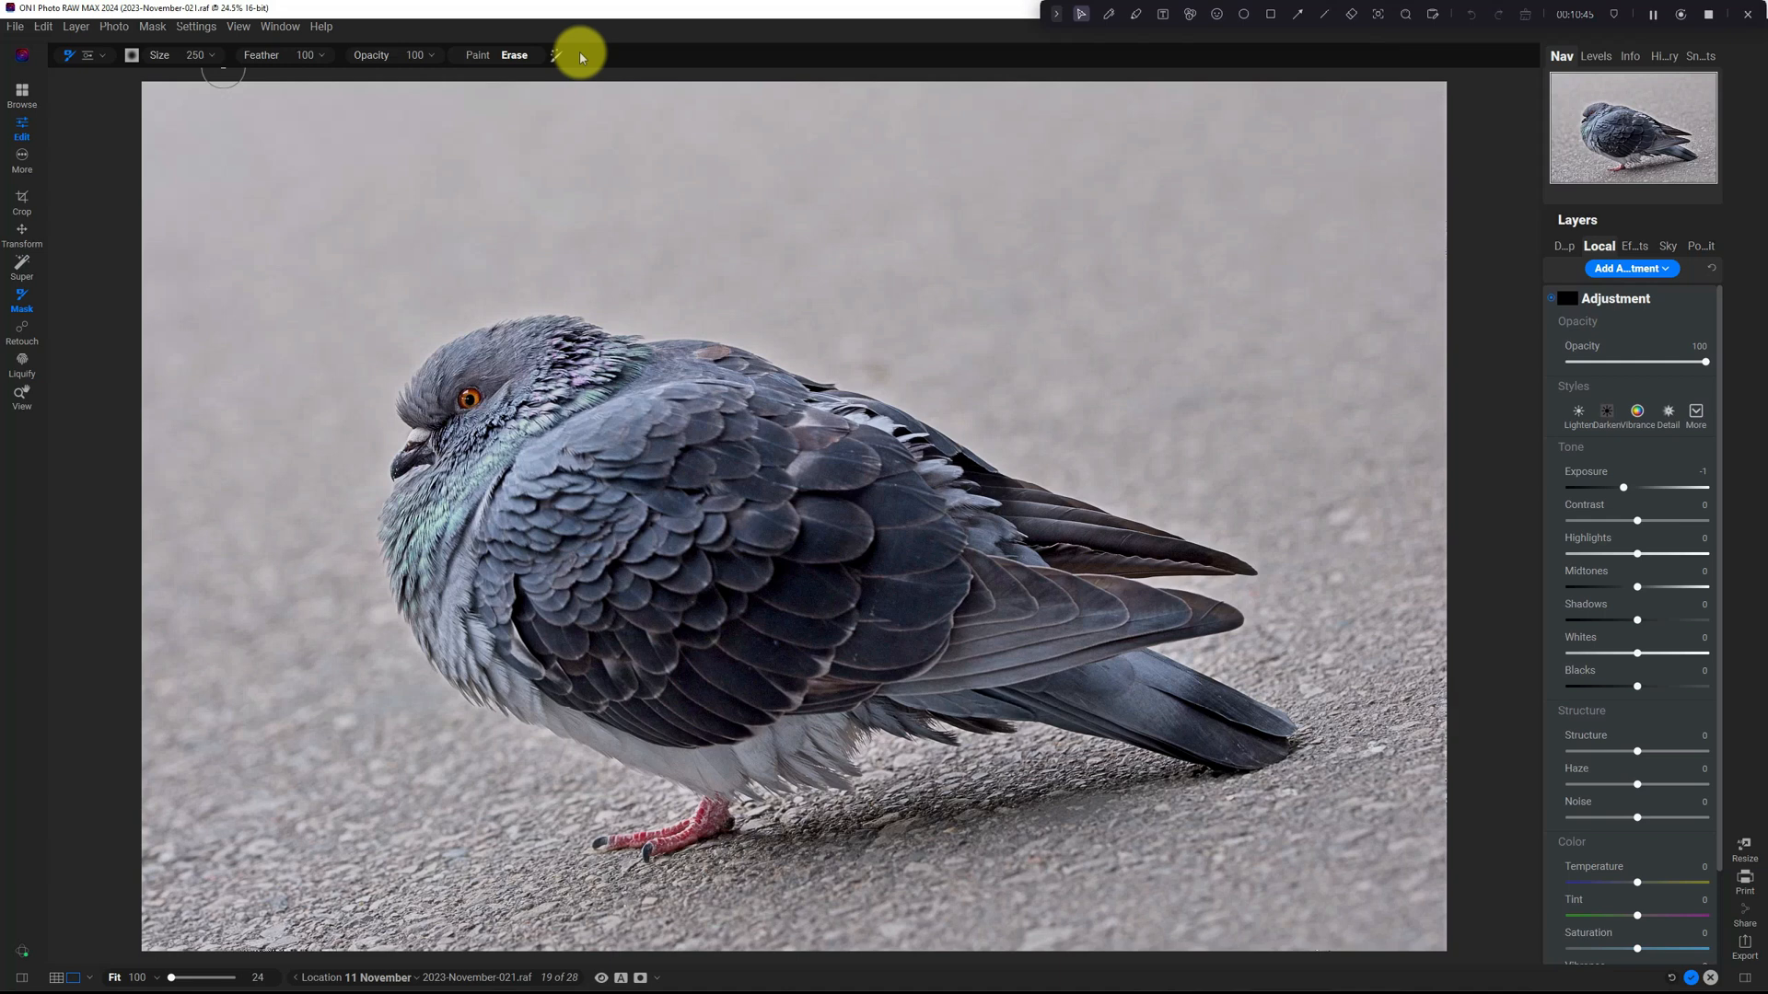
{"action": "left_click", "coordinate": [280, 26]}
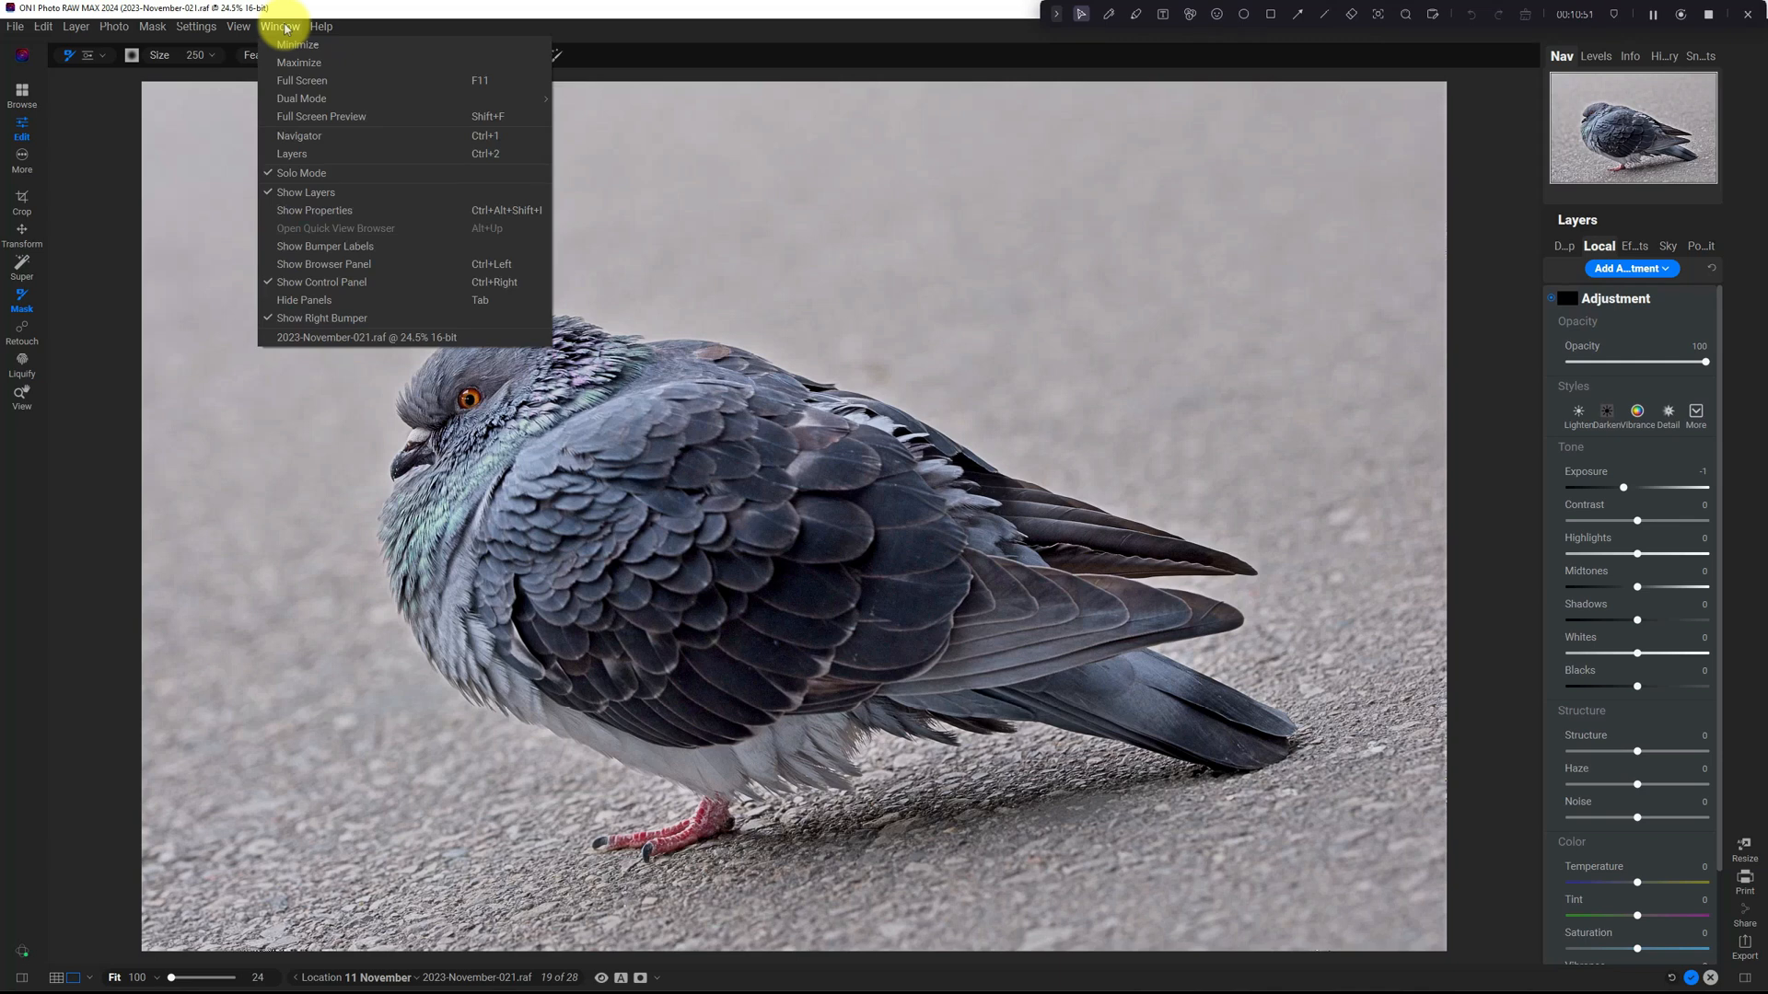
Step: Browse the View menu, set the mask brush to Paint, and show Masking properties
{"action": "left_click", "coordinate": [237, 26]}
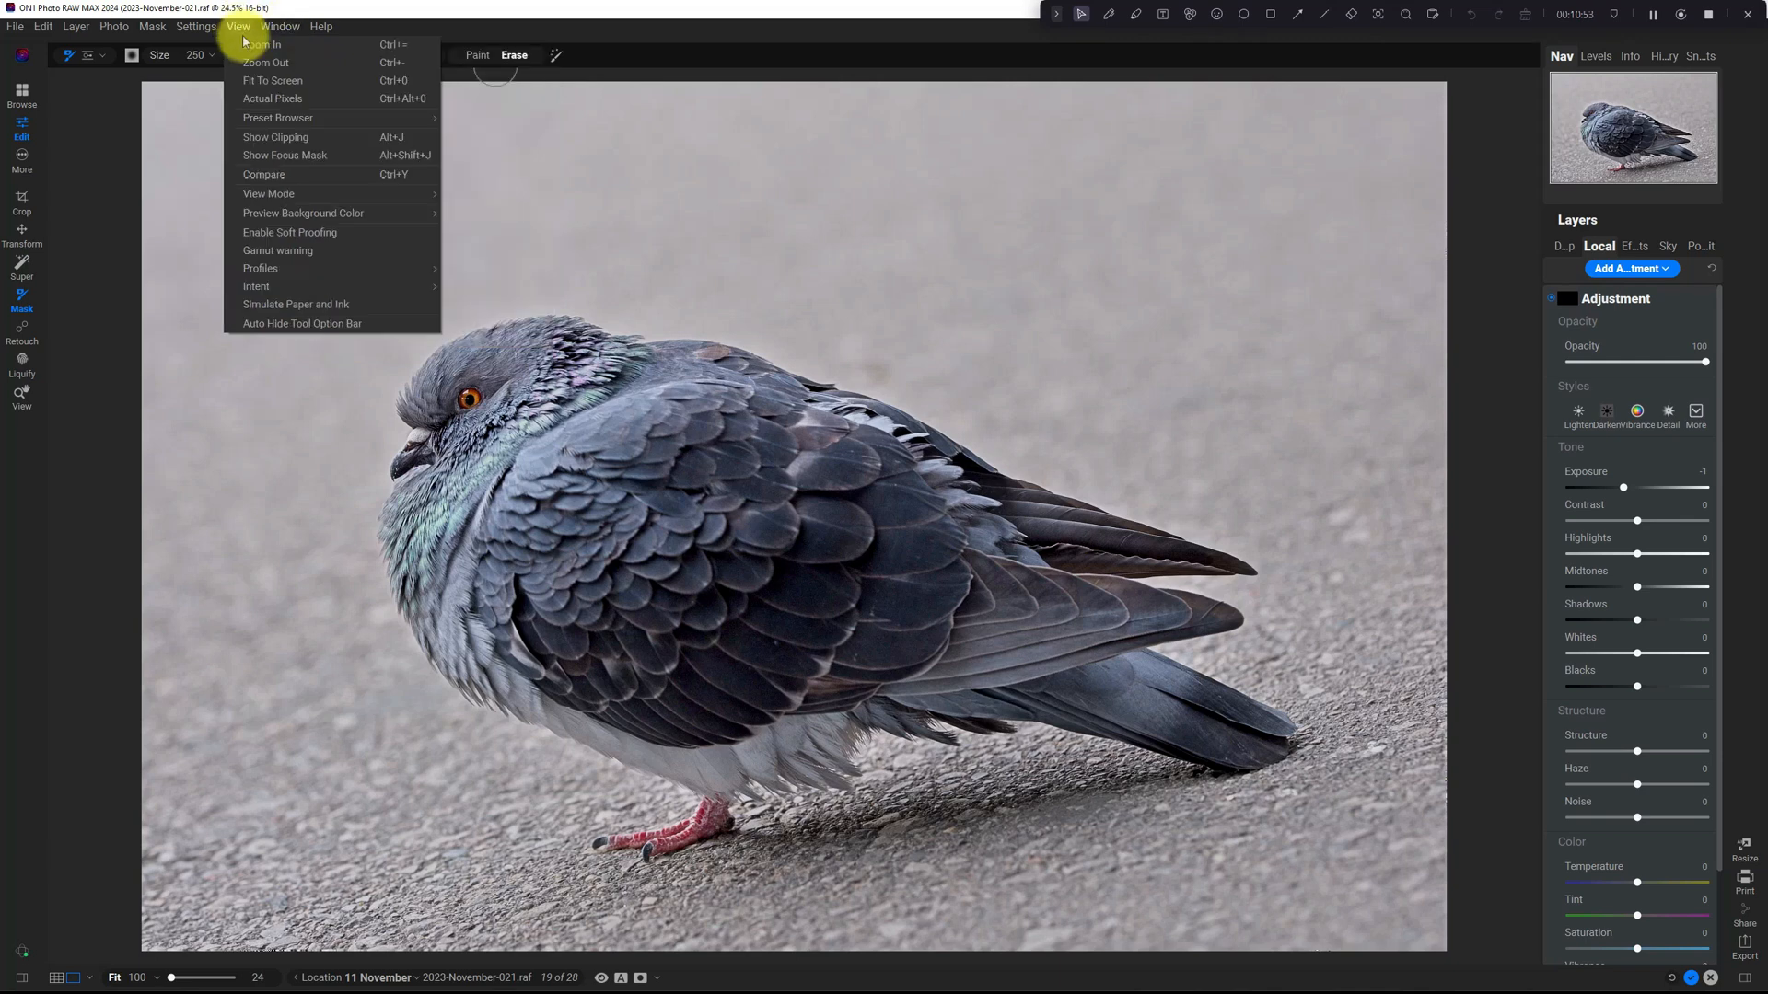
{"action": "mouse_move", "coordinate": [285, 327]}
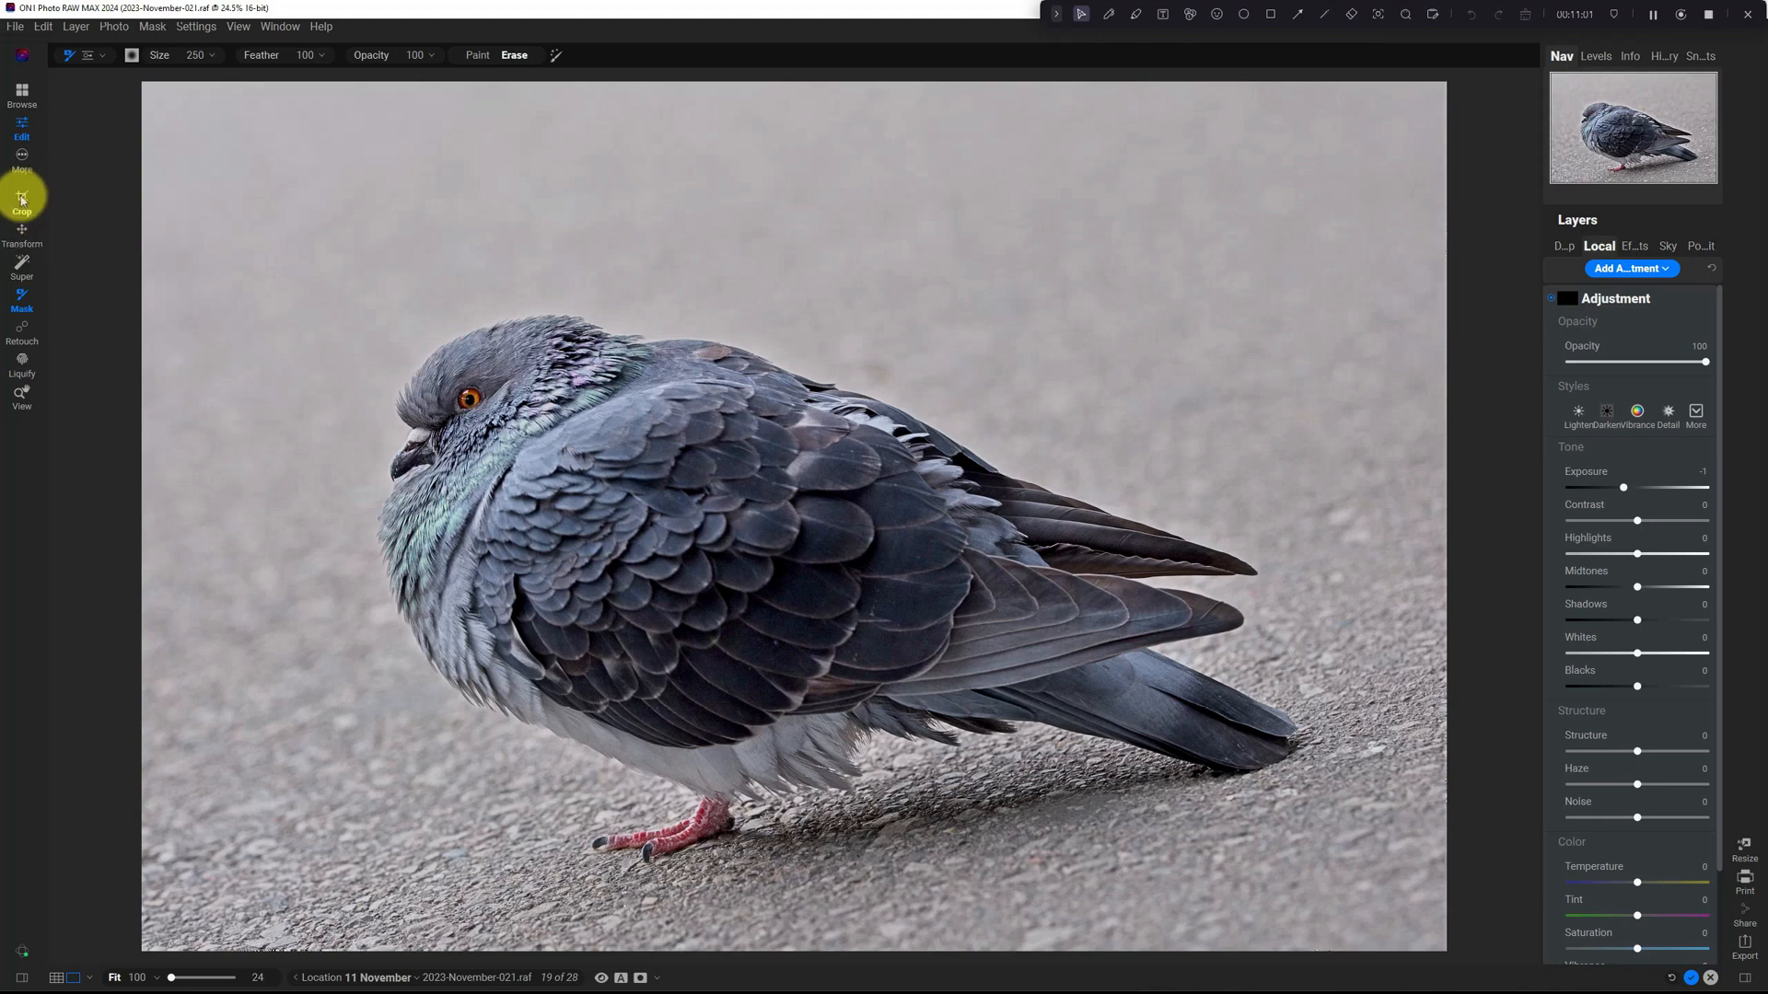
{"action": "left_click", "coordinate": [20, 200]}
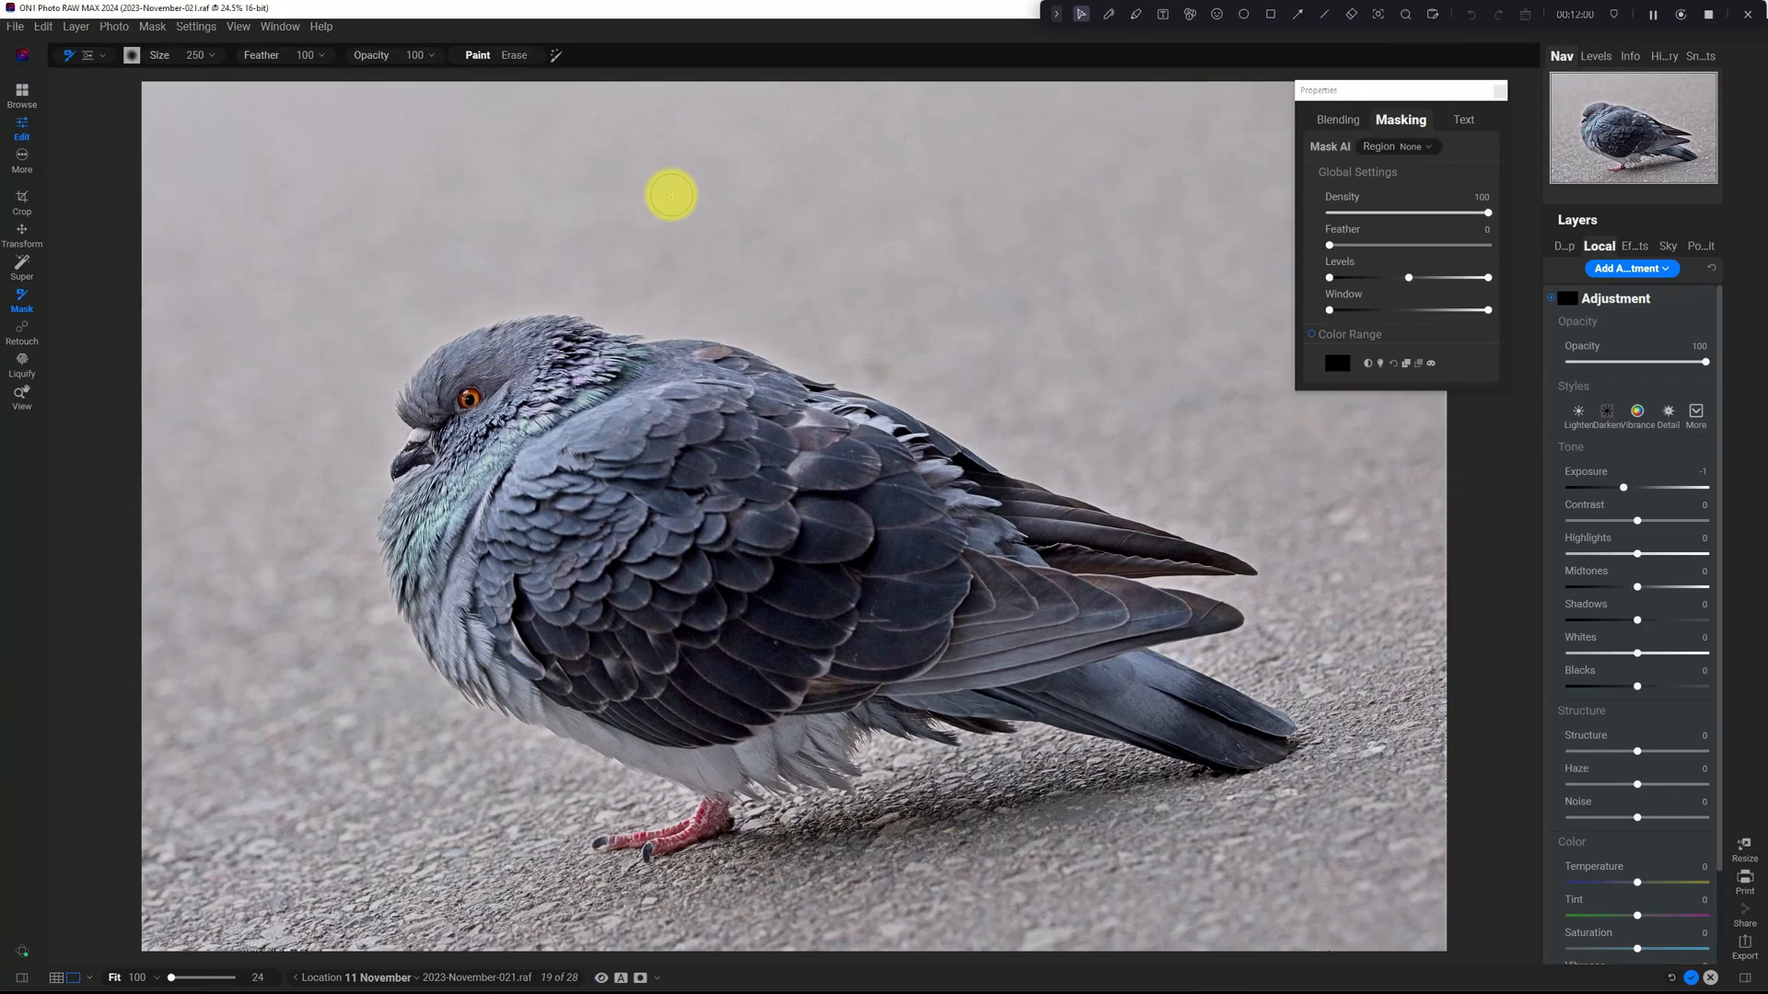
{"action": "mouse_move", "coordinate": [631, 195]}
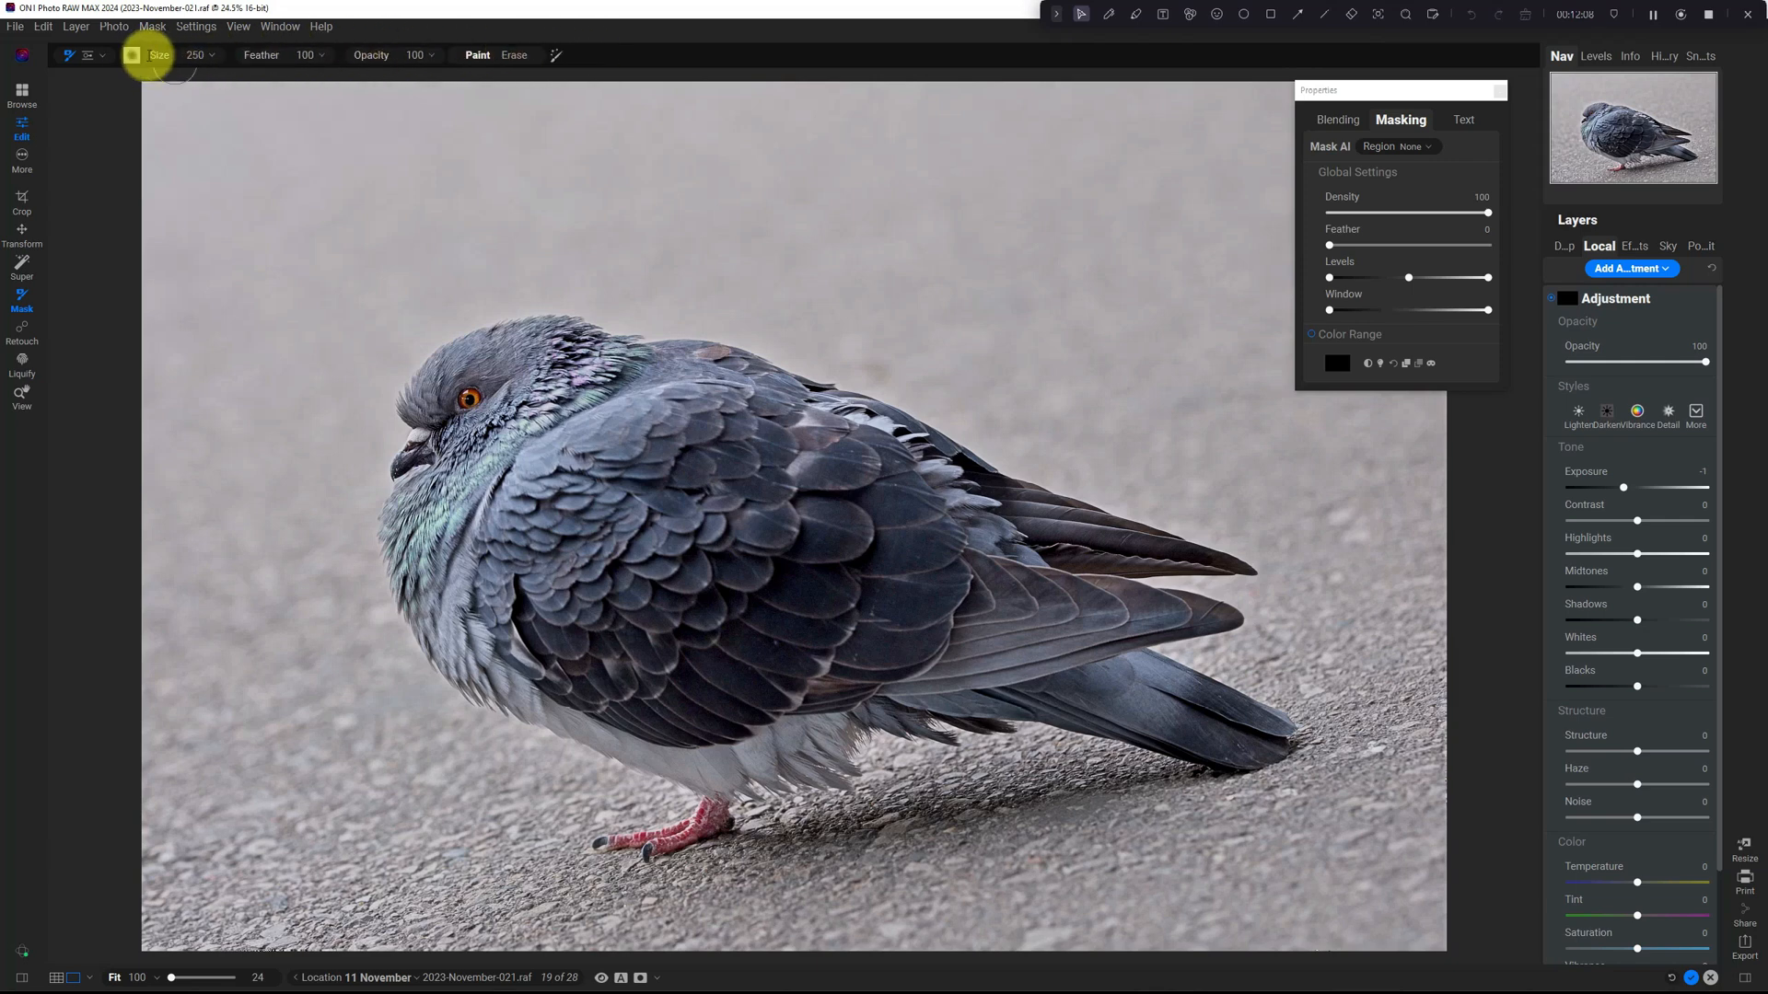
{"action": "left_click", "coordinate": [514, 54]}
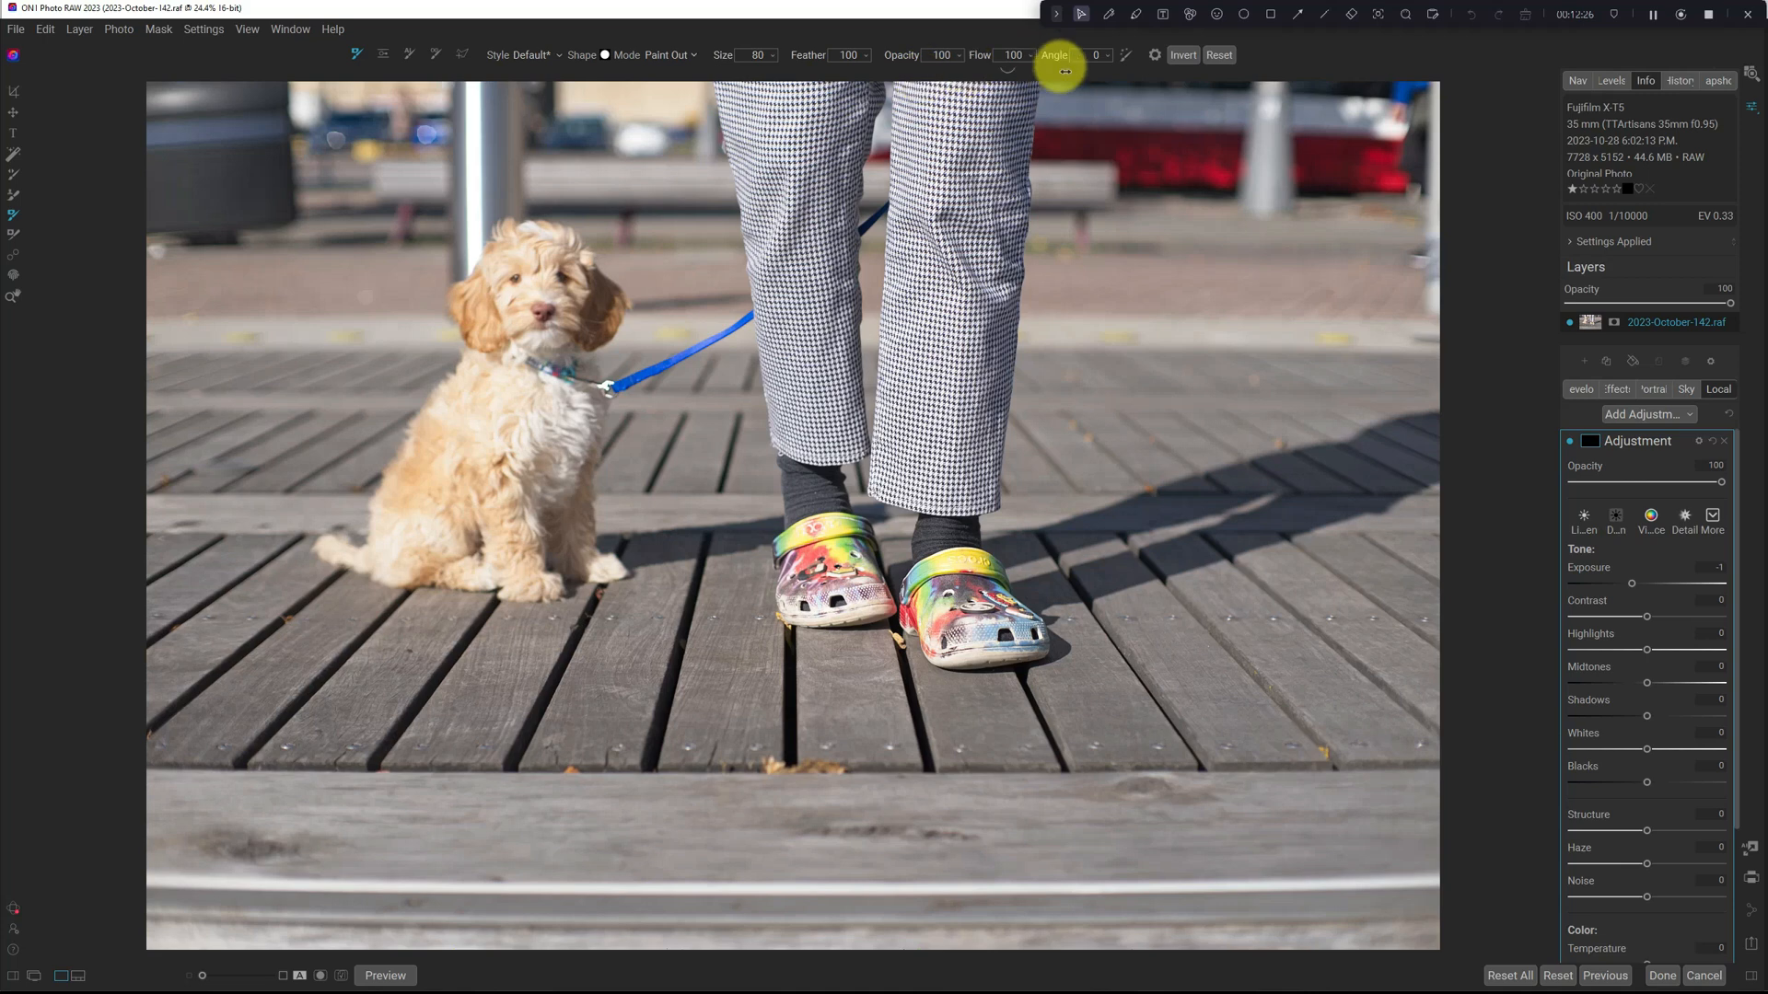
{"action": "mouse_move", "coordinate": [1013, 55]}
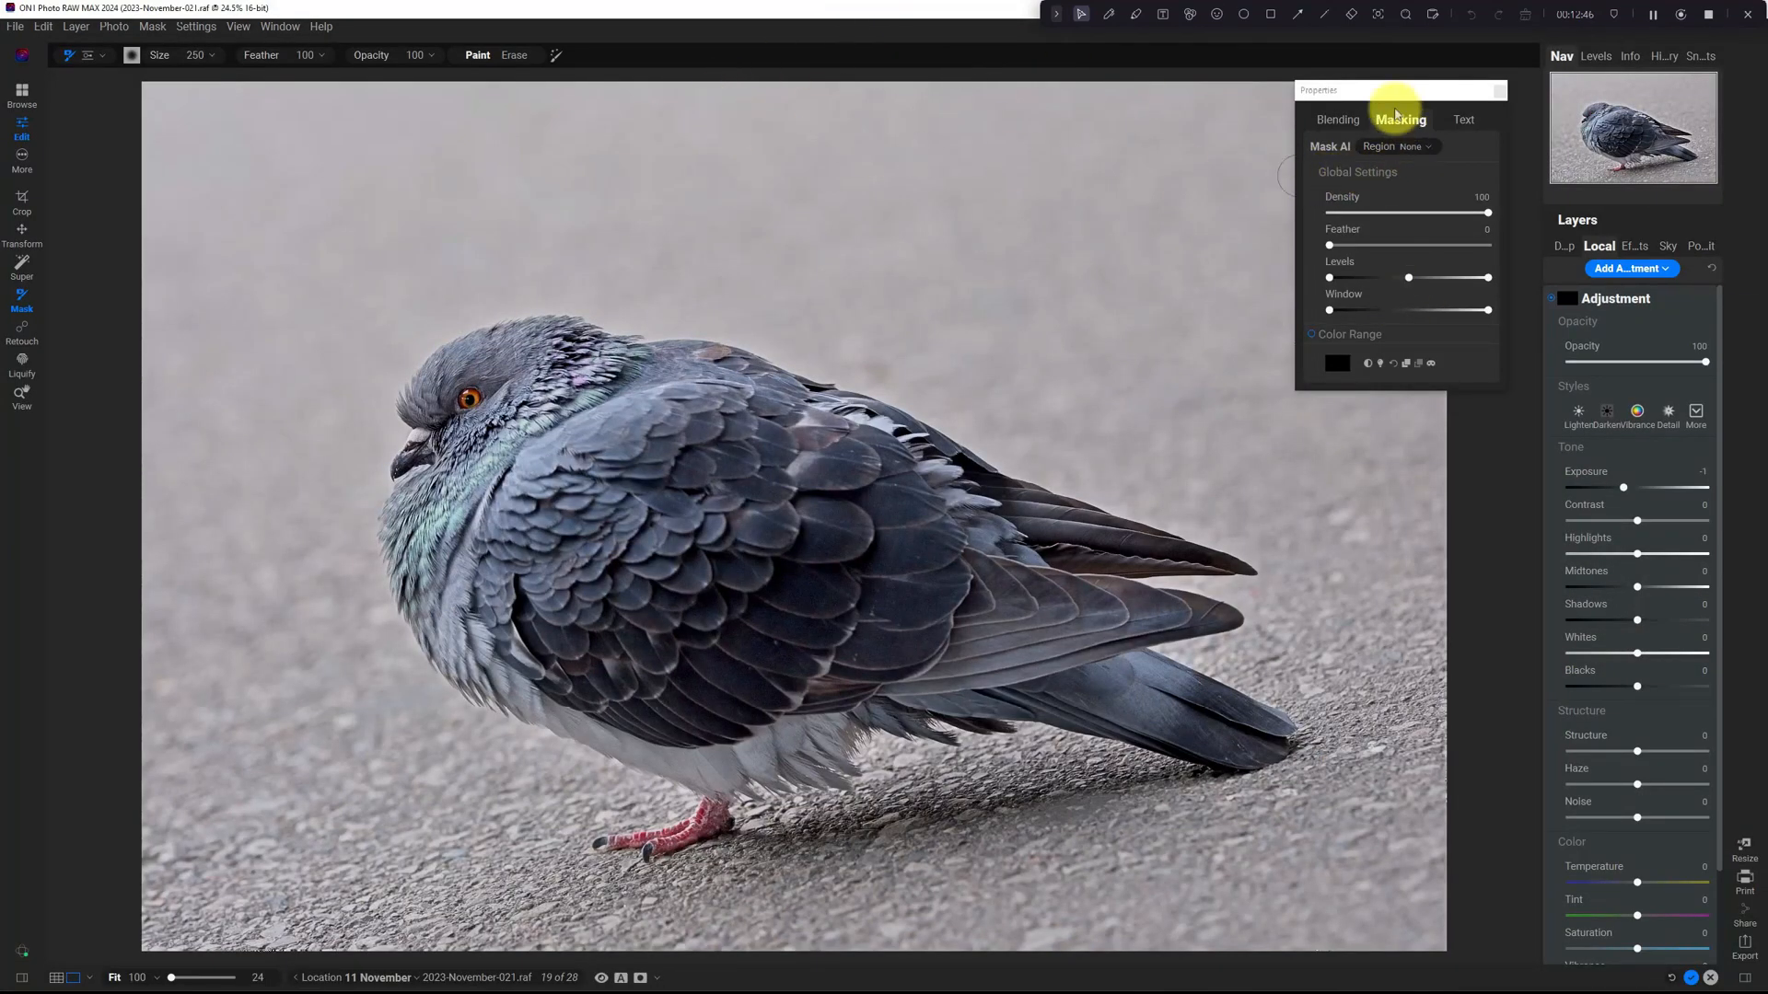
Step: Drag the Properties window's title bar toward the right side of the preview
{"action": "left_click_drag", "start_coordinate": [1398, 90], "coordinate": [1461, 81]}
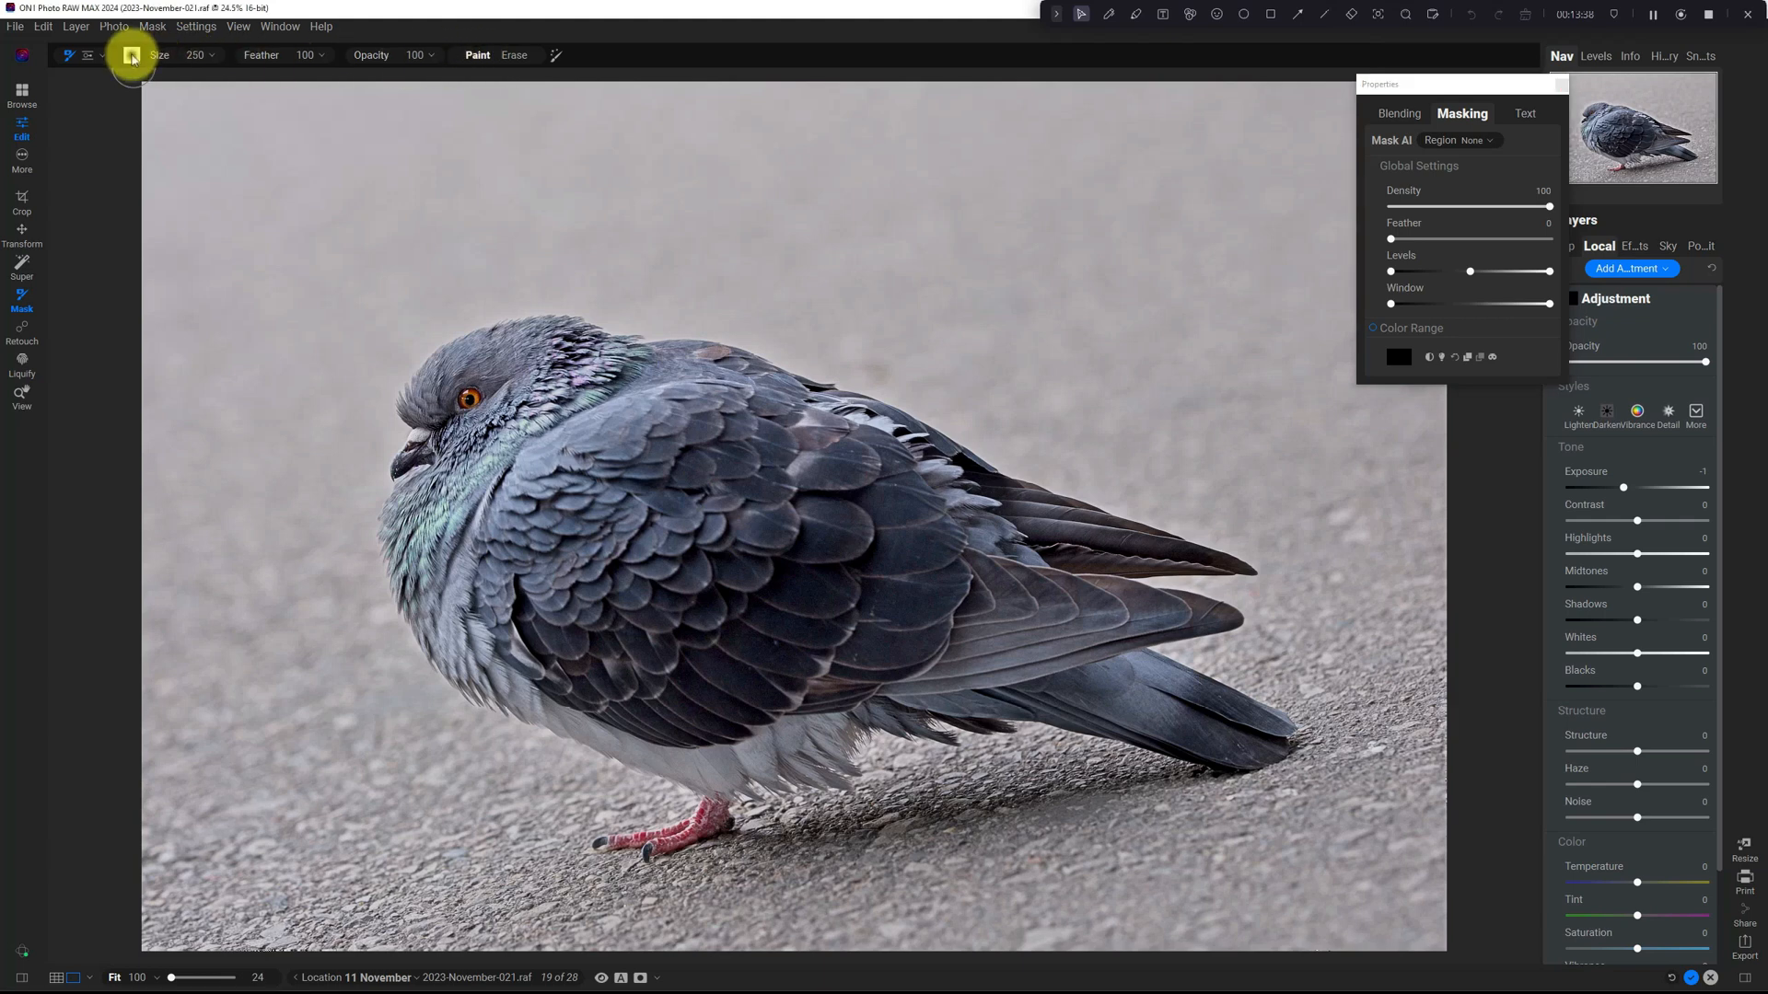
{"action": "left_click", "coordinate": [130, 55]}
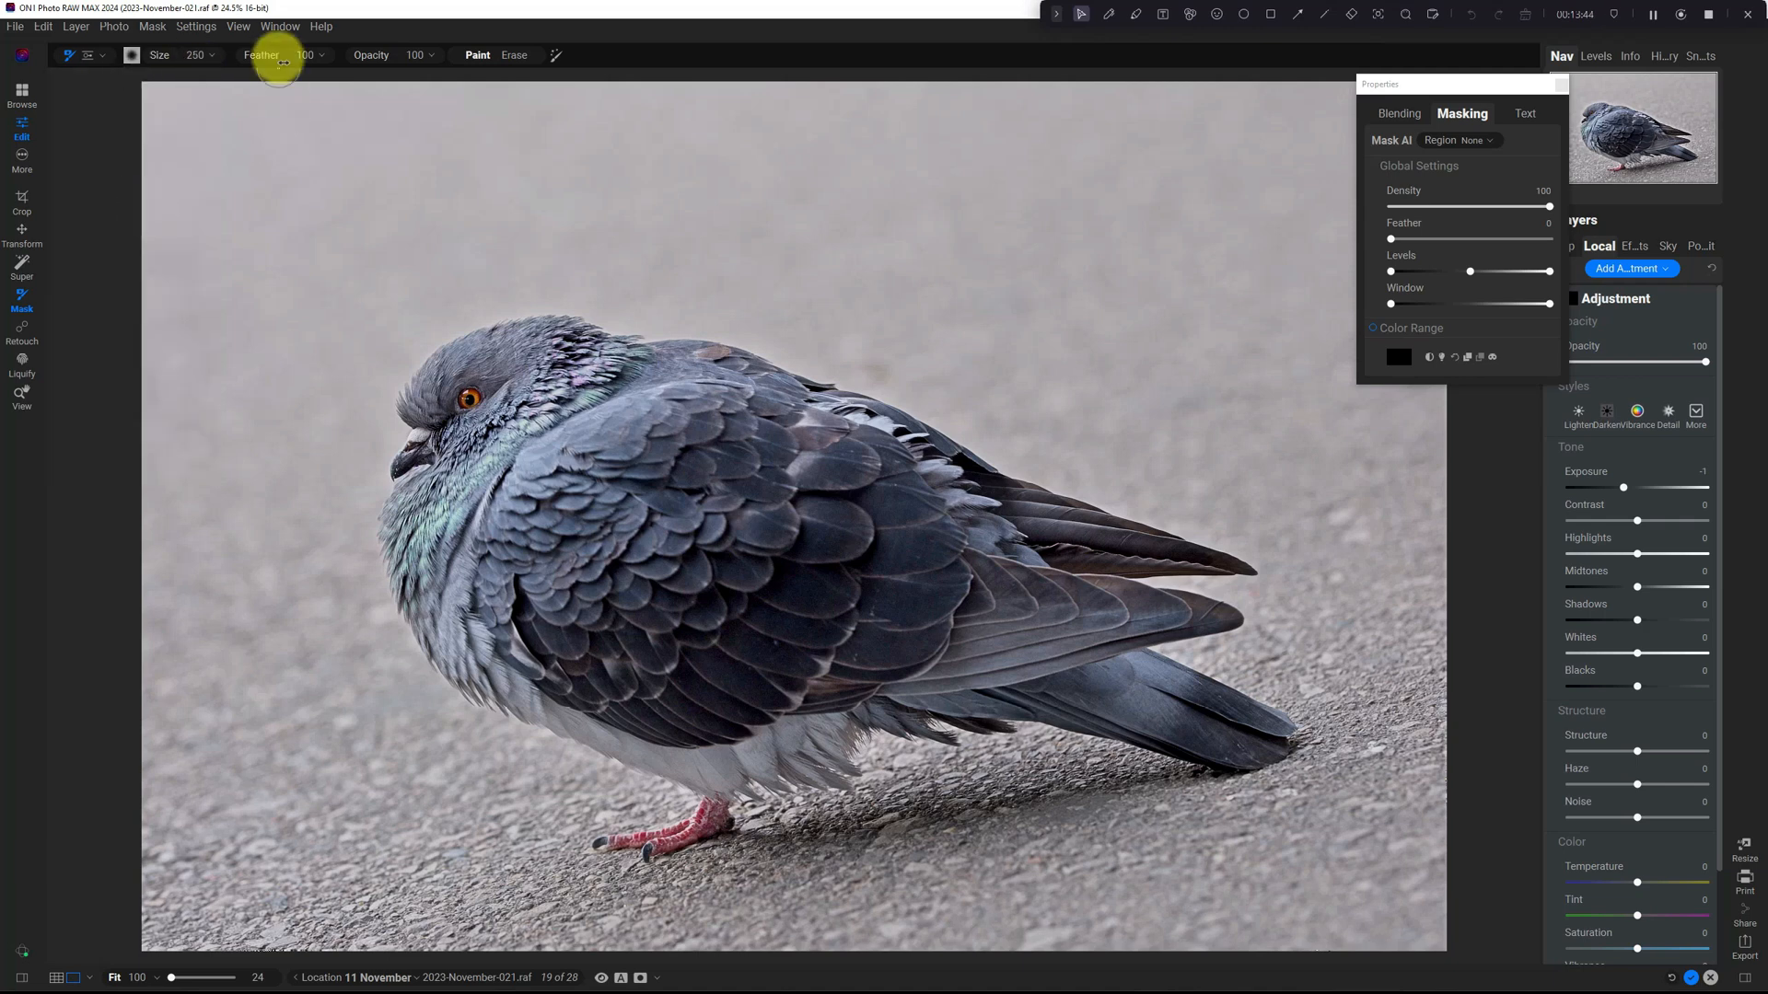
{"action": "mouse_move", "coordinate": [104, 246]}
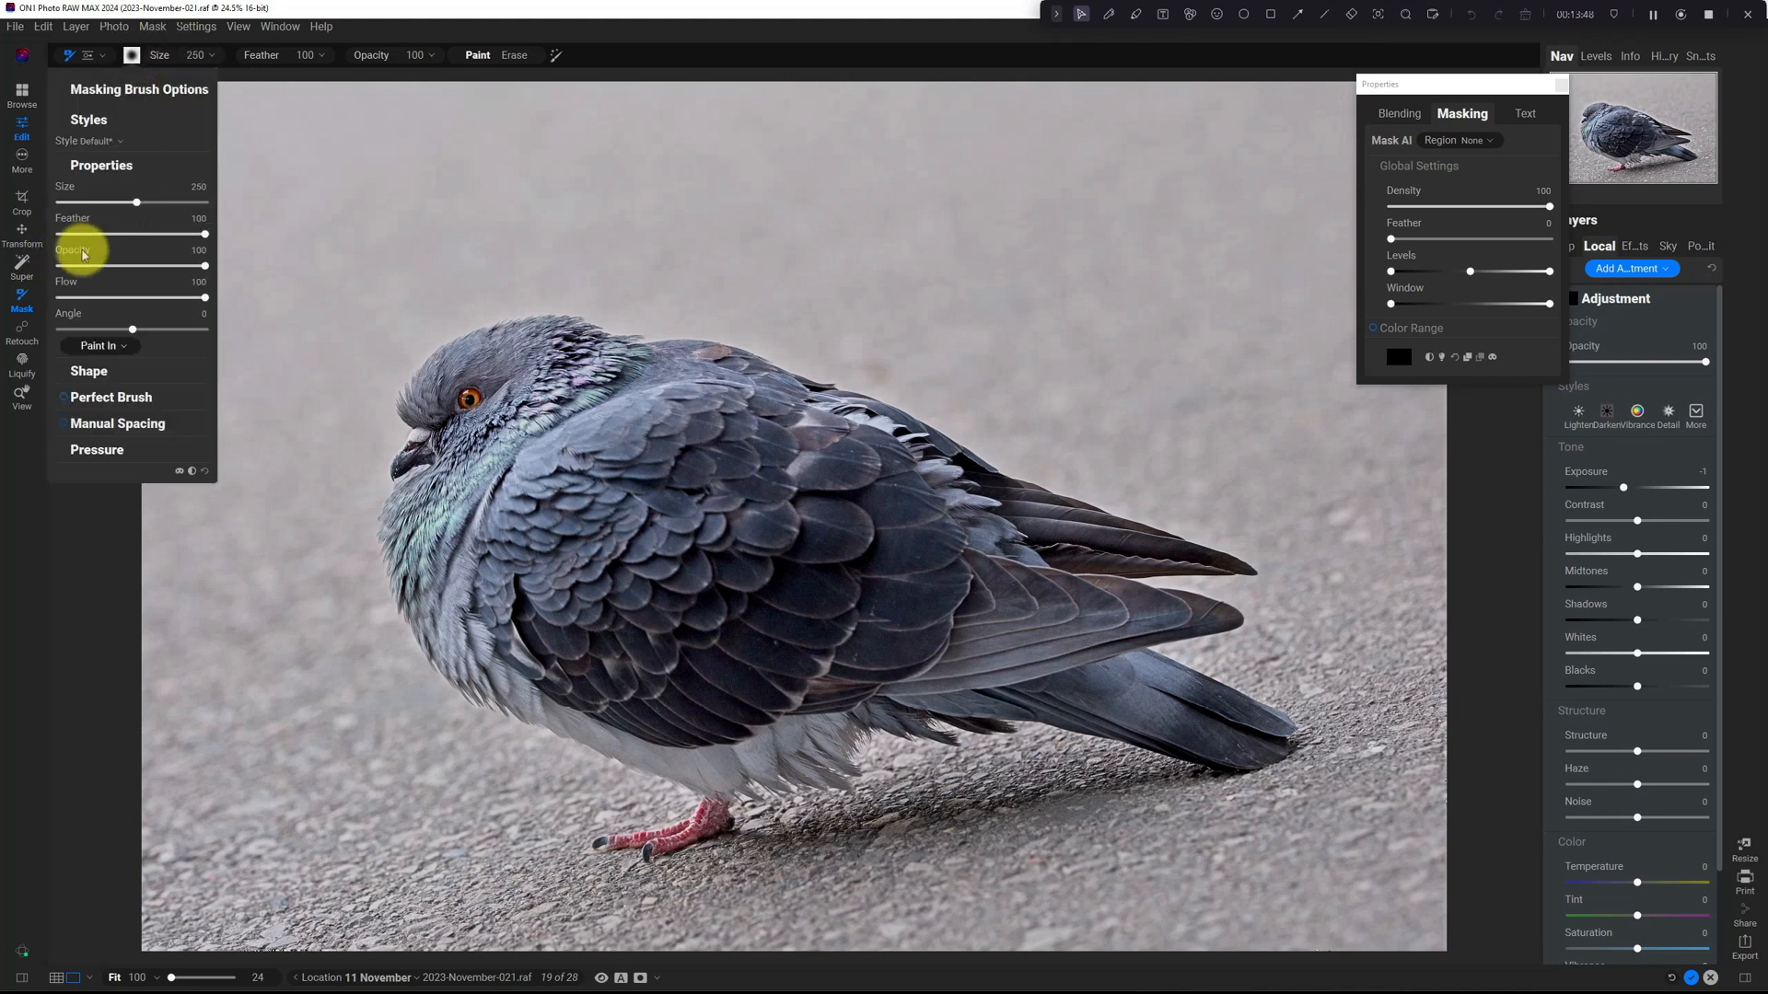
{"action": "left_click", "coordinate": [158, 54]}
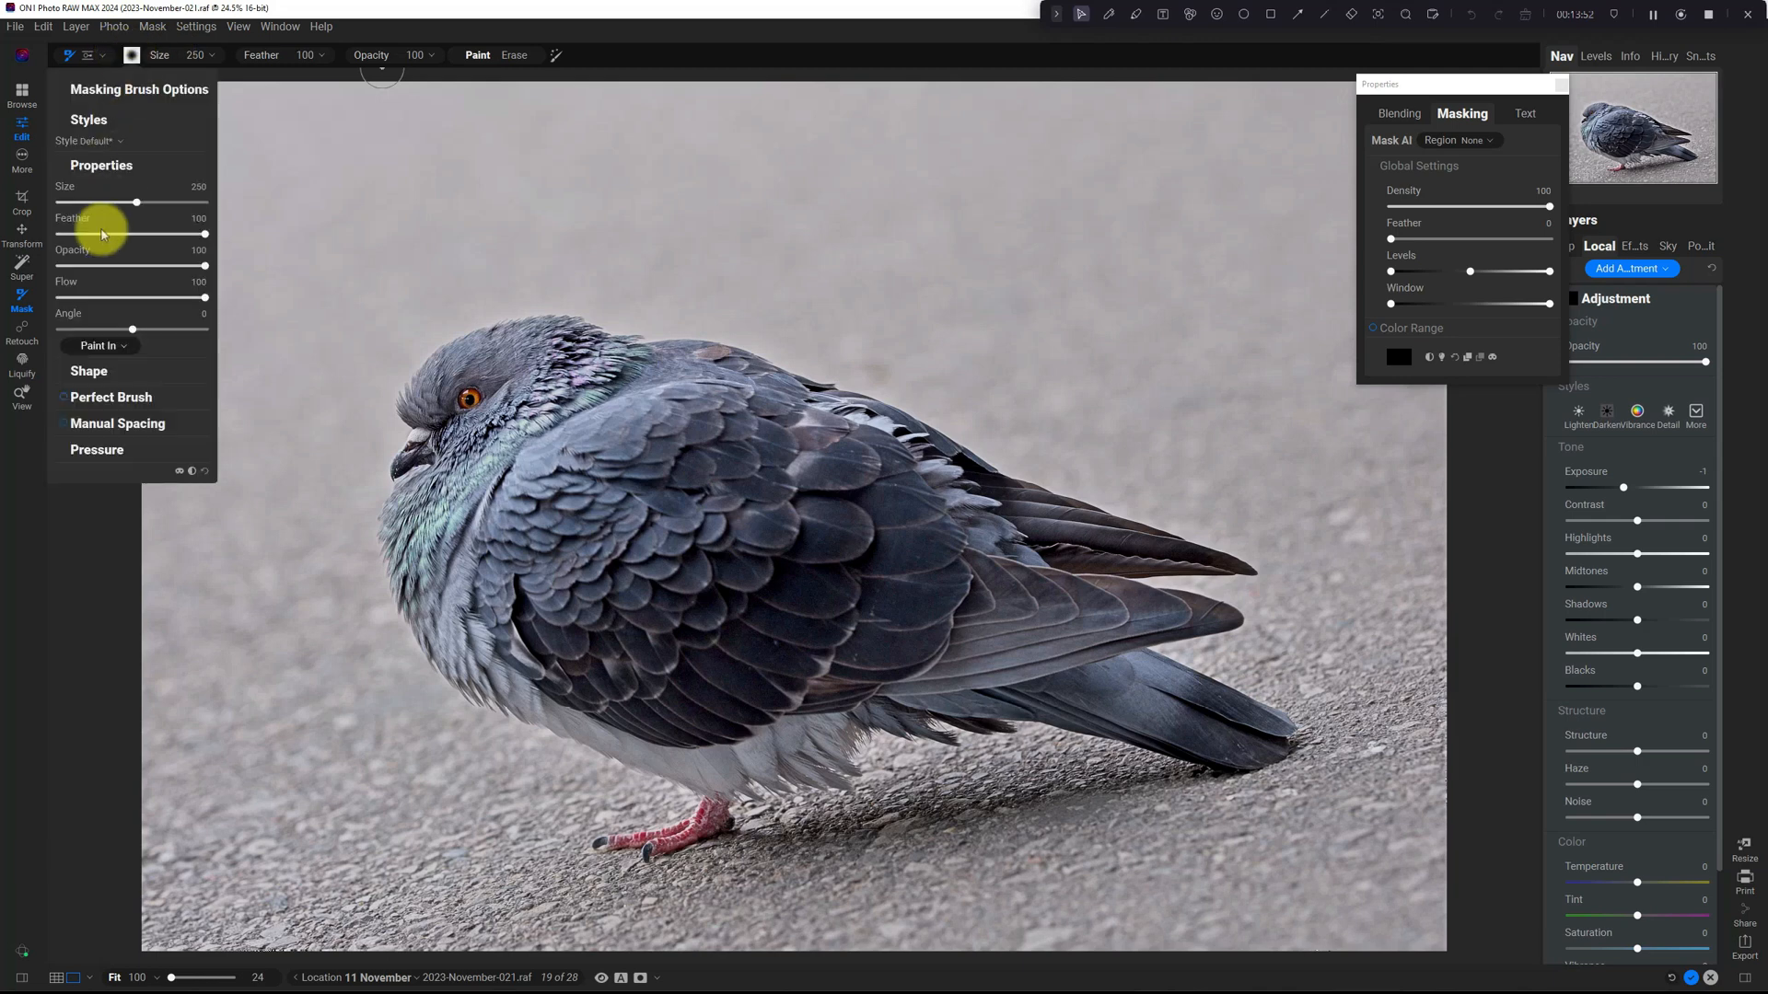
{"action": "mouse_move", "coordinate": [302, 207]}
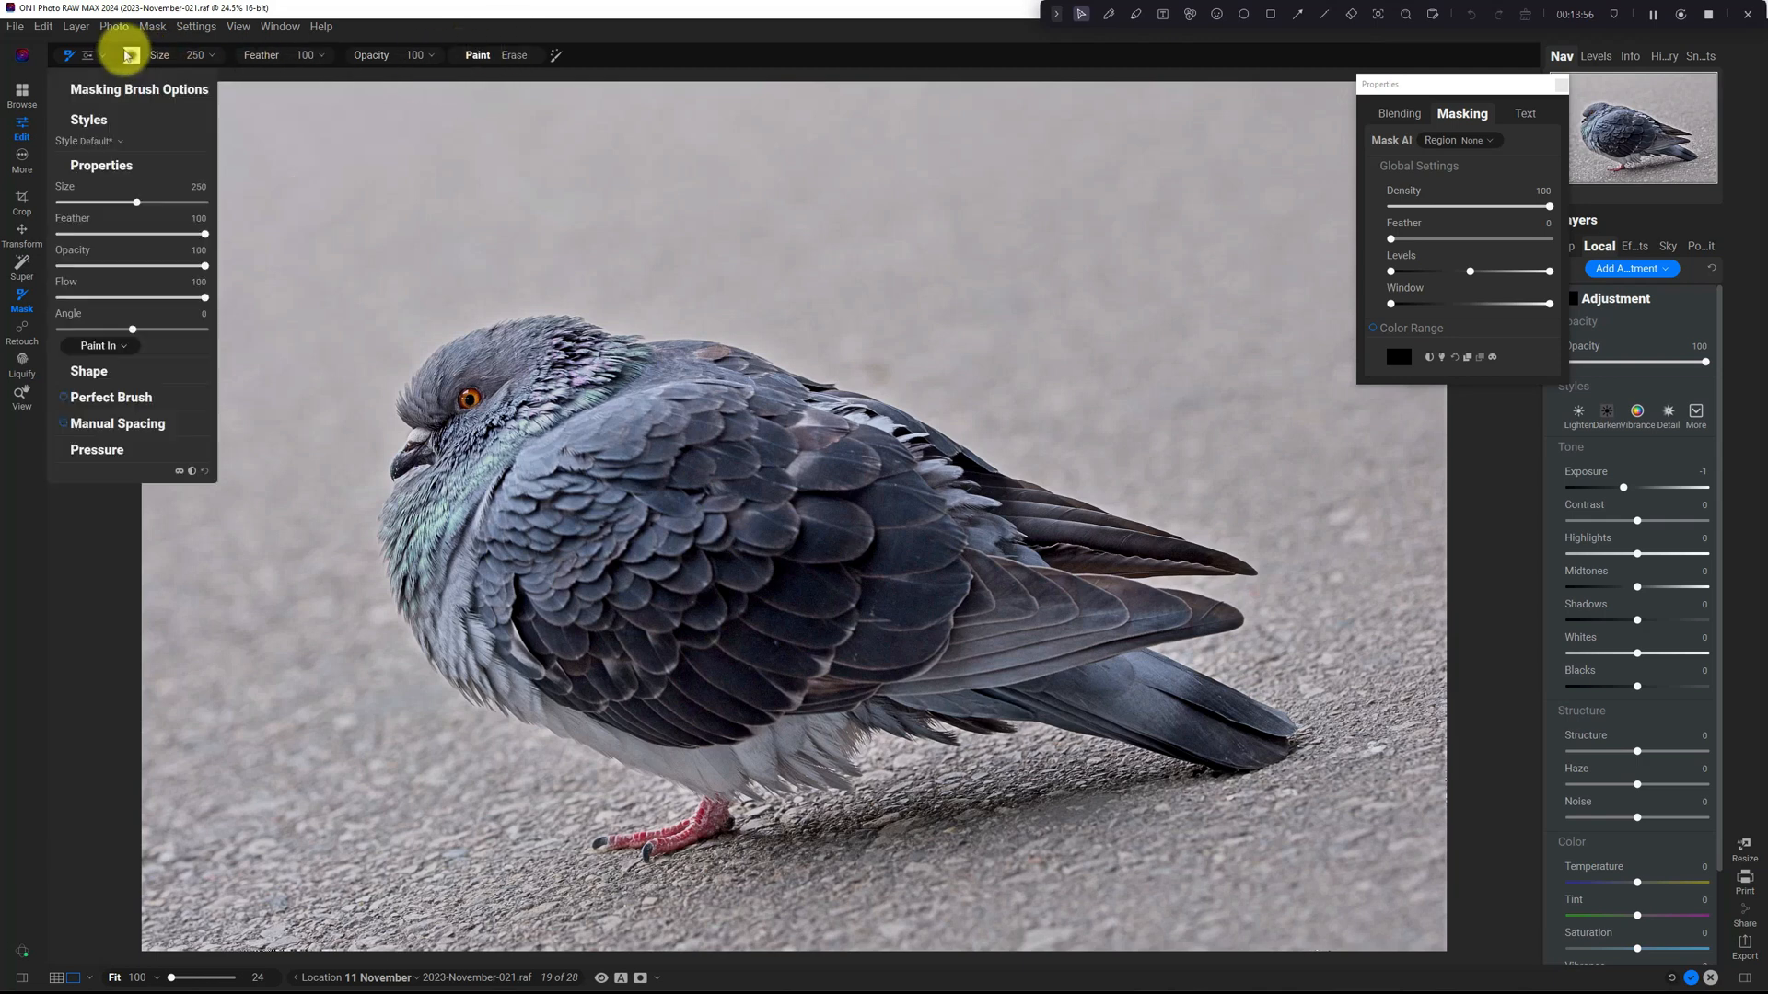
{"action": "left_click", "coordinate": [125, 55]}
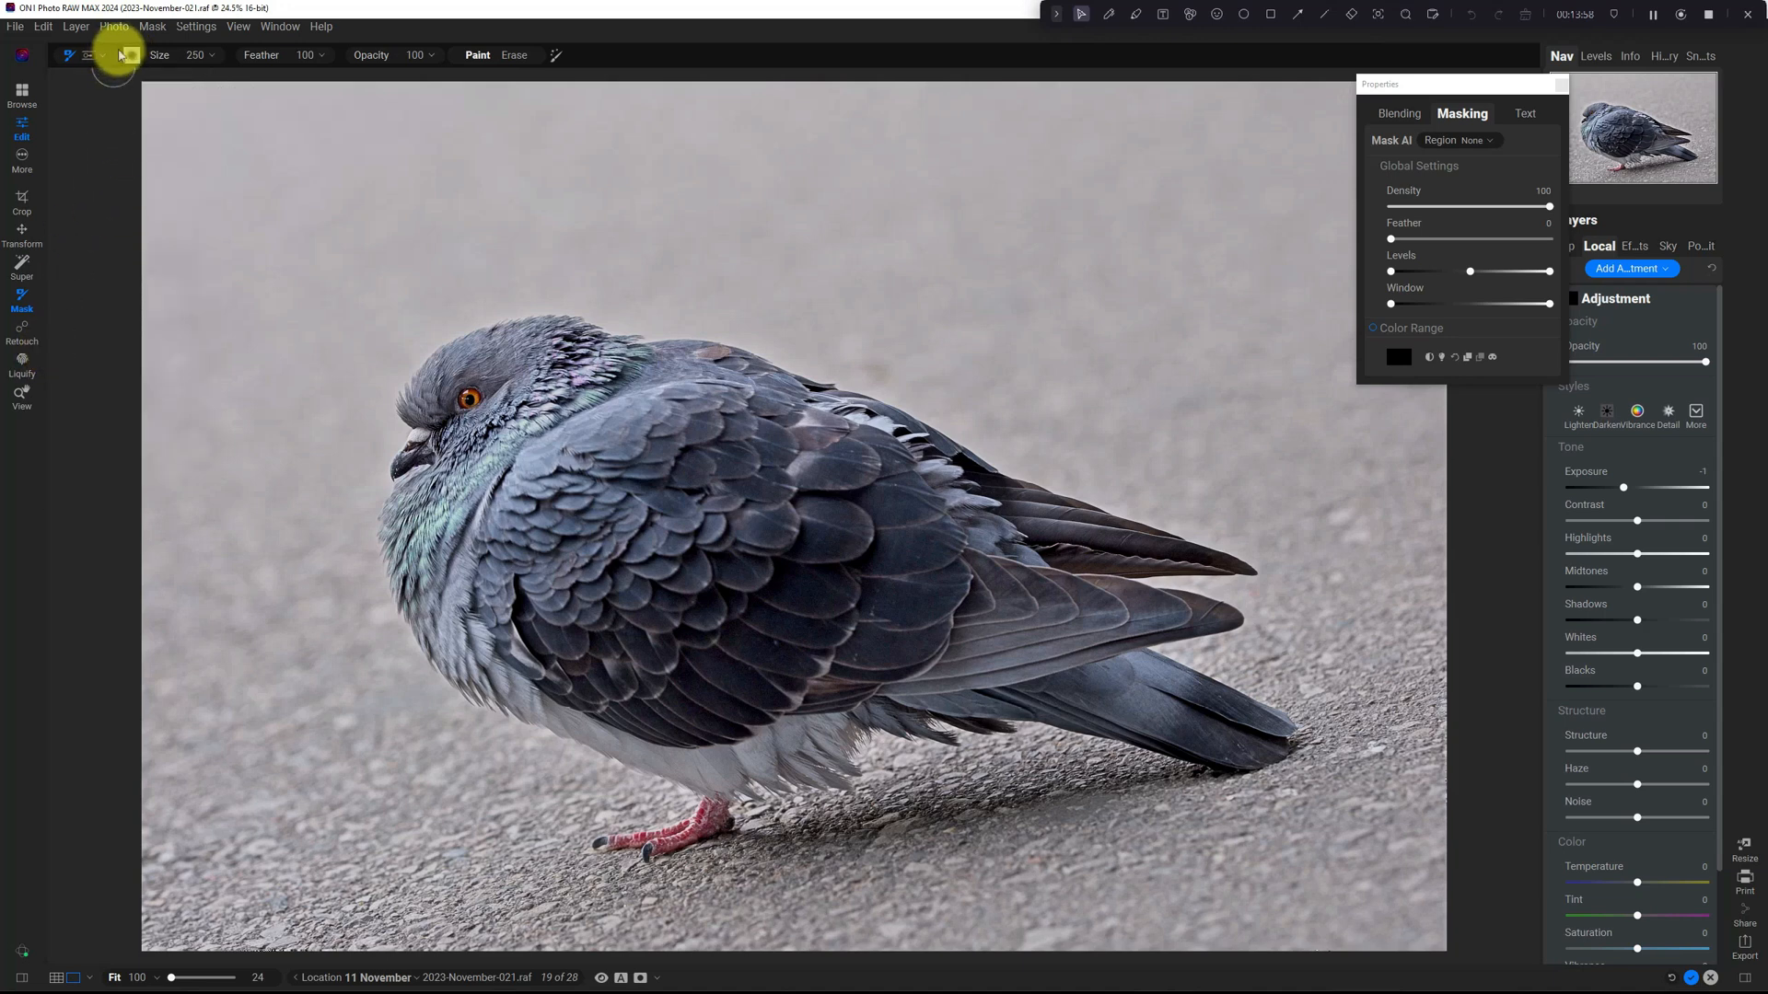
{"action": "left_click", "coordinate": [119, 54]}
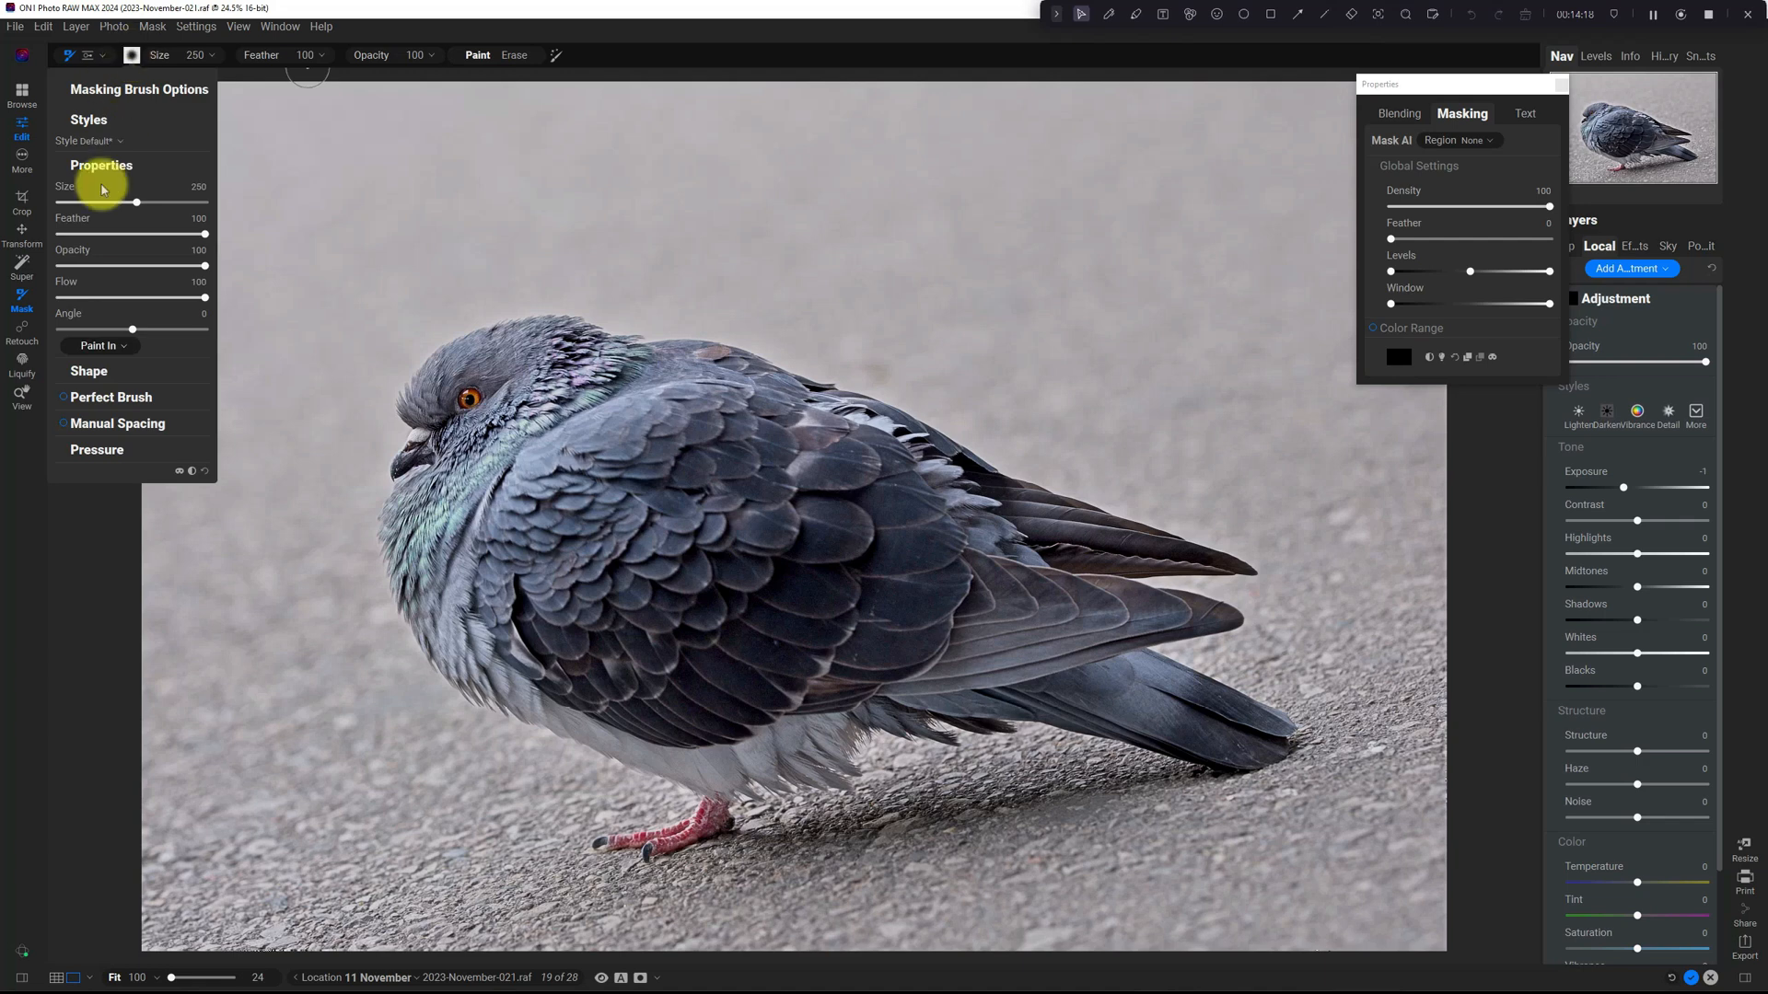
{"action": "left_click", "coordinate": [90, 371]}
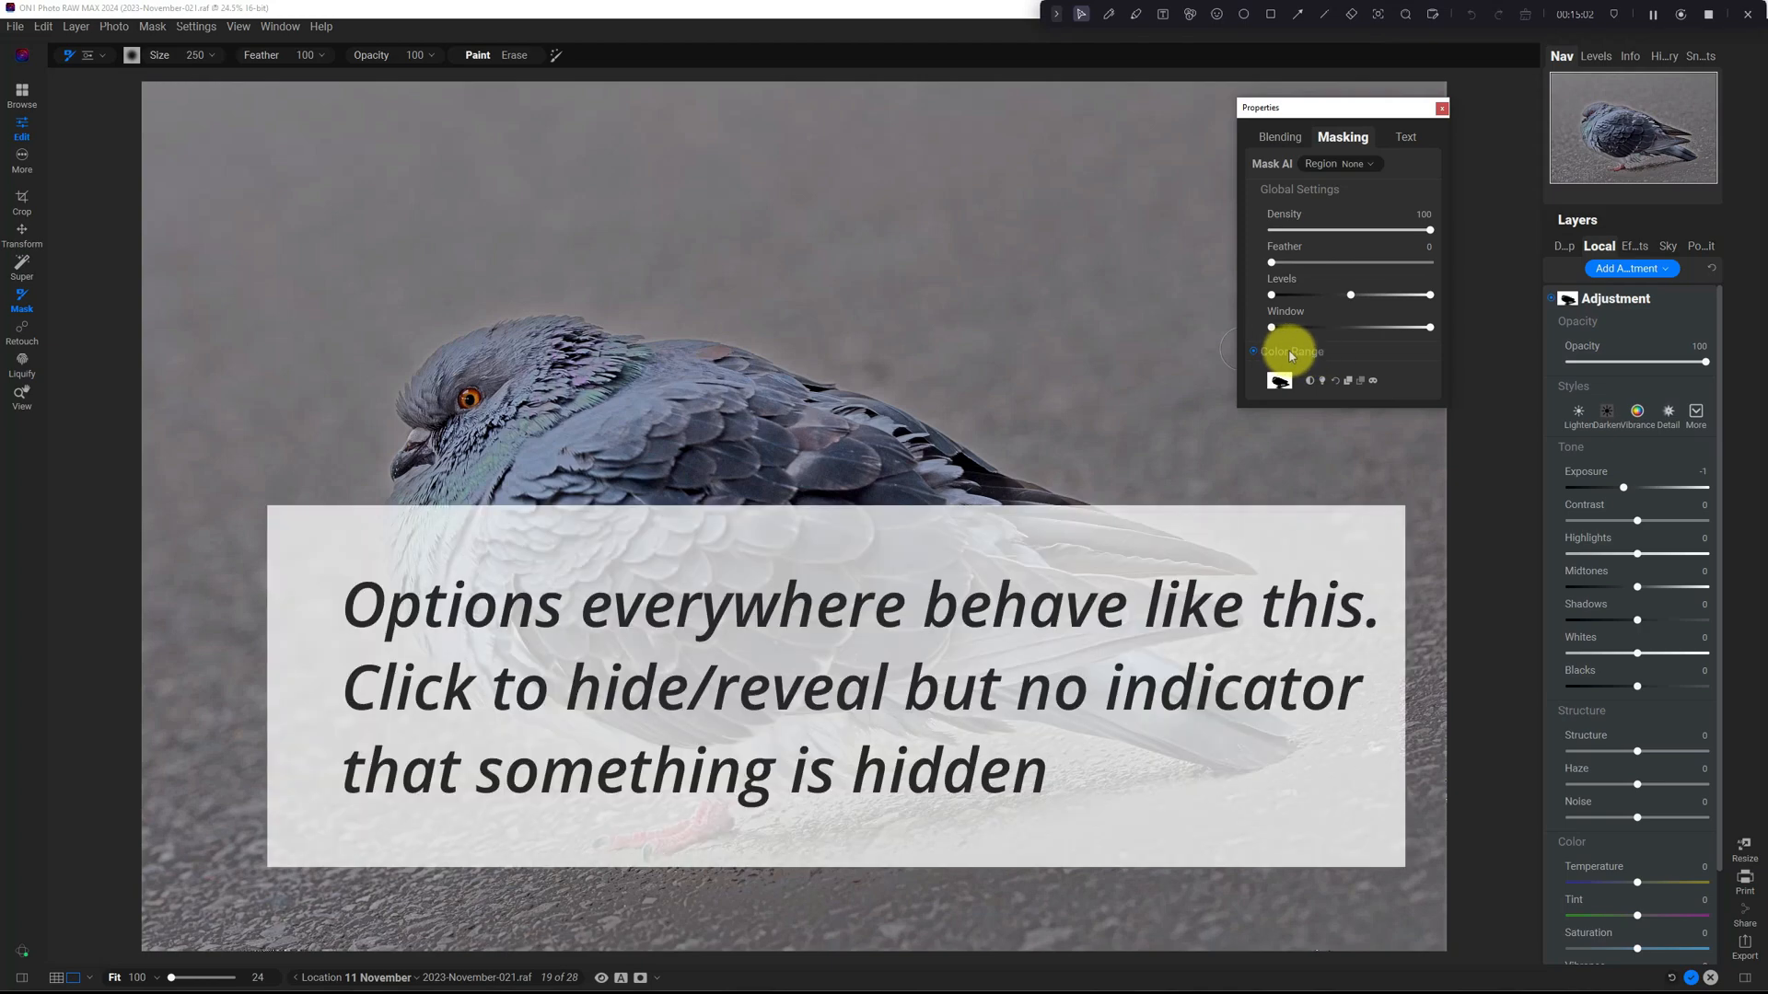
{"action": "left_click", "coordinate": [1255, 351]}
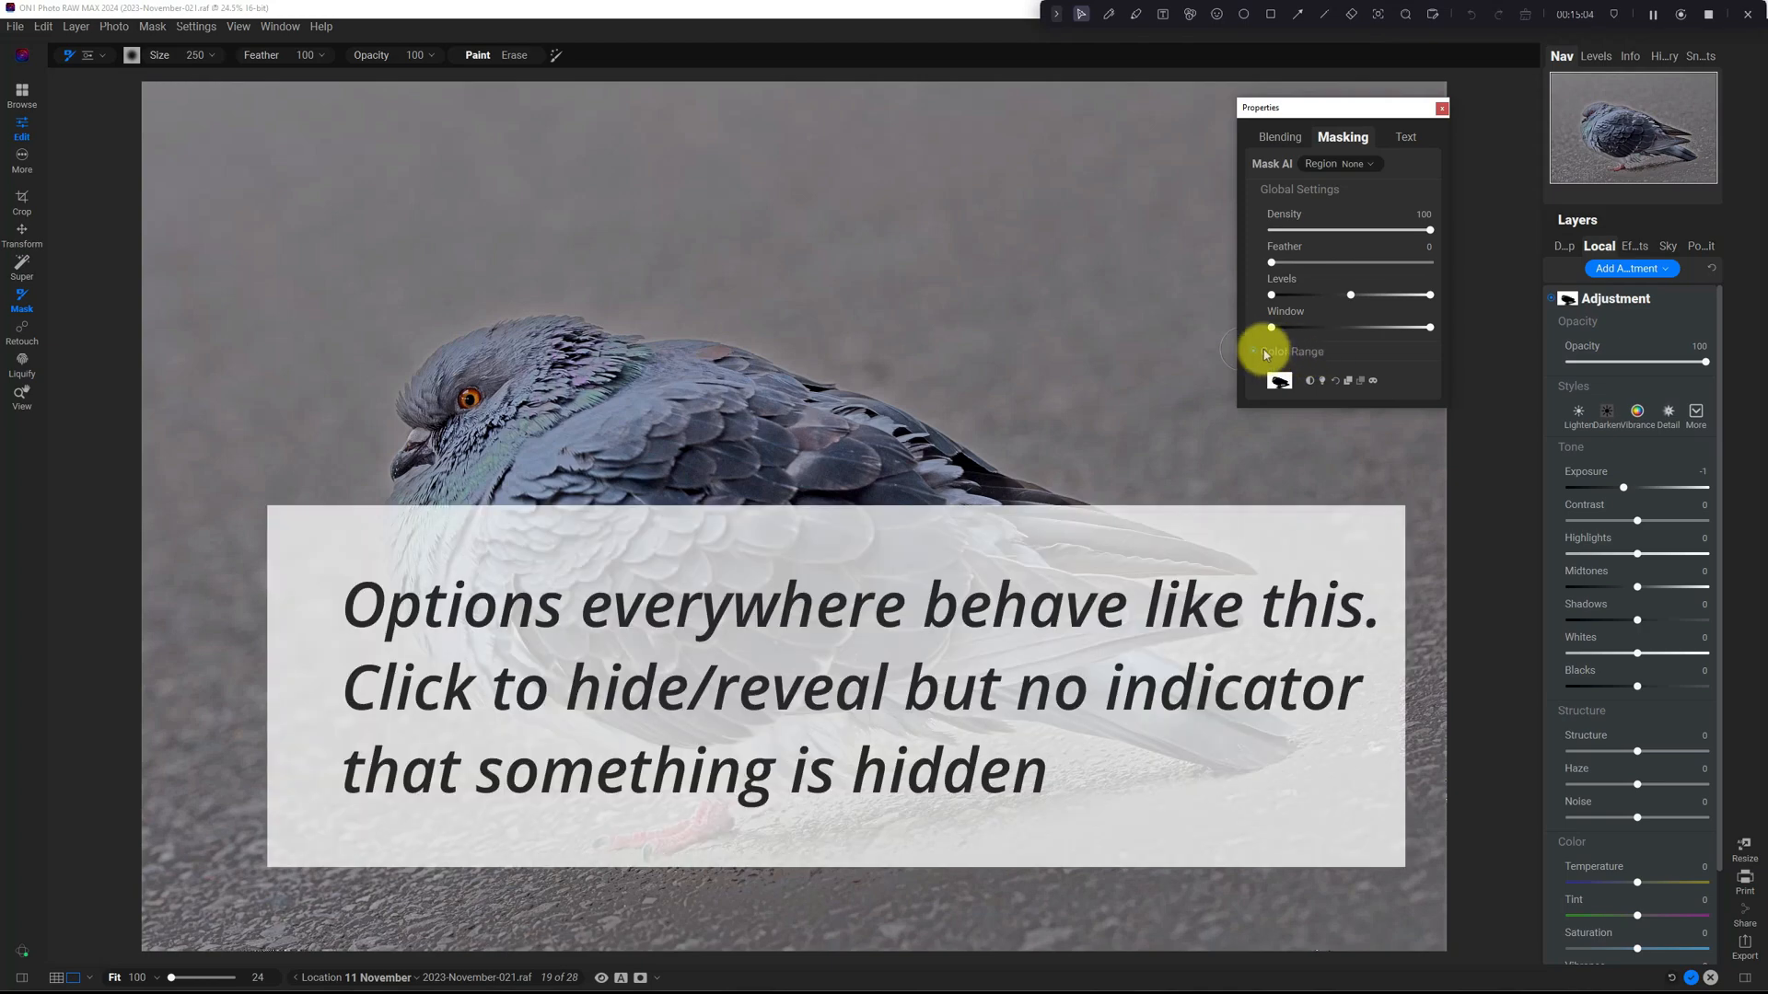
{"action": "left_click", "coordinate": [1290, 351]}
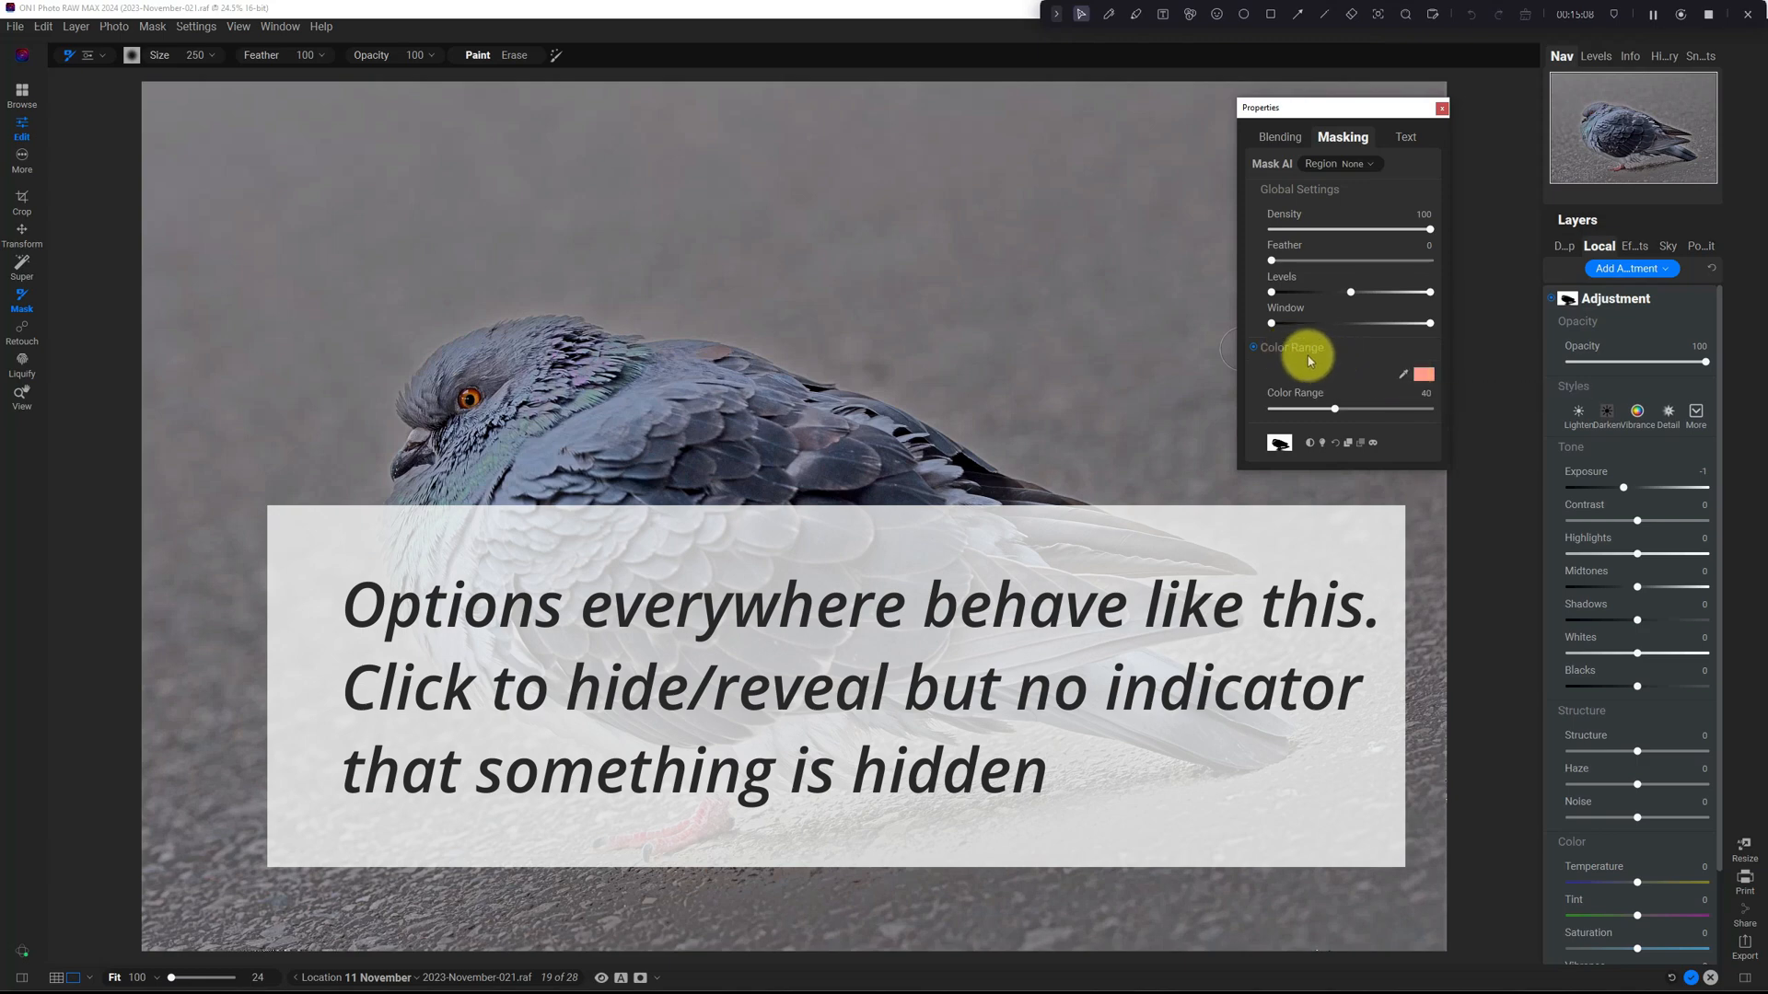
{"action": "left_click", "coordinate": [1290, 350]}
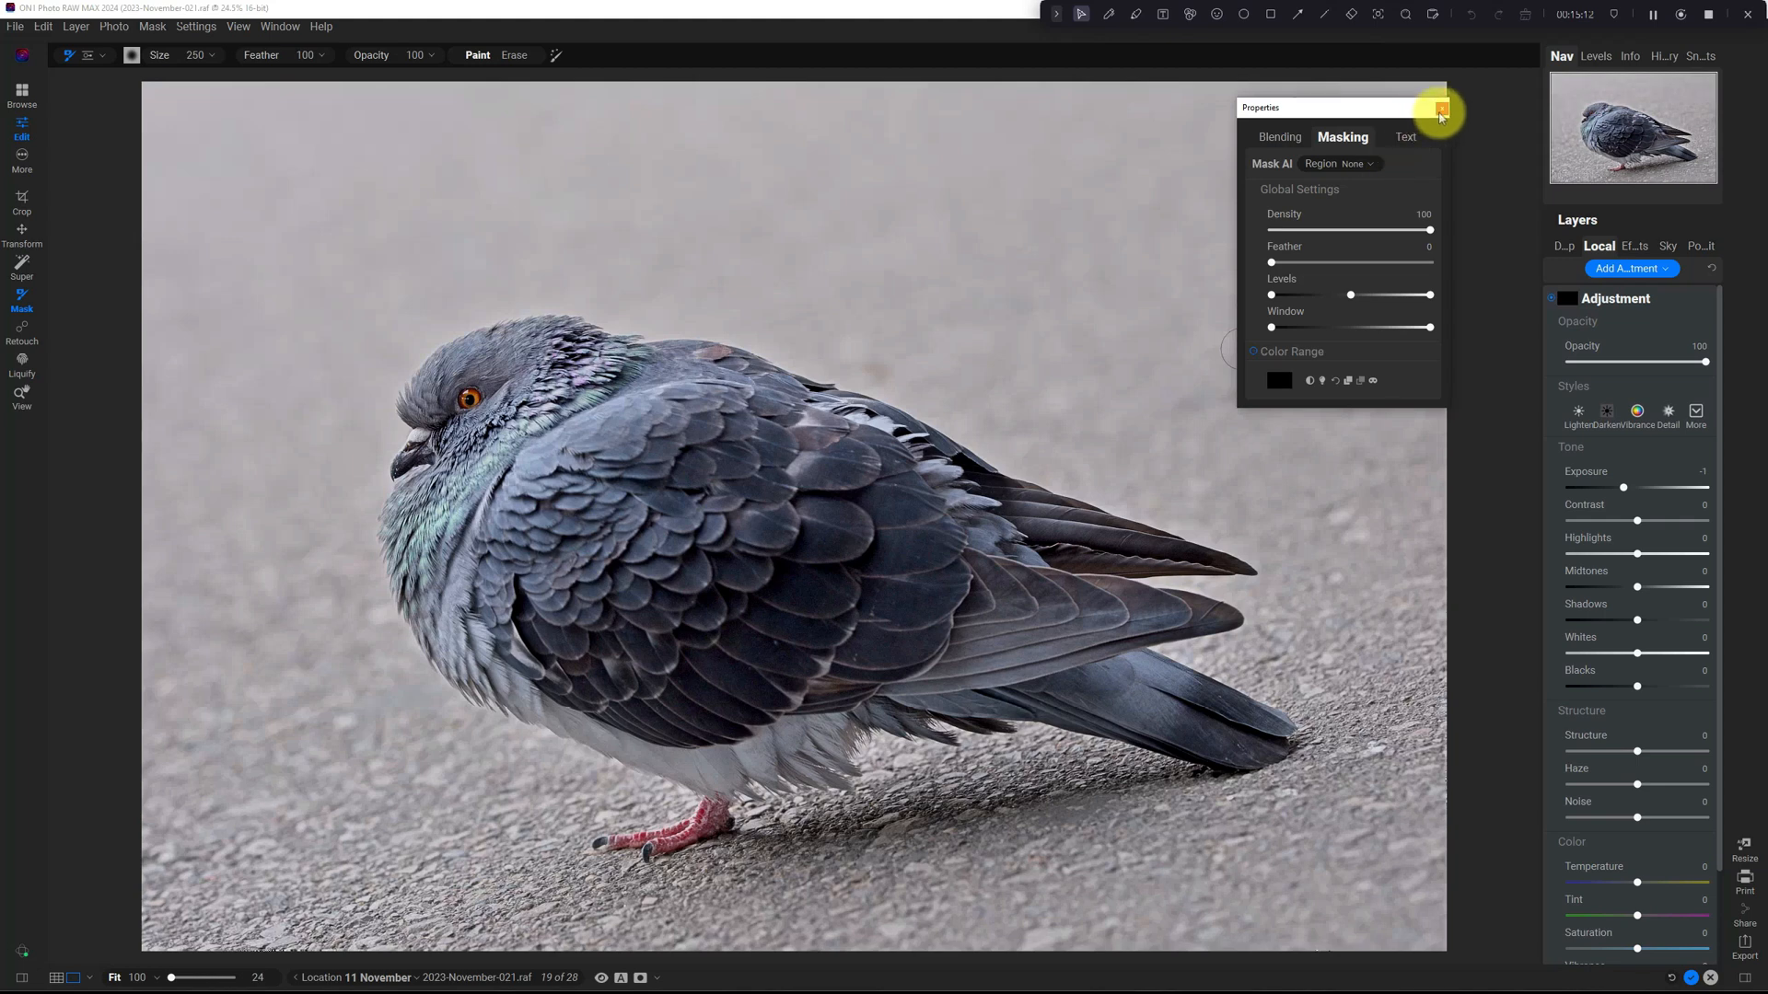
{"action": "mouse_move", "coordinate": [1441, 110]}
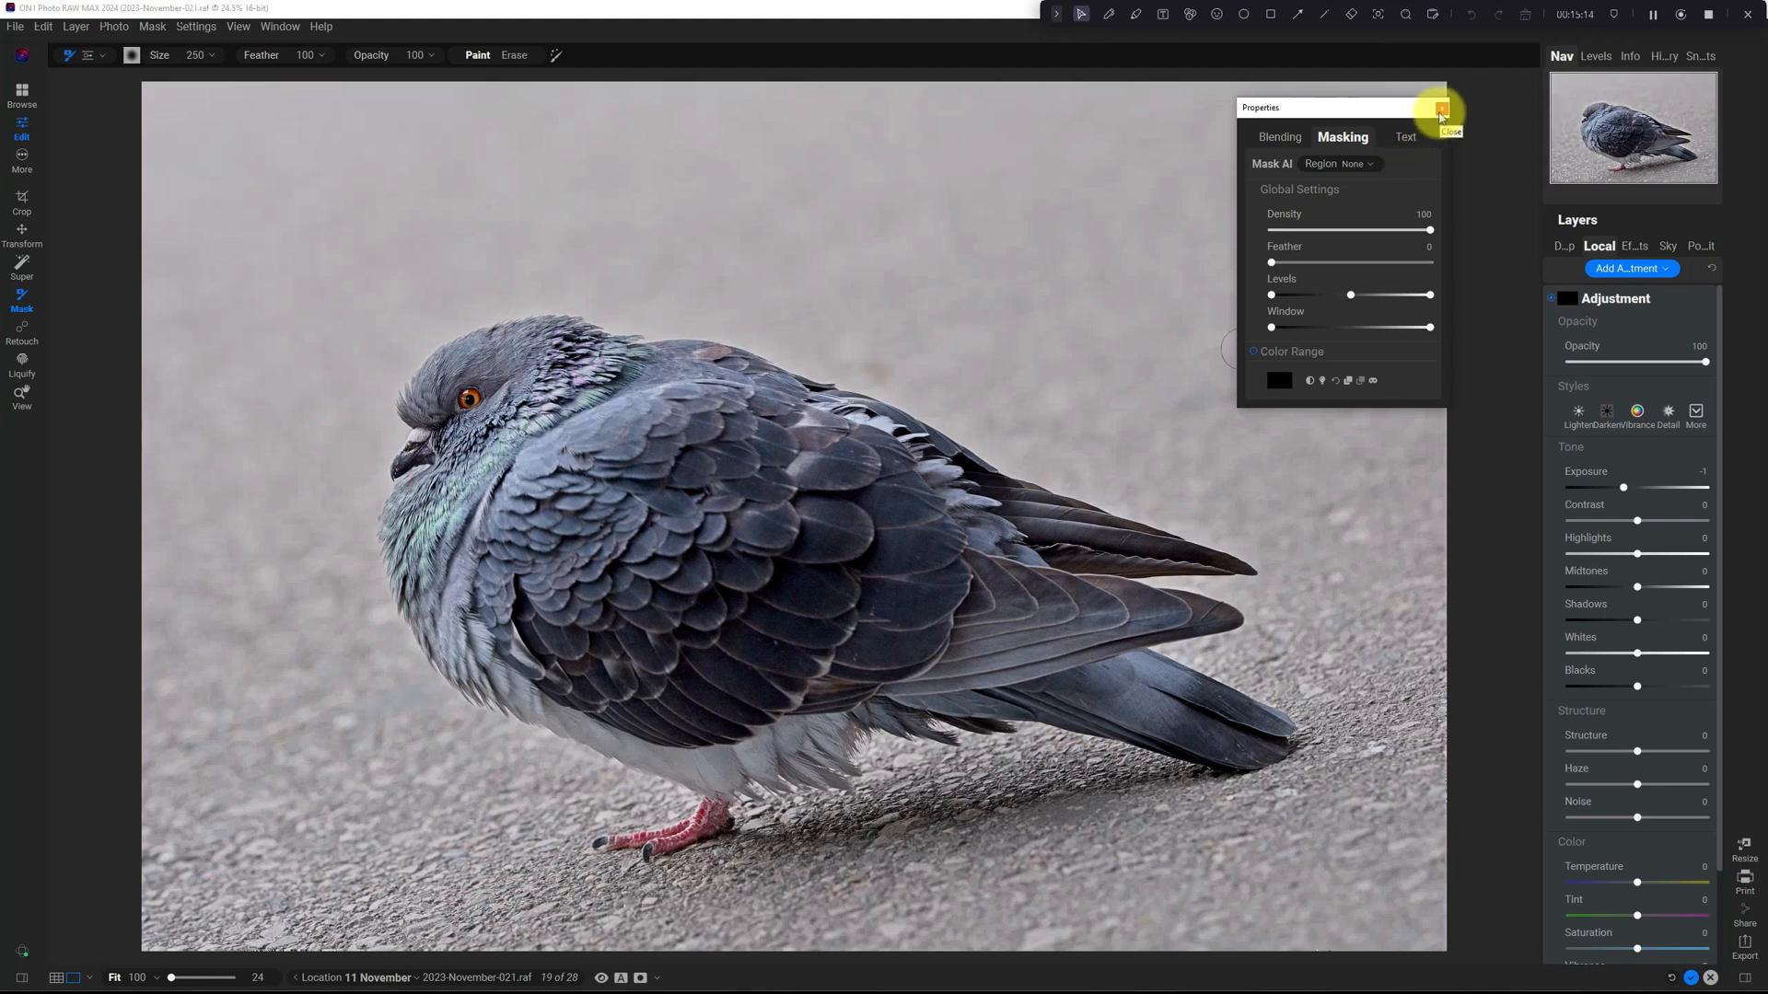